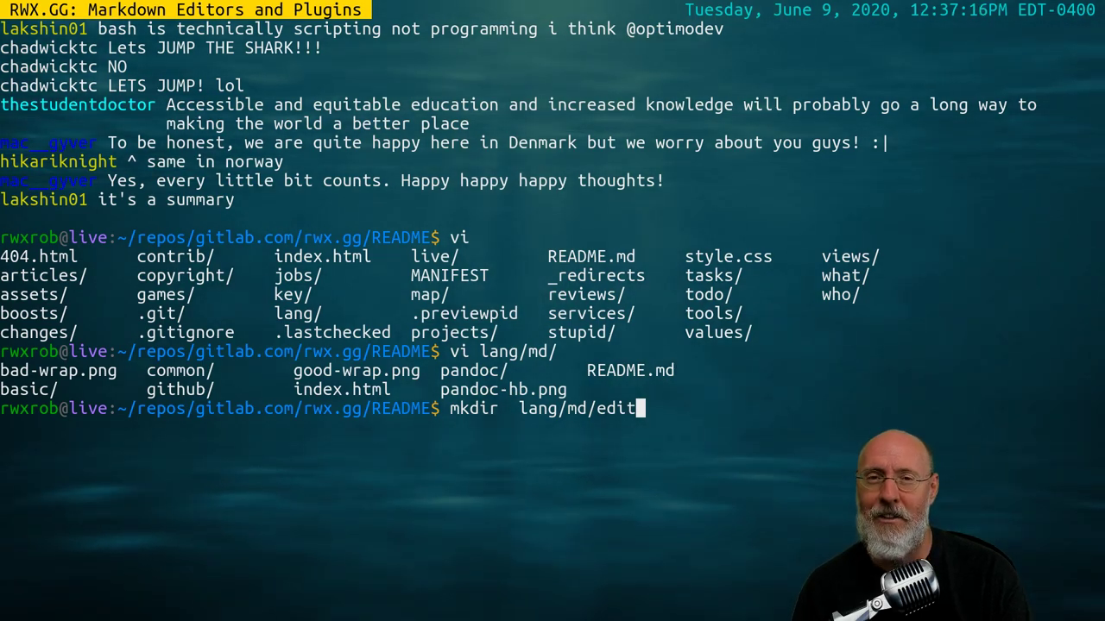
Step: Make the lang/md/tools directory and open lang/md/tools/README.md in vi
key(BackSpace)
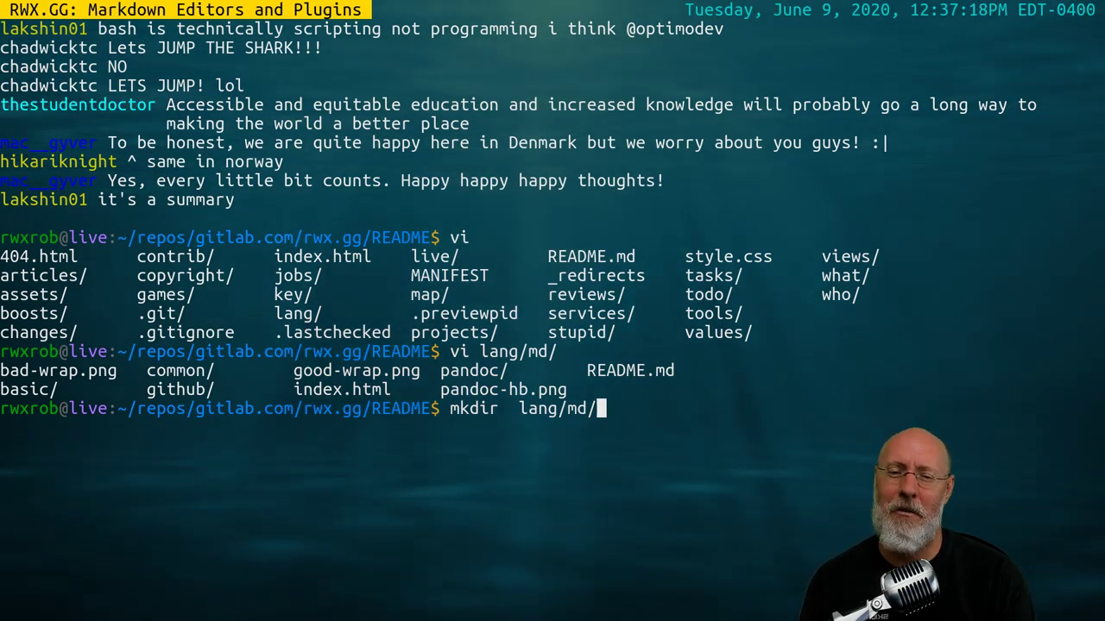
text(tools)
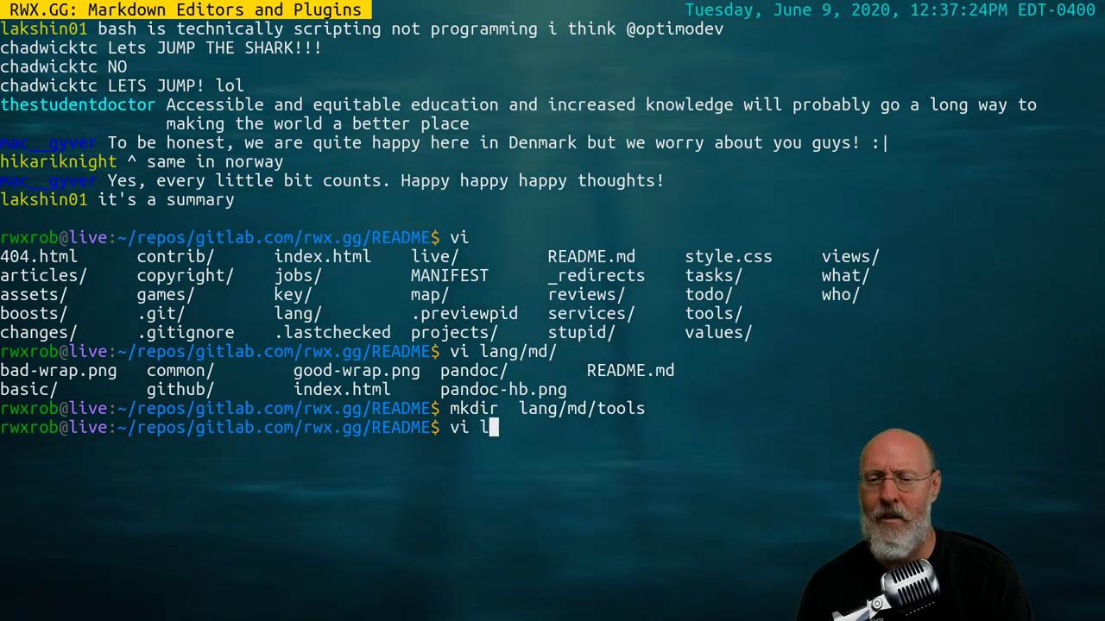
text(ang/mc)
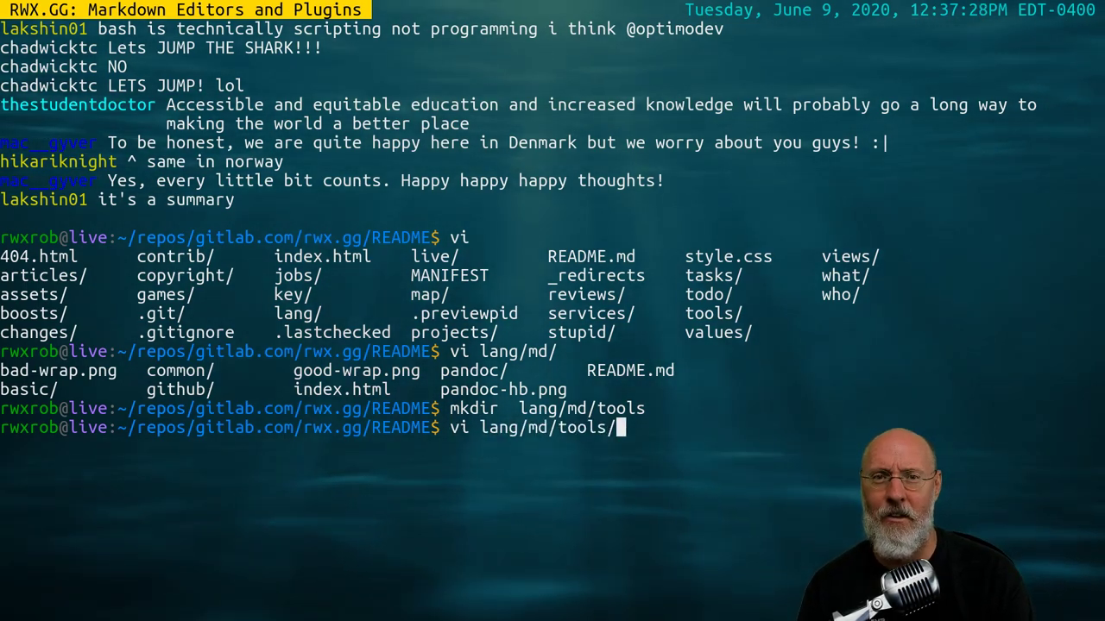
text(README)
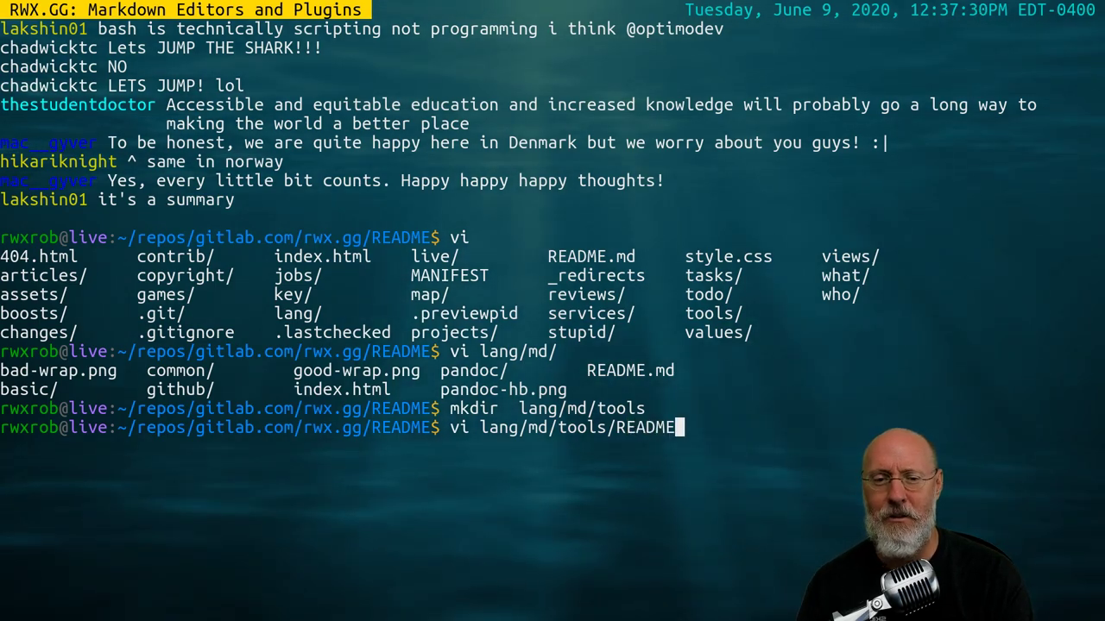
text(.md)
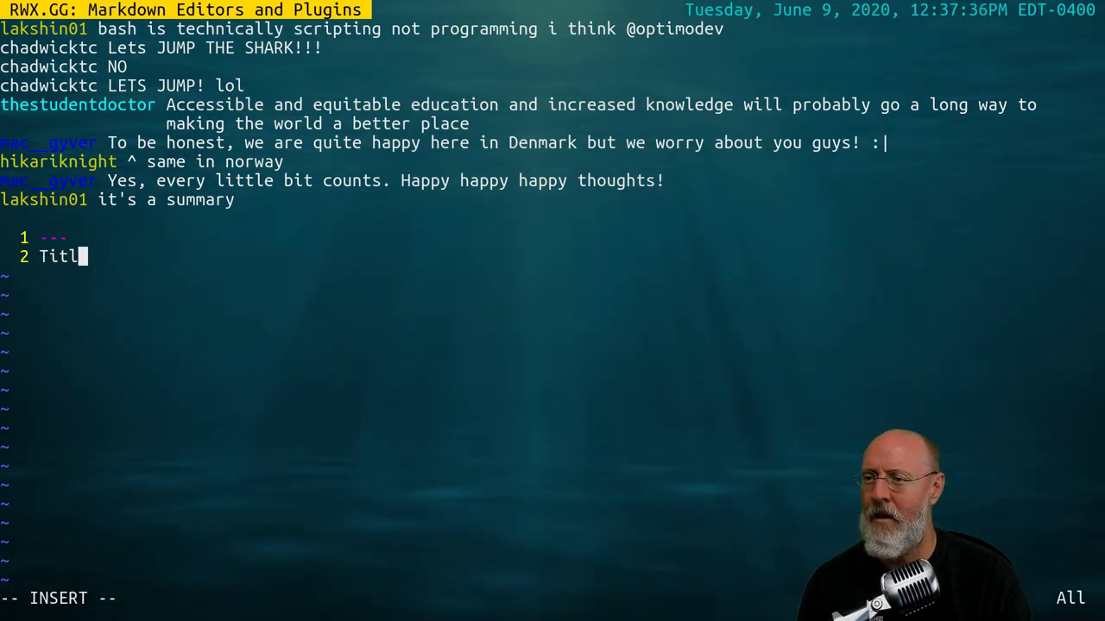
Step: Add the front matter title 'Markdown Tools'
text(e:)
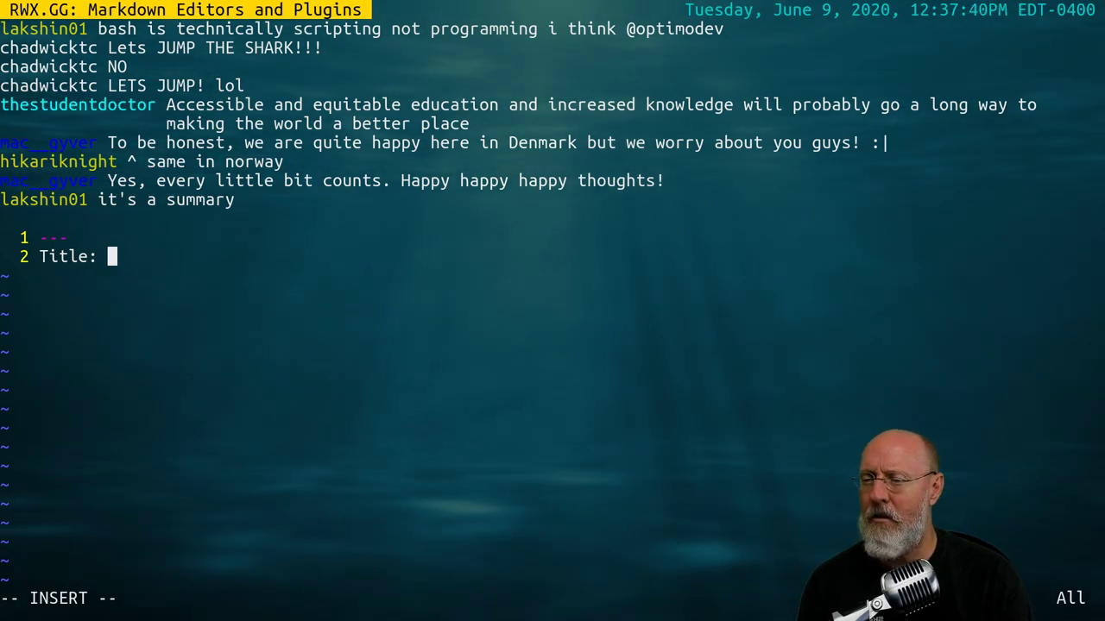
text(Mark)
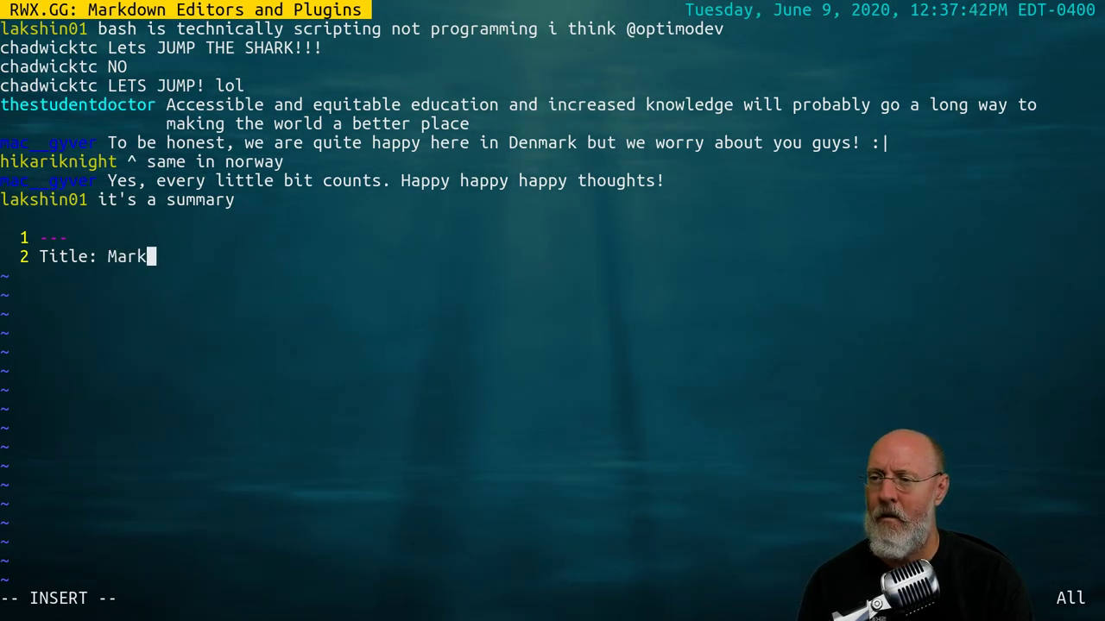
text(down Too)
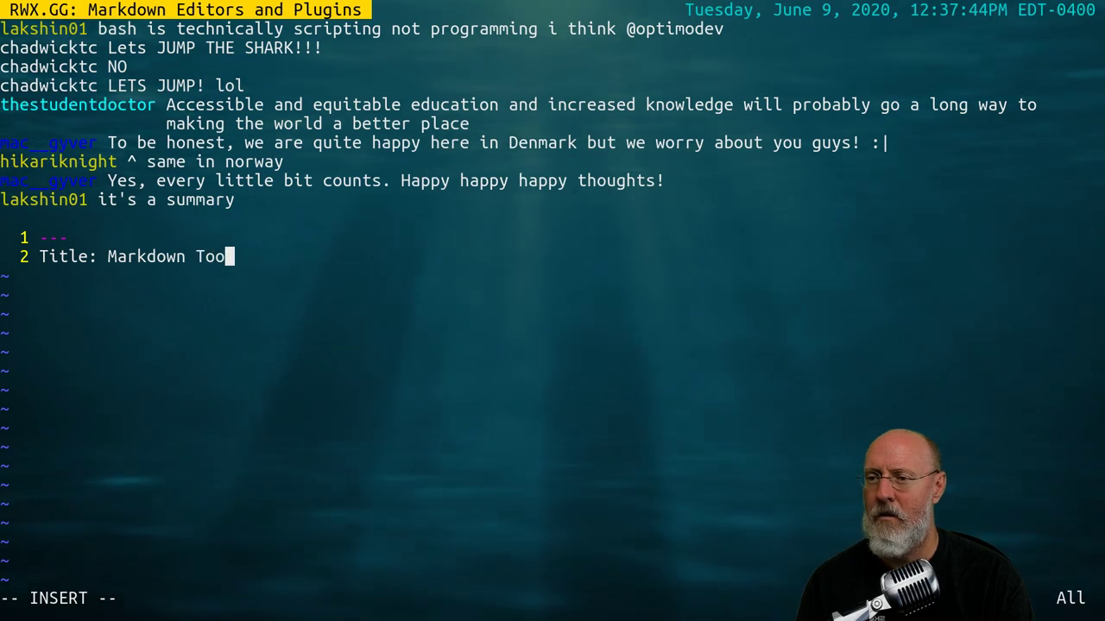
text(ls)
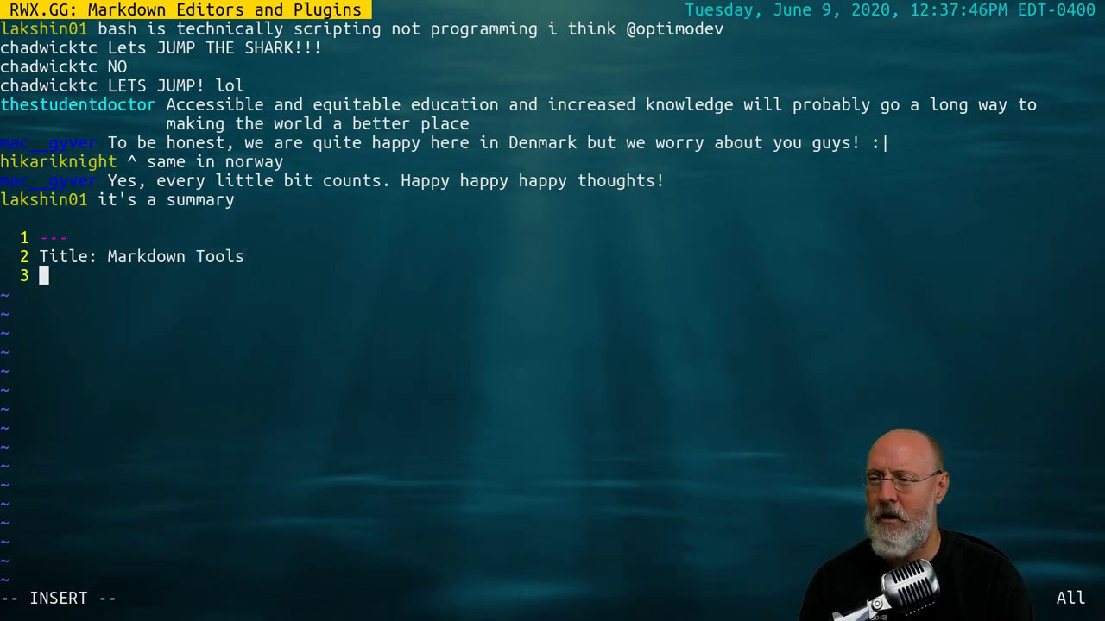
Step: Add subtitle 'Editors, Plugins, Sites, and More' and set tpl-duck to true
text(Subtit)
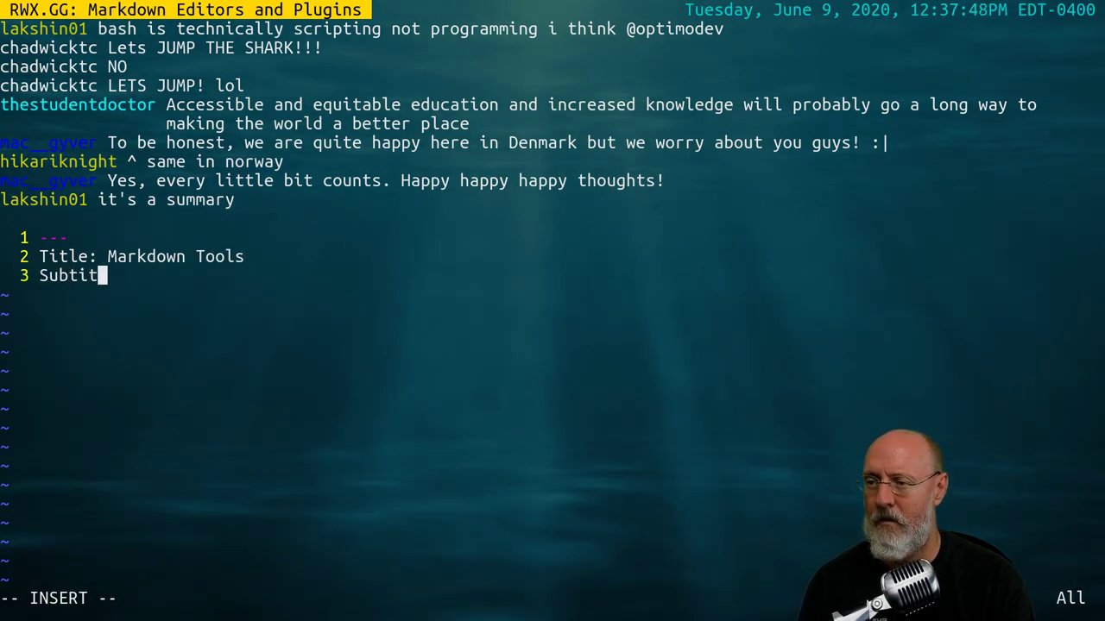
text(le: Editors)
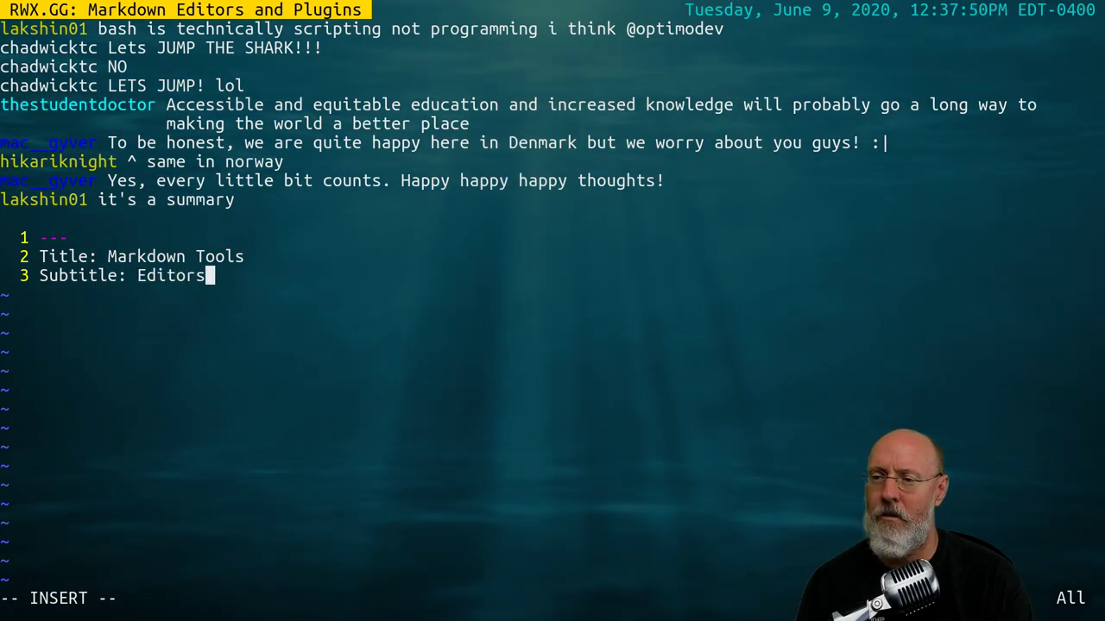
text(, Plugins,)
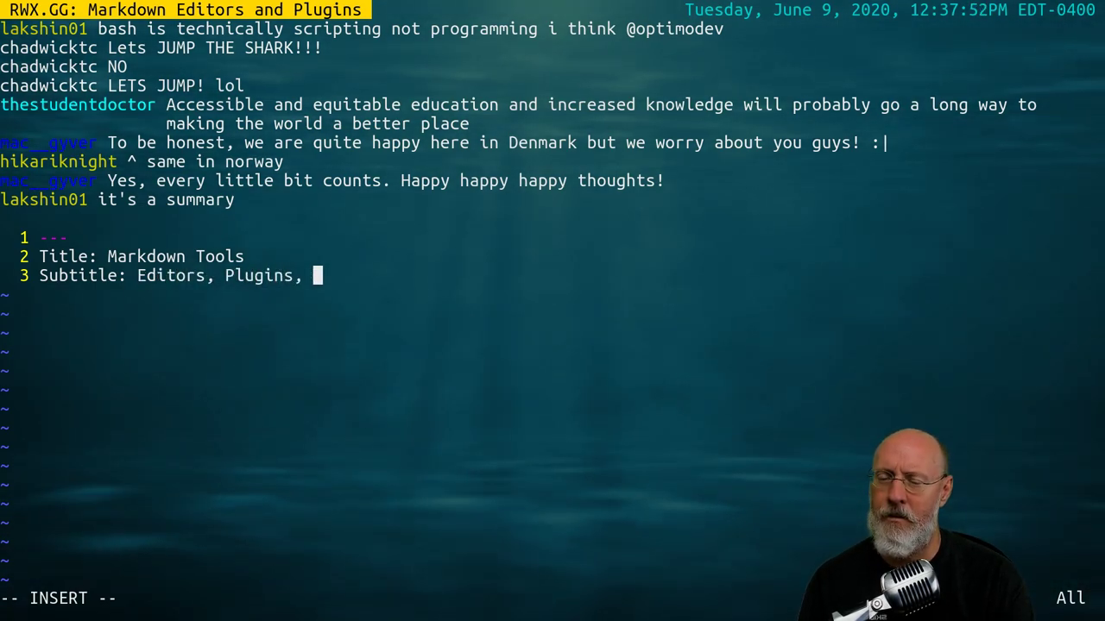
text(Site)
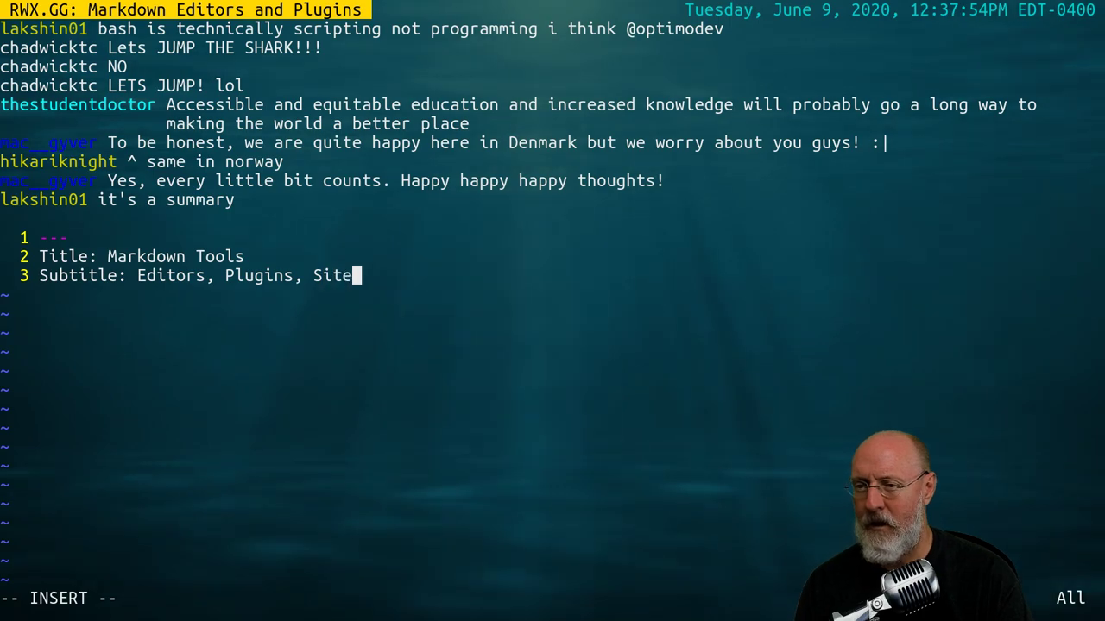
text(s,)
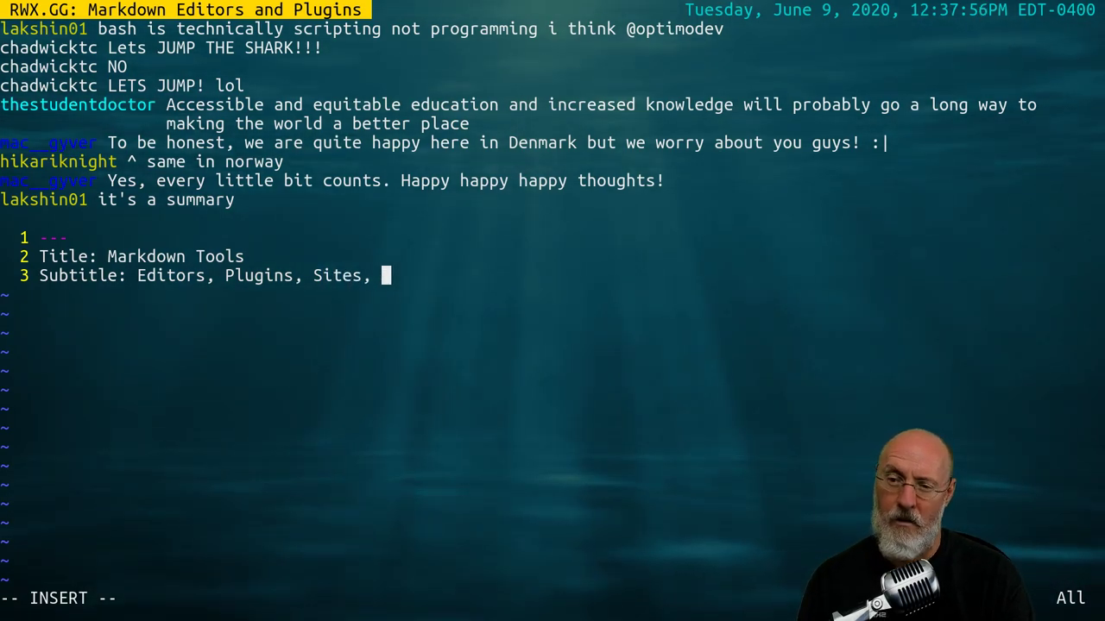
text(and)
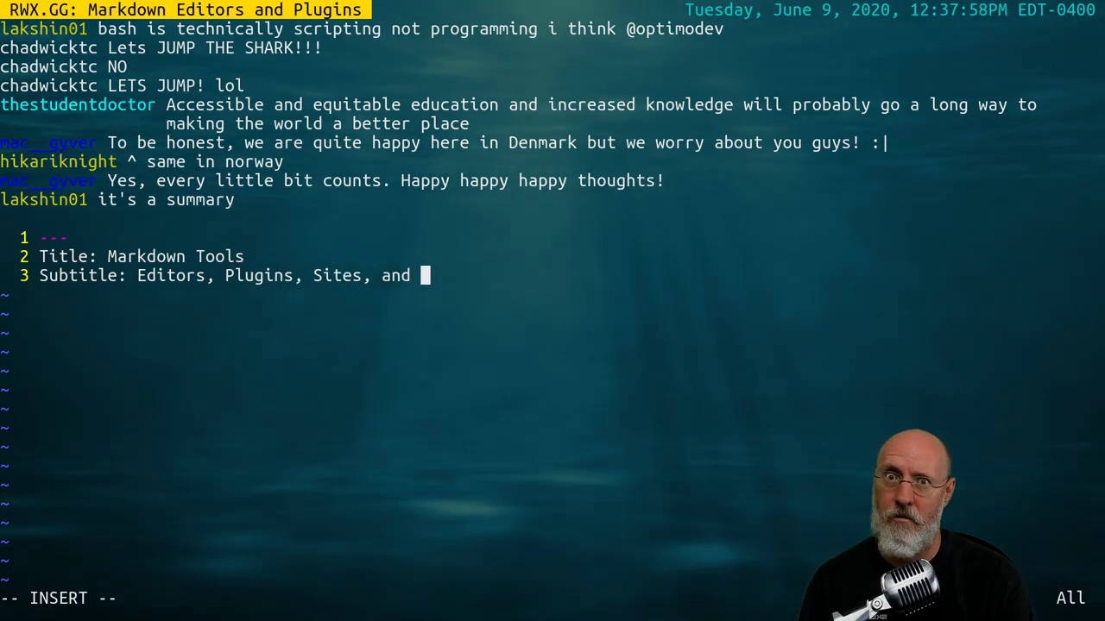
text(More)
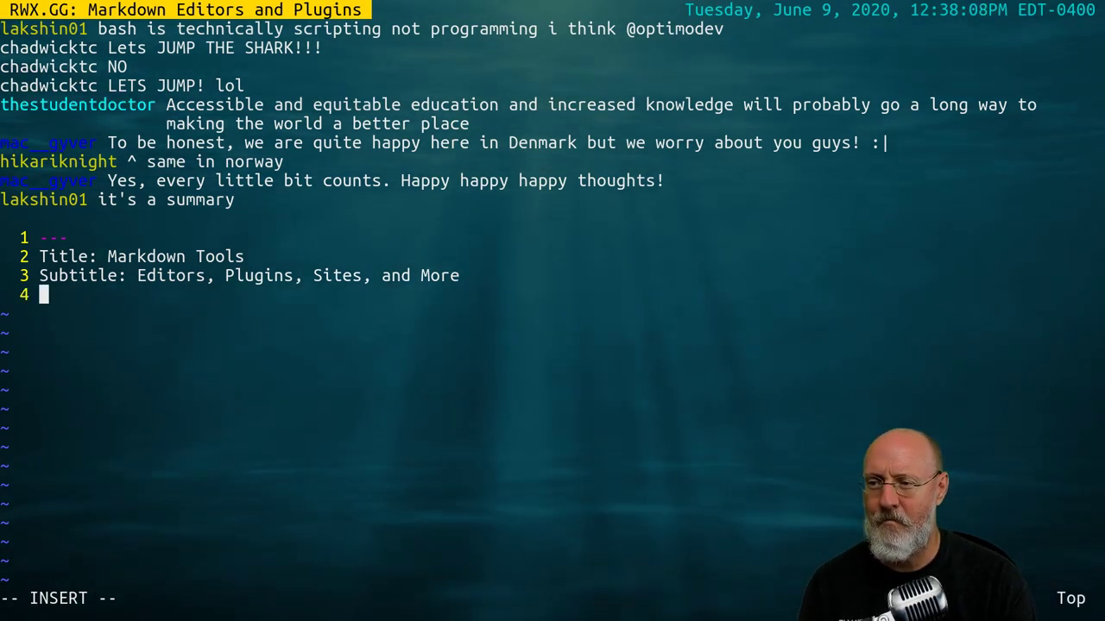
text(tpl-duck:)
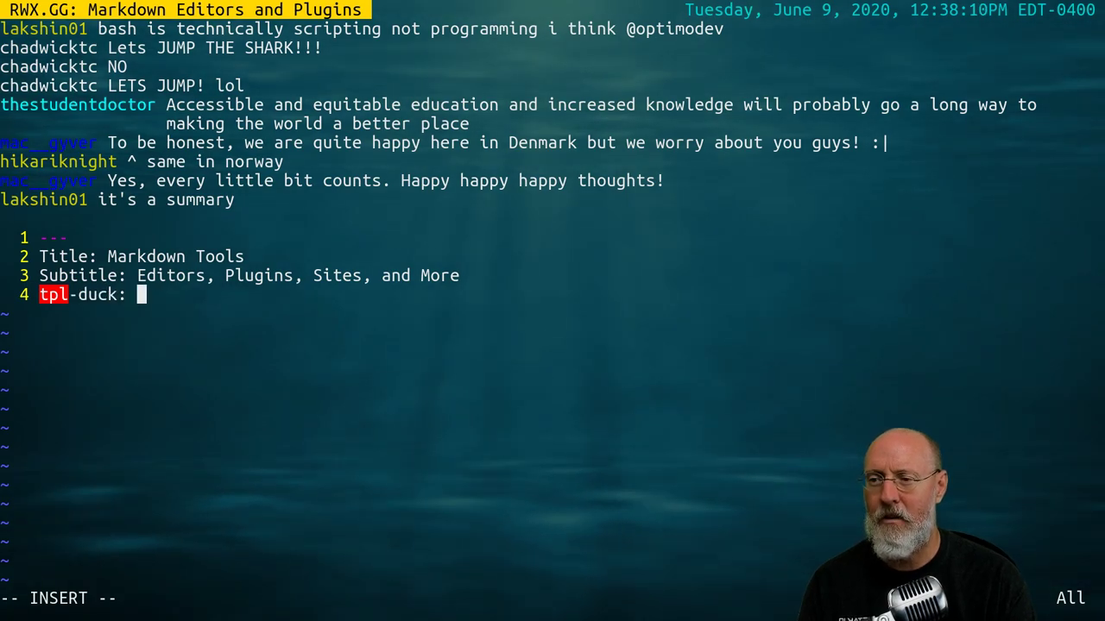
text(true)
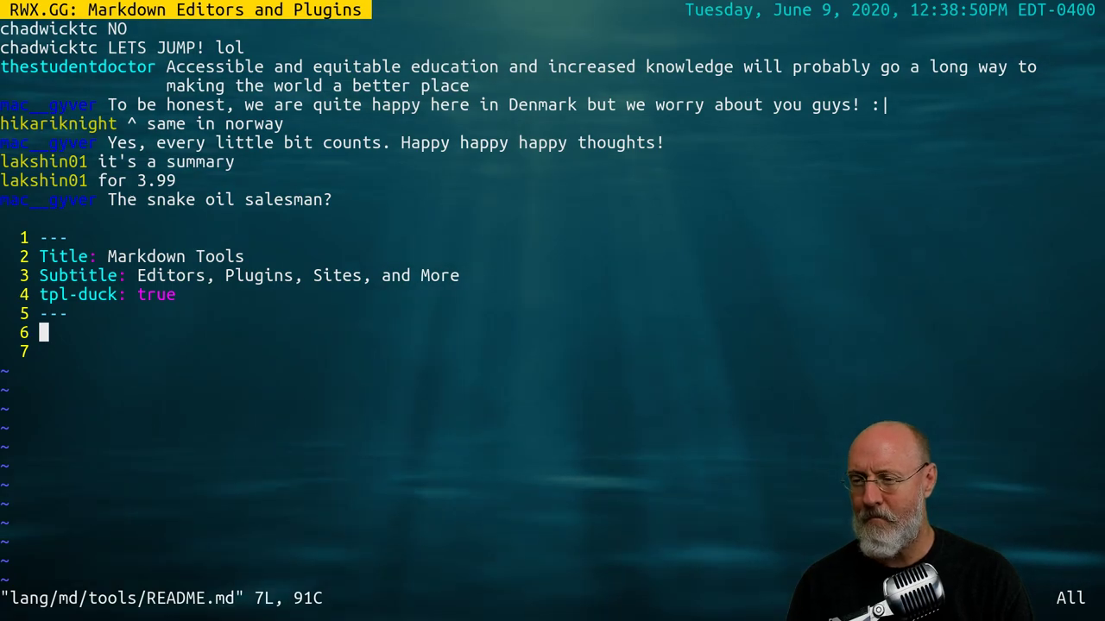
Step: Start a '*' bullet on a new line below the front matter, then switch to Brave
key(i)
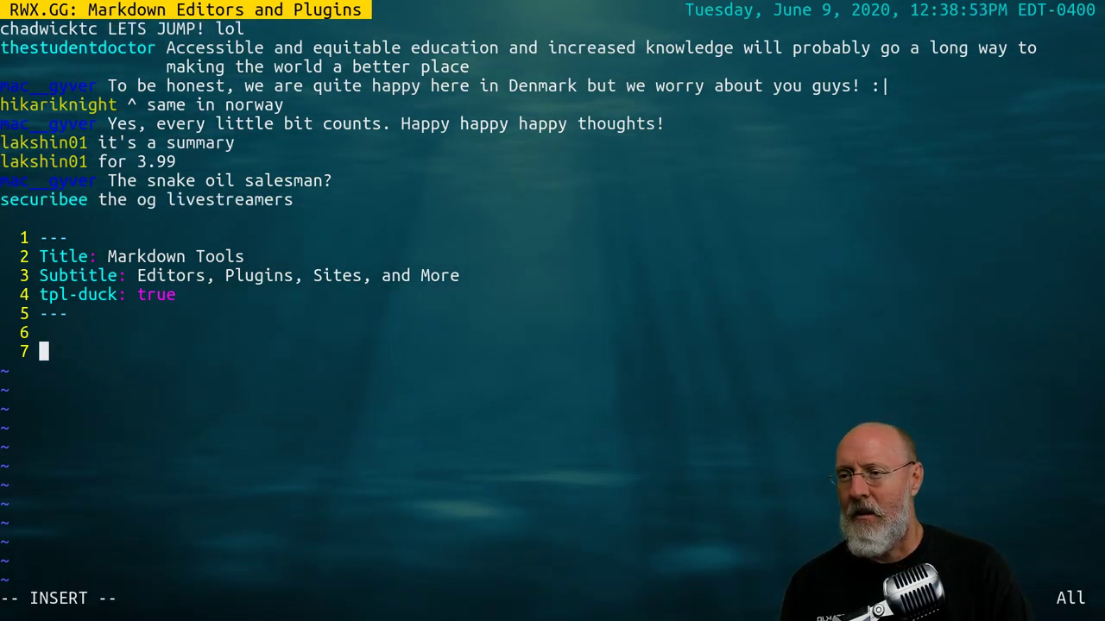
text(*)
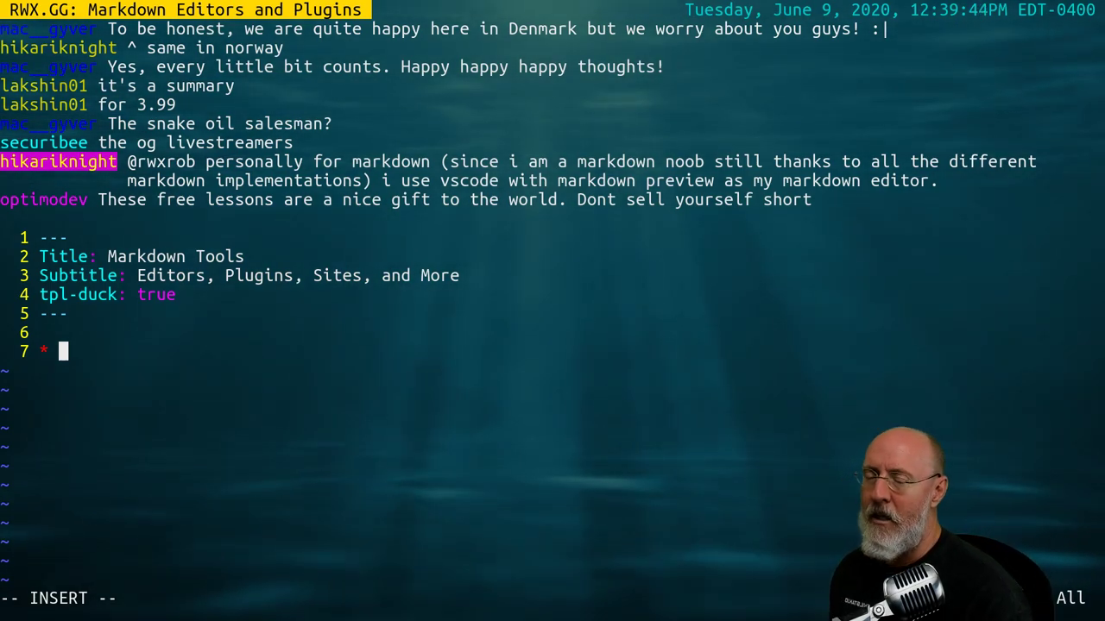
key(alt+tab)
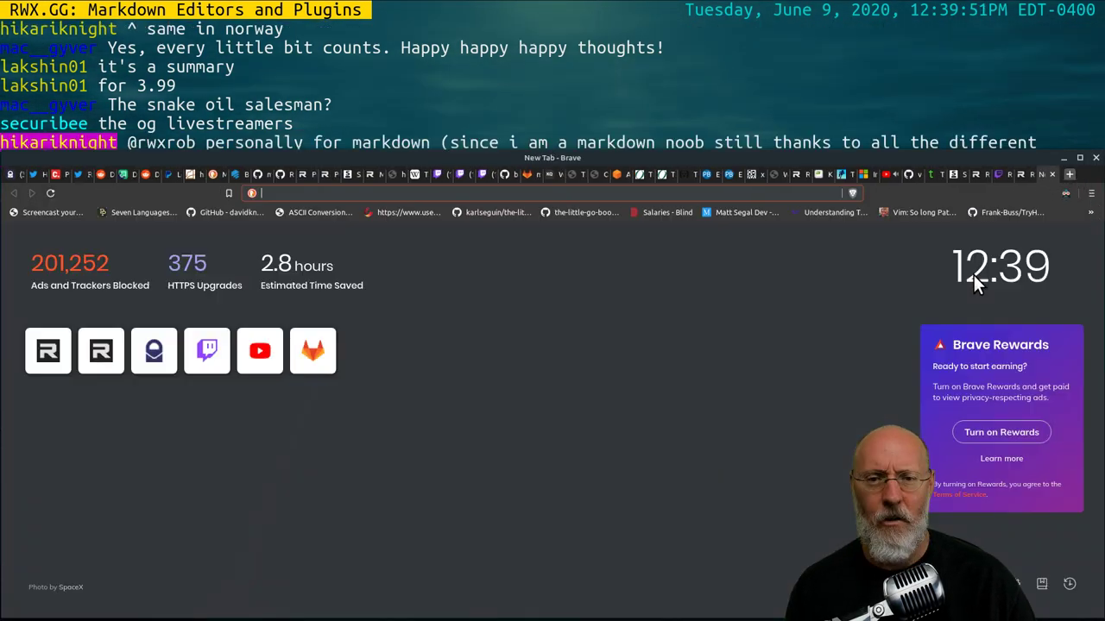
Step: Search 'vscode' in Brave and look for VS Code among installed applications
text(vscode)
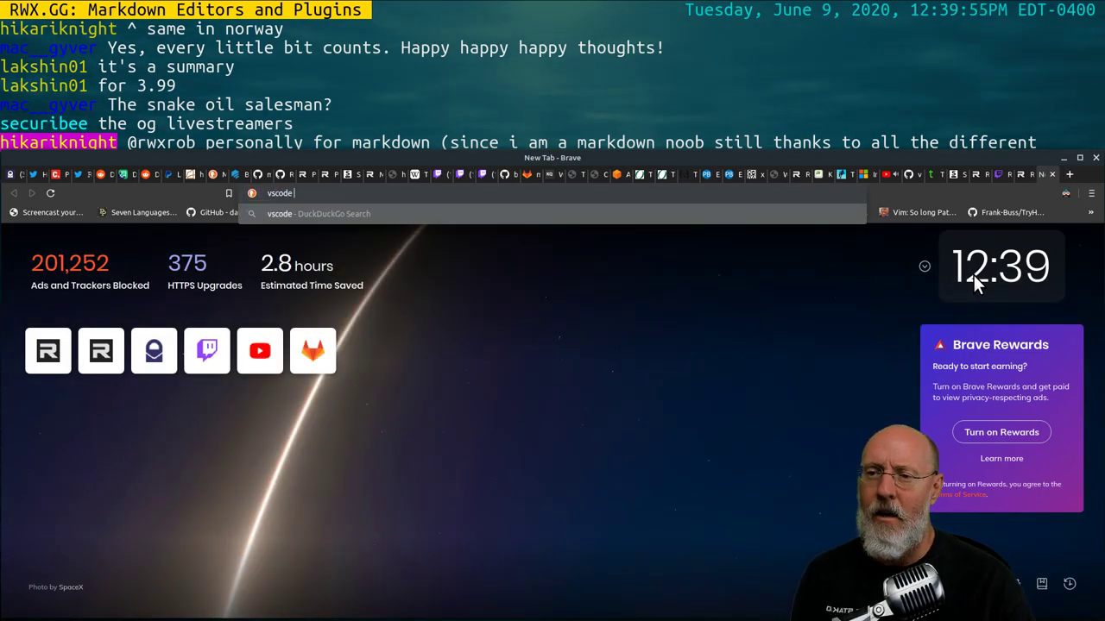
text(mark)
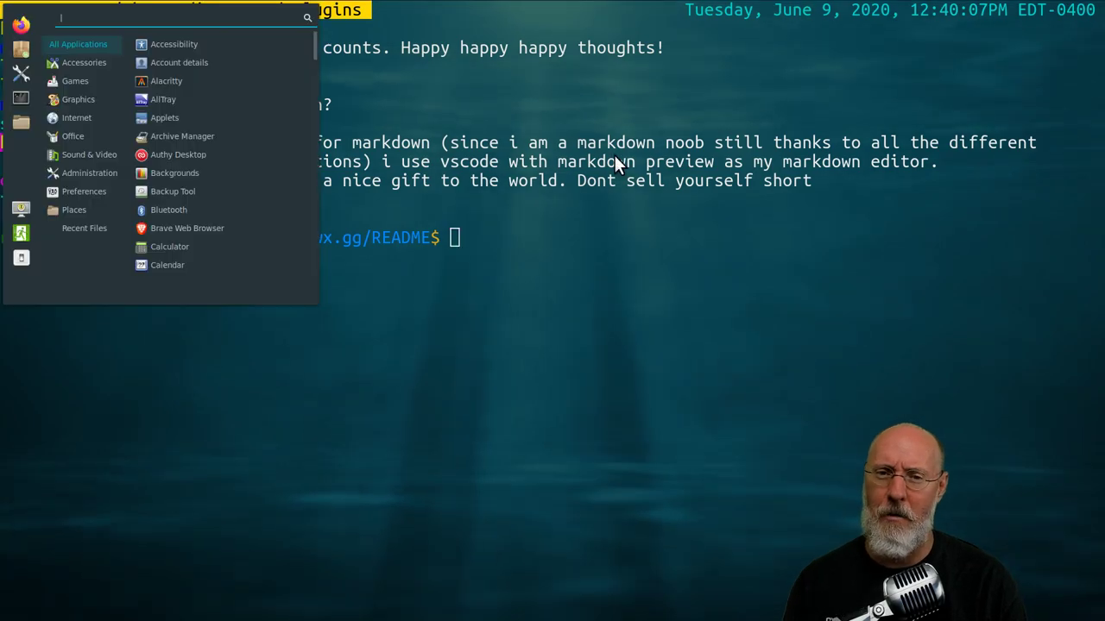
text(vsco)
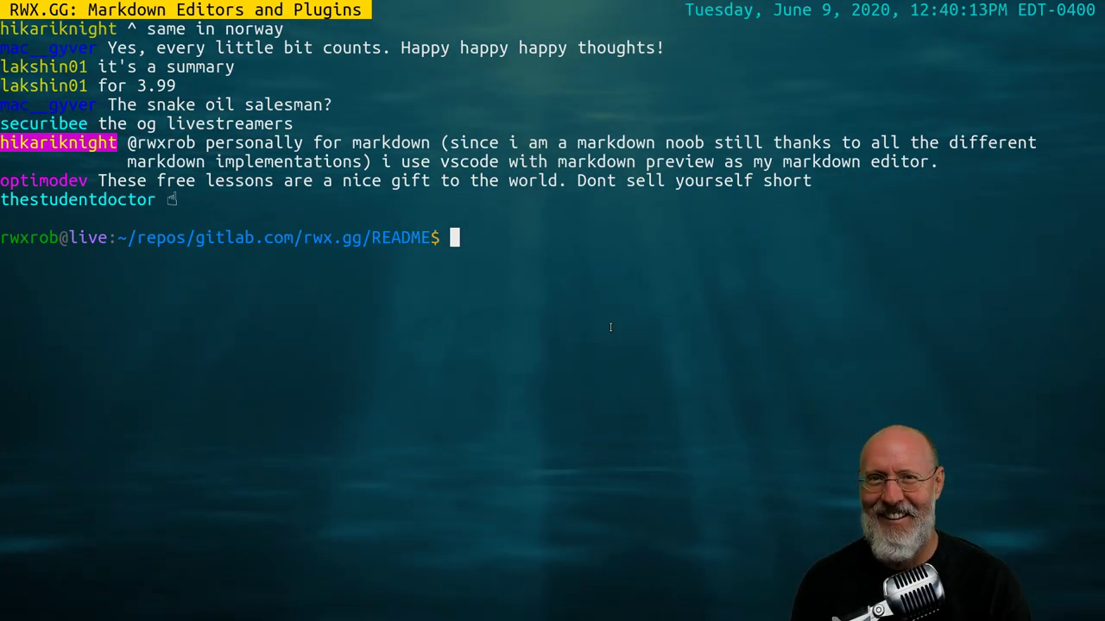
Step: Try installing 'vscode' and 'code' with sudo apt; neither package is found
text(sudo apt)
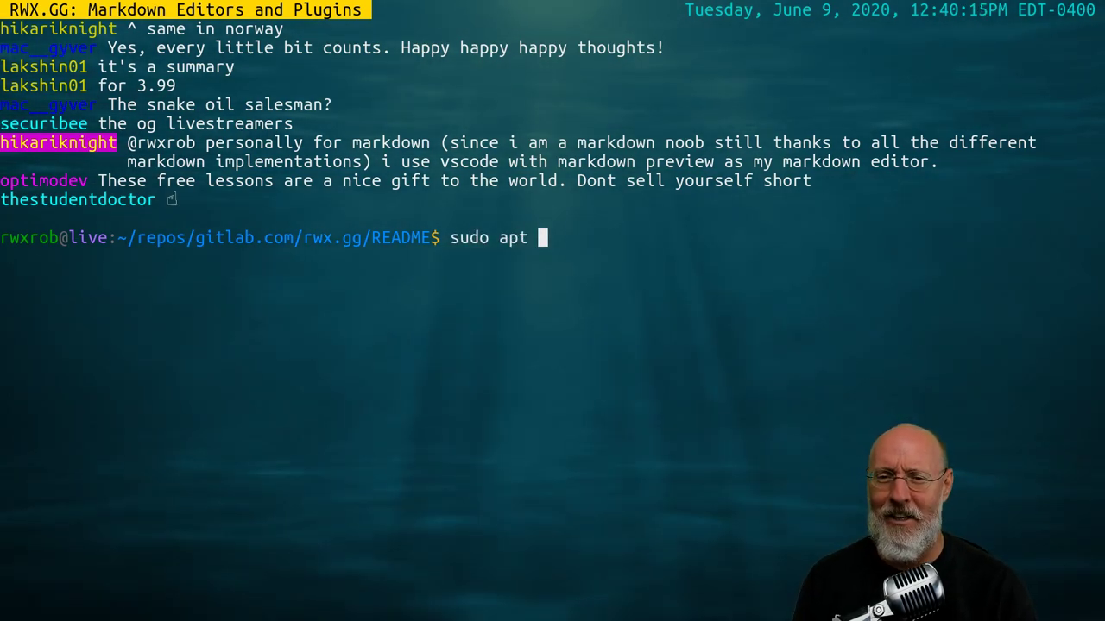
text(install vscode)
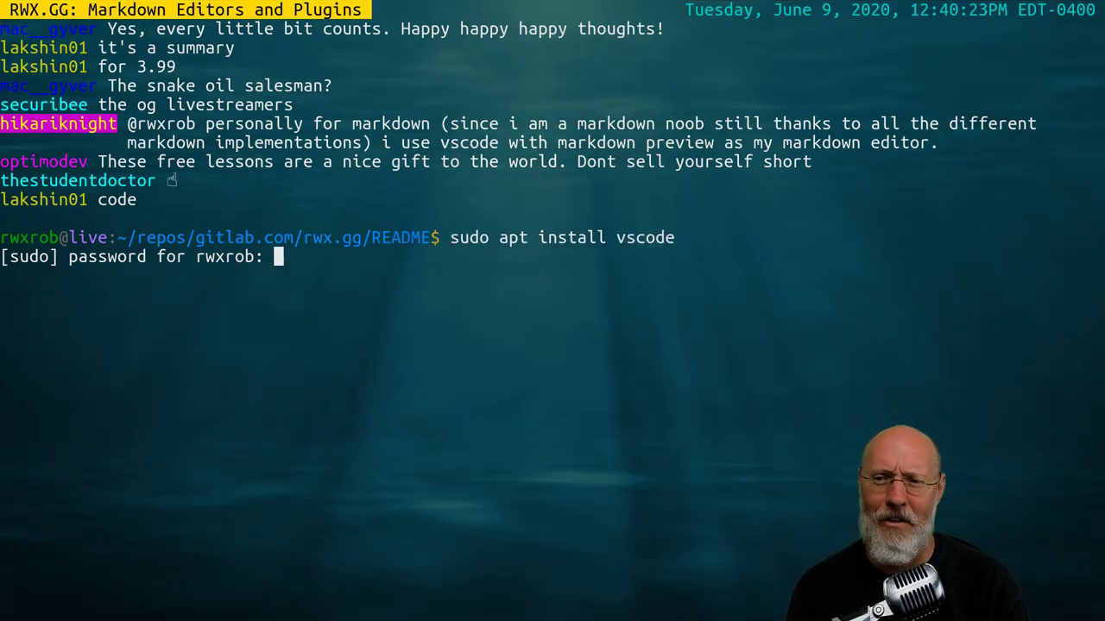
key(Enter)
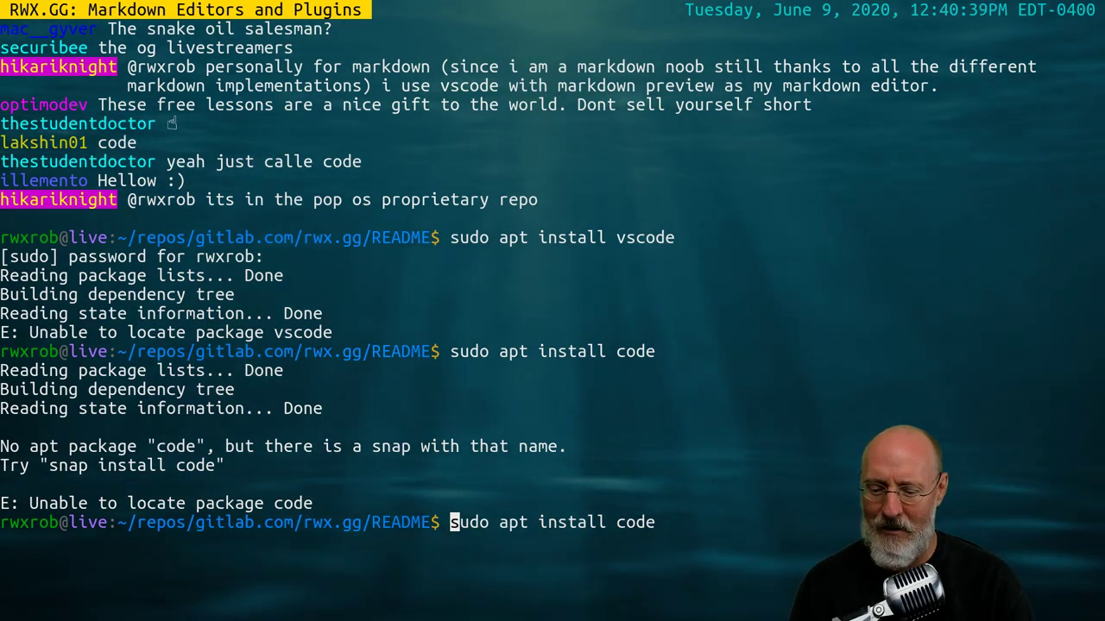
text(cldea)
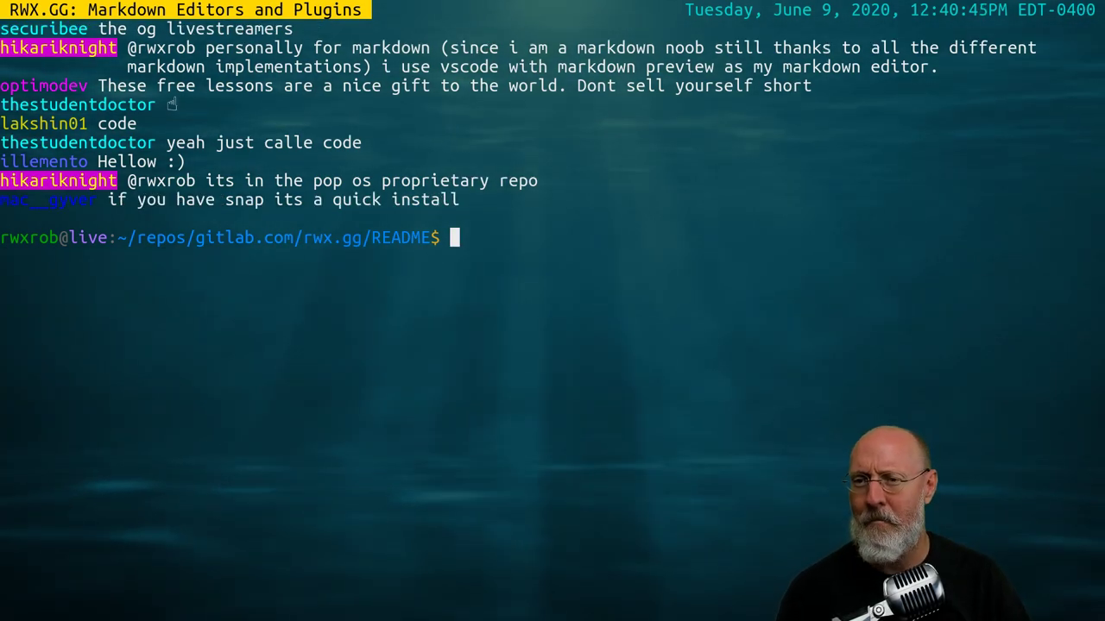
Step: Try snap installs of vscode and code with the KeePassXC password; both need classic confinement
text(snap)
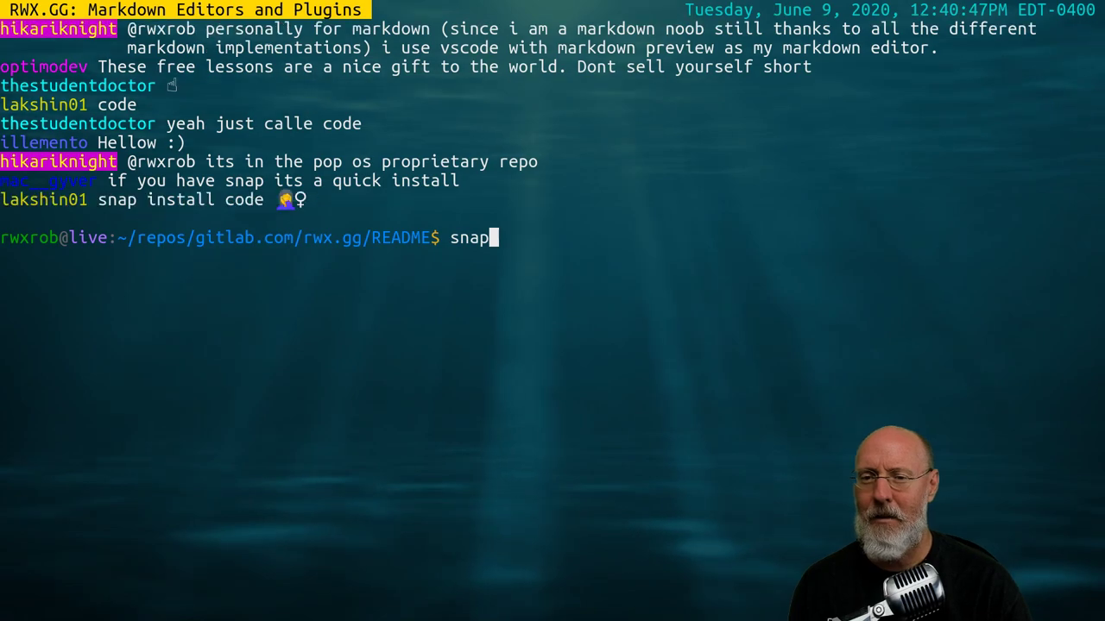
text(install vsc)
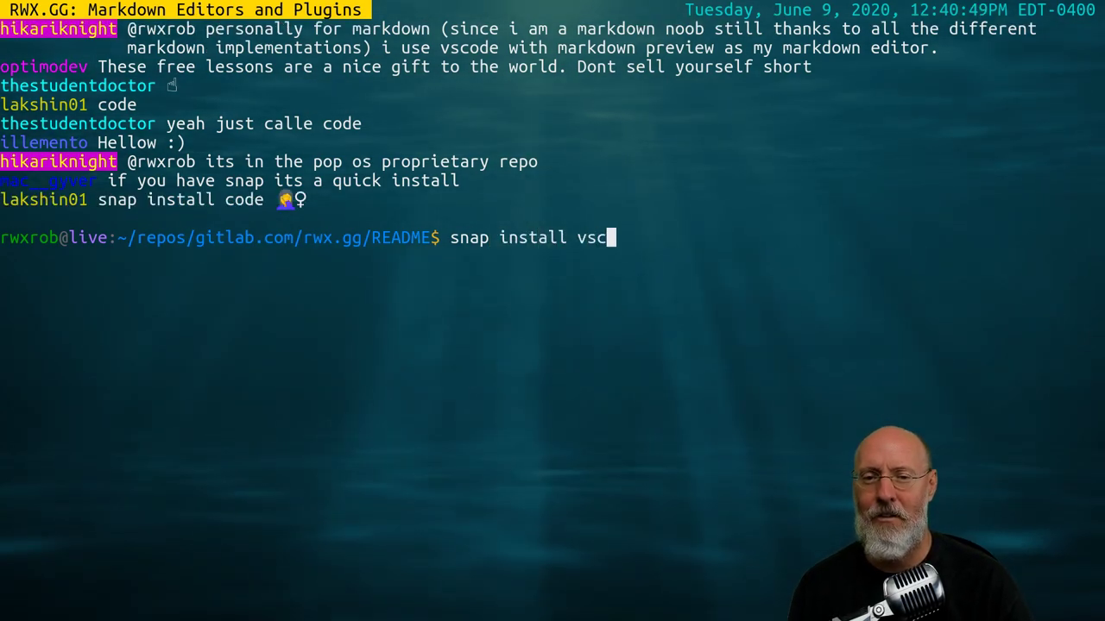
key(Return)
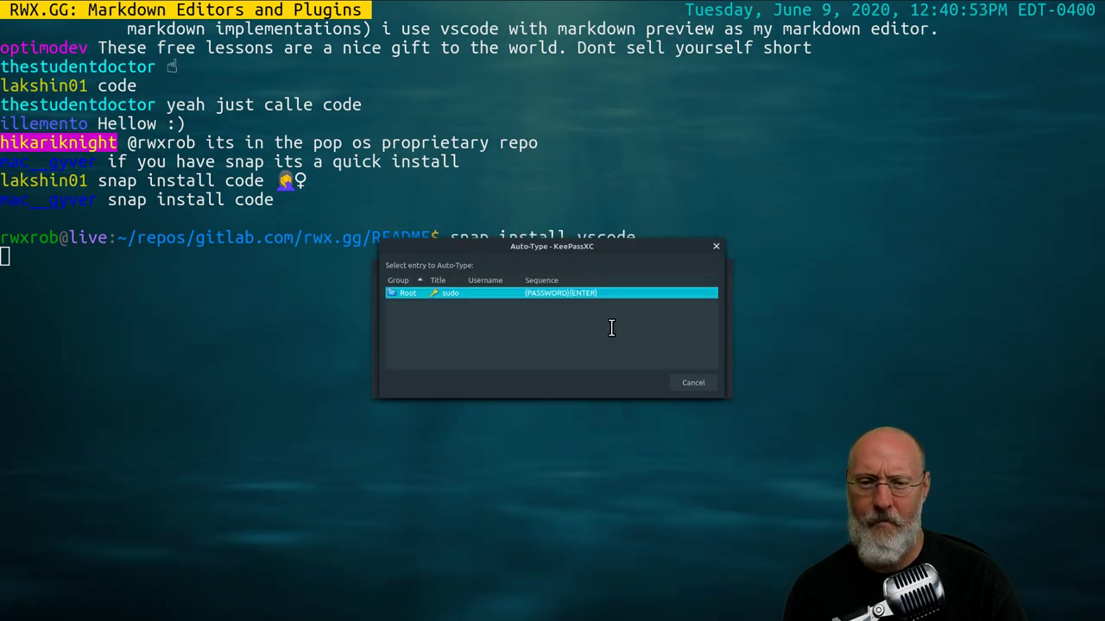
double_click(553, 292)
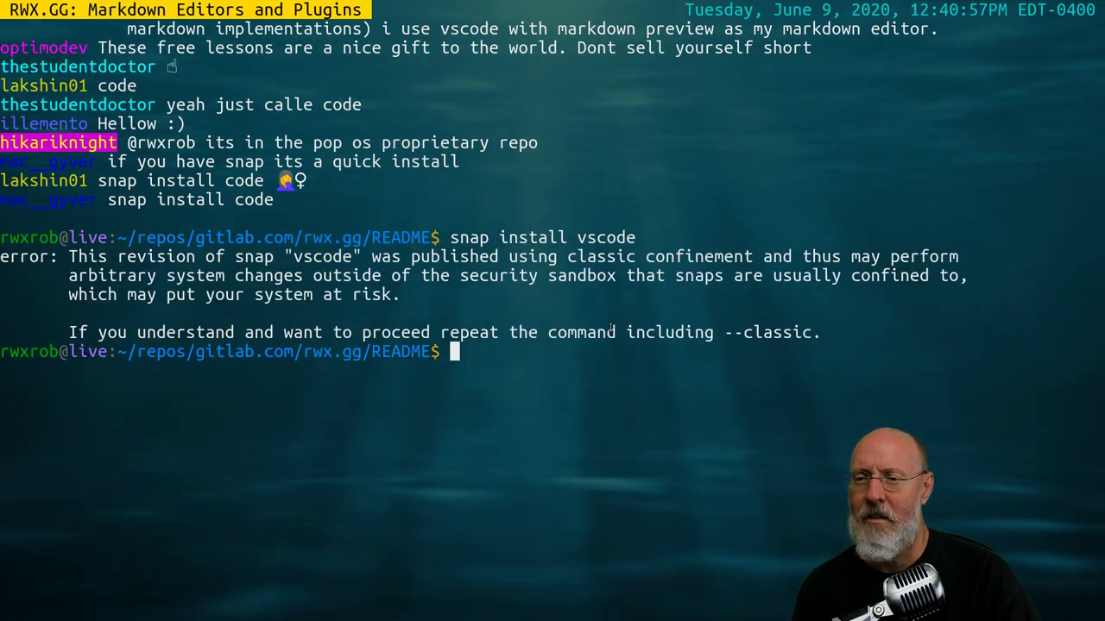
text(snap install vscode)
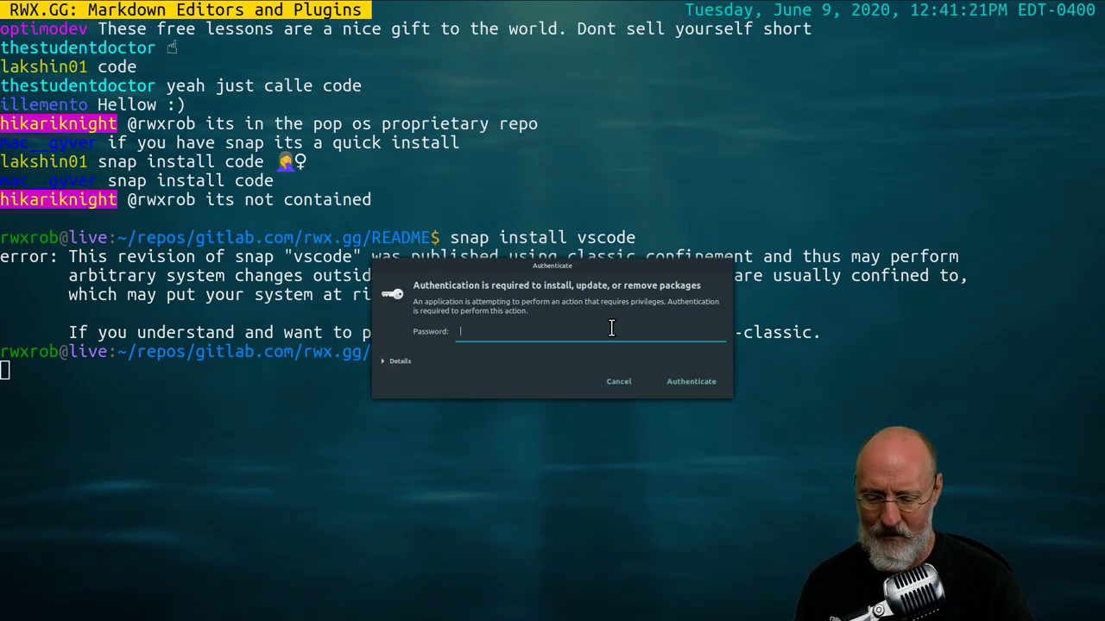
text(password)
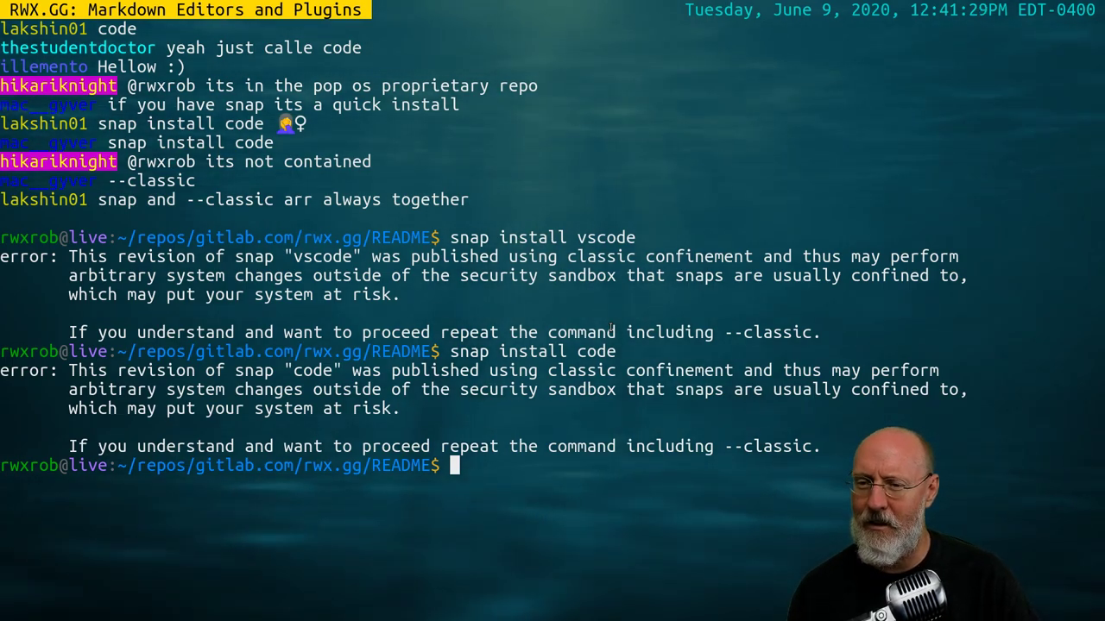
Step: Install the code snap with --classic after authenticating, then clear the terminal
text(snap install code)
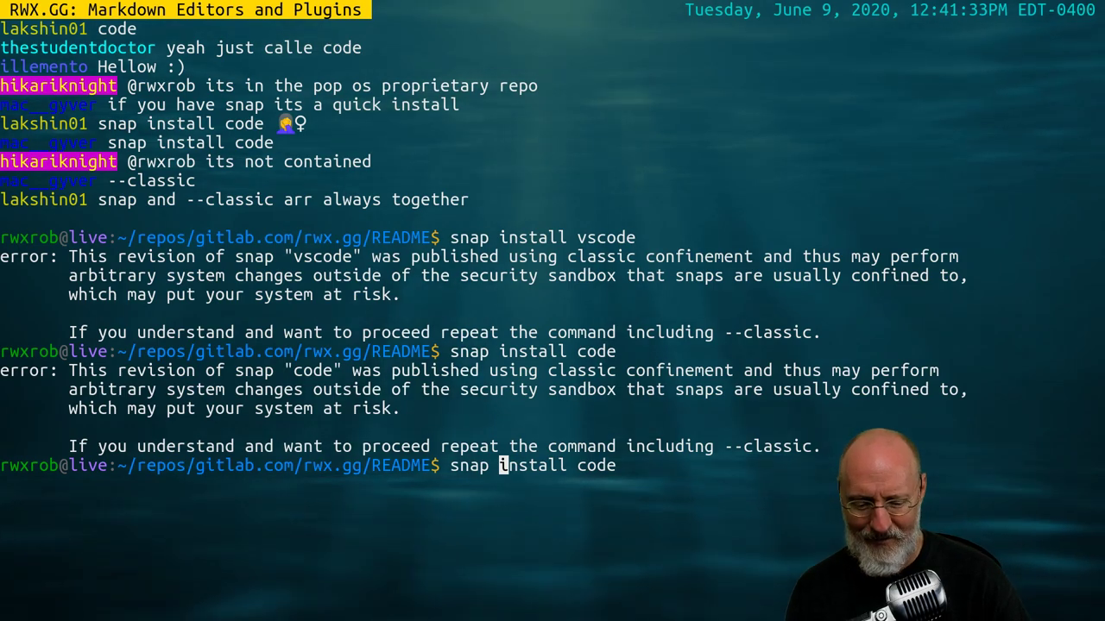
text(--classic)
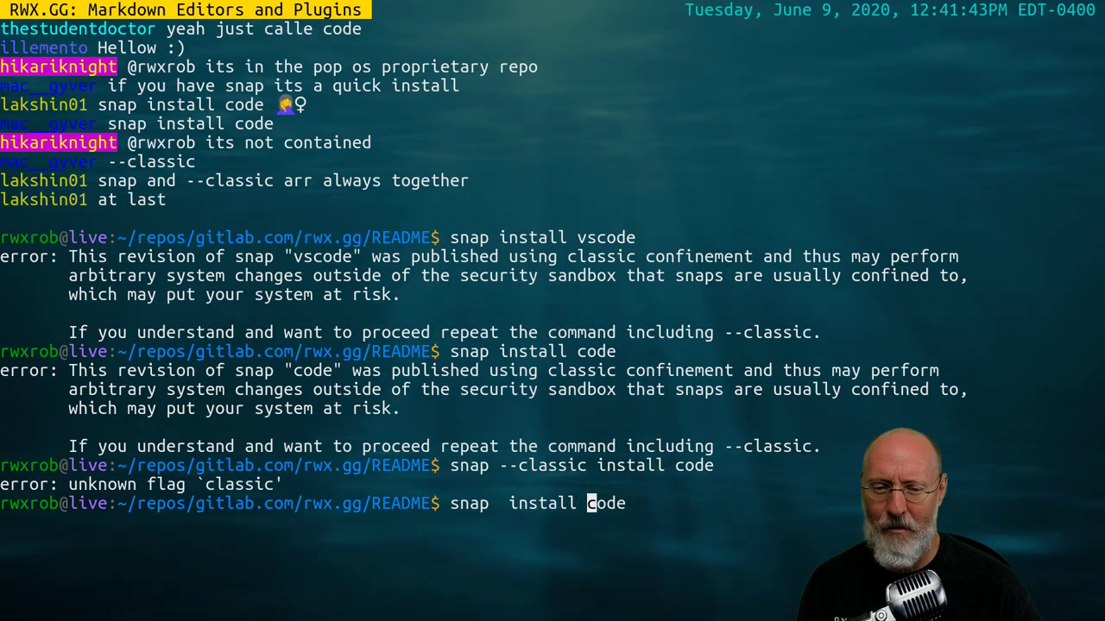
text(--c)
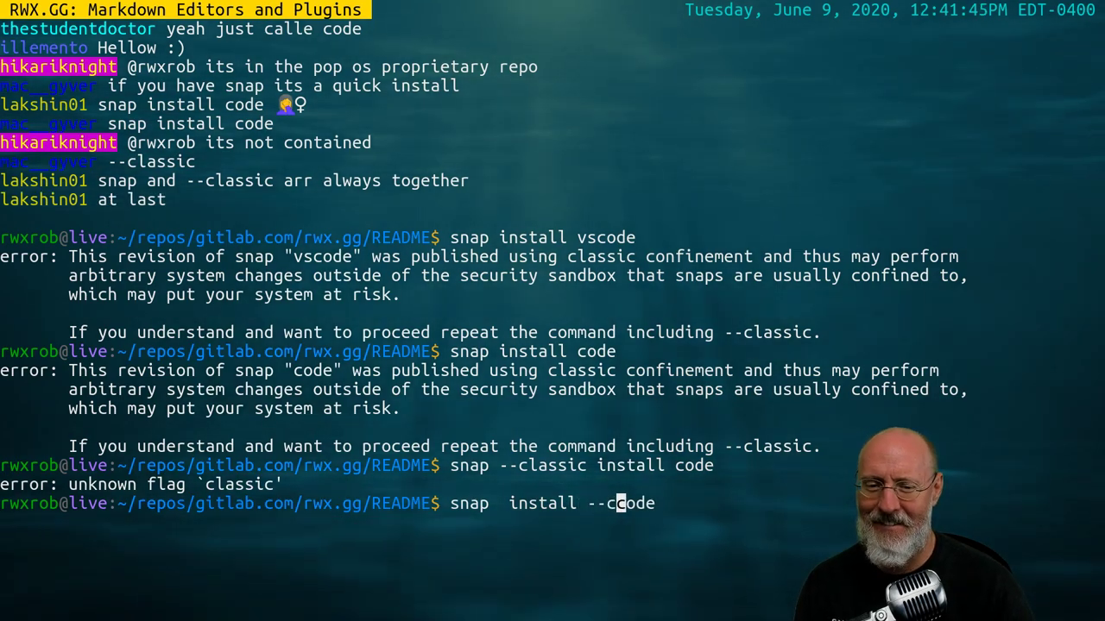
key(Return)
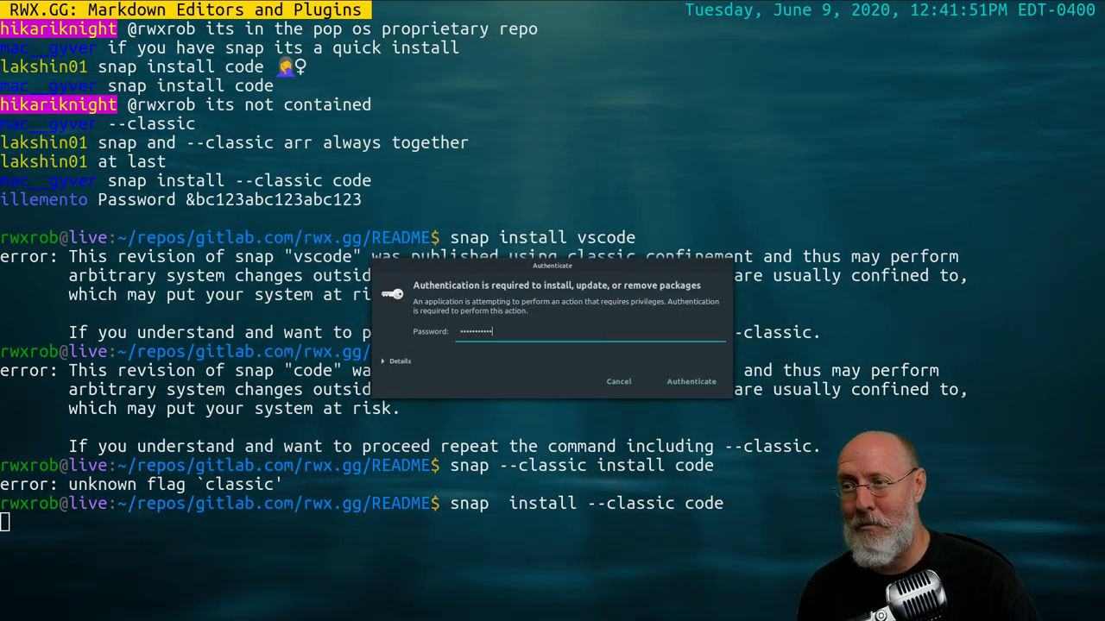
click(691, 381)
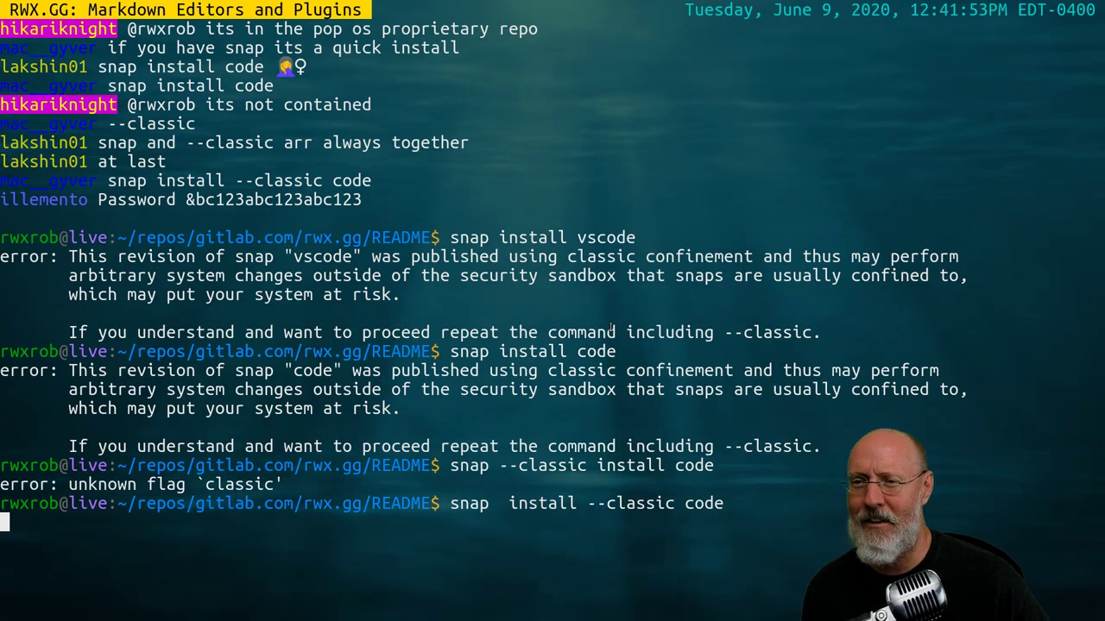
key(Return)
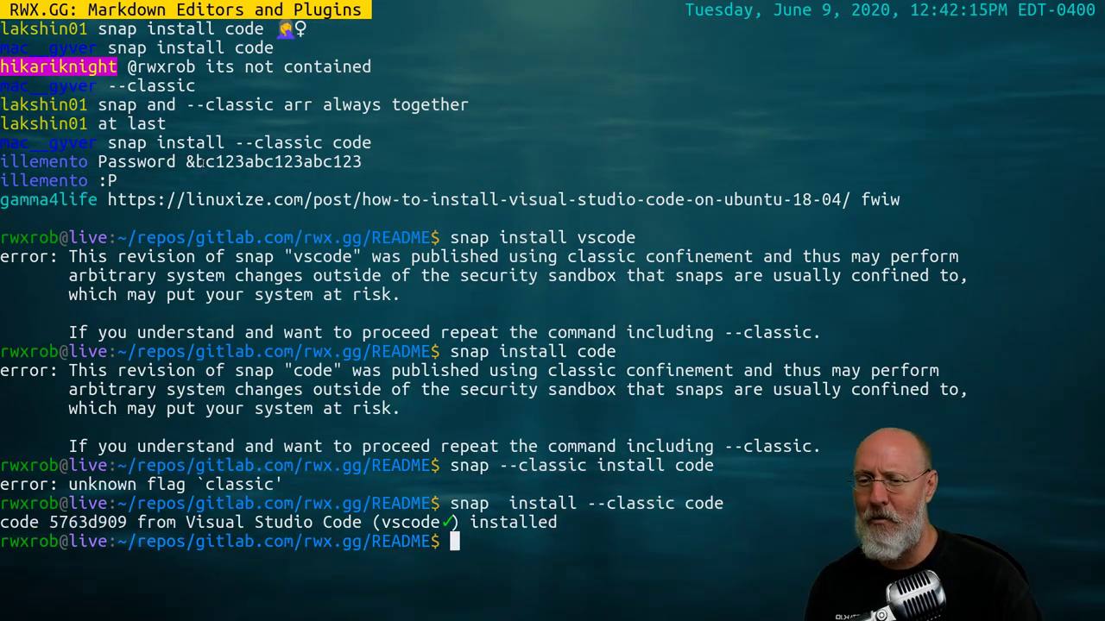
text(clear)
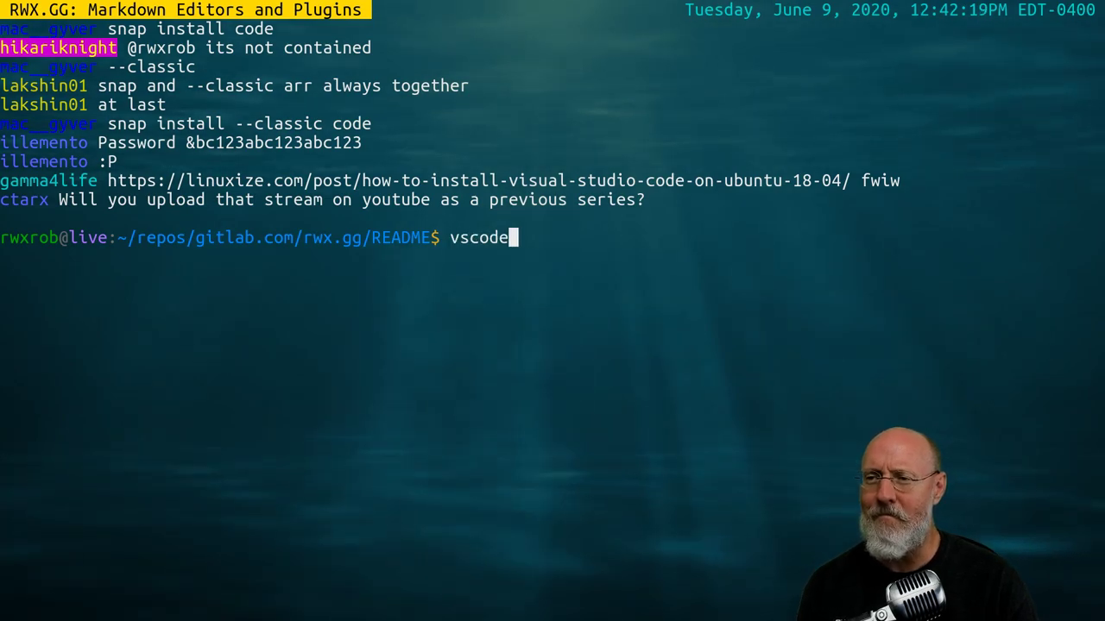
text(code)
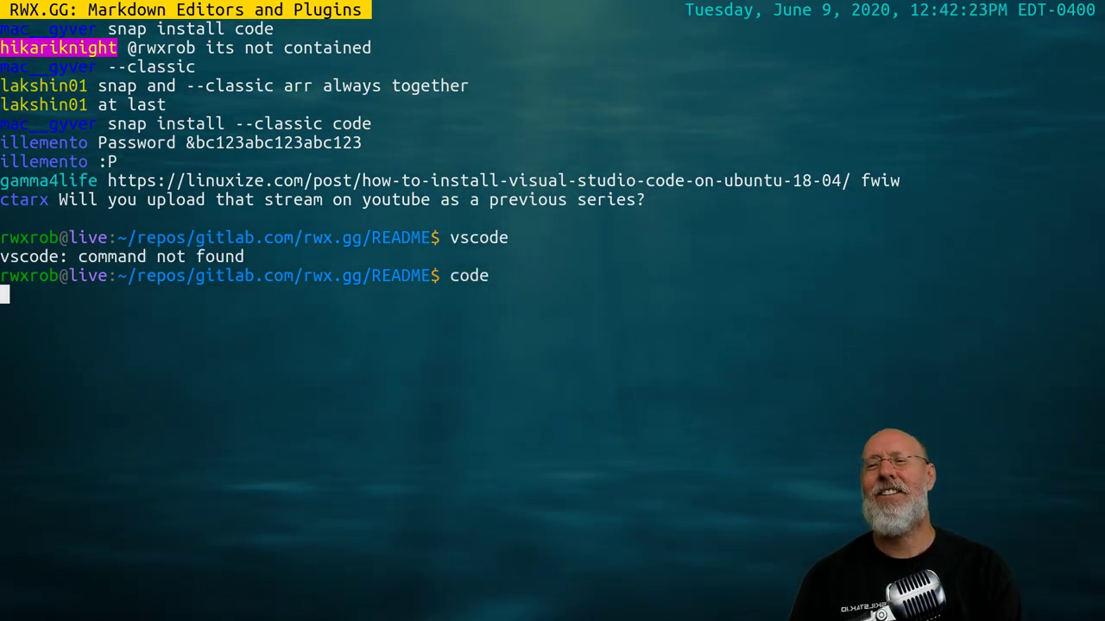
Step: Launch VS Code with 'code', dismiss the usage-data notice, and close the Welcome tab
key(Return)
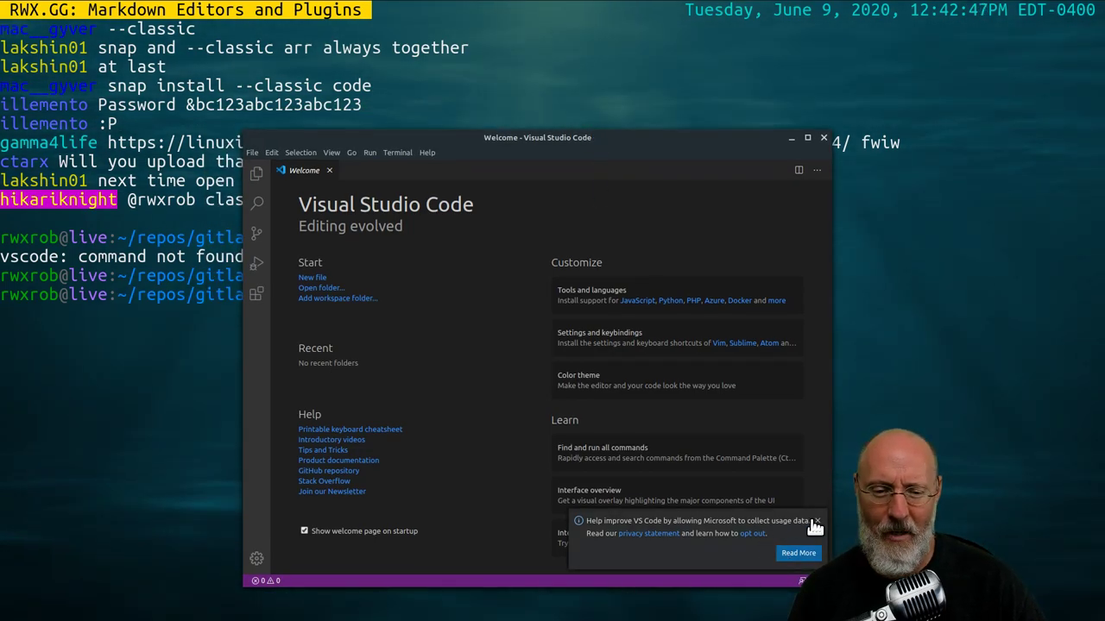
click(815, 521)
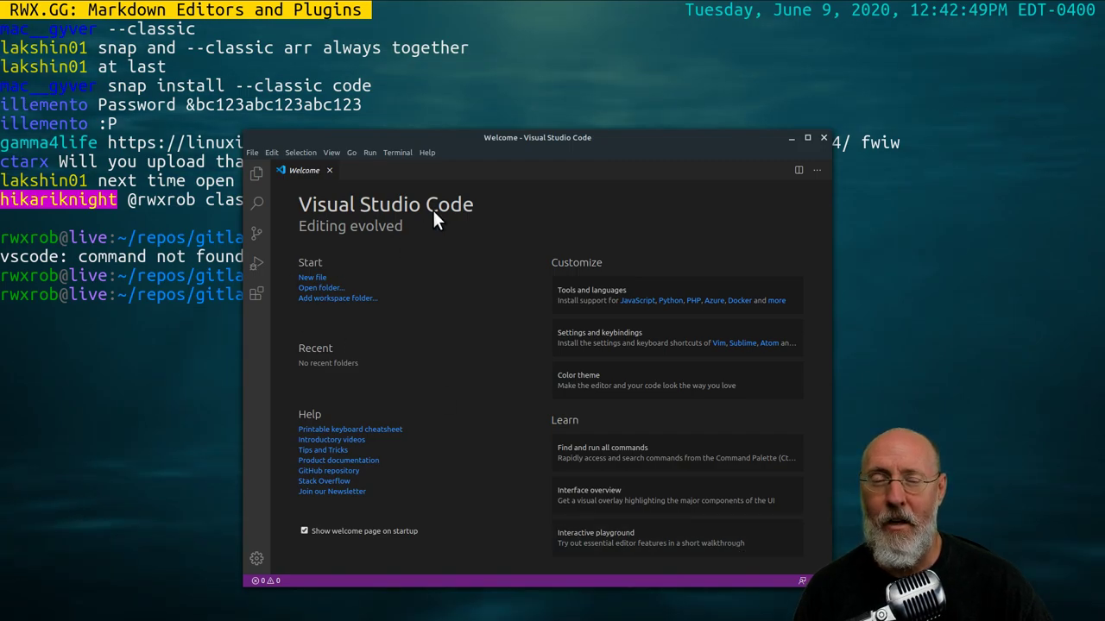
mouse_move(371, 278)
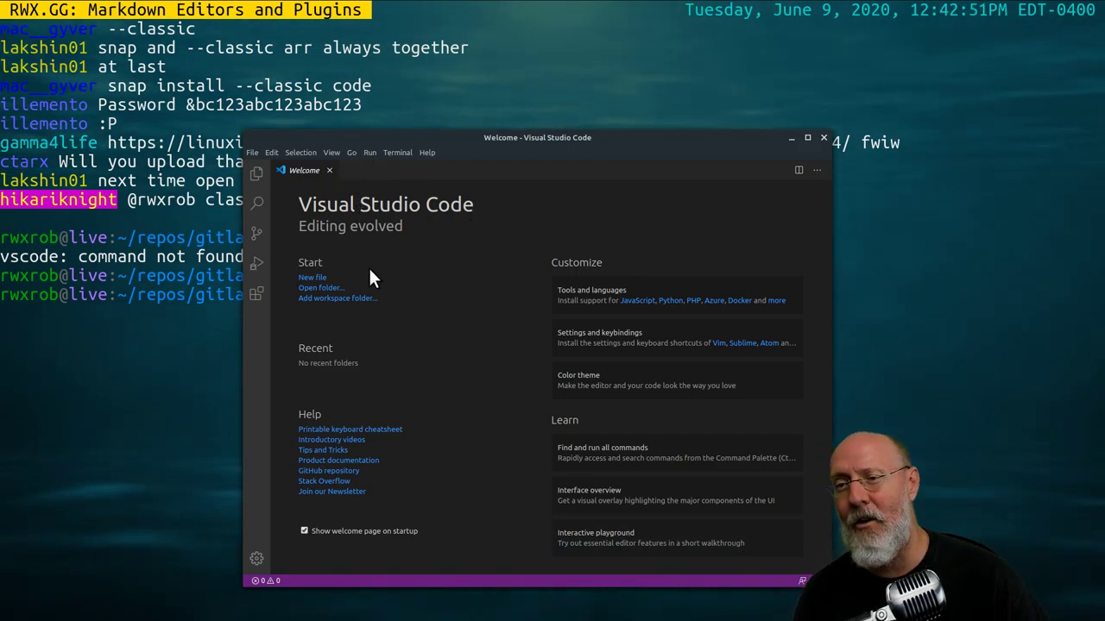
mouse_move(377, 292)
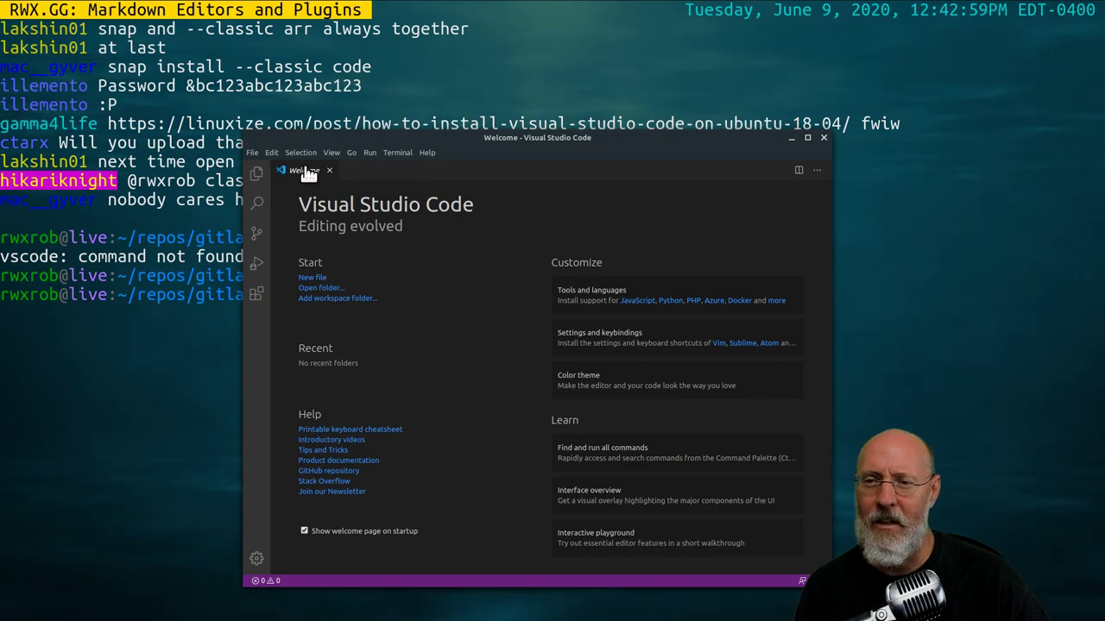
mouse_move(330, 170)
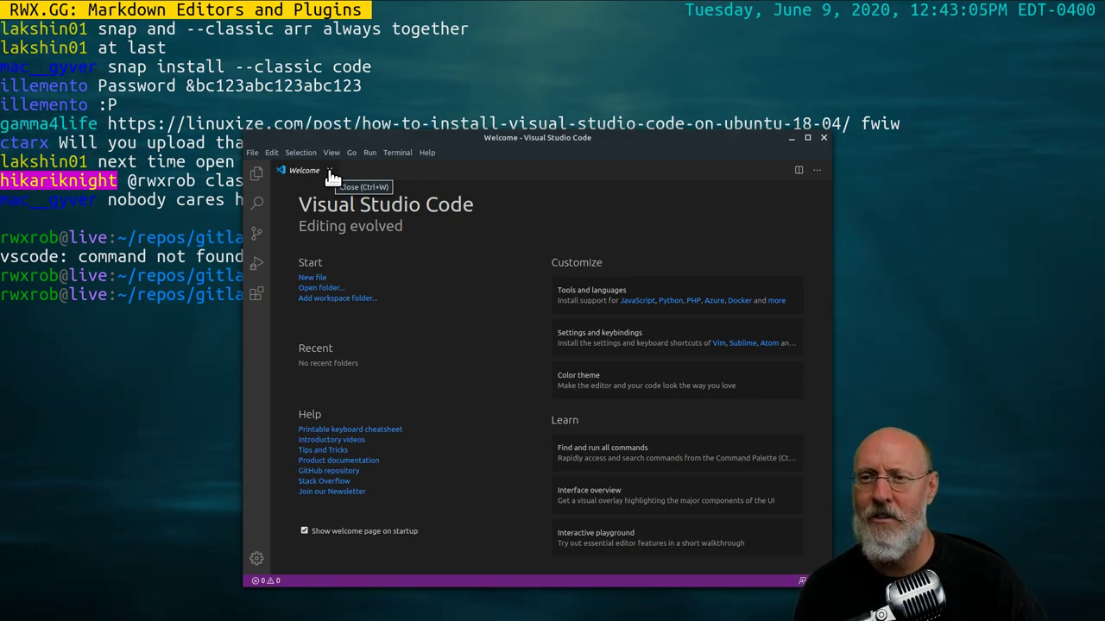
click(330, 170)
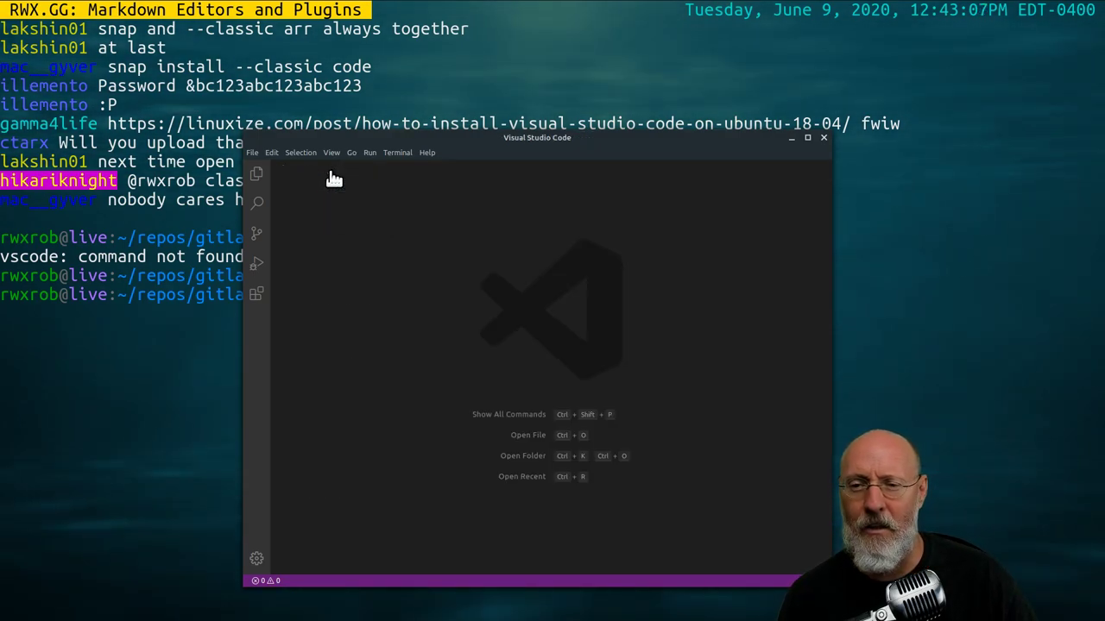
Step: Create a new file with heading '# Here is a File', save it to home, and close it
click(252, 153)
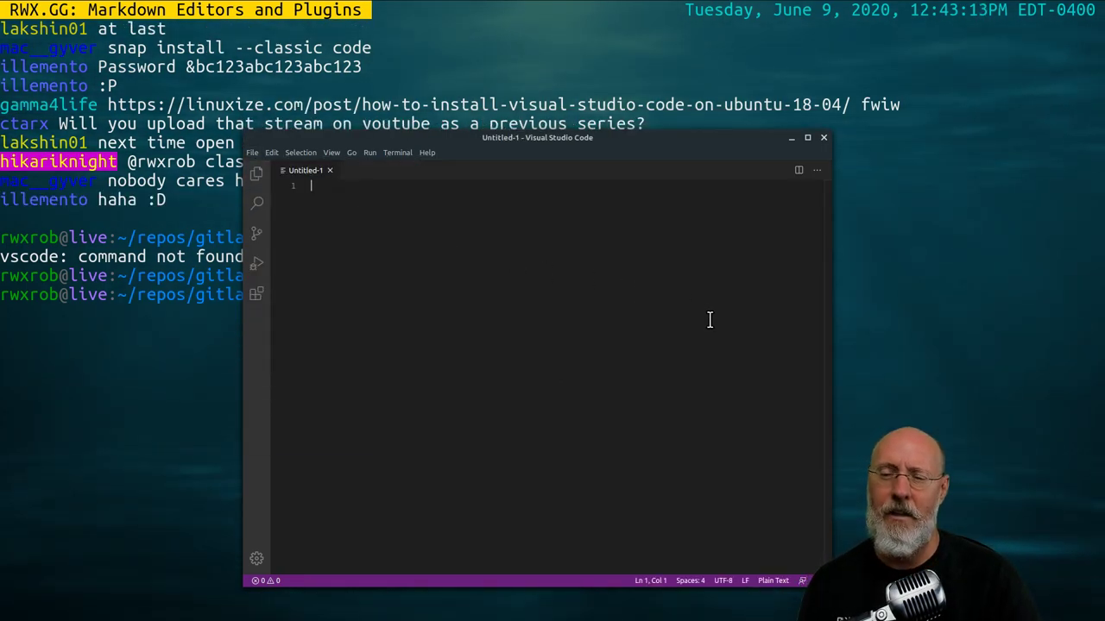
text(# Here is)
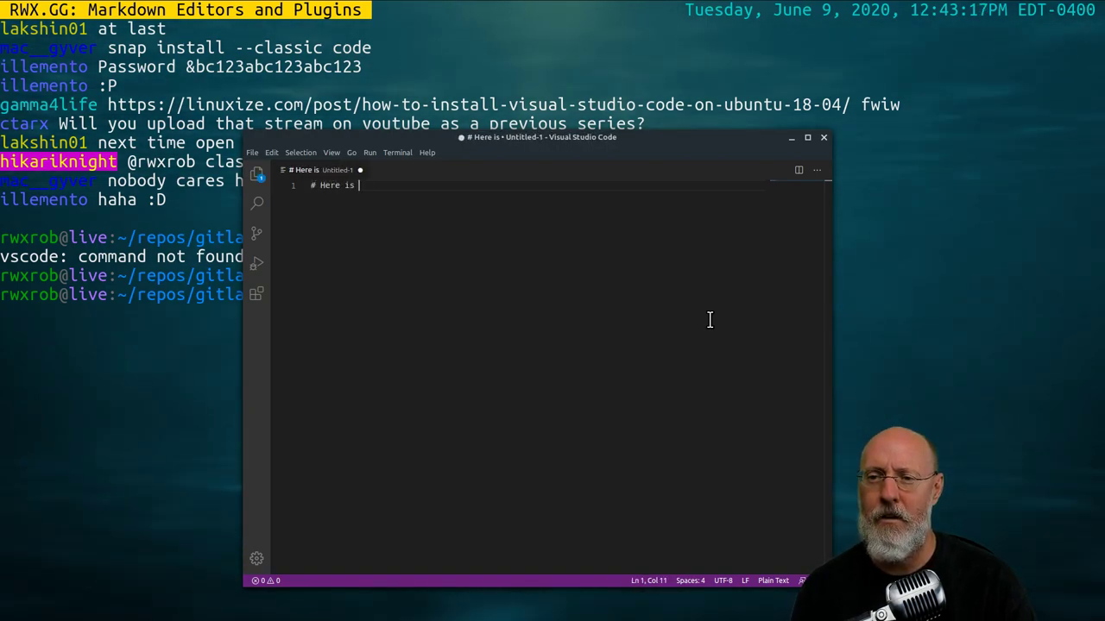
text(a File)
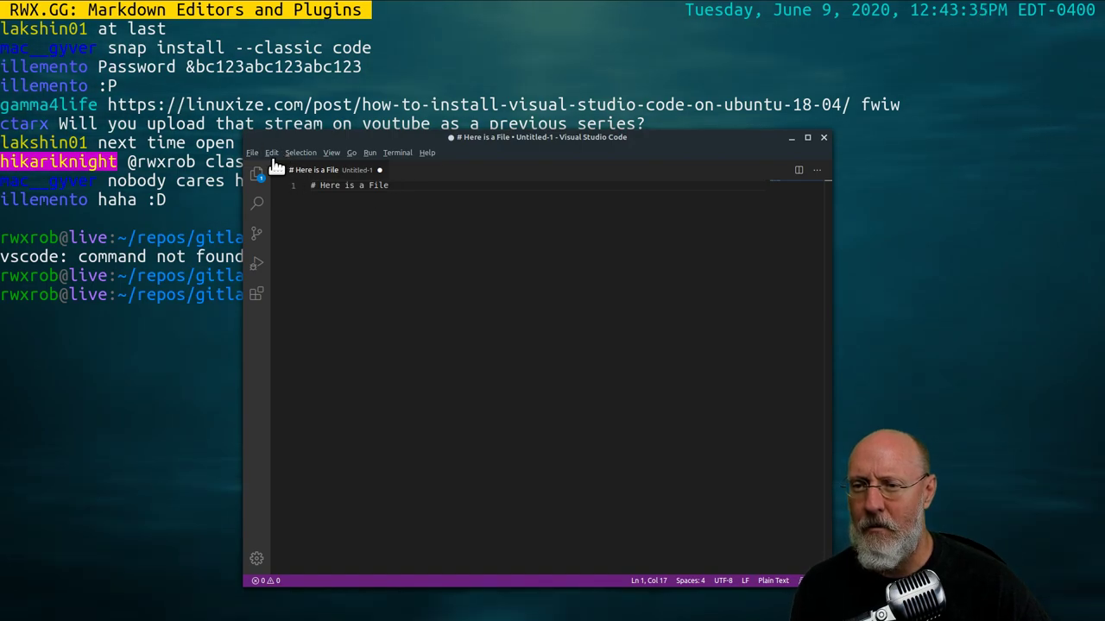
click(252, 153)
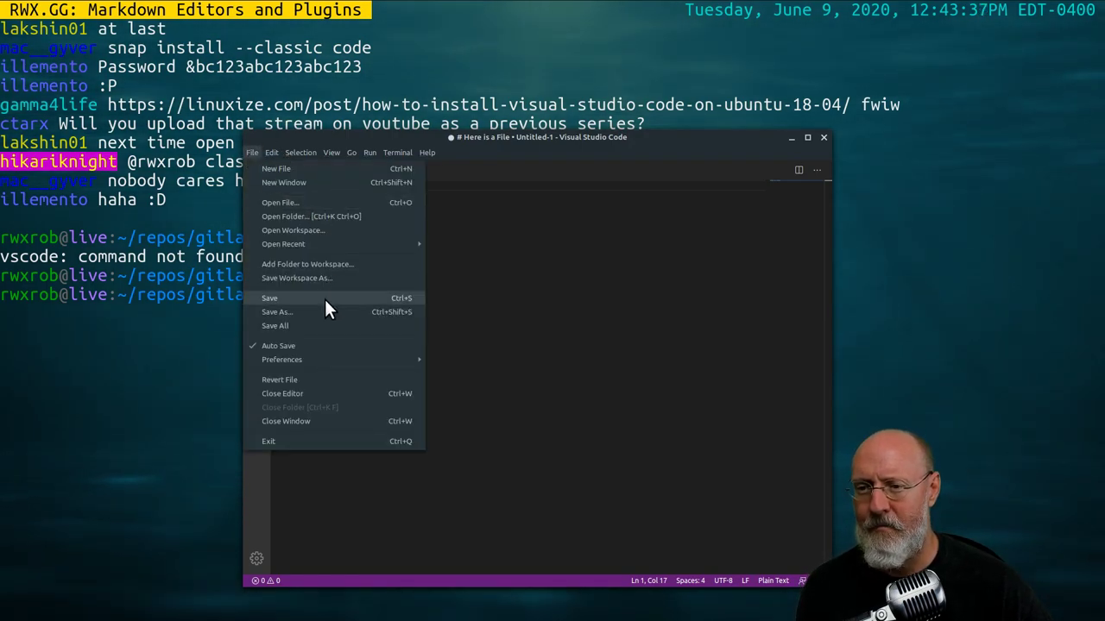
click(276, 311)
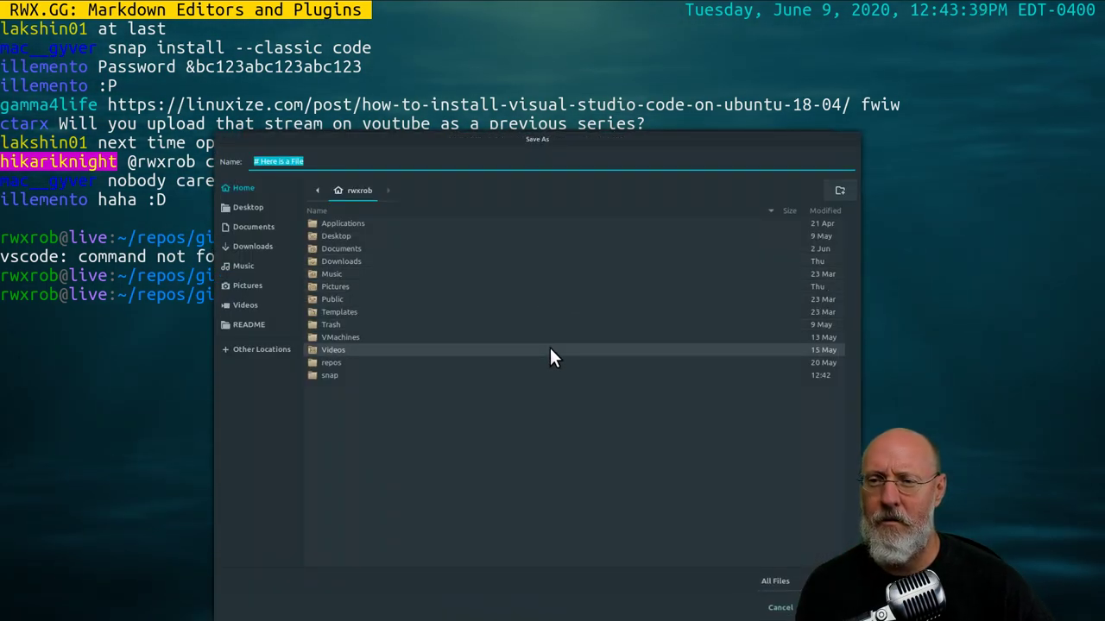
mouse_move(794, 578)
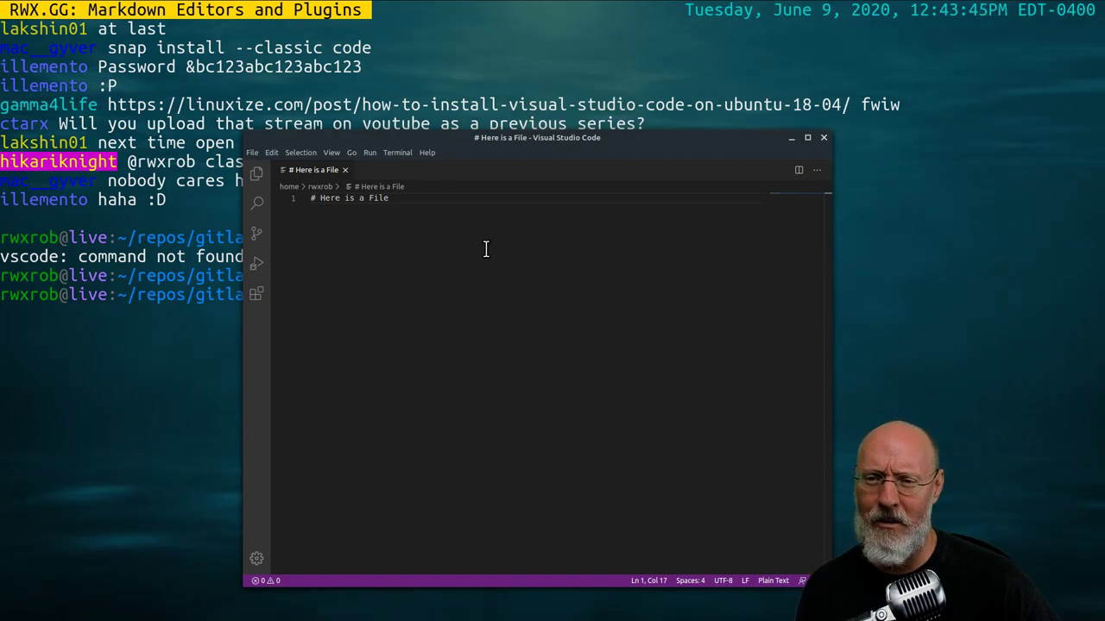
mouse_move(495, 251)
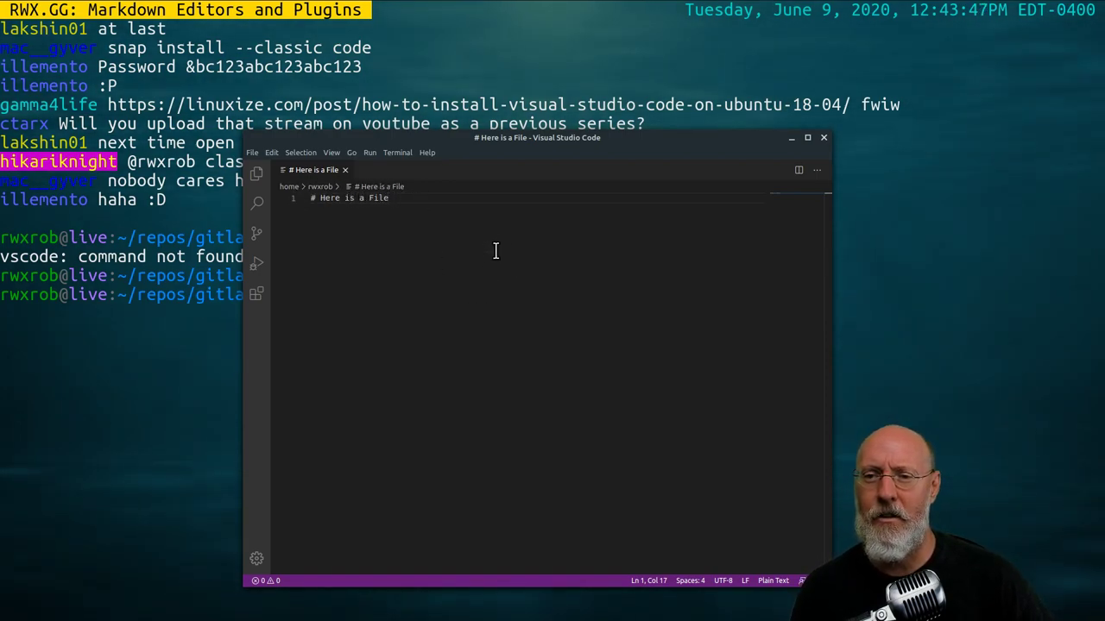
mouse_move(797, 170)
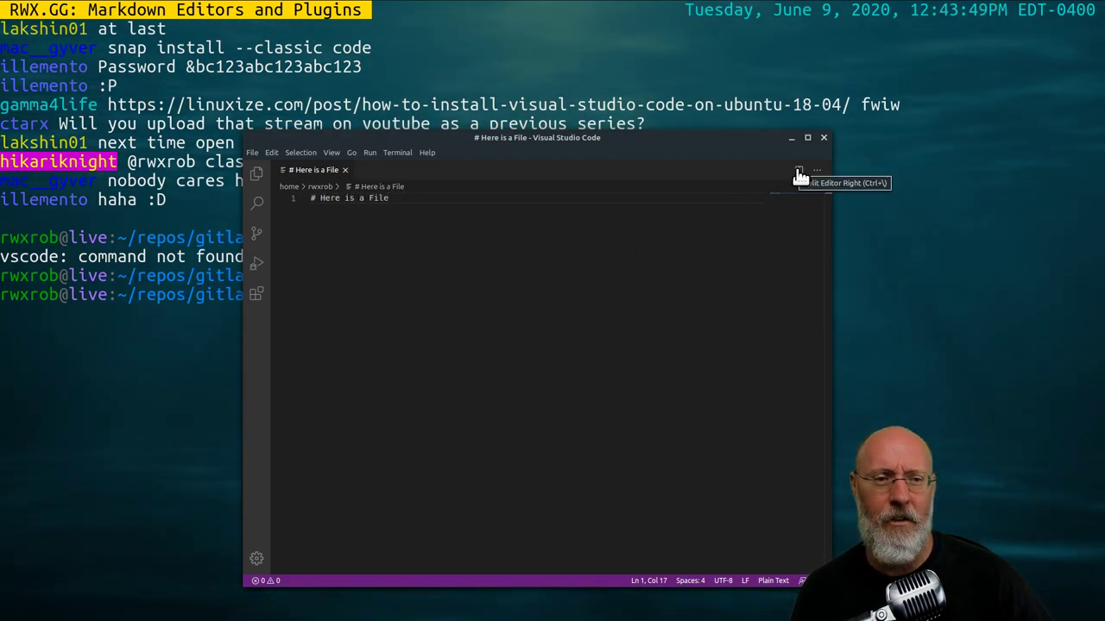
click(798, 170)
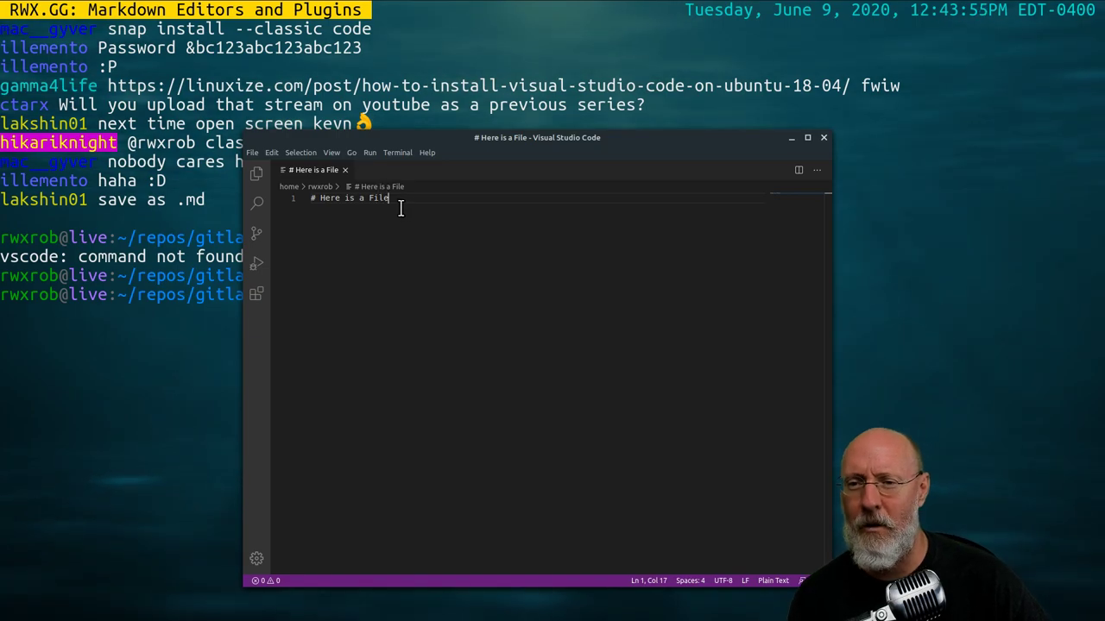
mouse_move(345, 170)
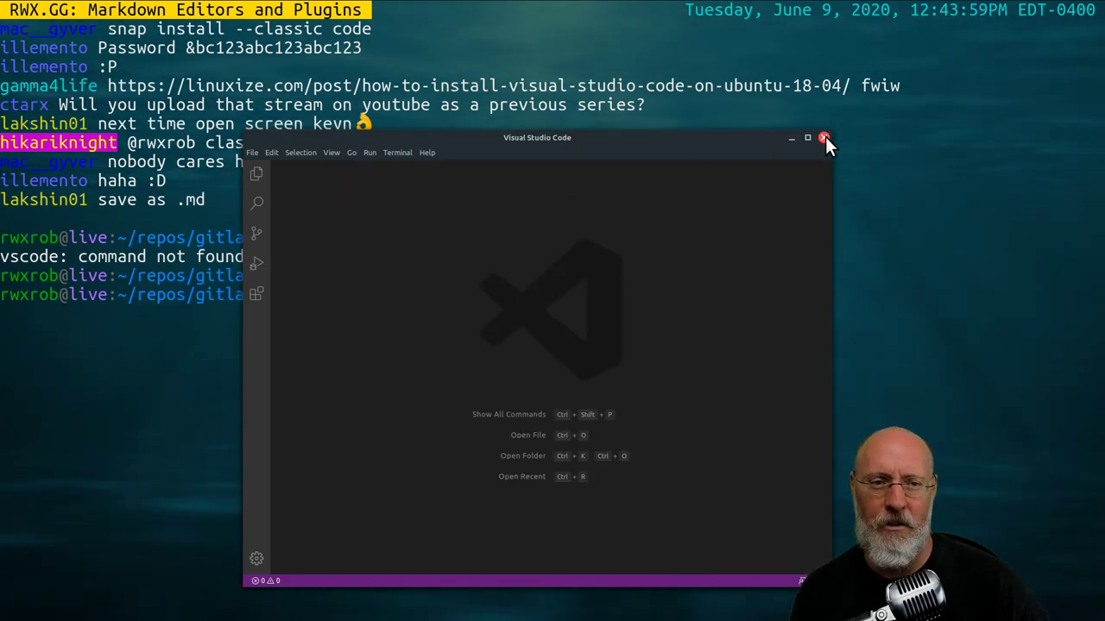
Step: Close VS Code, mv the heading file to foo.md, and open foo.md in VS Code
click(823, 139)
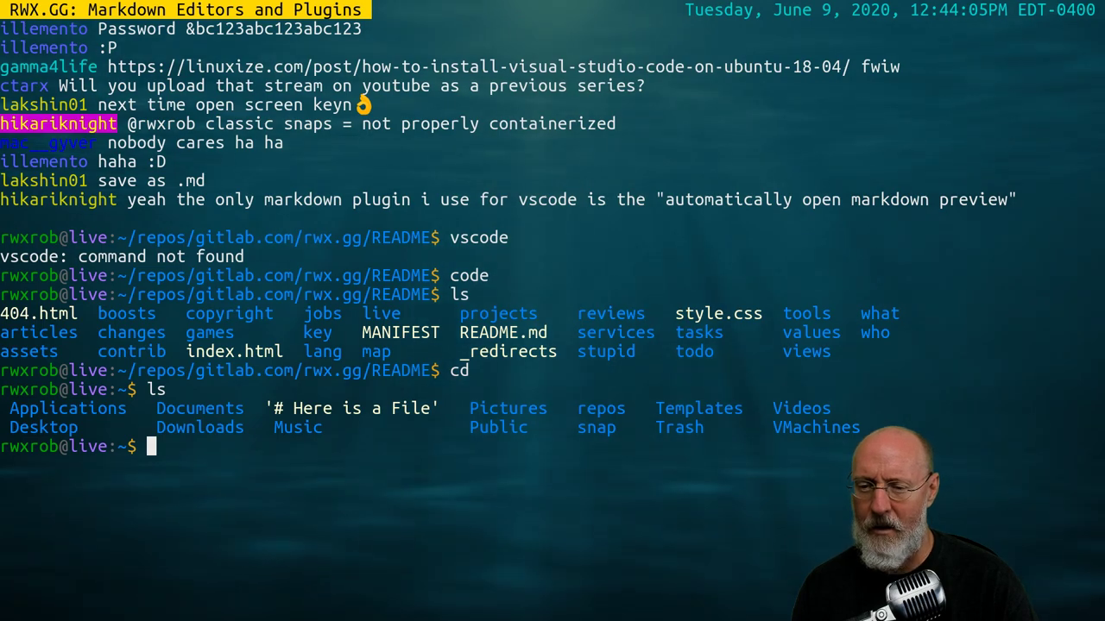
text(mv \#\ Here\ is\ a\ File)
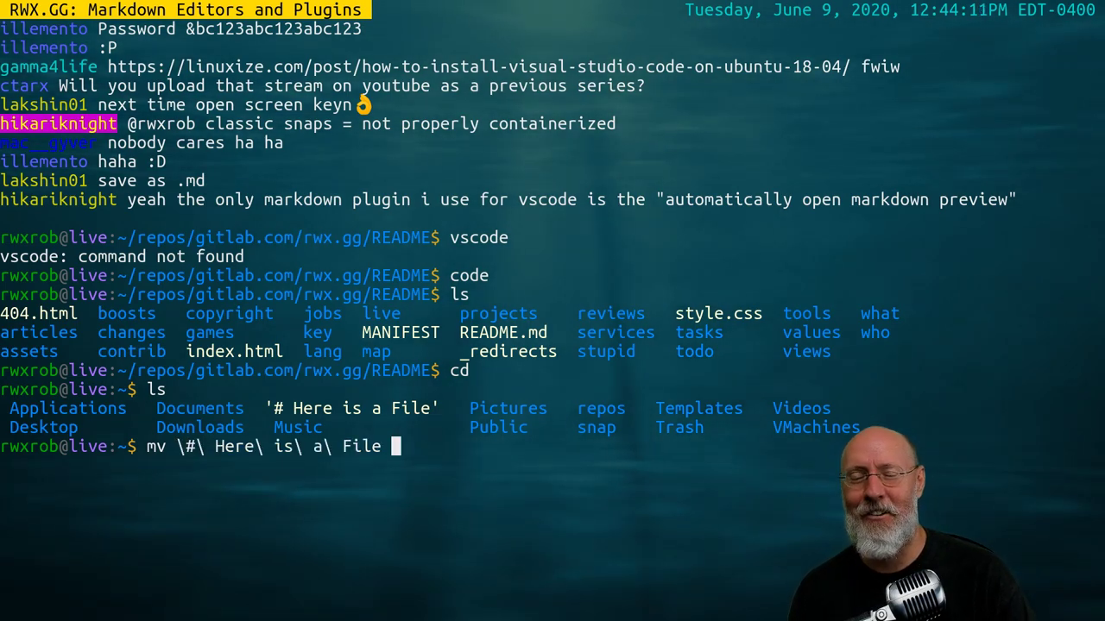
key(BackSpace)
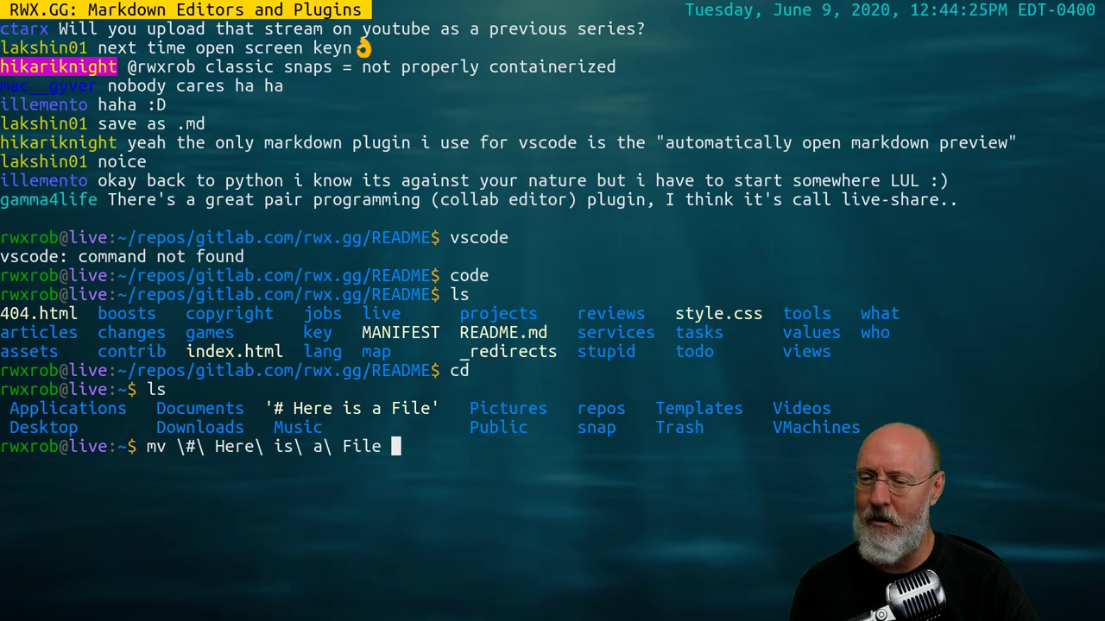
text(foo.md)
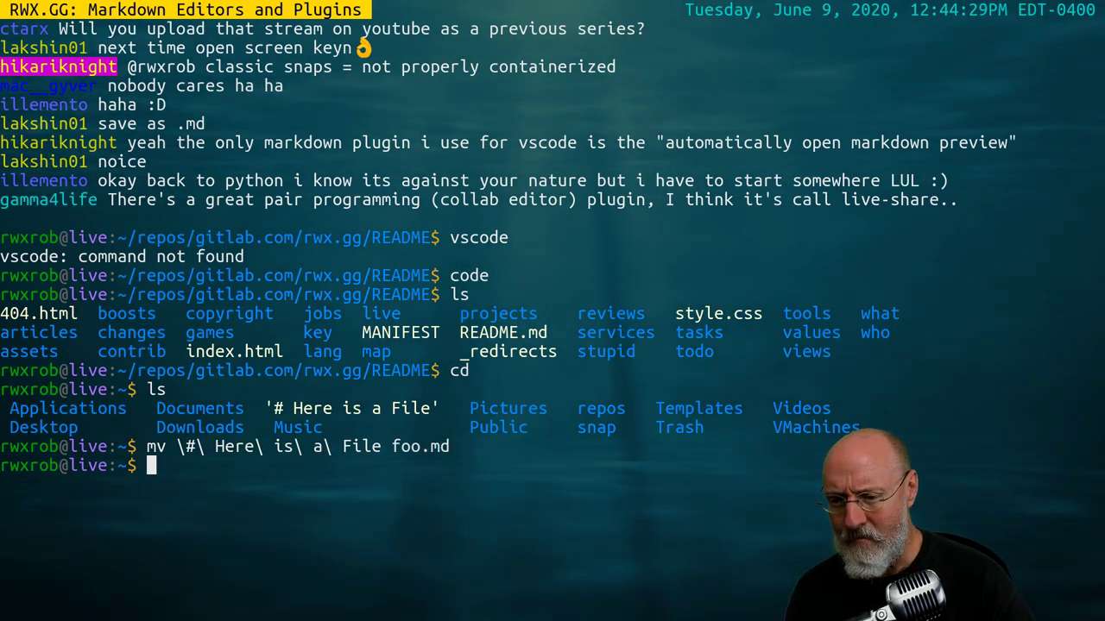
text(code foo.md)
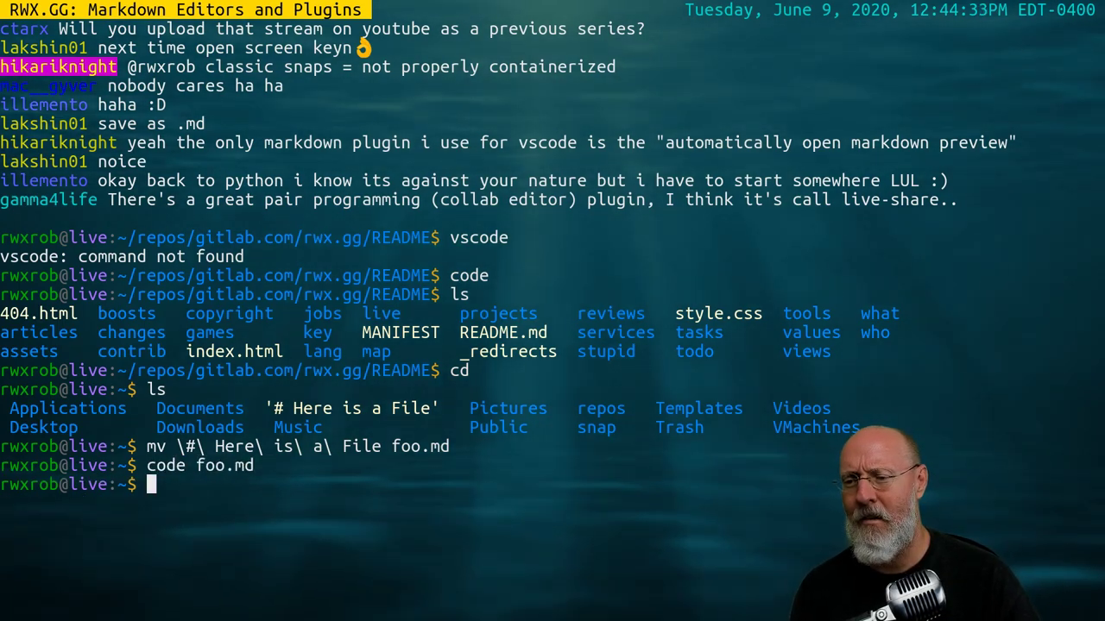
key(Return)
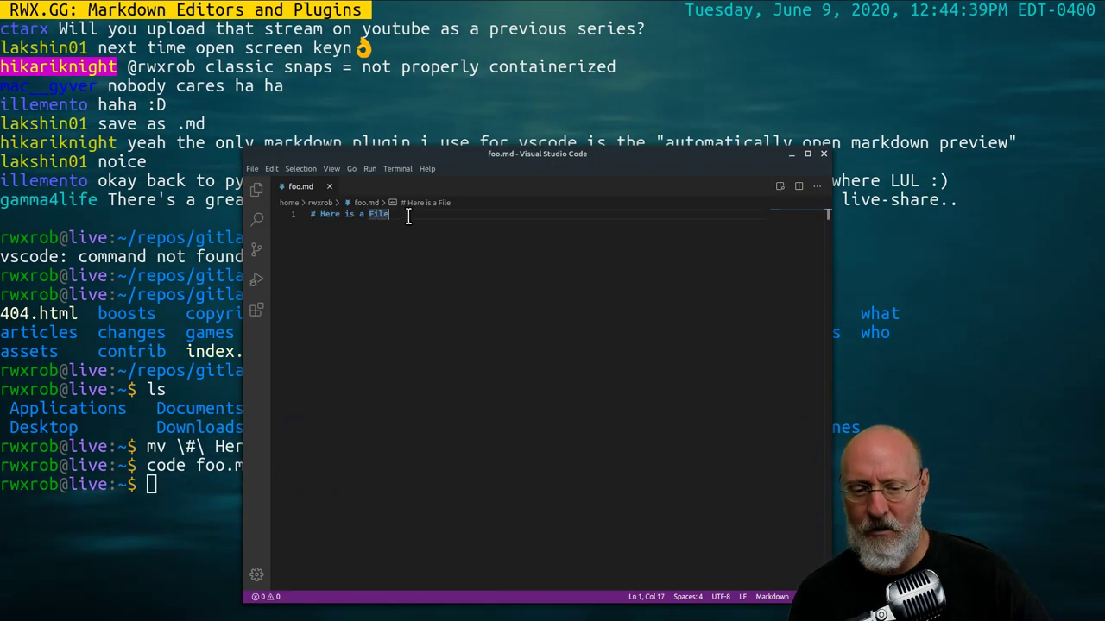
Step: Add bullets Some, Thing, Here under foo.md's heading and open the side preview
key(enter)
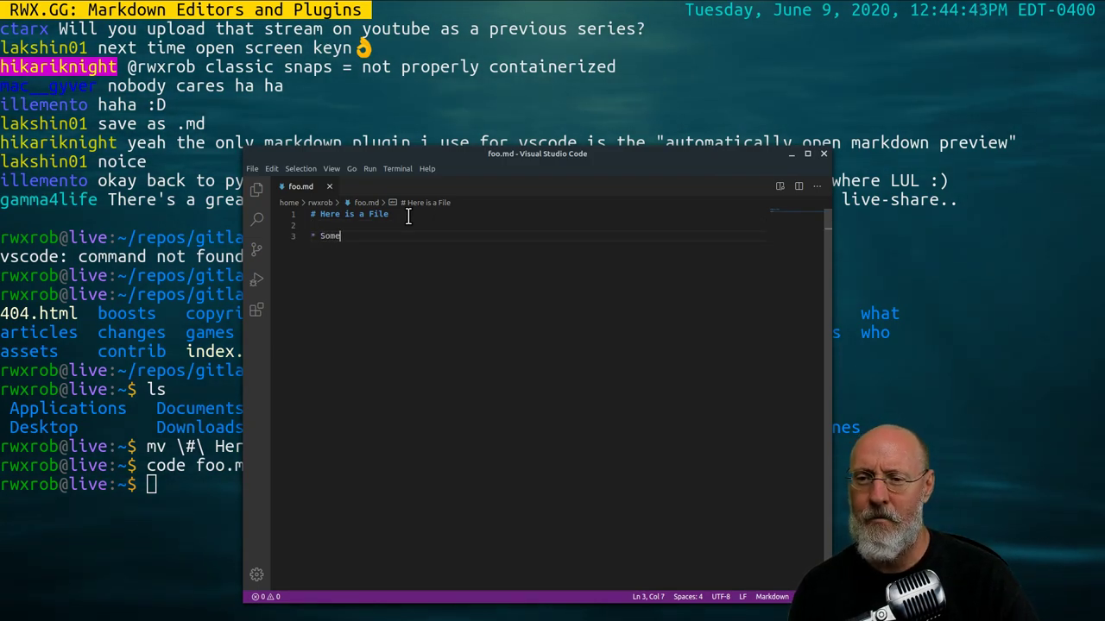
text(Thing)
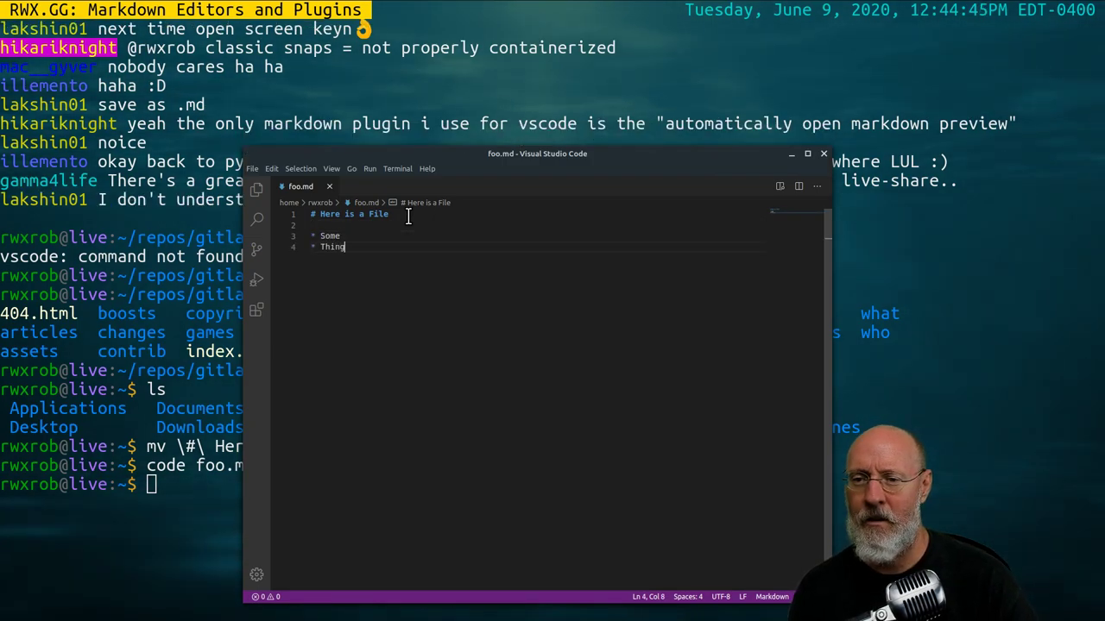
text(Here)
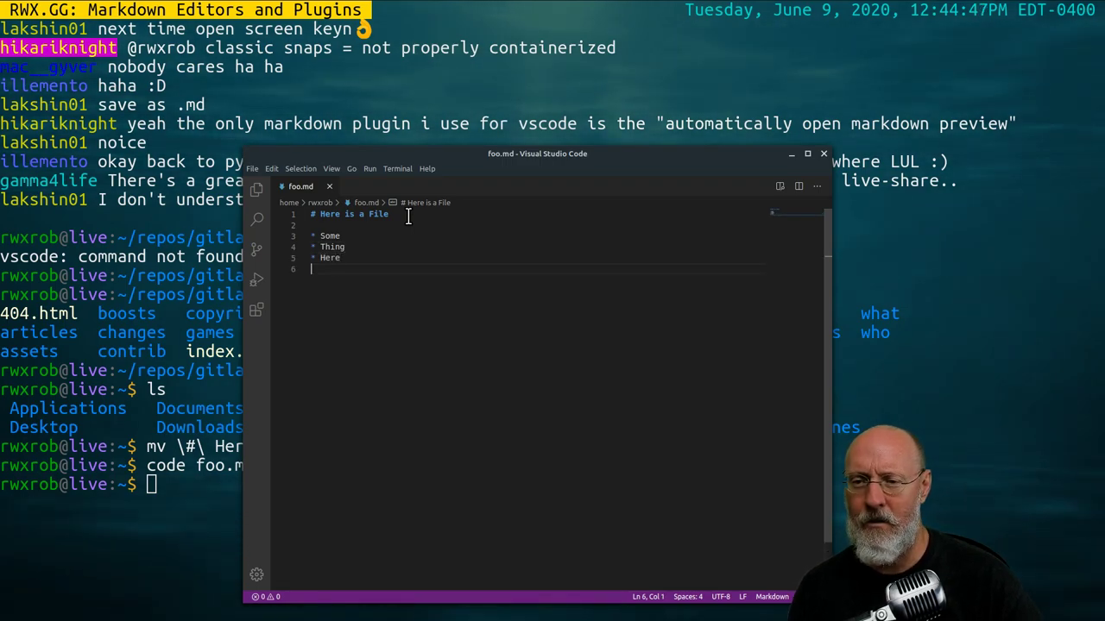
mouse_move(780, 186)
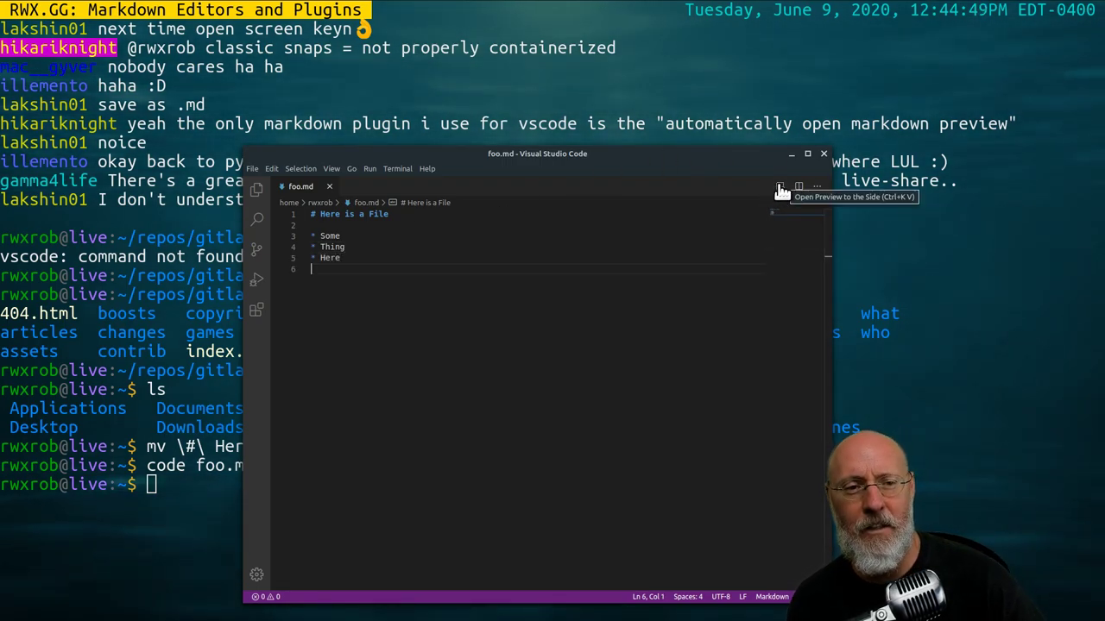
click(781, 187)
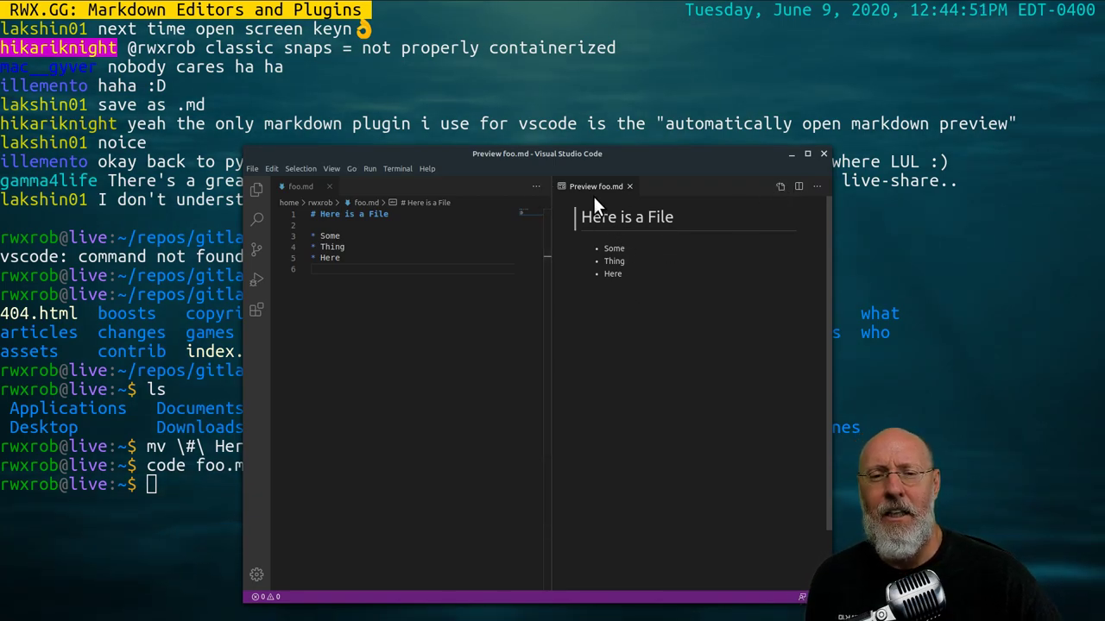
mouse_move(714, 321)
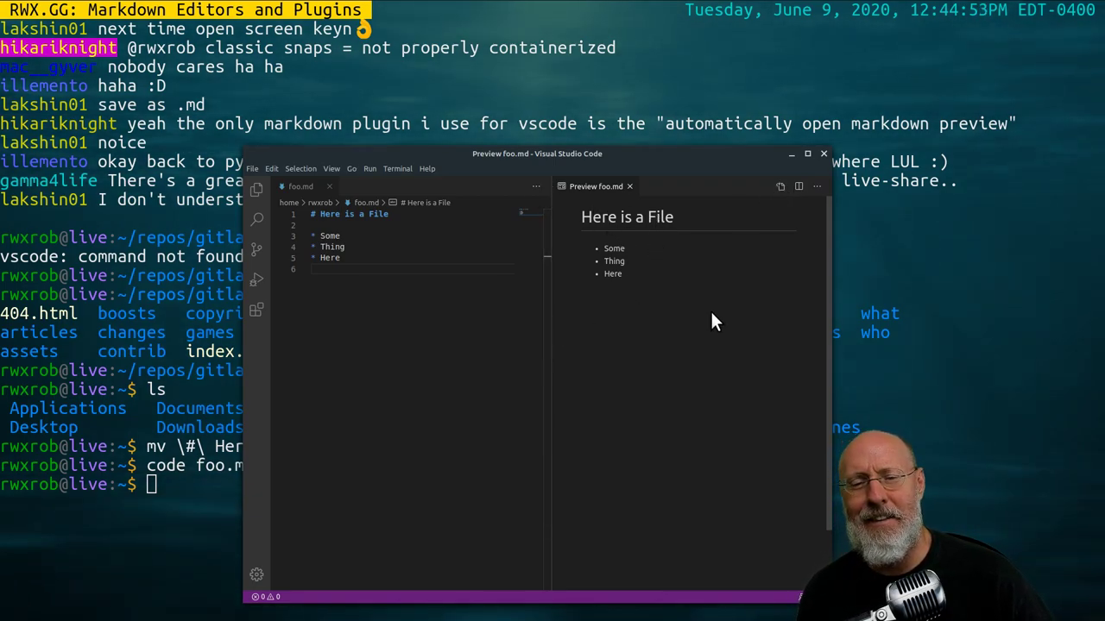
mouse_move(578, 341)
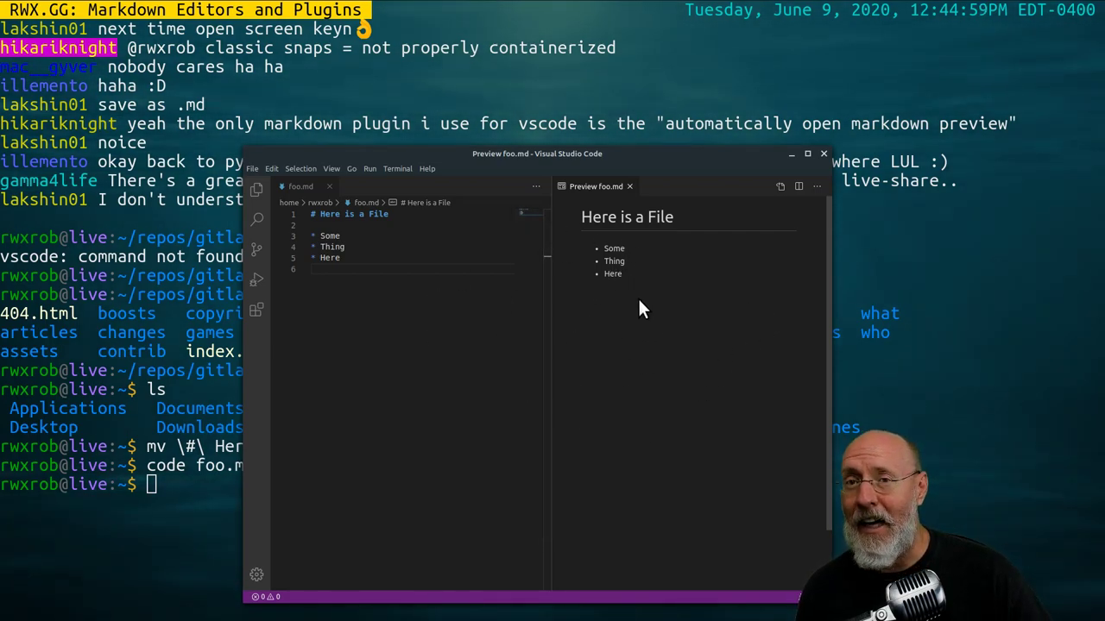
mouse_move(257, 311)
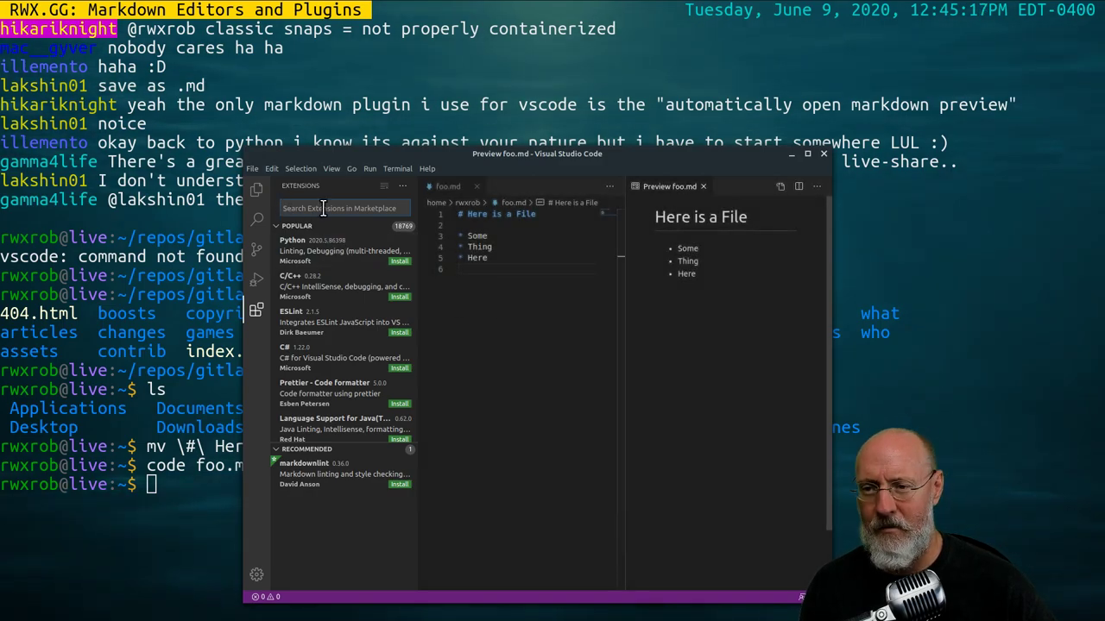
Step: Search the VS Code marketplace for 'pandoc' extensions, then close the editor
text(gr)
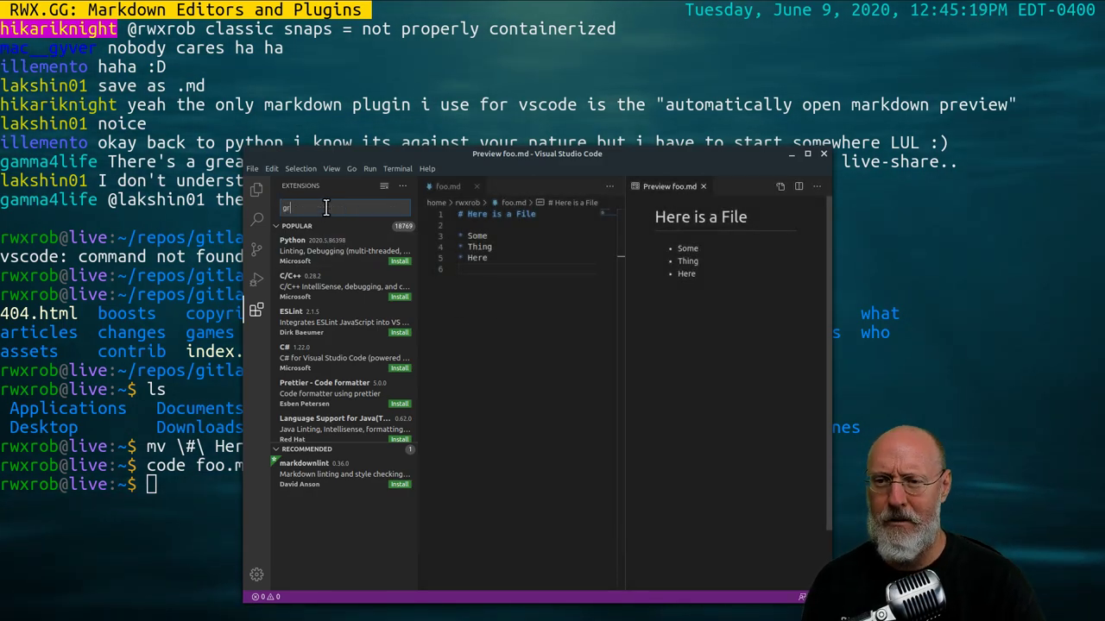
text(pandoc)
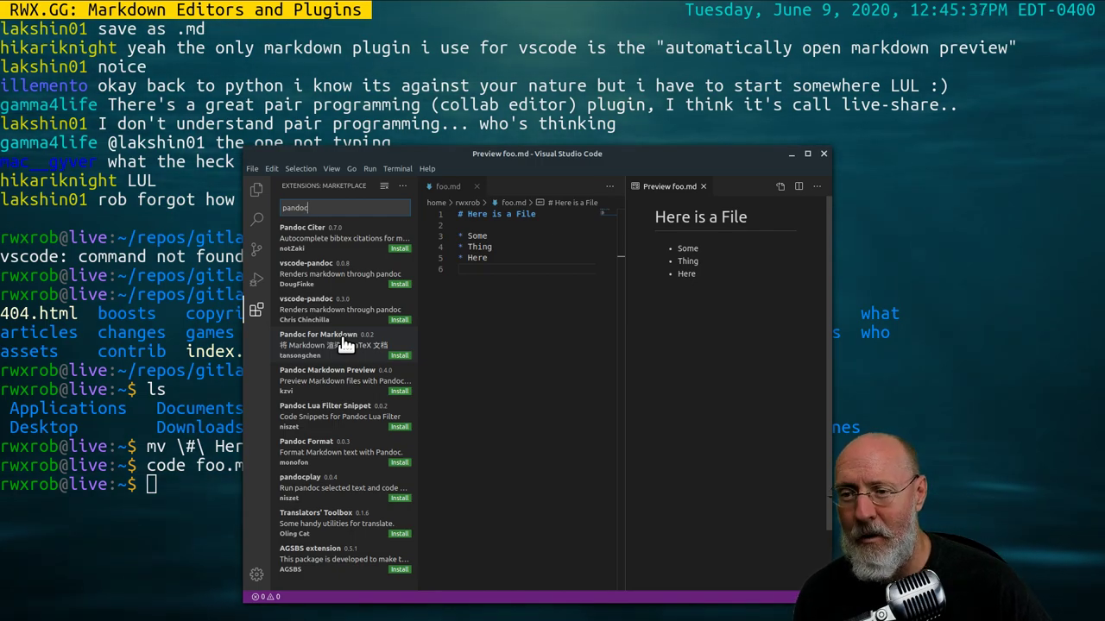
mouse_move(577, 367)
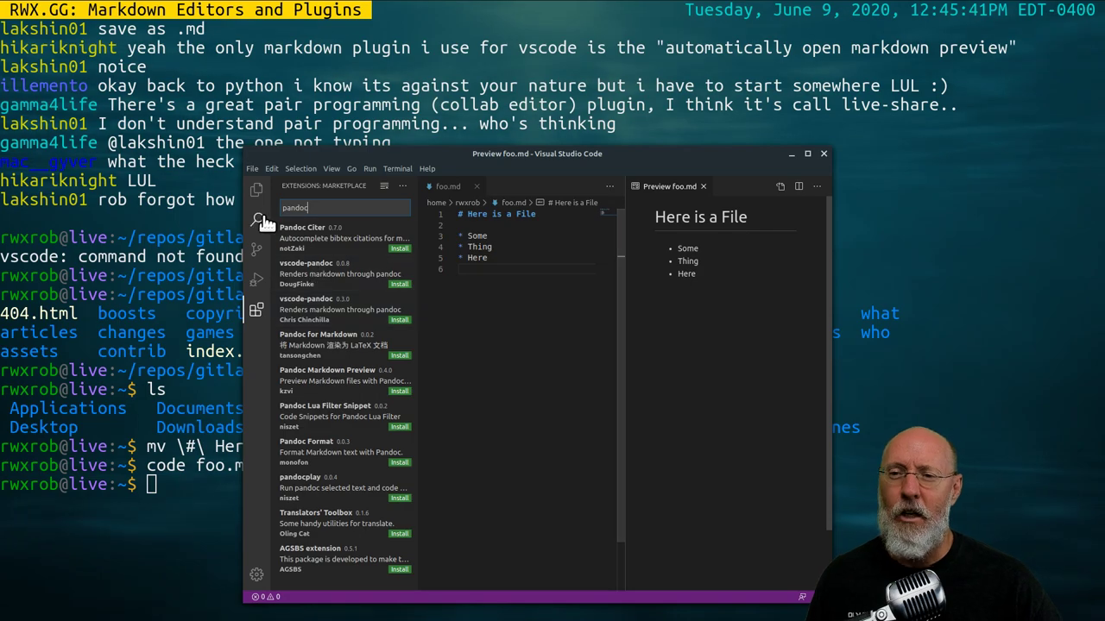
mouse_move(332, 293)
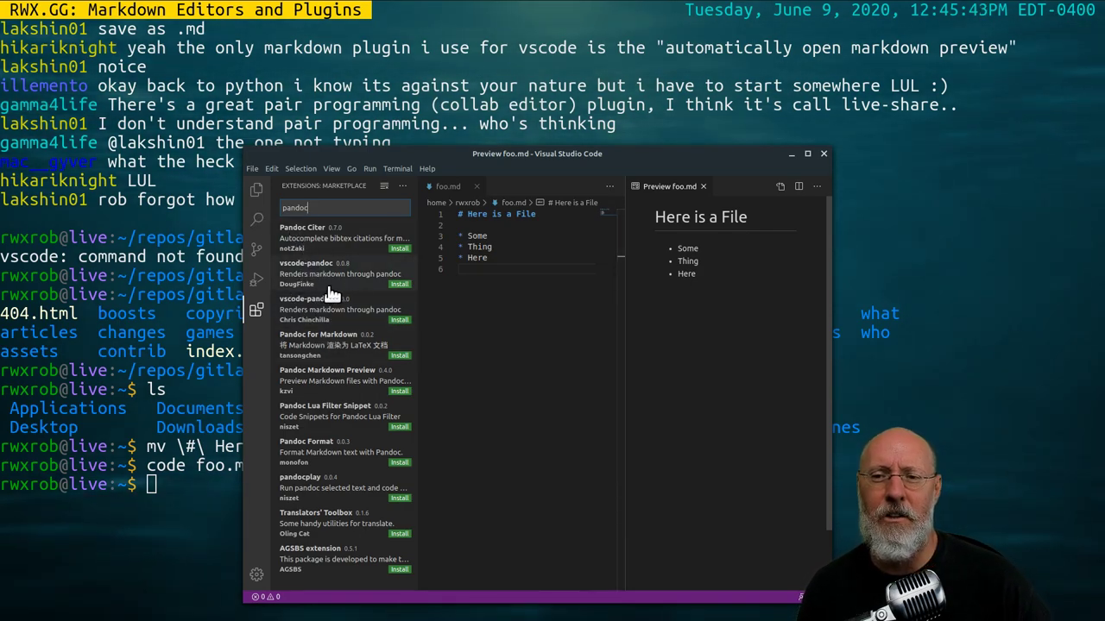
mouse_move(391, 283)
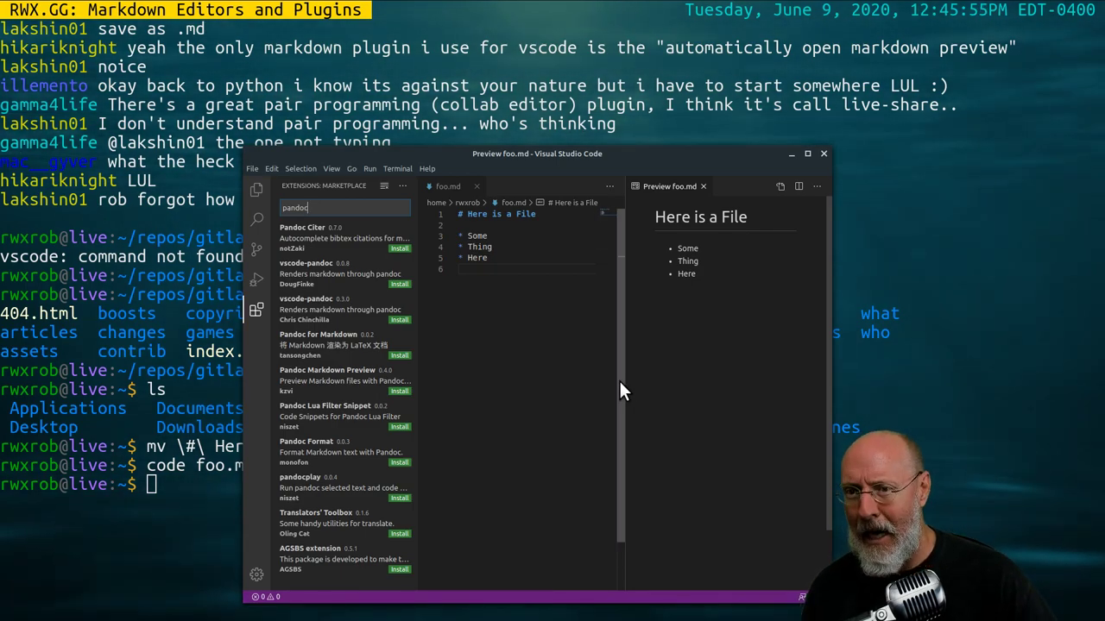
mouse_move(635, 436)
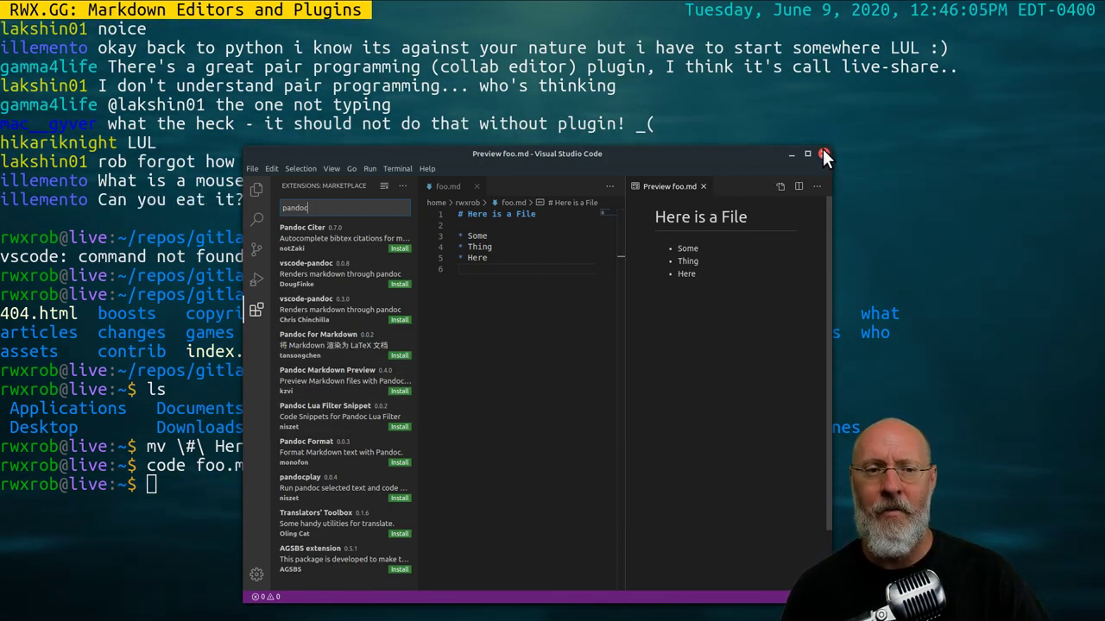
click(822, 154)
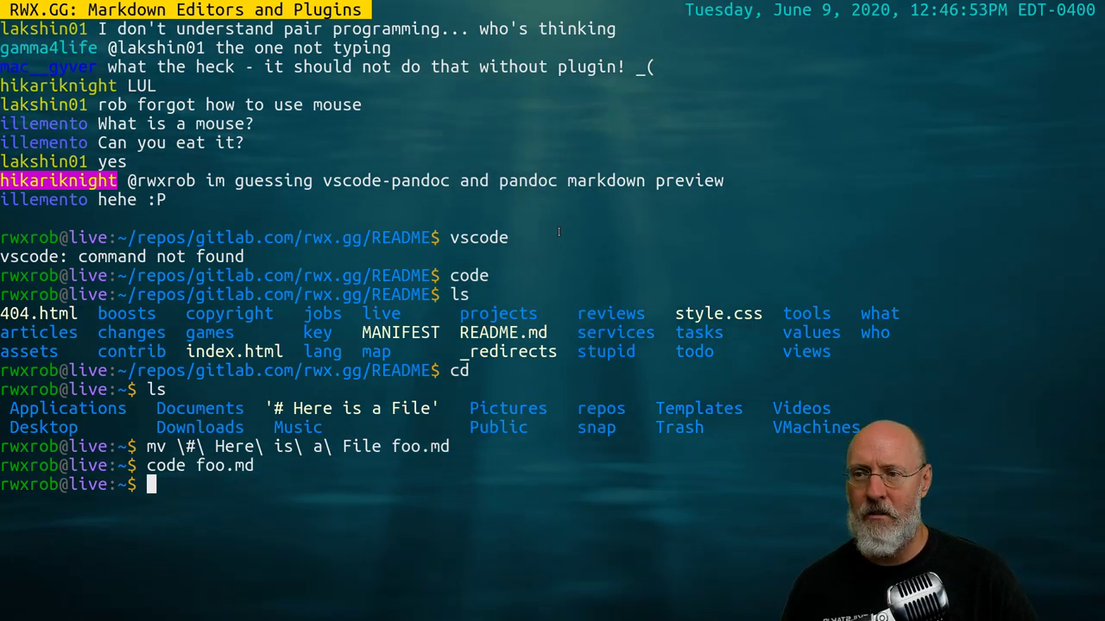
Step: Switch to Brave and cycle Typora's feature demos through Images and Headers to Lists
key(alt+Tab)
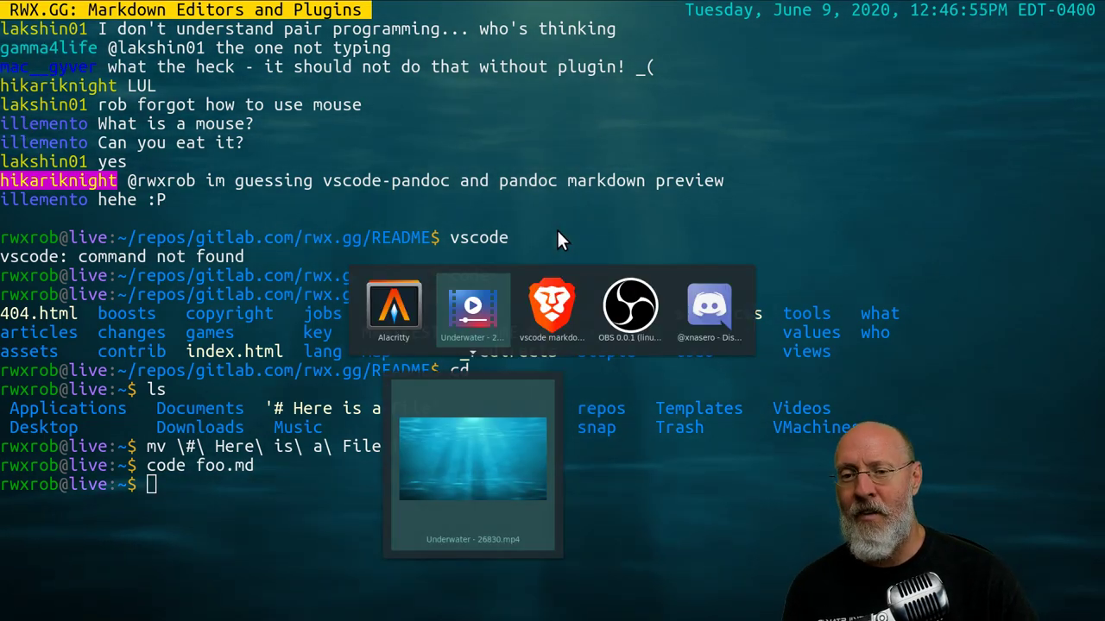
click(551, 311)
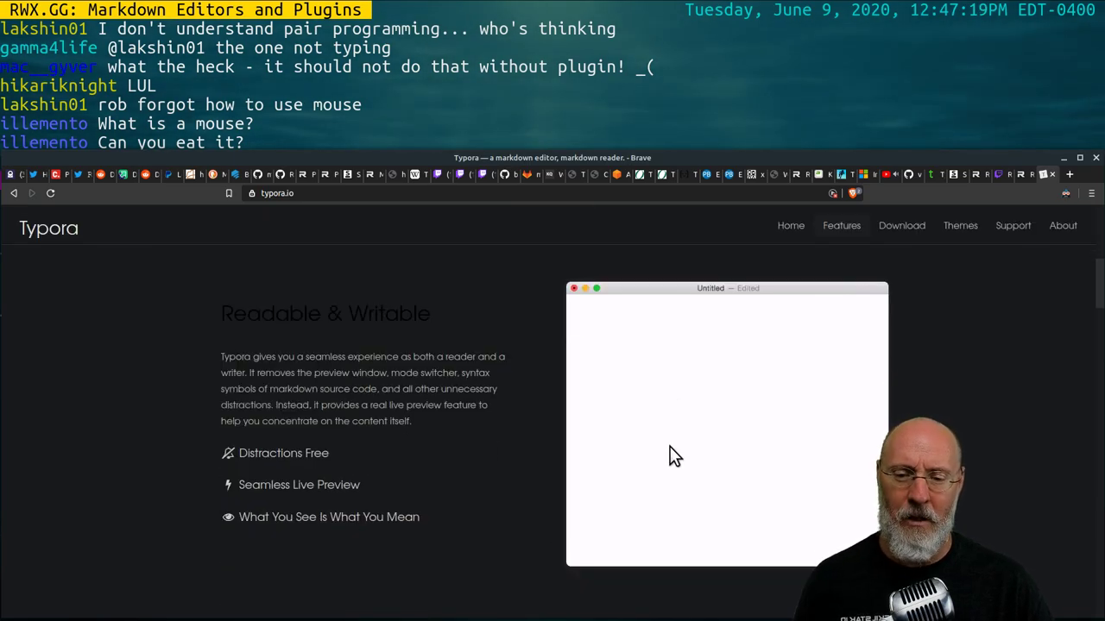
scroll(down, 3)
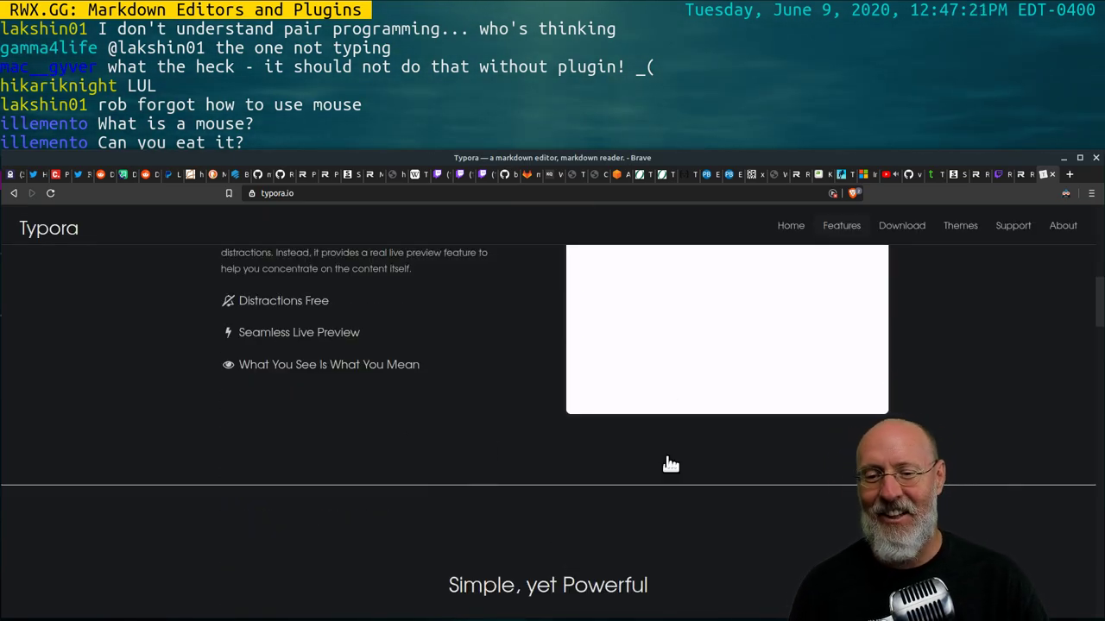
scroll(down, 3)
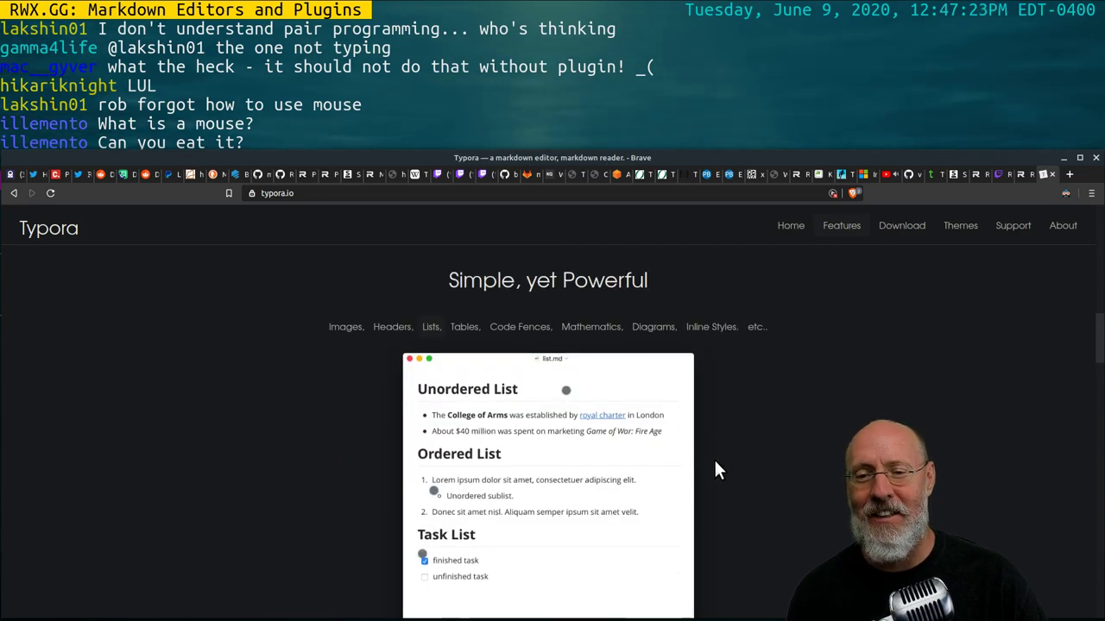
mouse_move(630, 453)
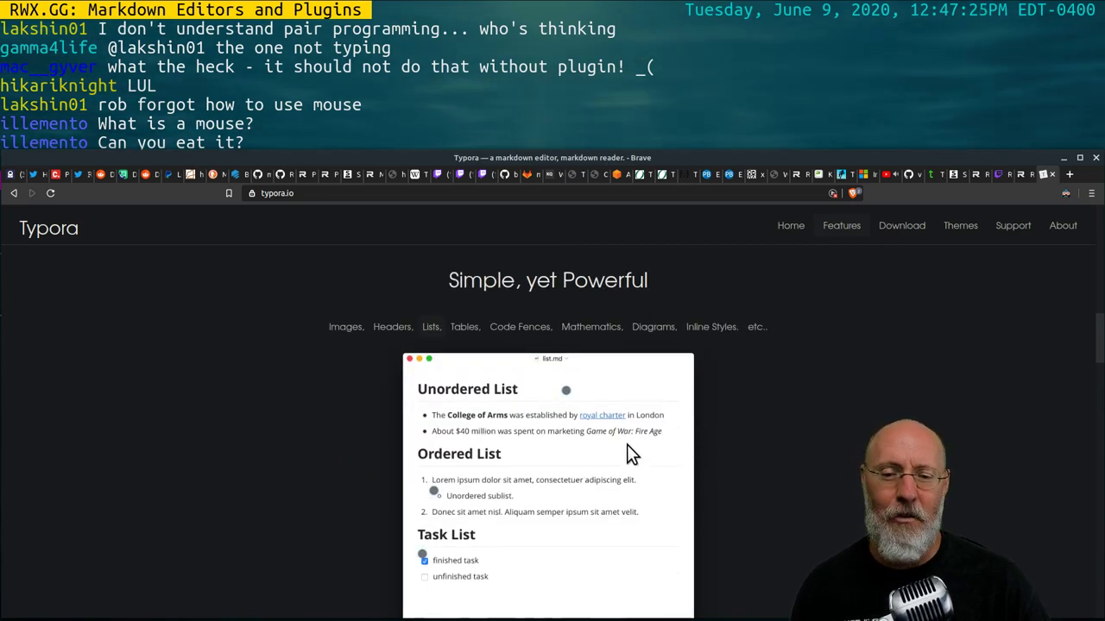
mouse_move(630, 518)
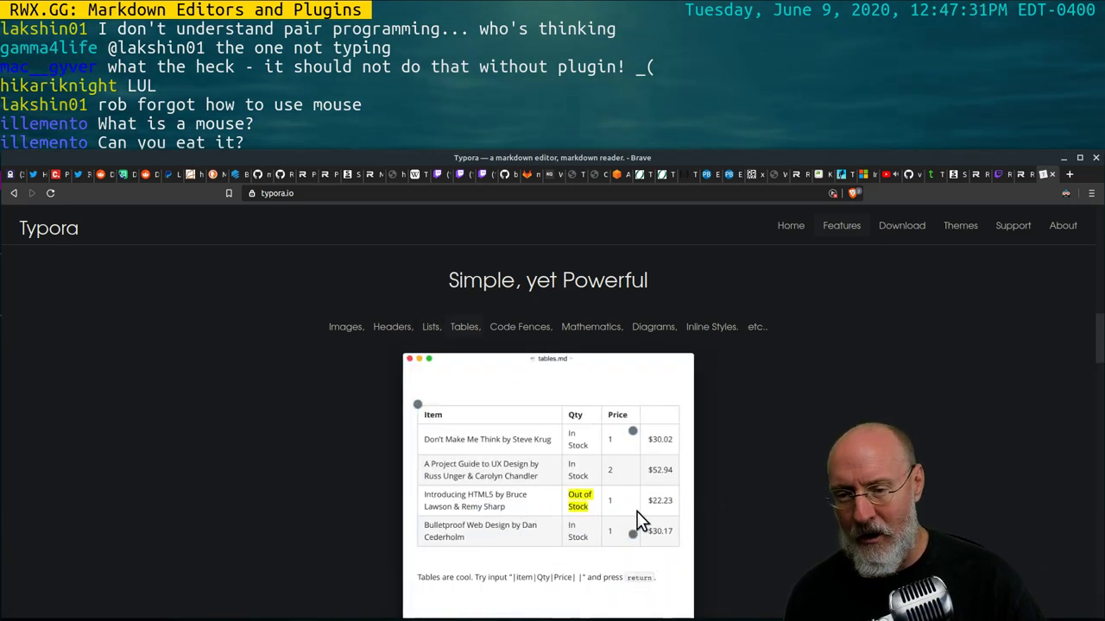
click(344, 326)
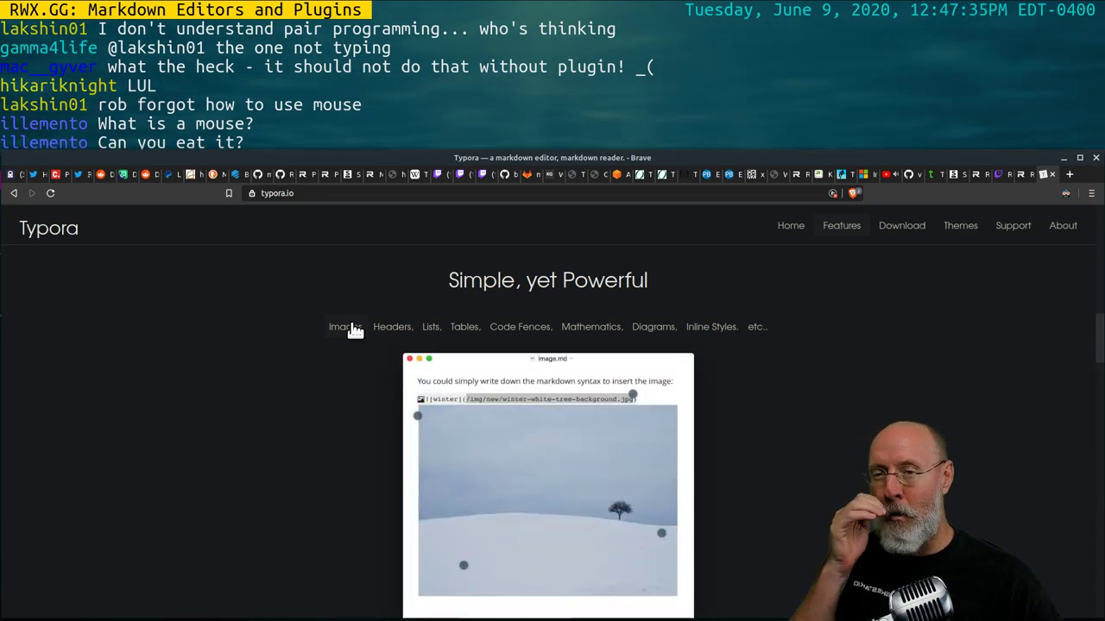
mouse_move(388, 337)
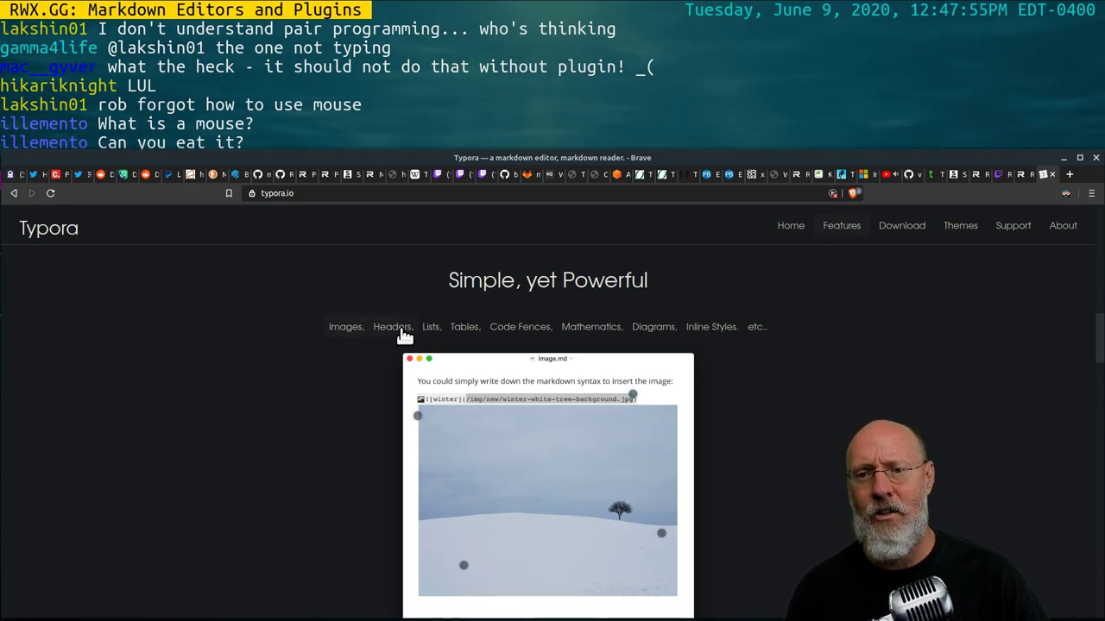
click(392, 326)
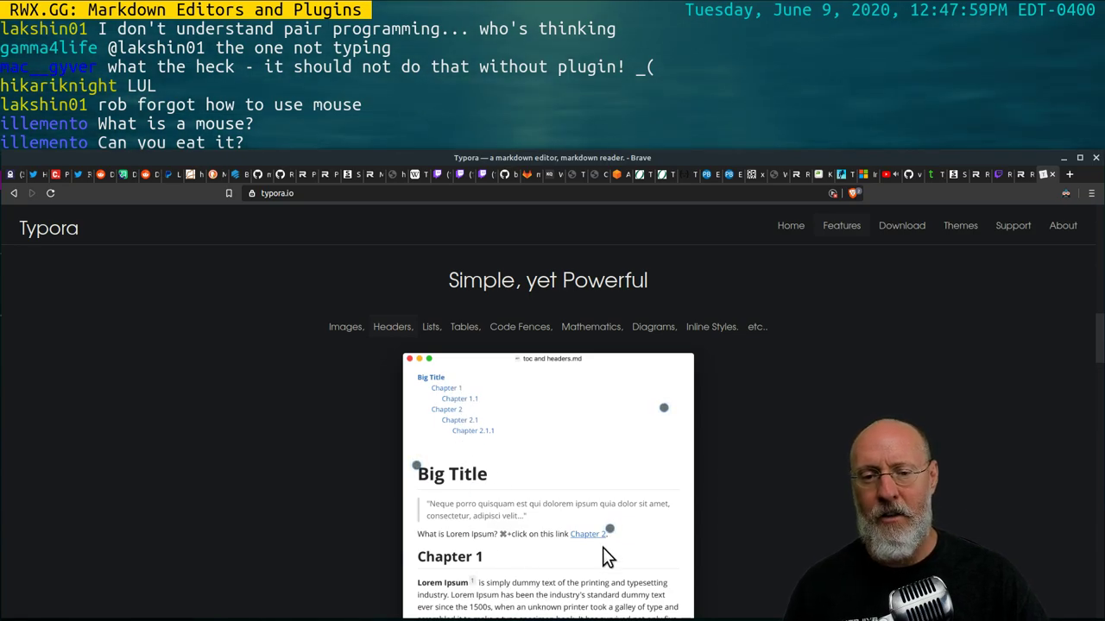
mouse_move(580, 496)
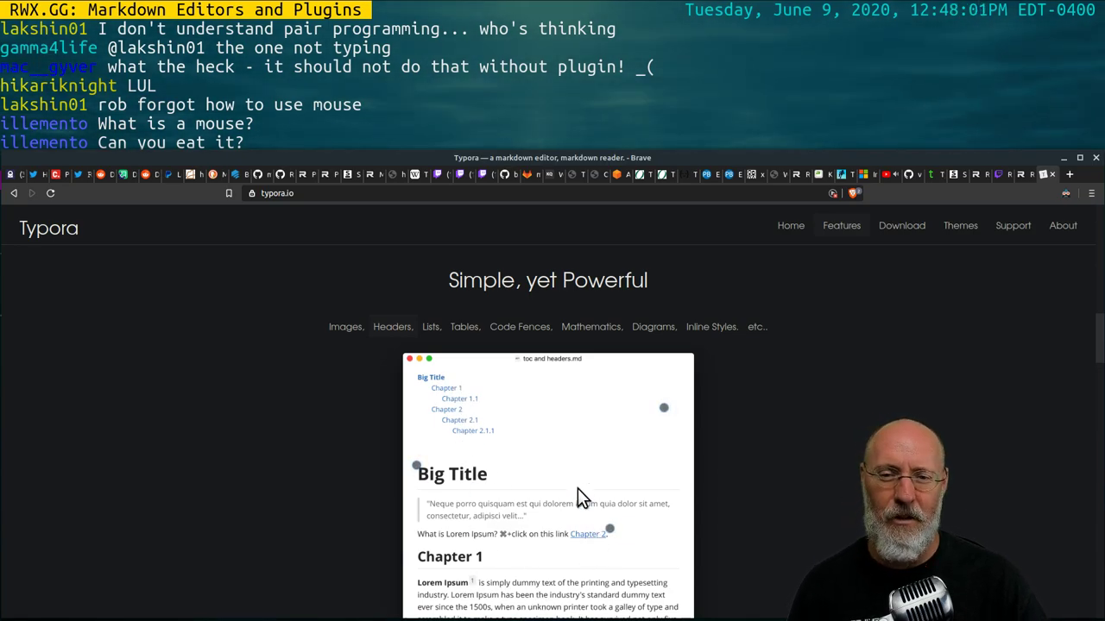
click(430, 327)
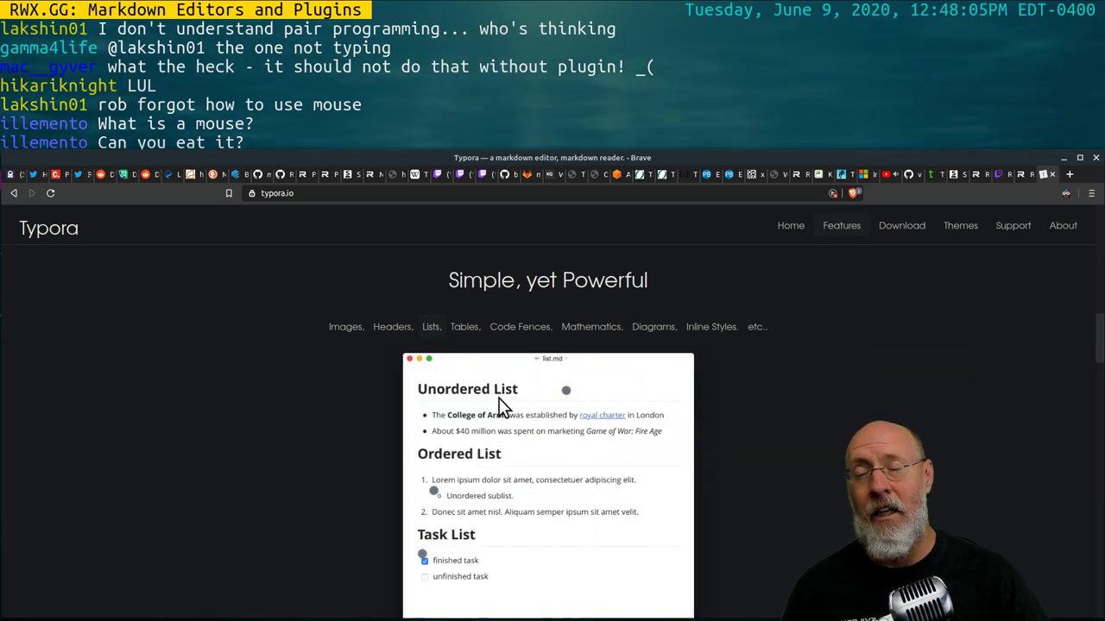
mouse_move(496, 435)
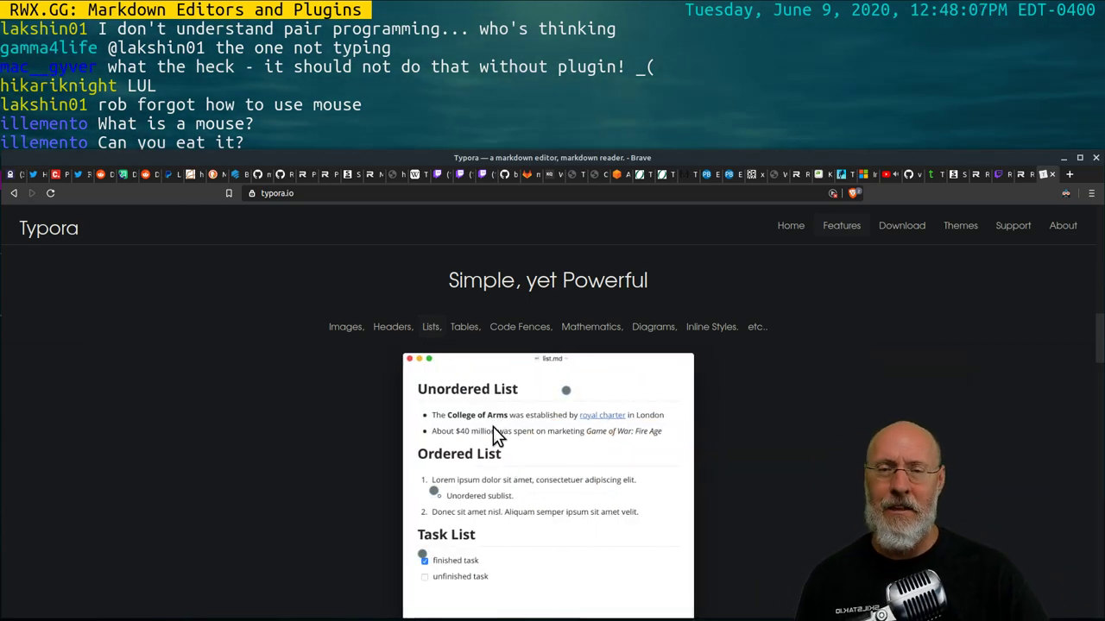
mouse_move(462, 449)
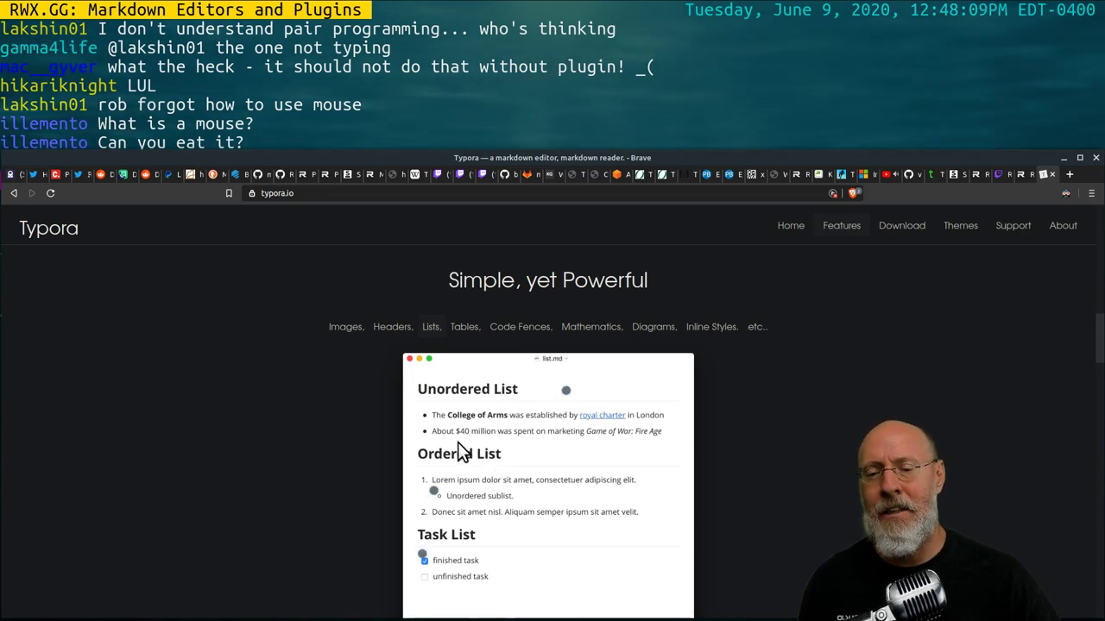
mouse_move(447, 438)
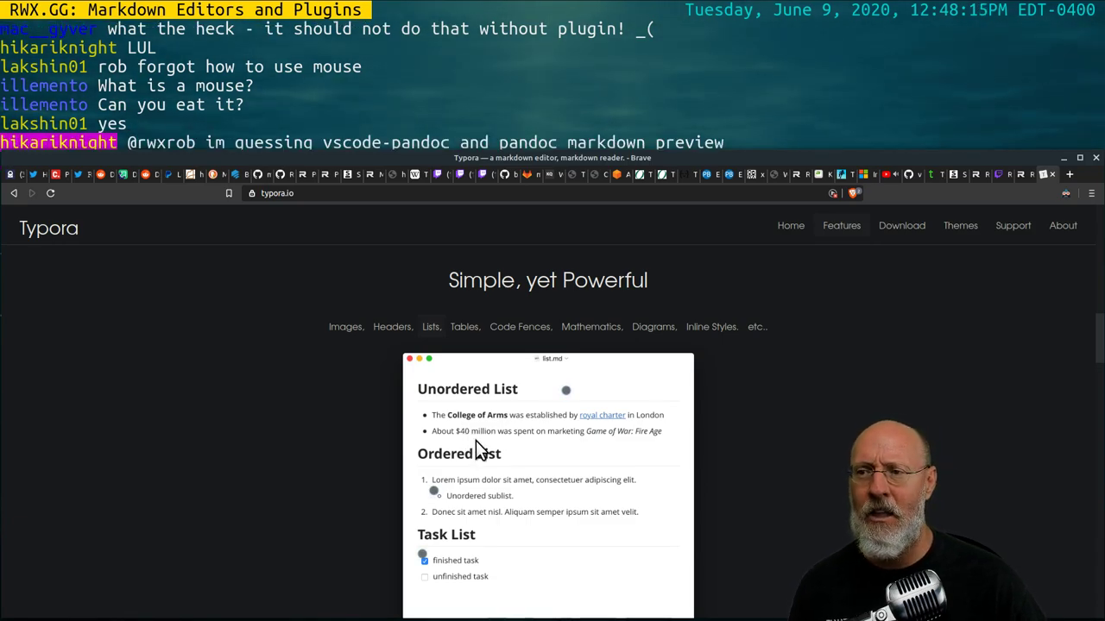
mouse_move(464, 333)
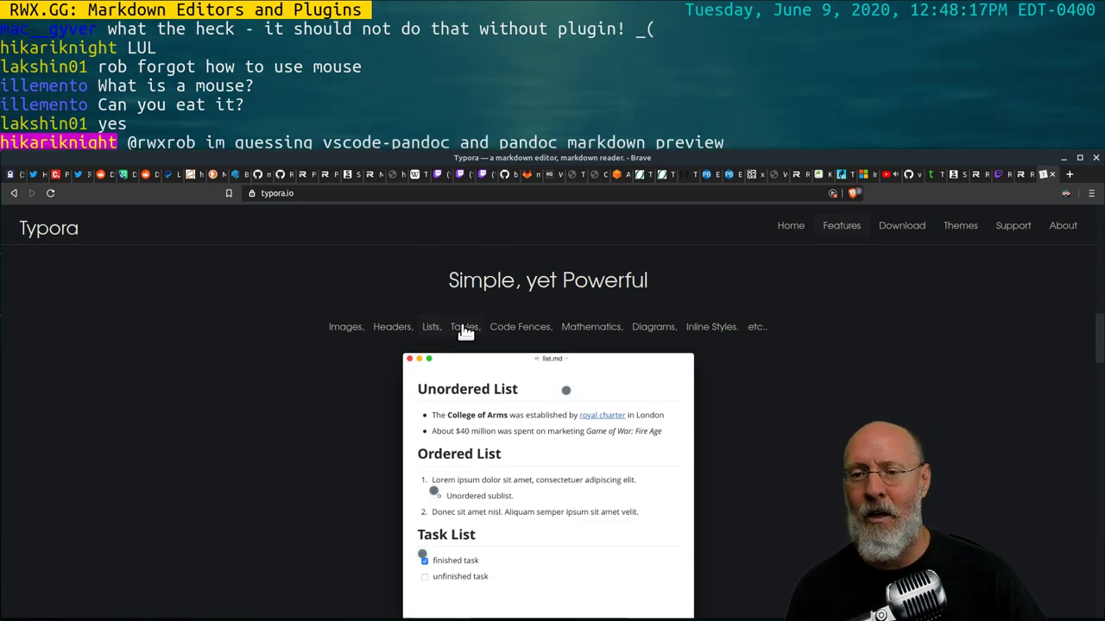
Step: Advance Typora's feature tour past Code Fences to the Mathematics example
click(463, 326)
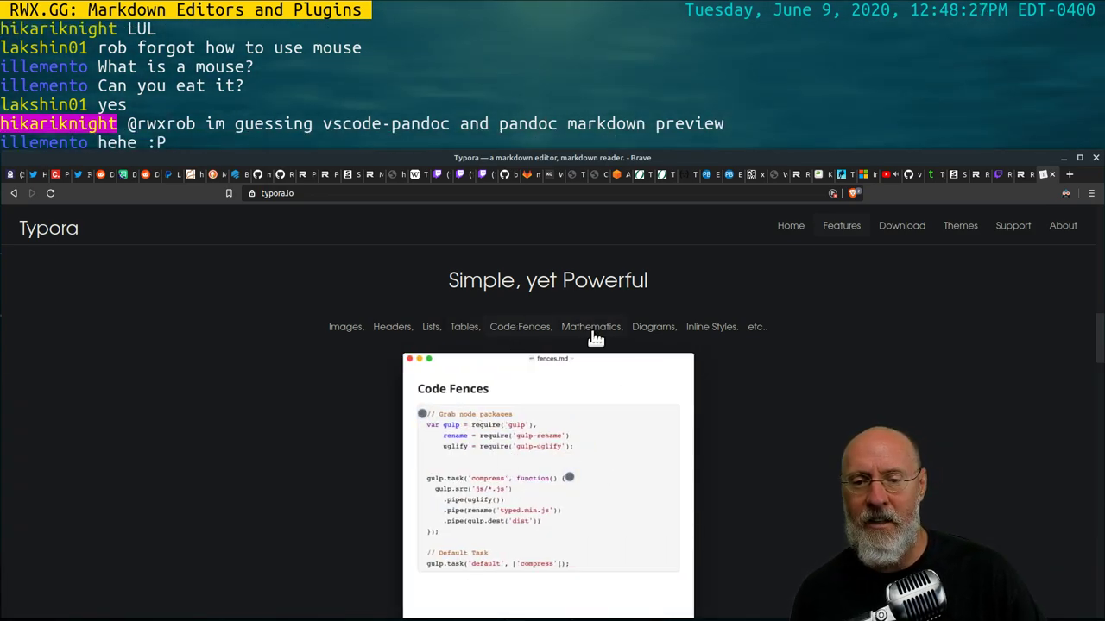
click(591, 326)
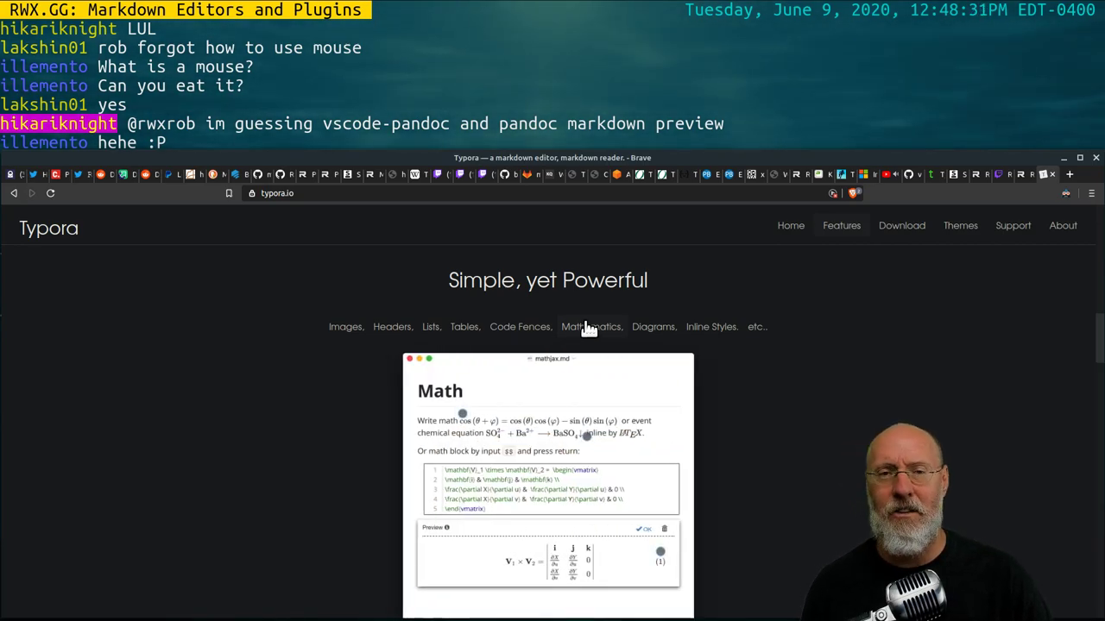
mouse_move(575, 481)
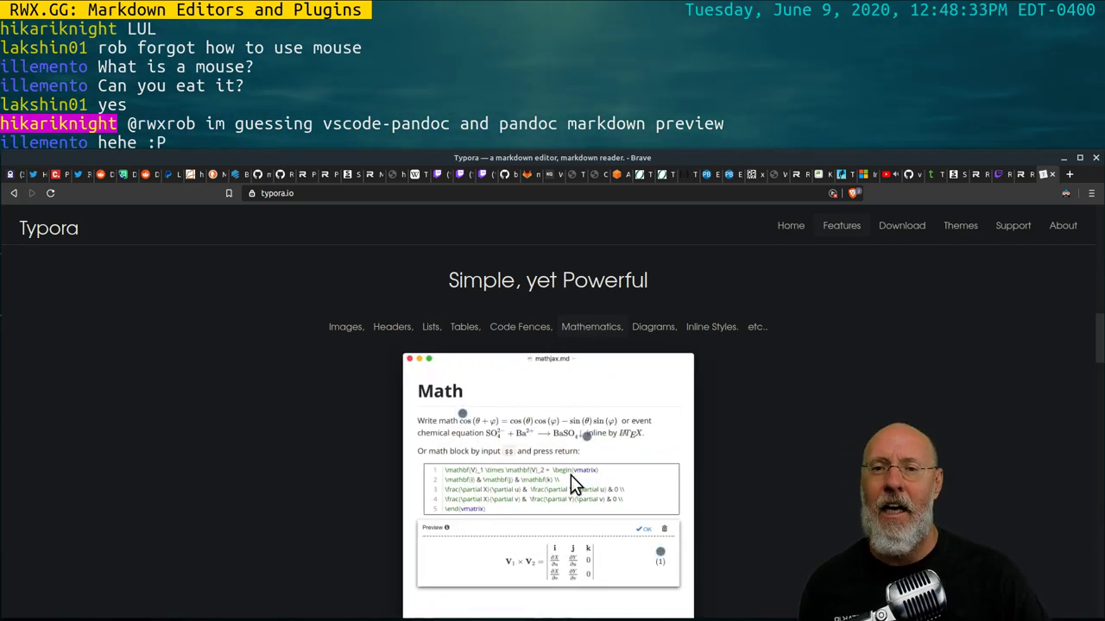
mouse_move(614, 387)
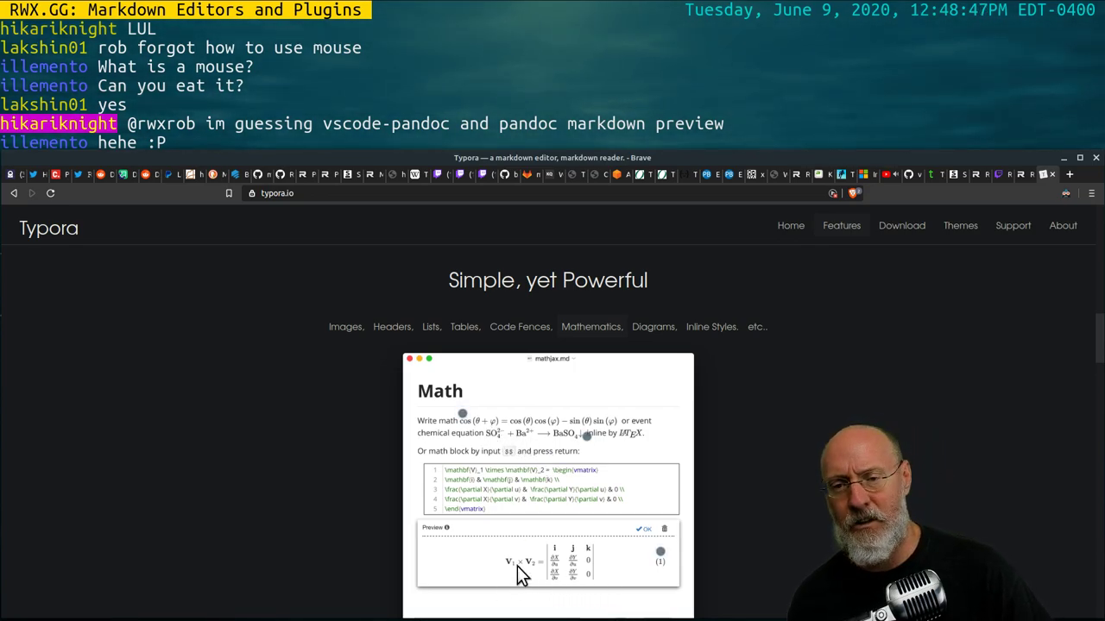
mouse_move(504, 449)
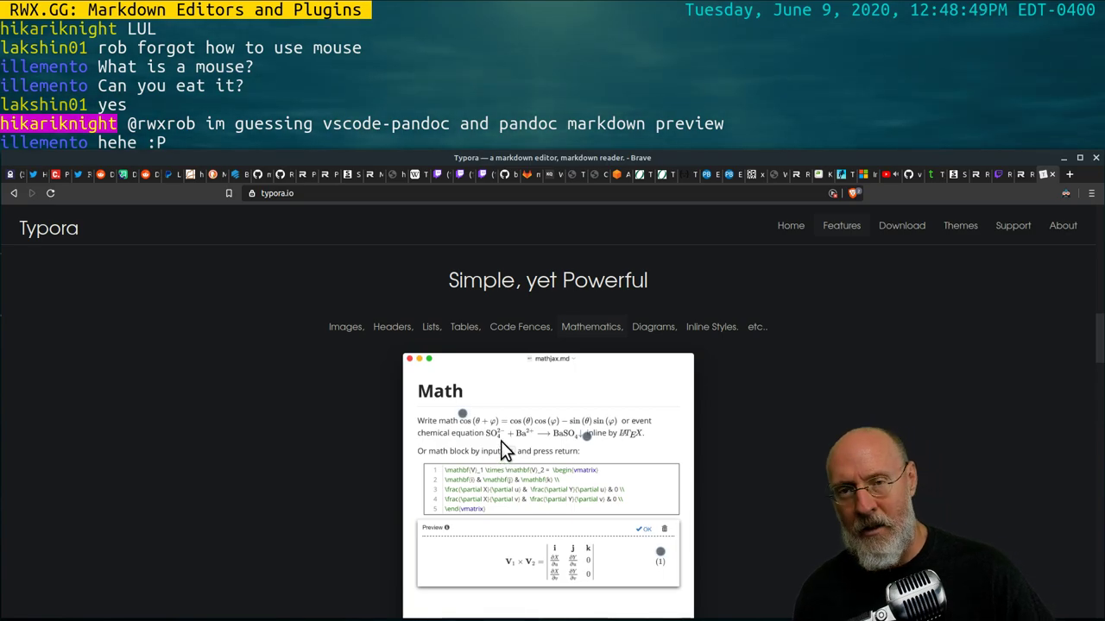
mouse_move(553, 496)
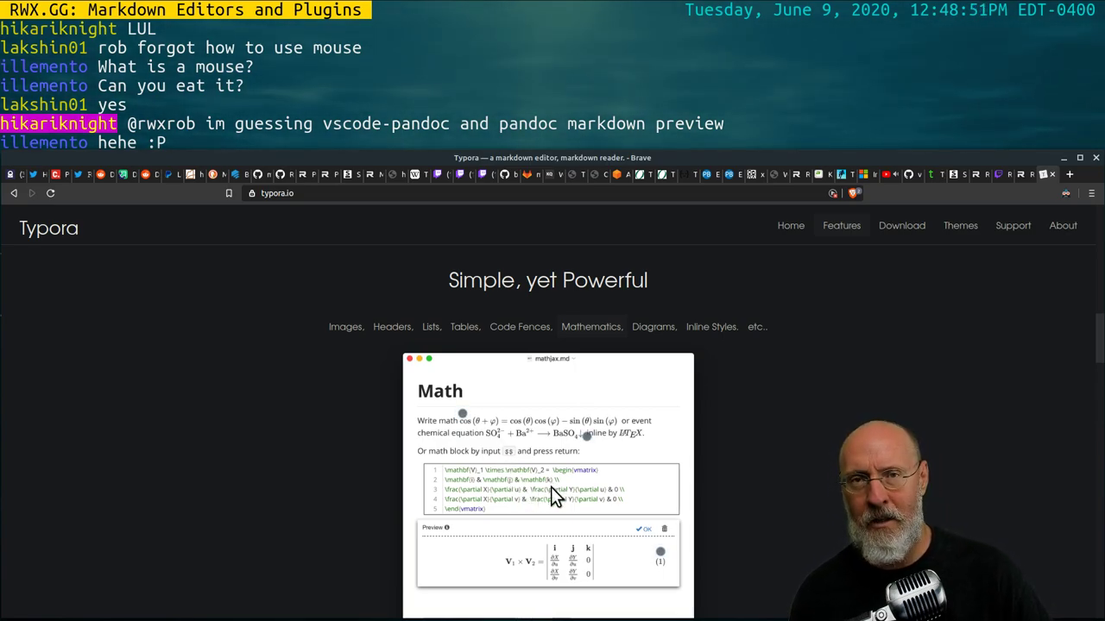
mouse_move(582, 505)
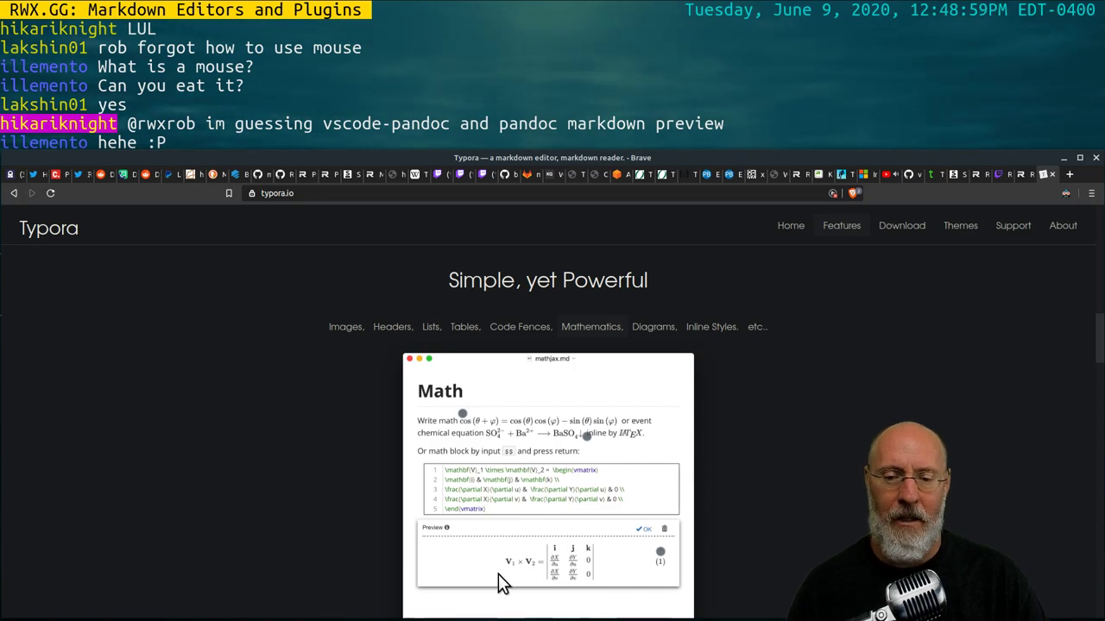
mouse_move(592, 570)
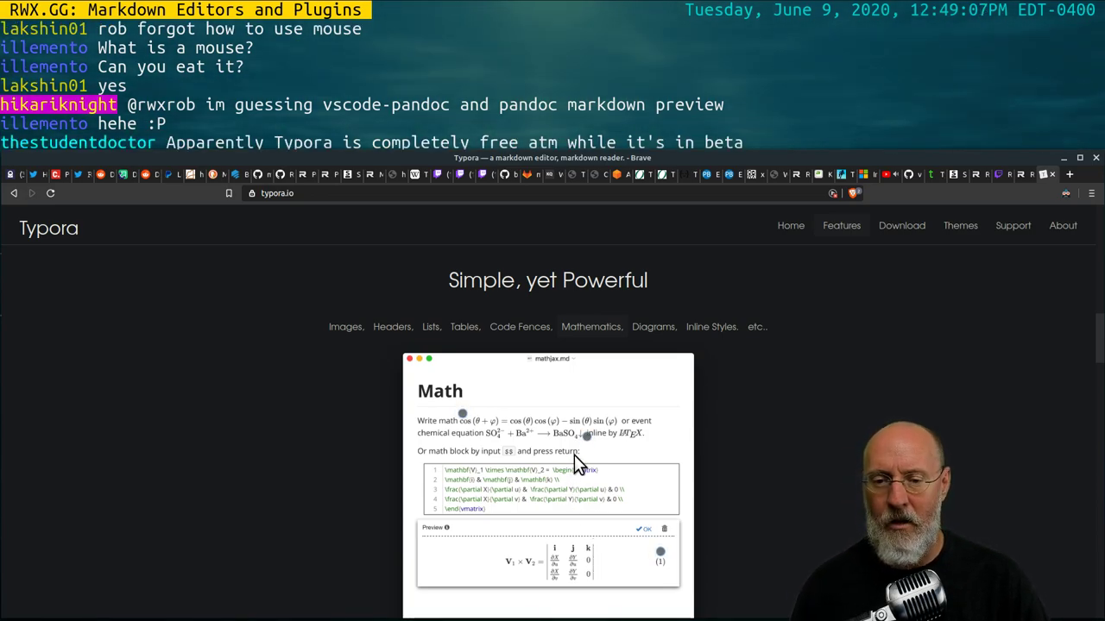
mouse_move(585, 516)
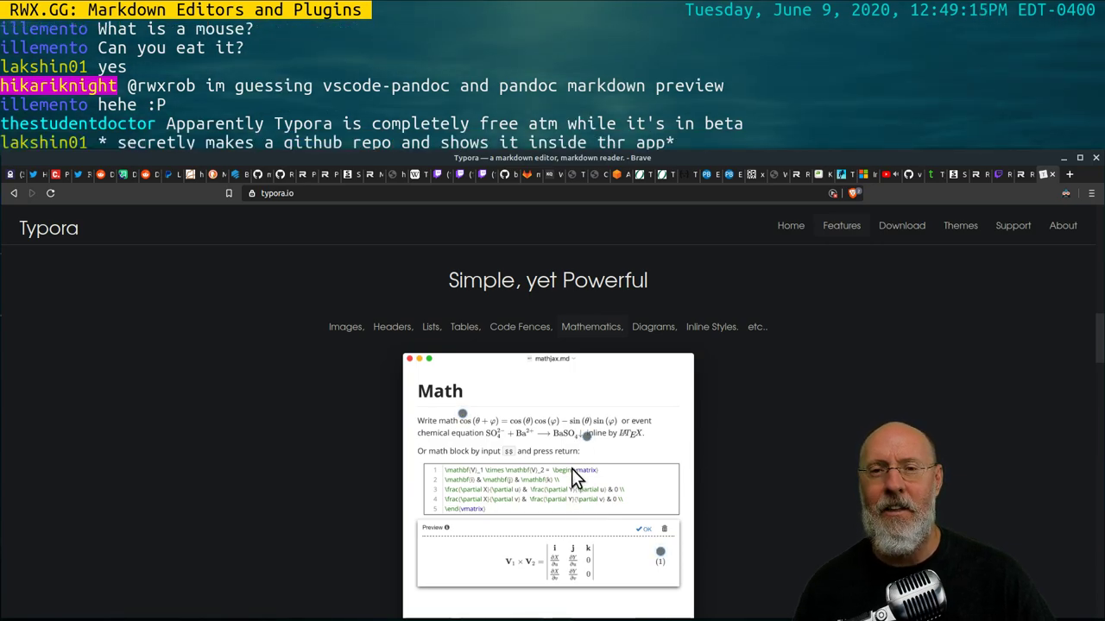
mouse_move(570, 466)
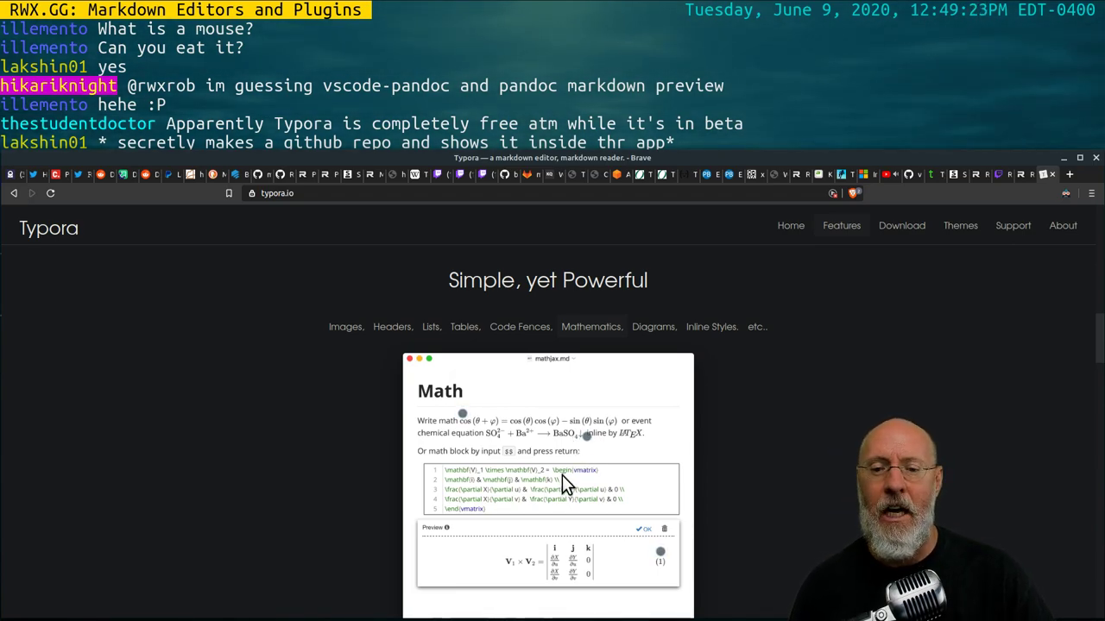
mouse_move(574, 531)
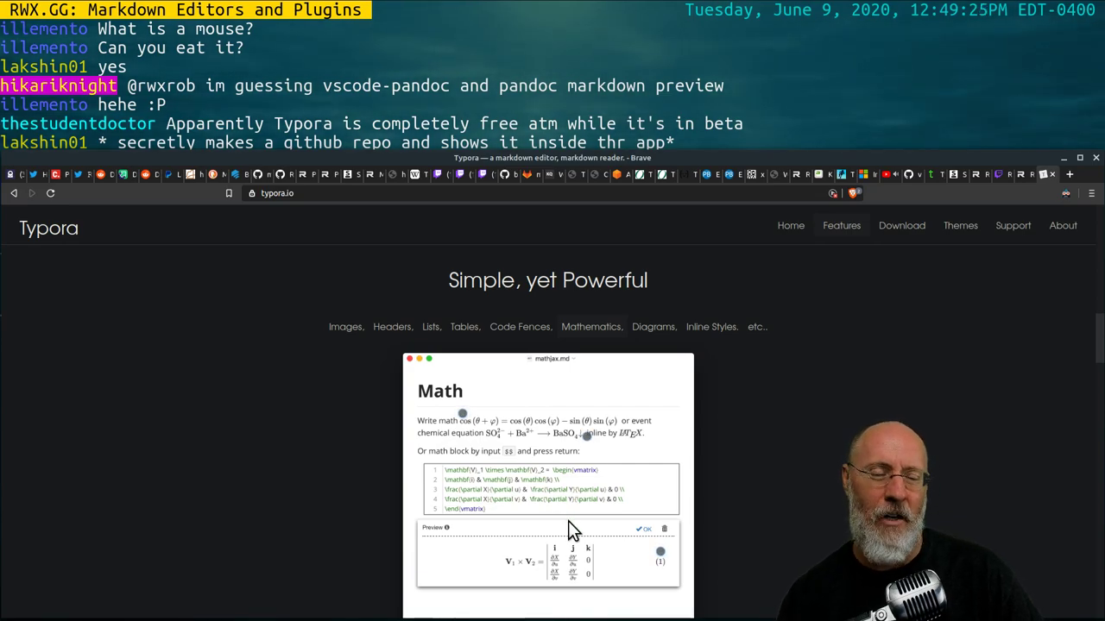
mouse_move(593, 502)
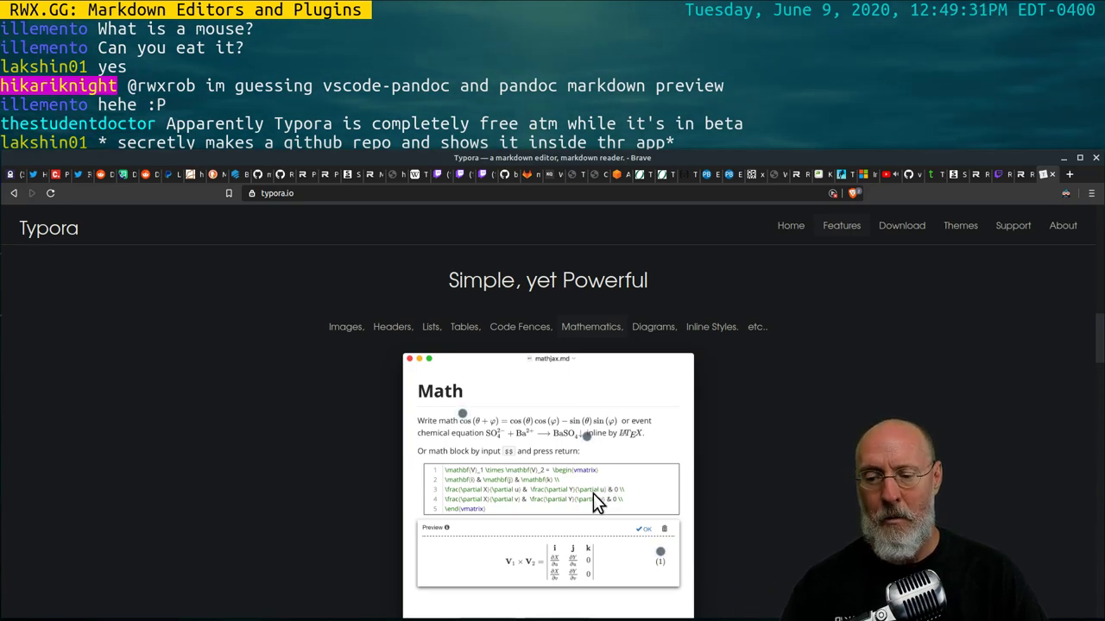
mouse_move(596, 483)
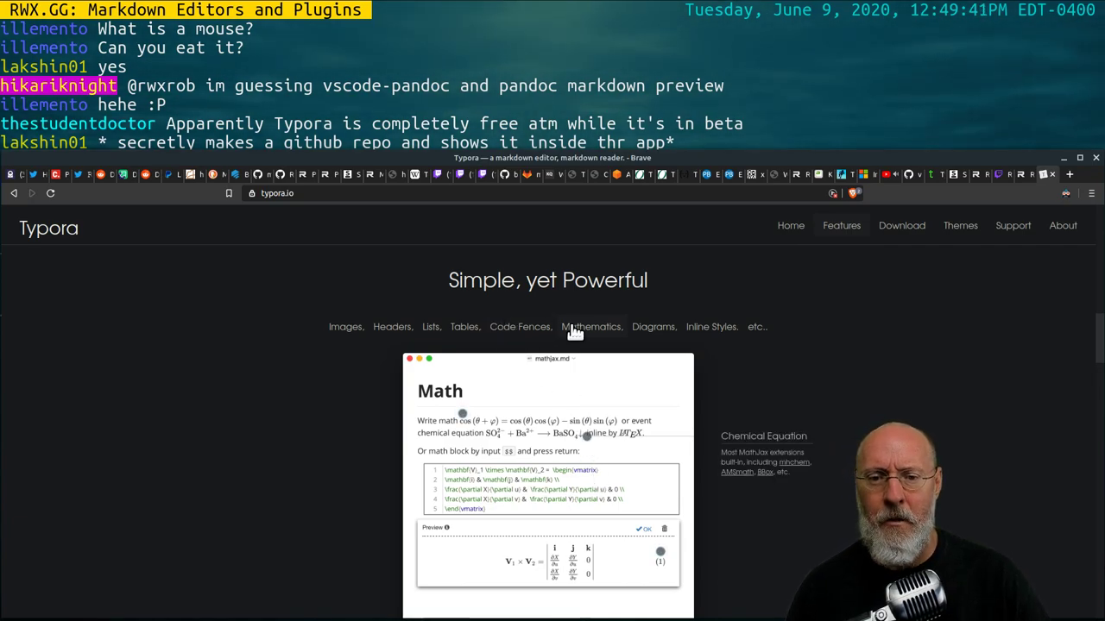
Step: Show Typora's Diagrams example, then its Inline Styles example
click(653, 327)
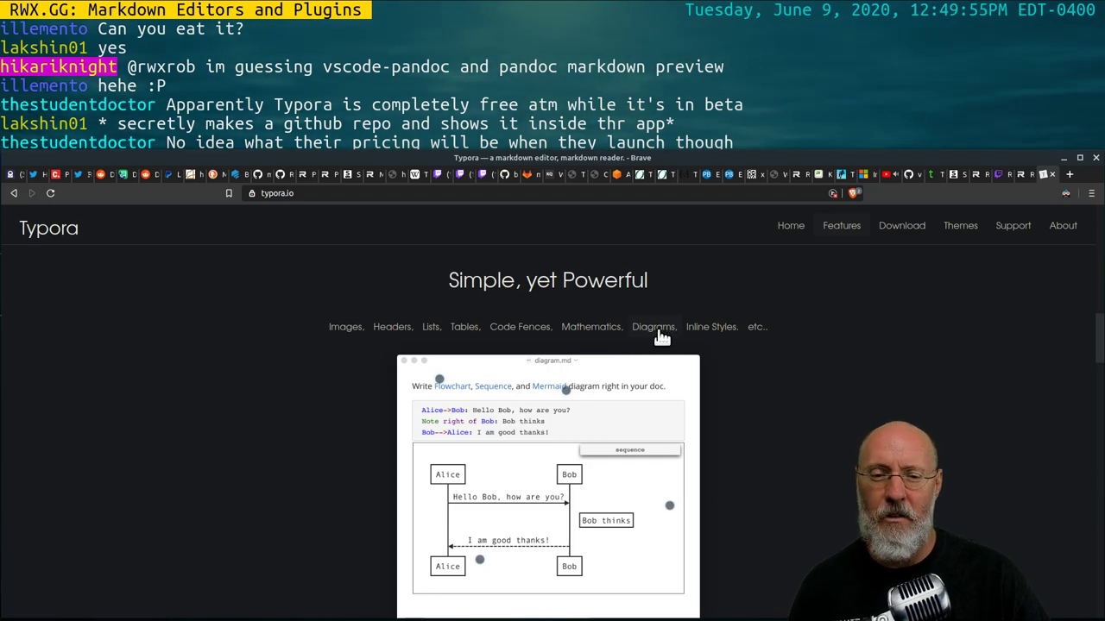
click(710, 326)
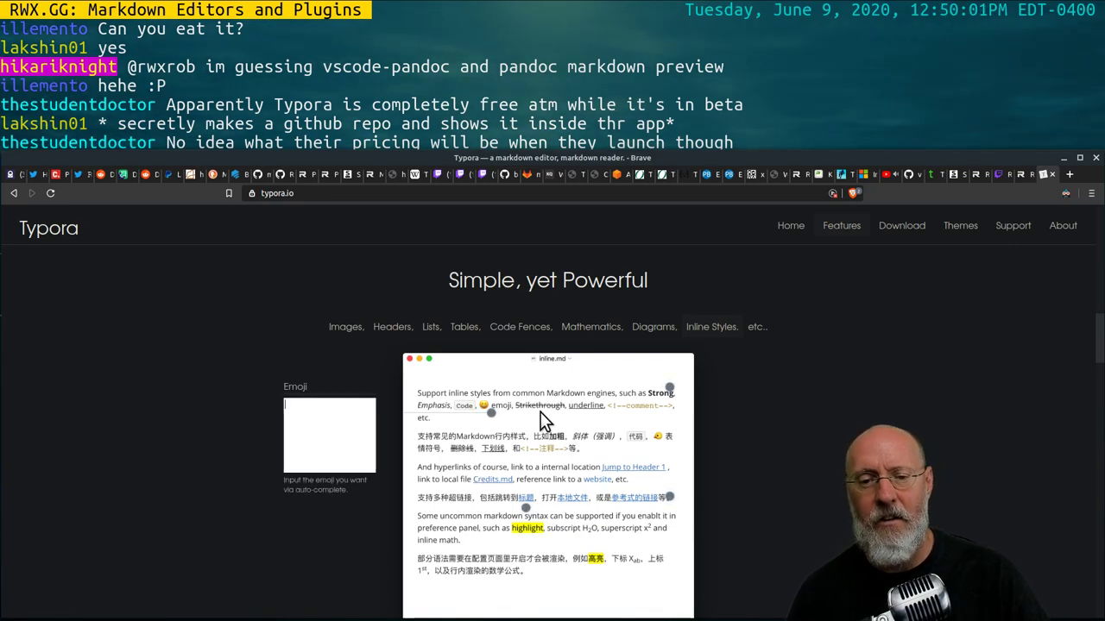
mouse_move(492, 462)
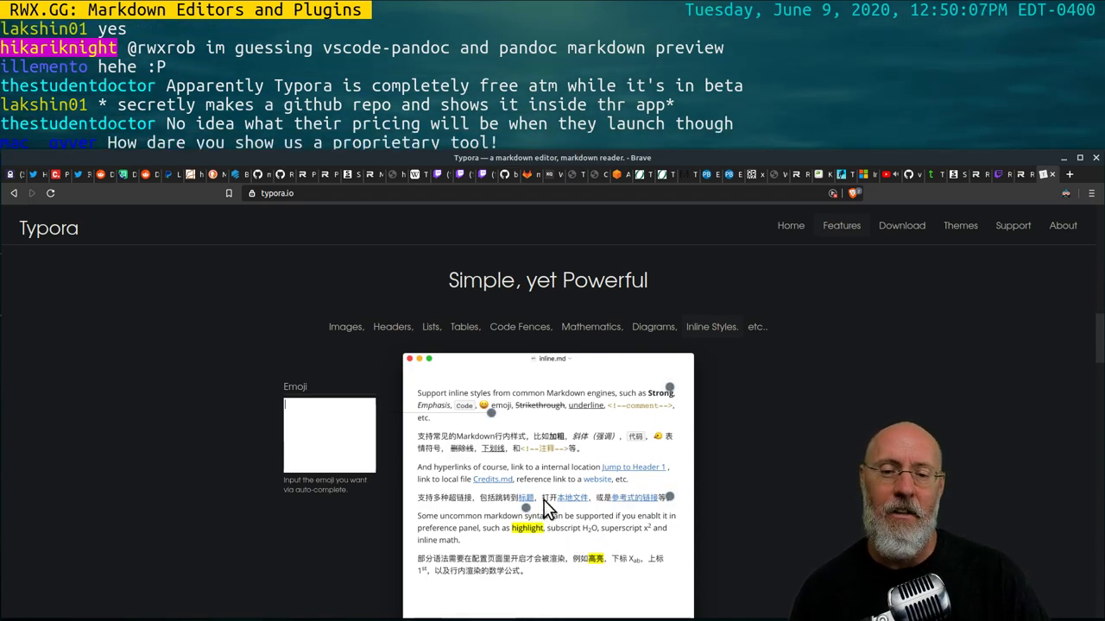
mouse_move(576, 462)
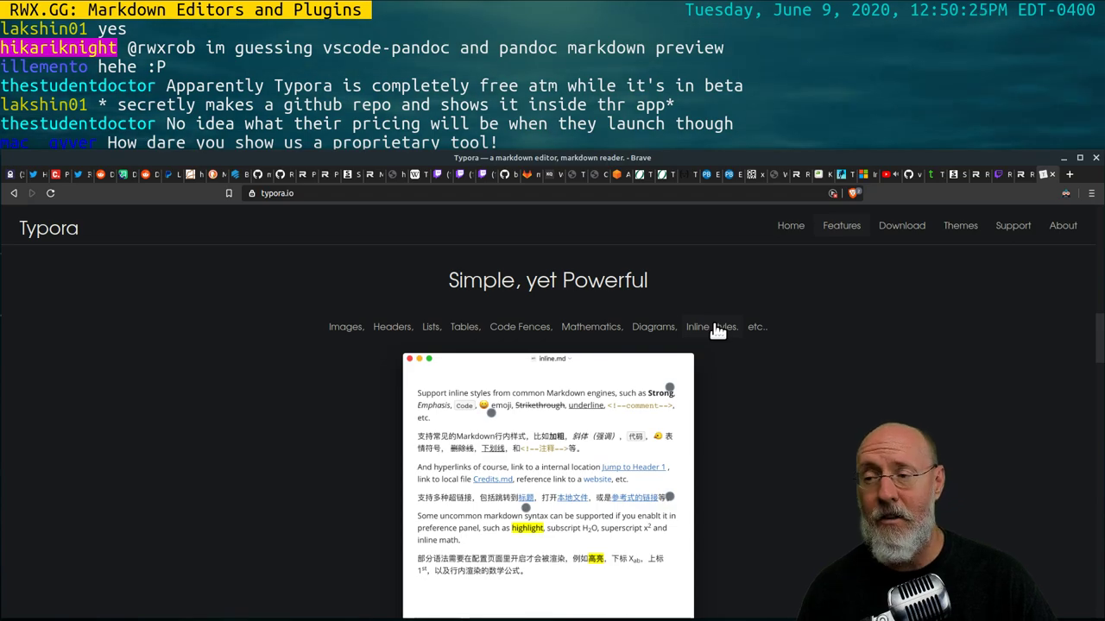
mouse_move(756, 332)
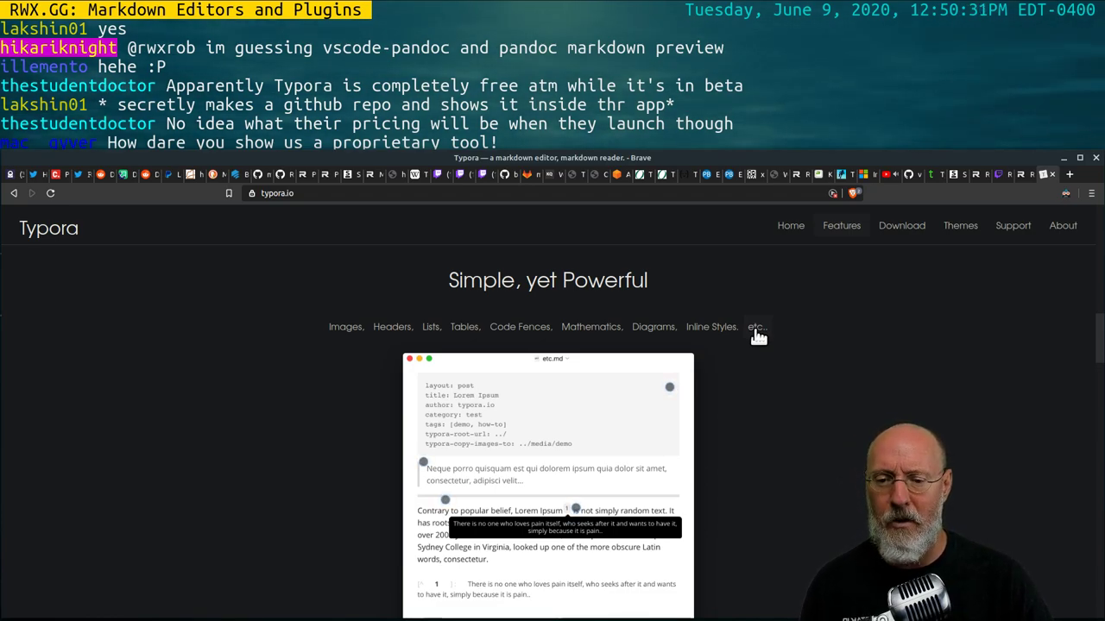
mouse_move(466, 463)
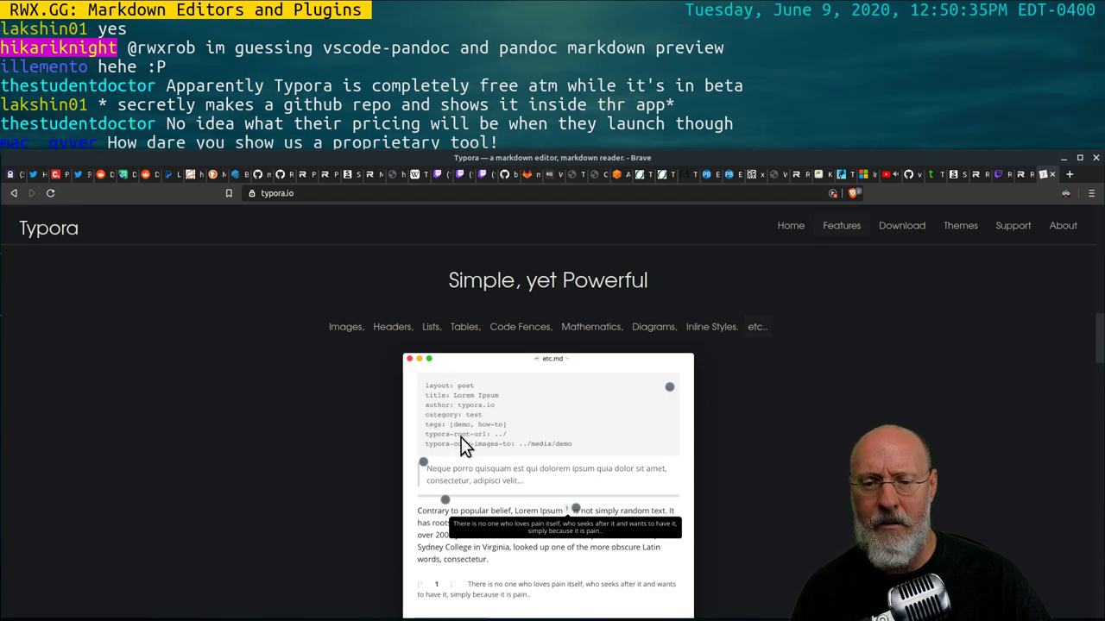
mouse_move(475, 405)
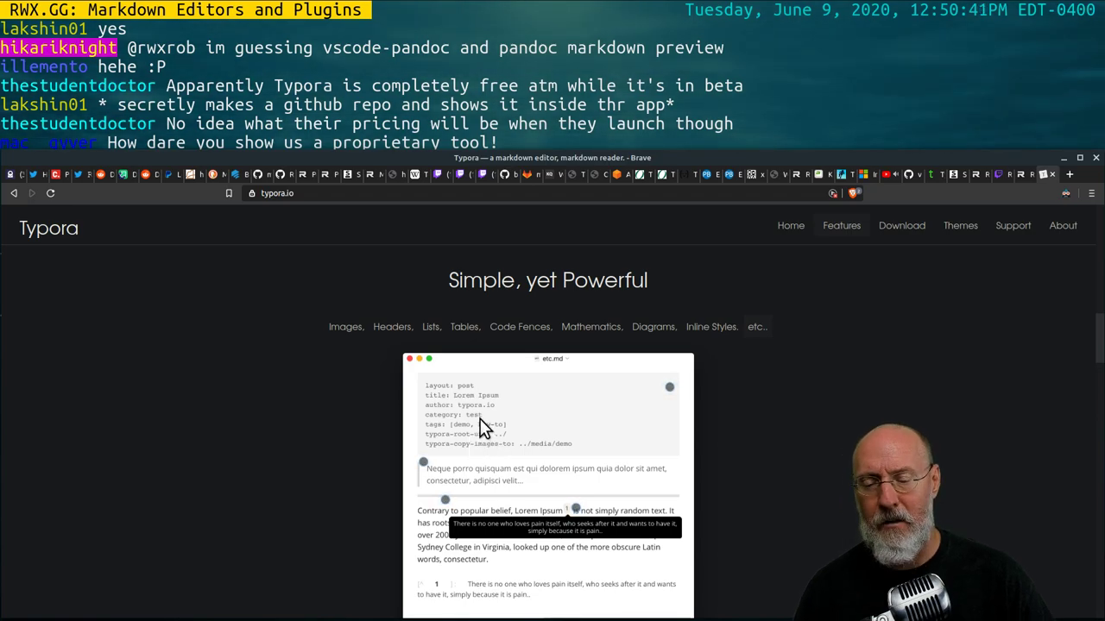
mouse_move(500, 431)
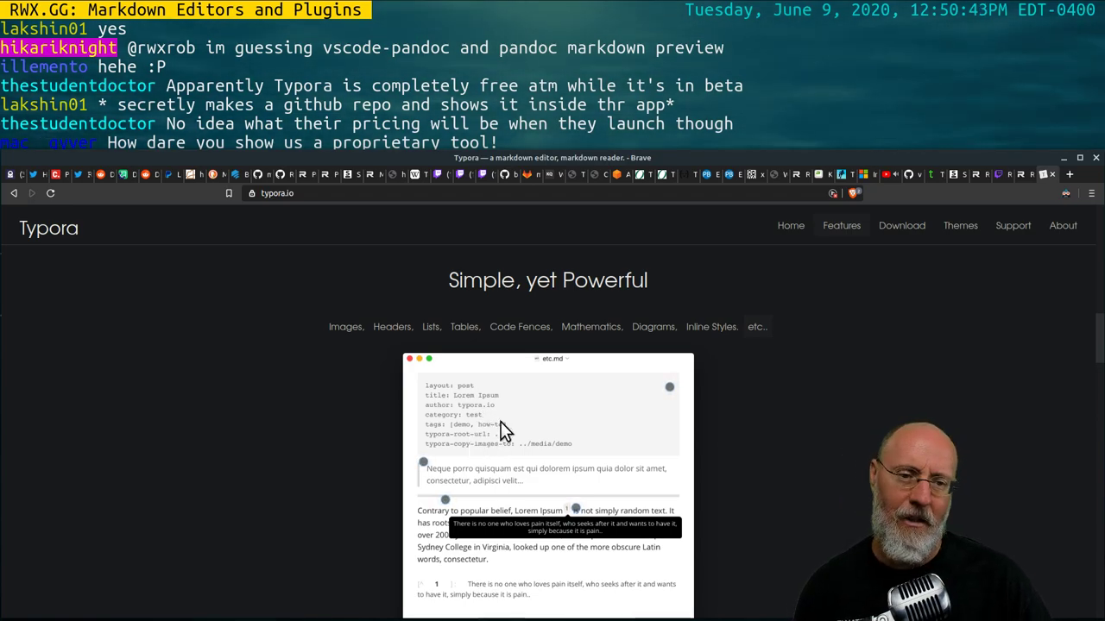
Step: Scroll the Typora page down to the front matter and footnotes example
scroll(down, 3)
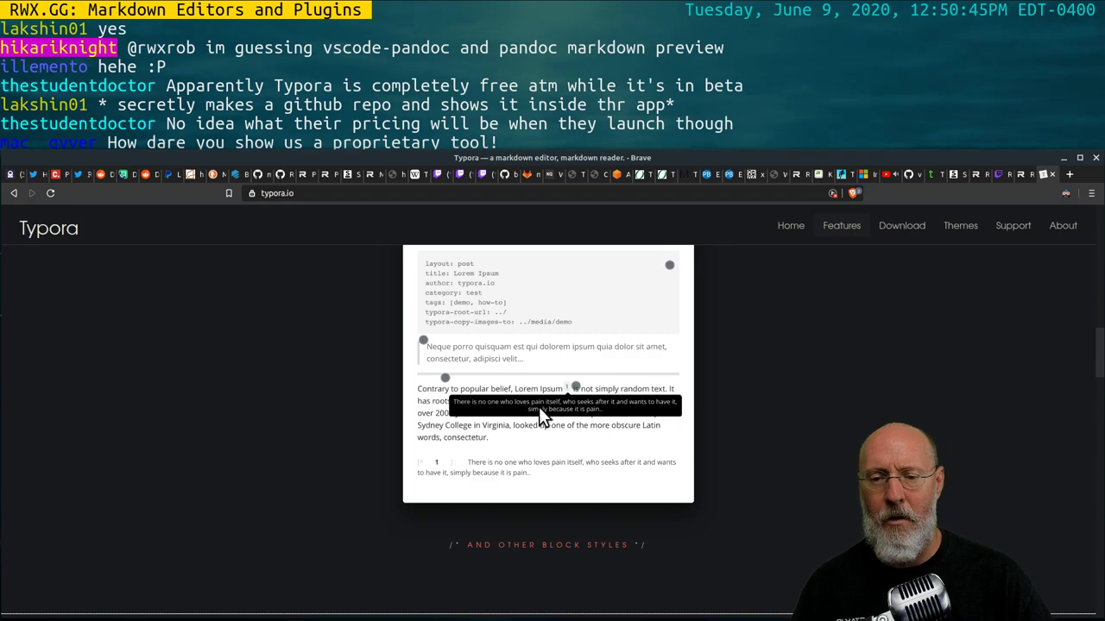
mouse_move(518, 327)
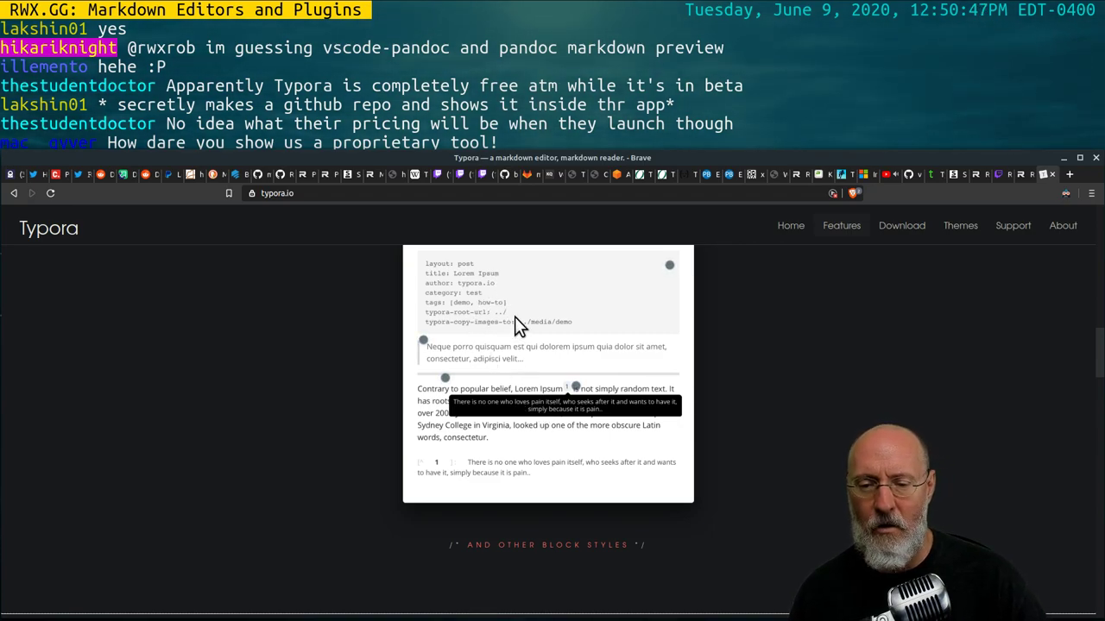
mouse_move(557, 401)
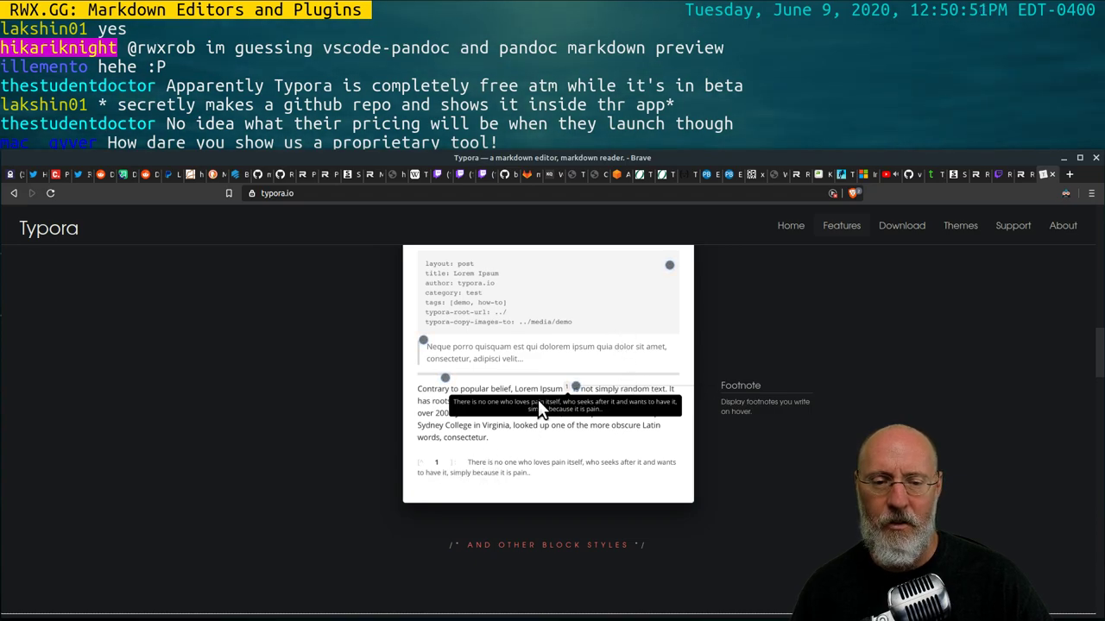
mouse_move(531, 450)
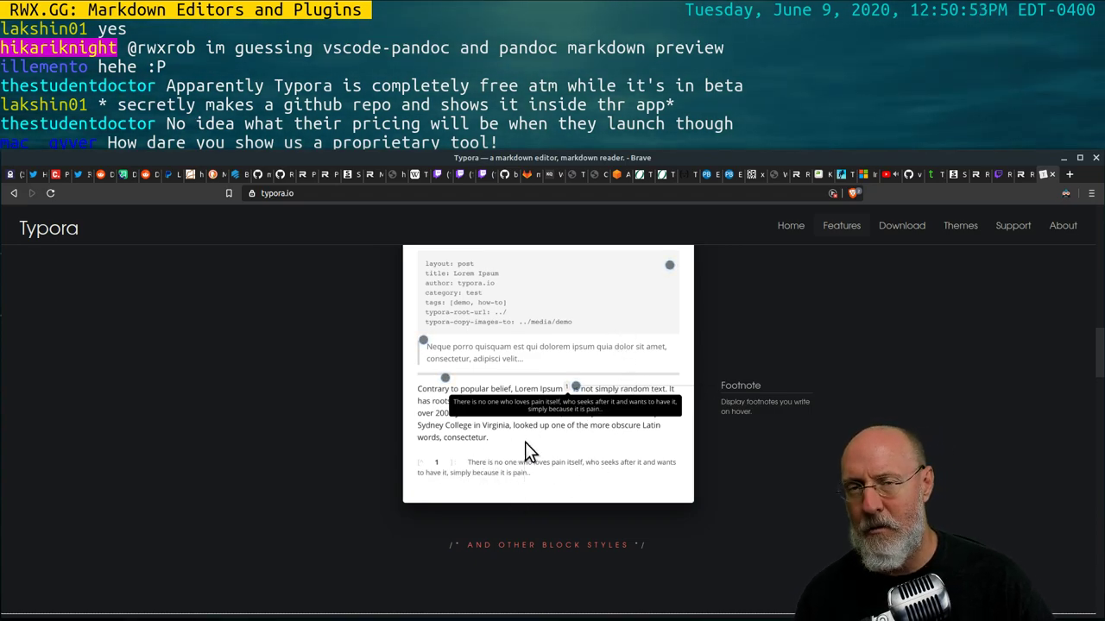
mouse_move(518, 420)
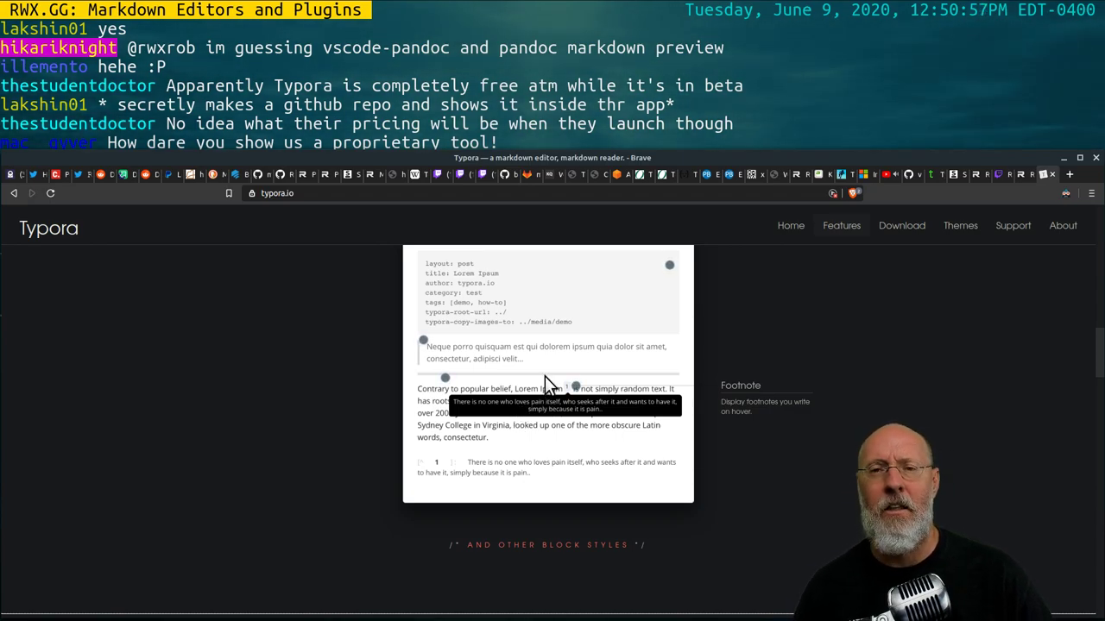
mouse_move(620, 391)
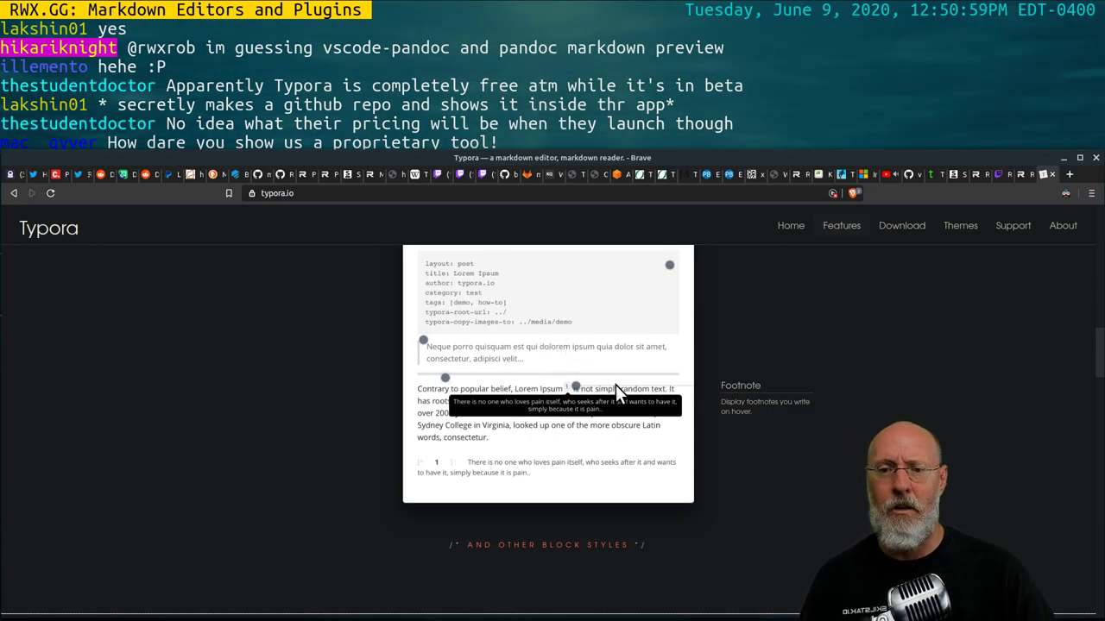
scroll(down, 3)
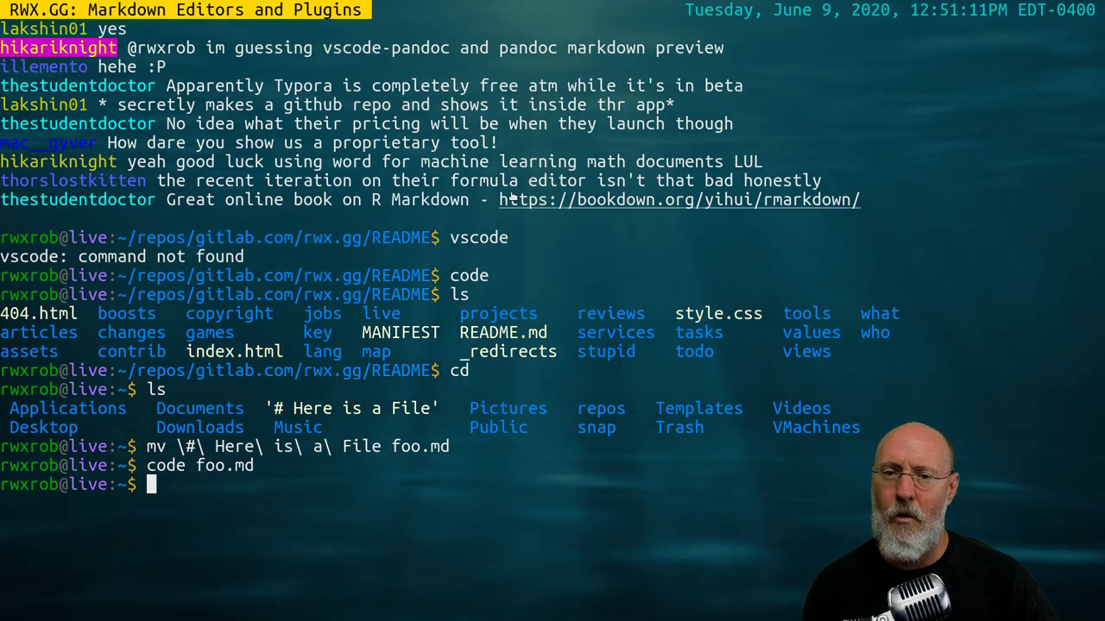
Step: Open bookdown.org/yihui/rmarkdown and scroll through the Preface to the References
click(679, 200)
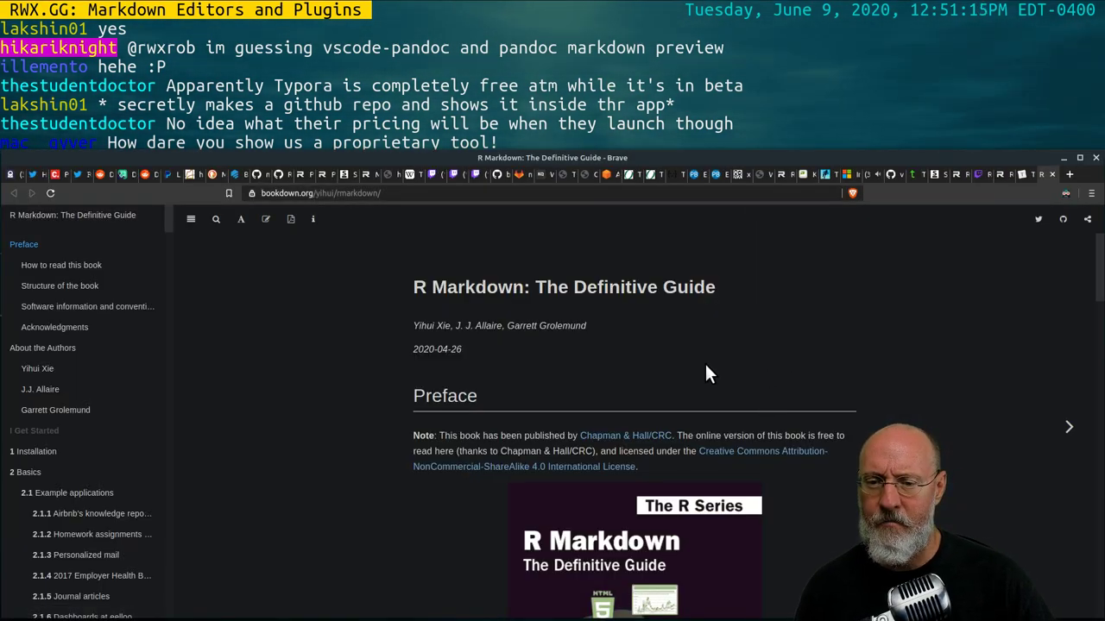
click(362, 192)
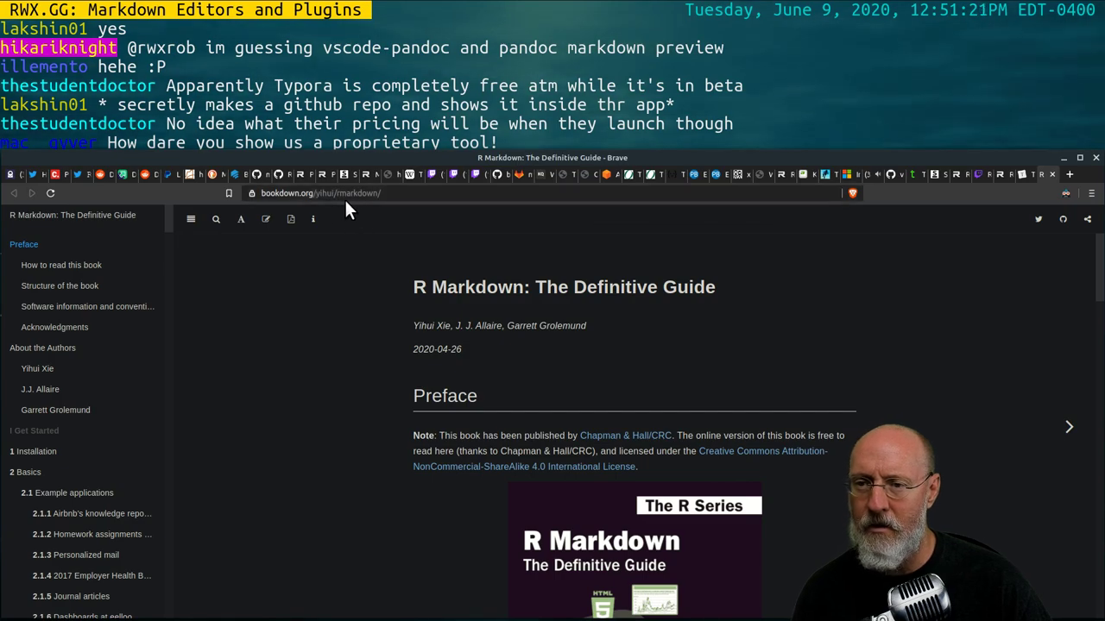
scroll(down, 3)
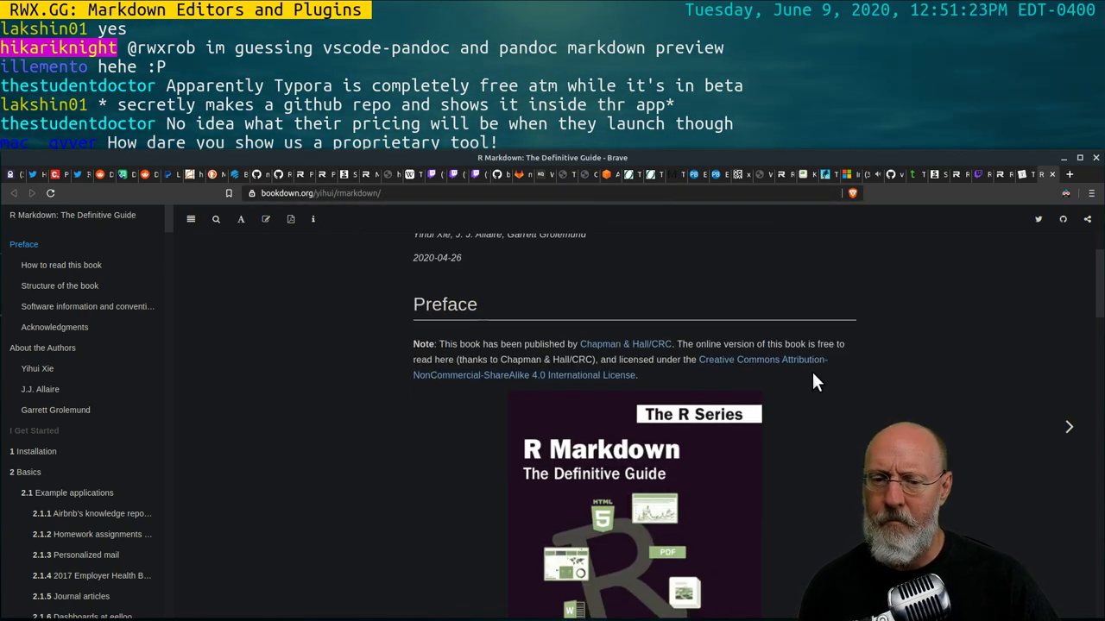
scroll(down, 3)
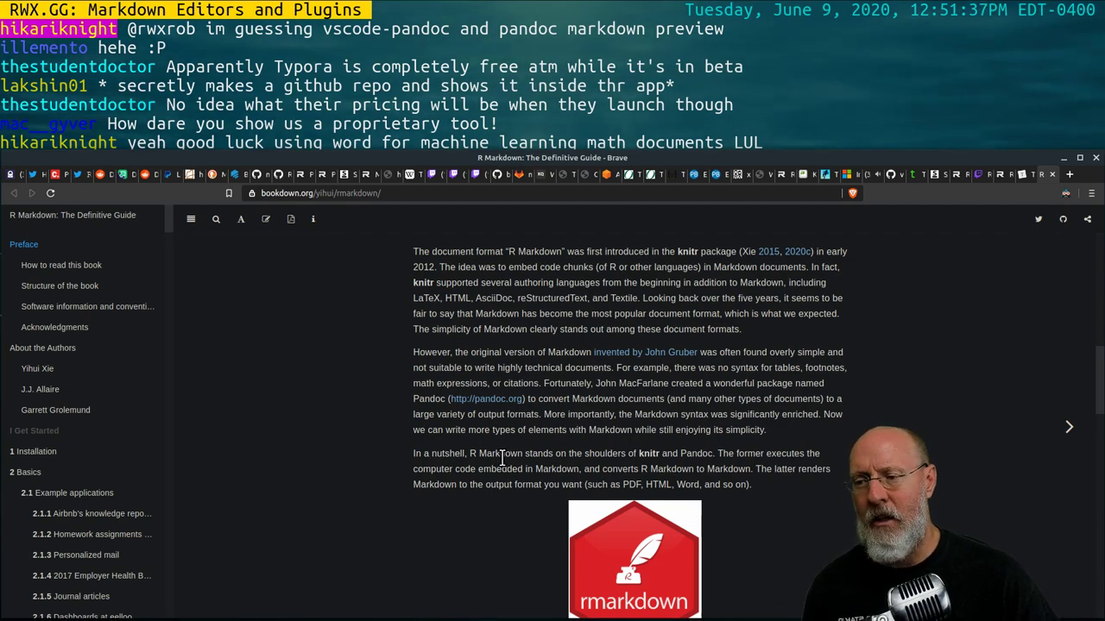
mouse_move(302, 384)
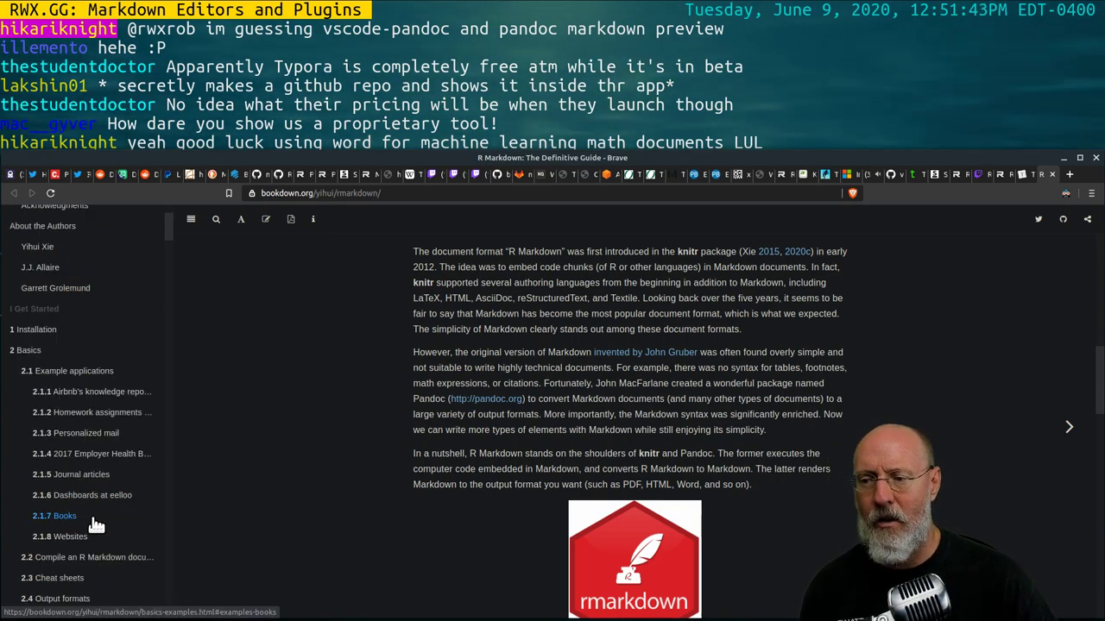
scroll(down, 3)
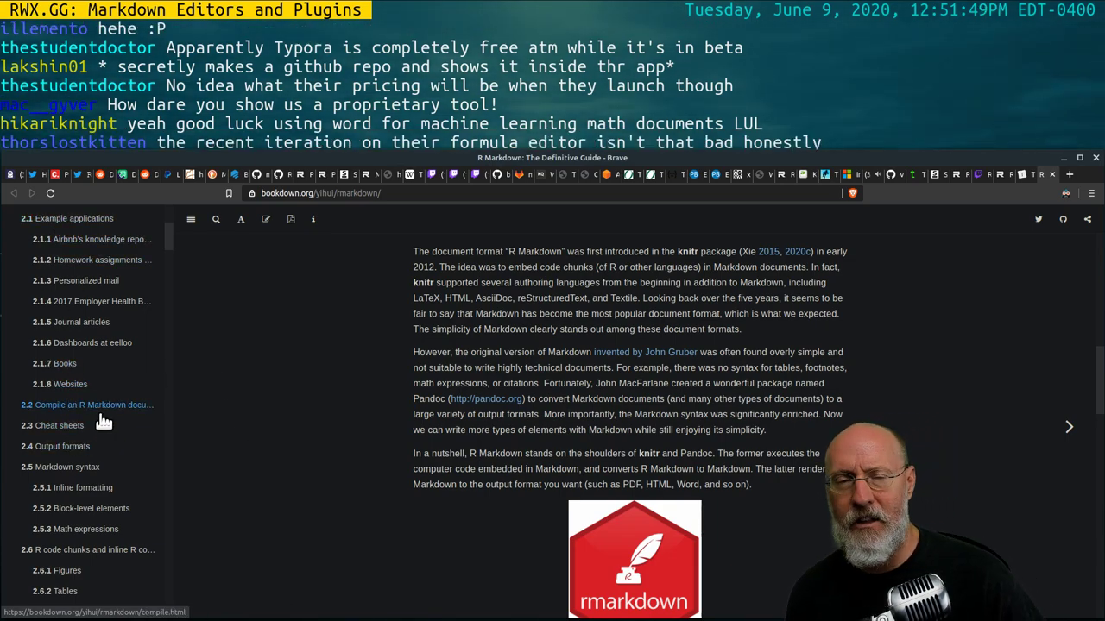
mouse_move(91, 404)
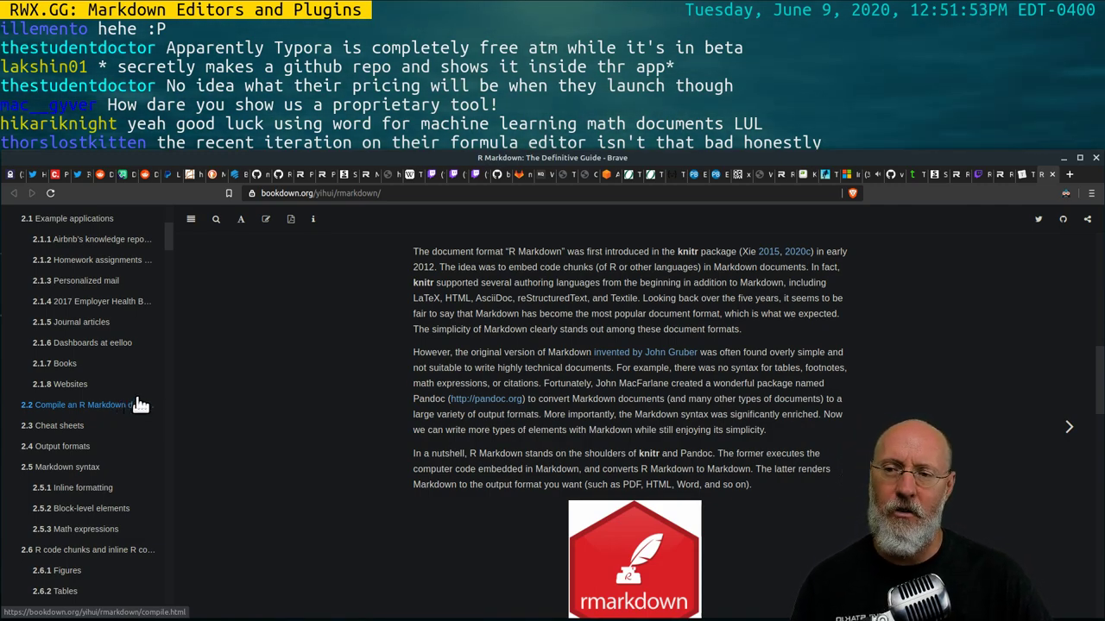
mouse_move(130, 404)
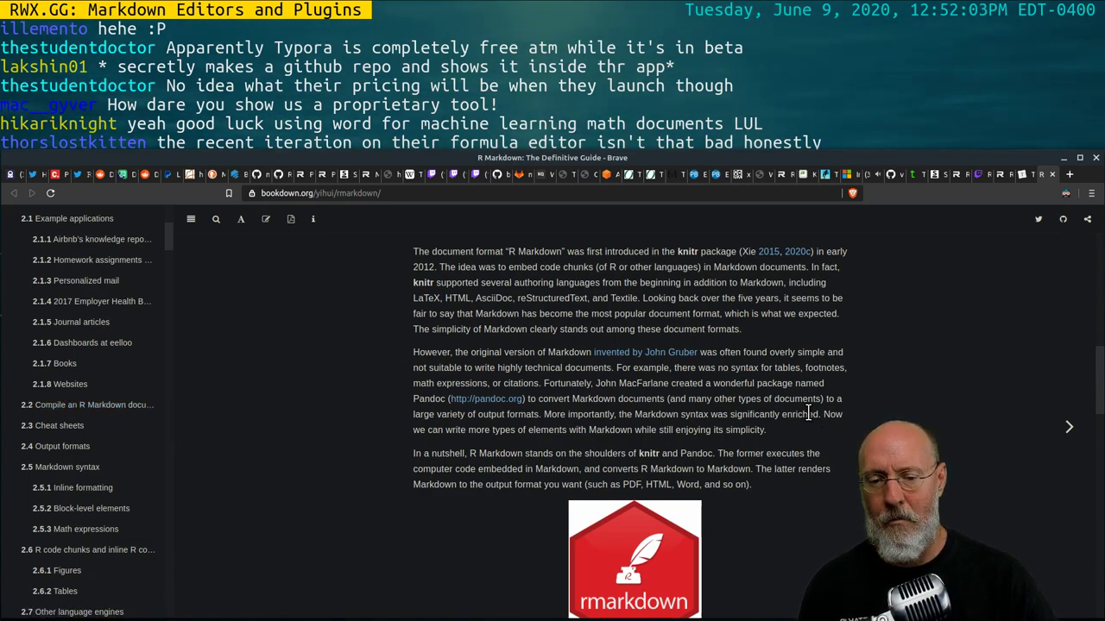
scroll(down, 3)
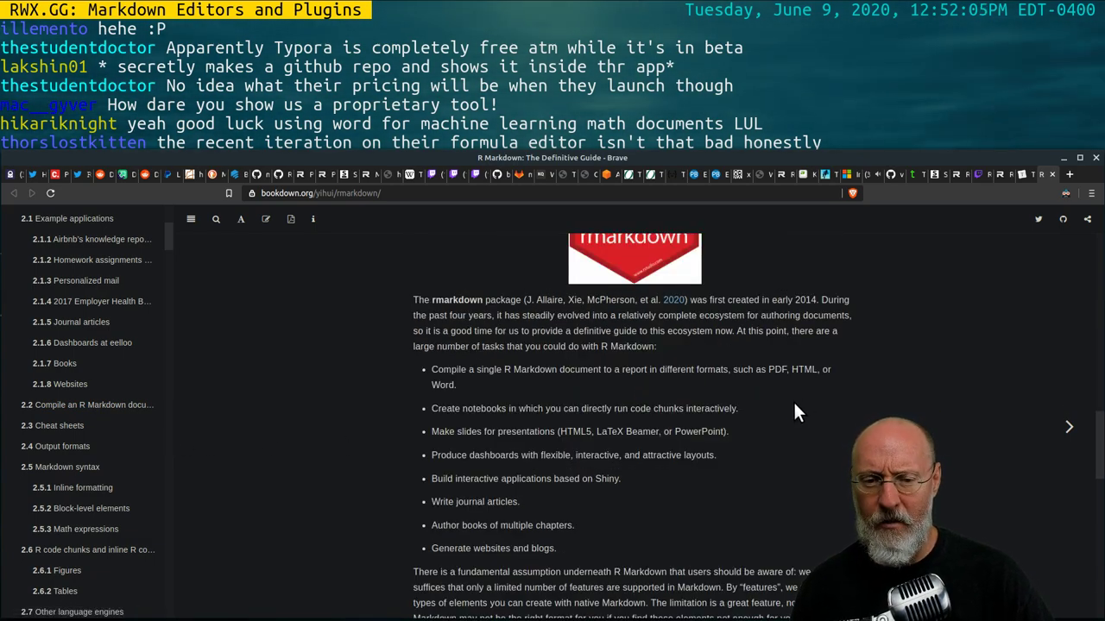
scroll(down, 3)
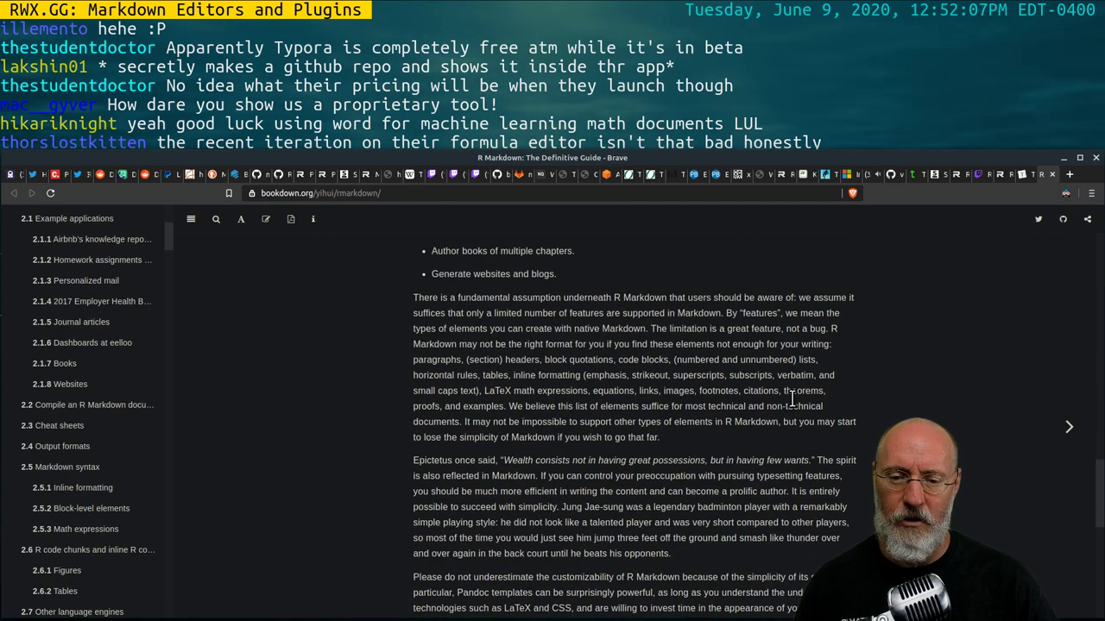
scroll(down, 3)
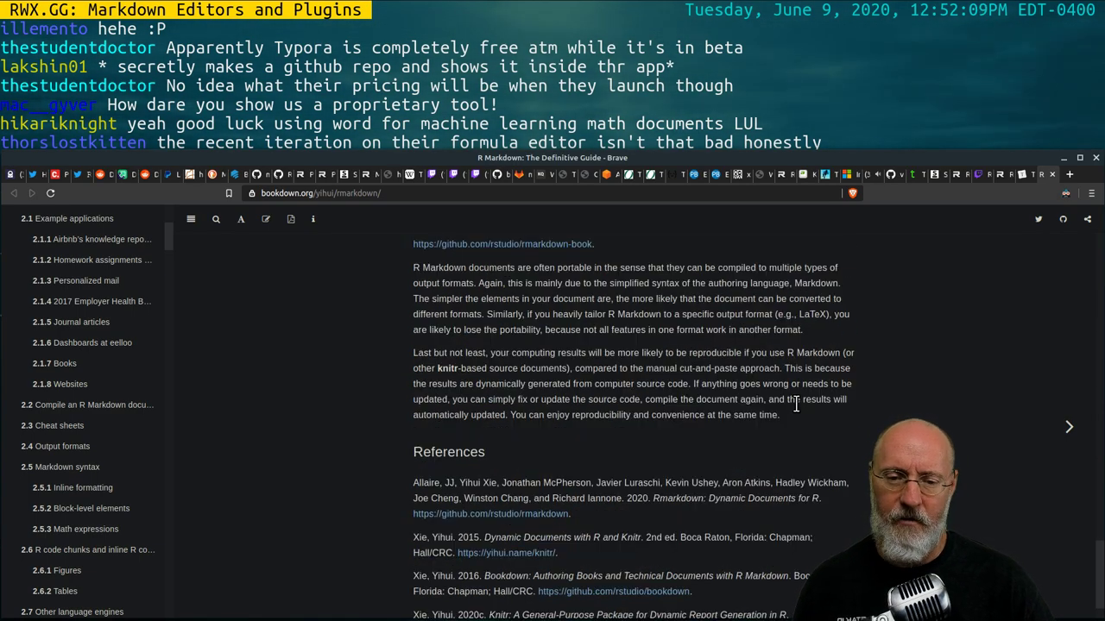
scroll(down, 3)
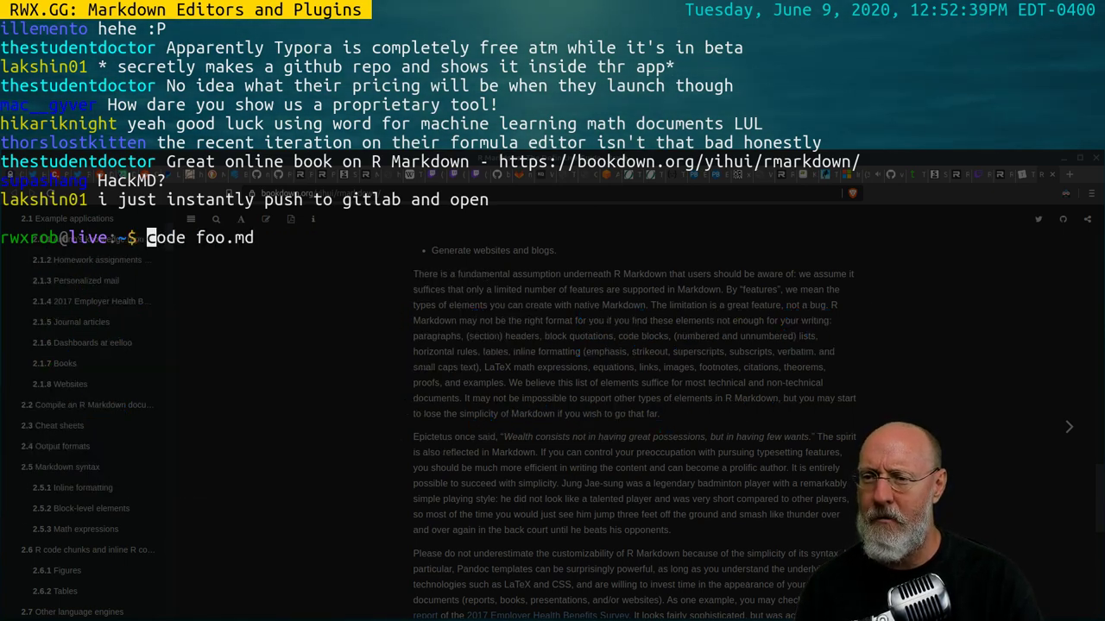
Step: Browse shell history, run urls, and open caret.io from the shared links
key(BackSpace)
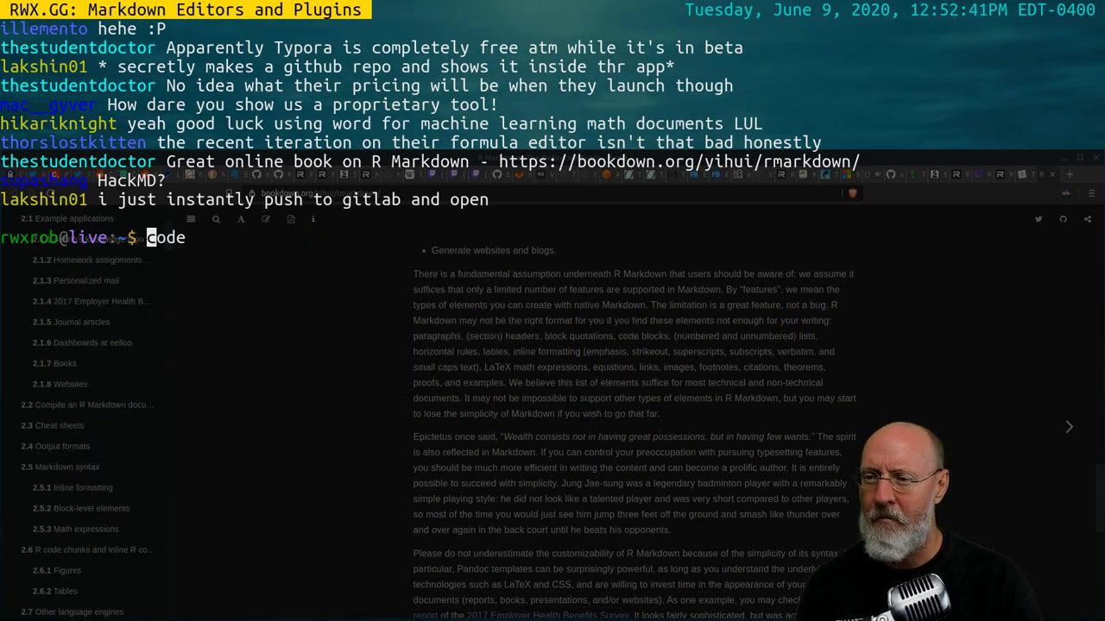
text(snap install --classic code)
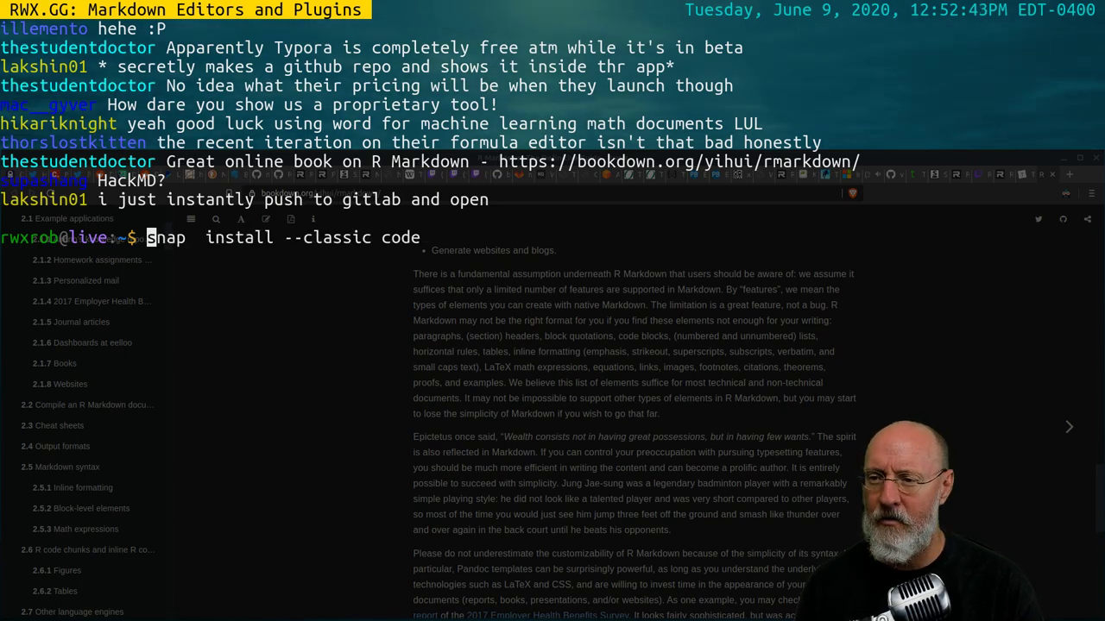
text(urls)
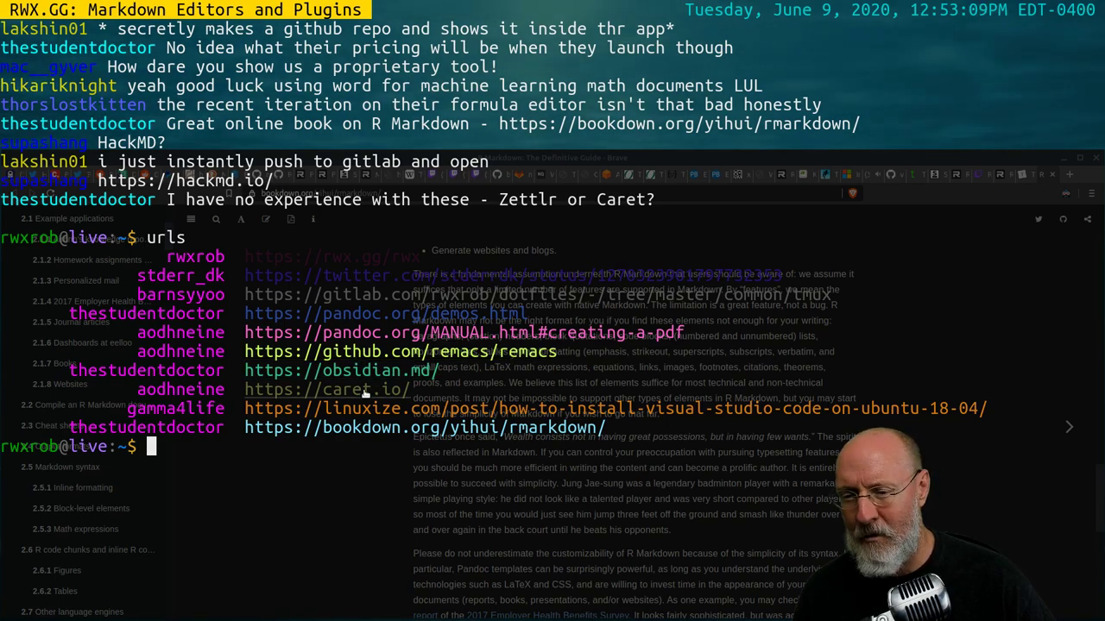
click(327, 389)
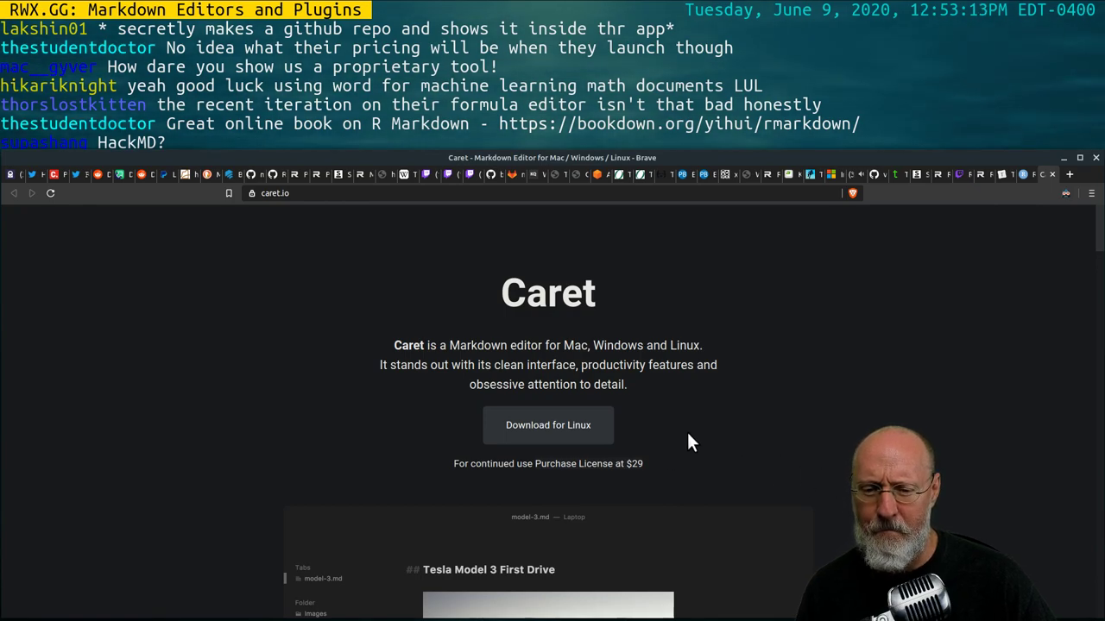
Step: Scroll through the Caret editor homepage at caret.io
scroll(down, 3)
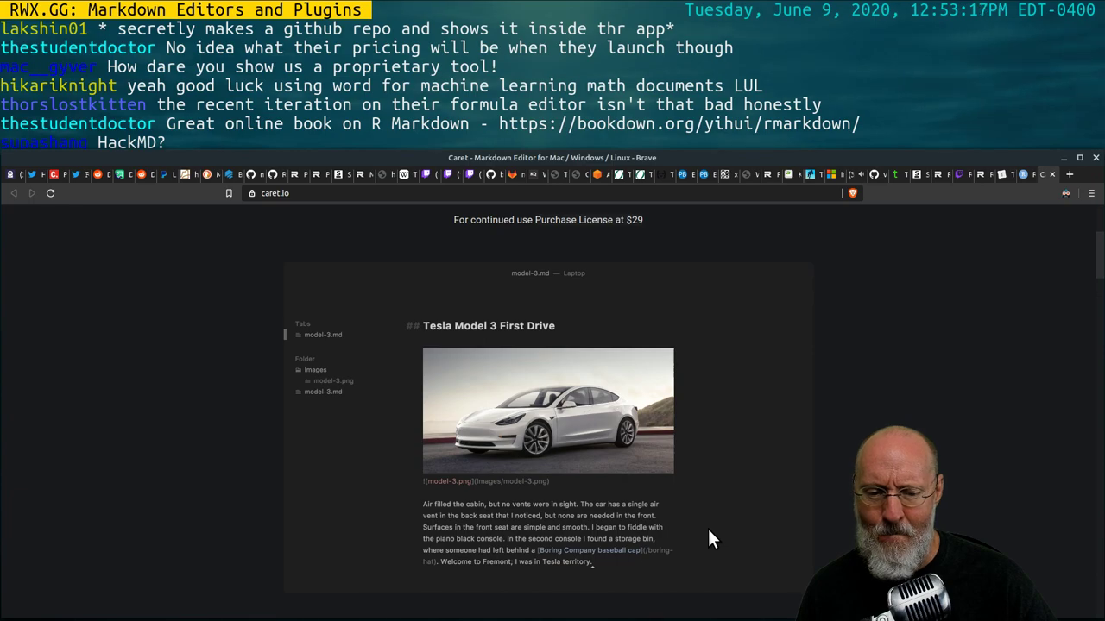
scroll(down, 3)
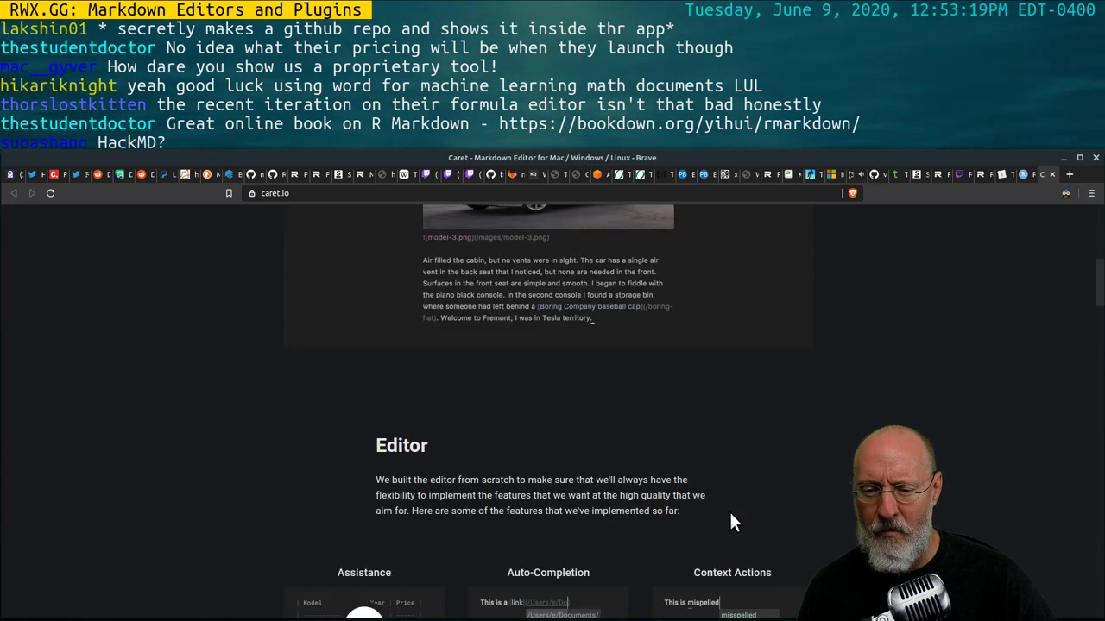
scroll(down, 3)
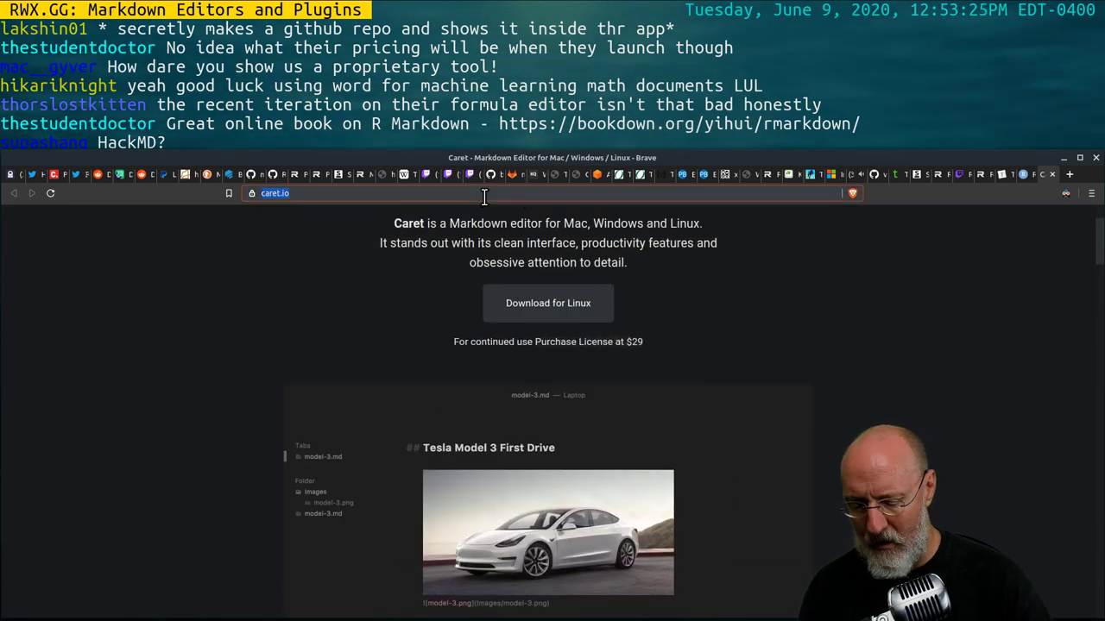
Step: Search 'markdown previewer', open Markdown Live Preview, and select its URL
text(markdown+previewer&t=brave&ia=web)
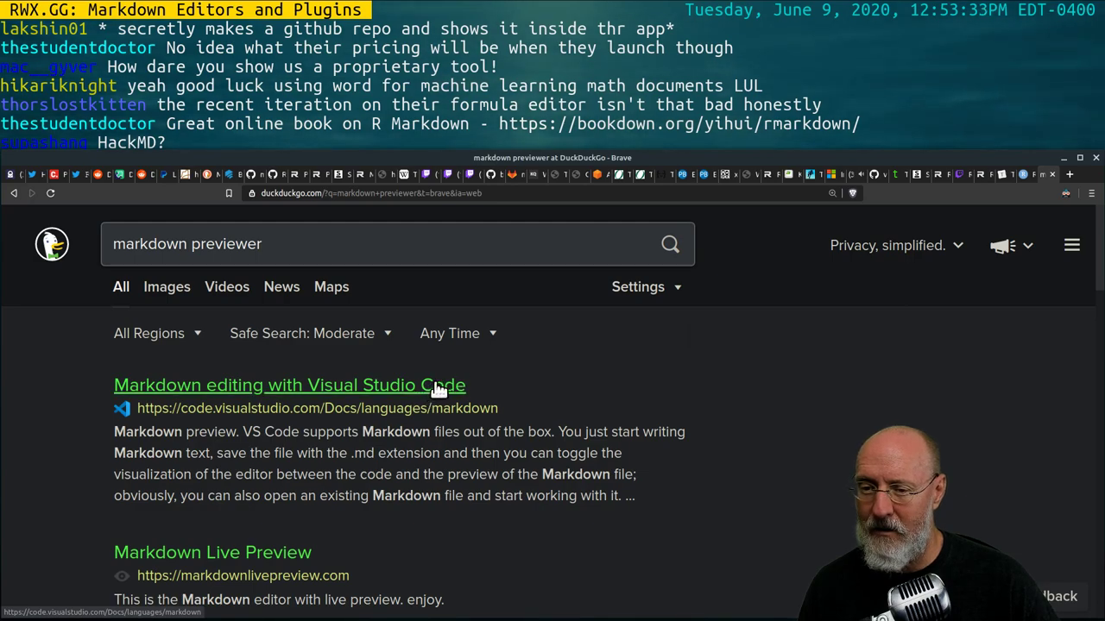
scroll(down, 3)
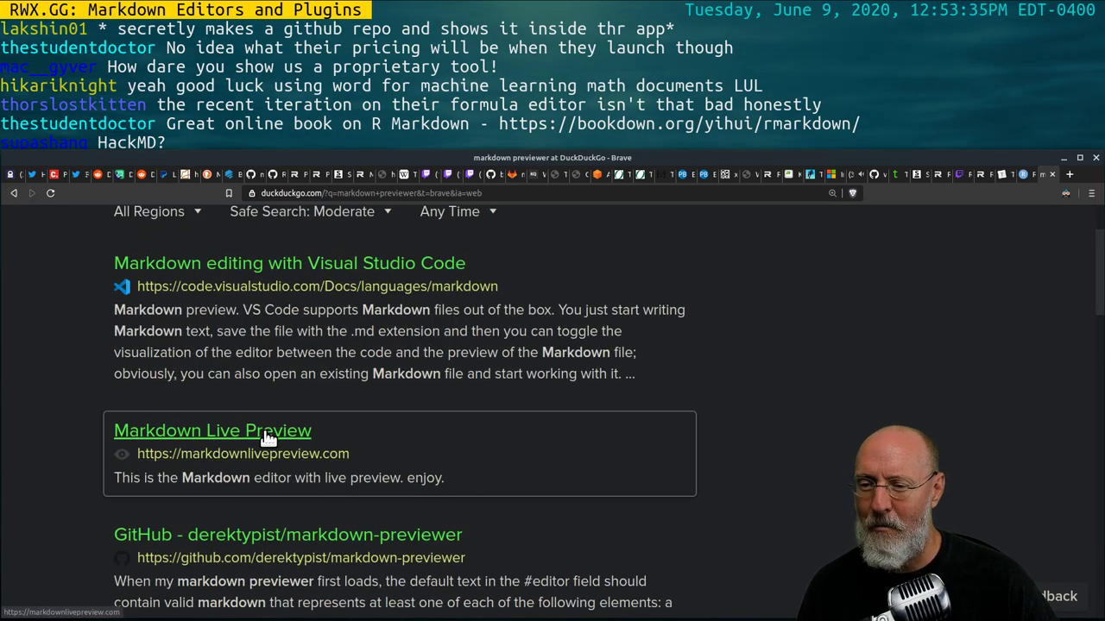
click(212, 431)
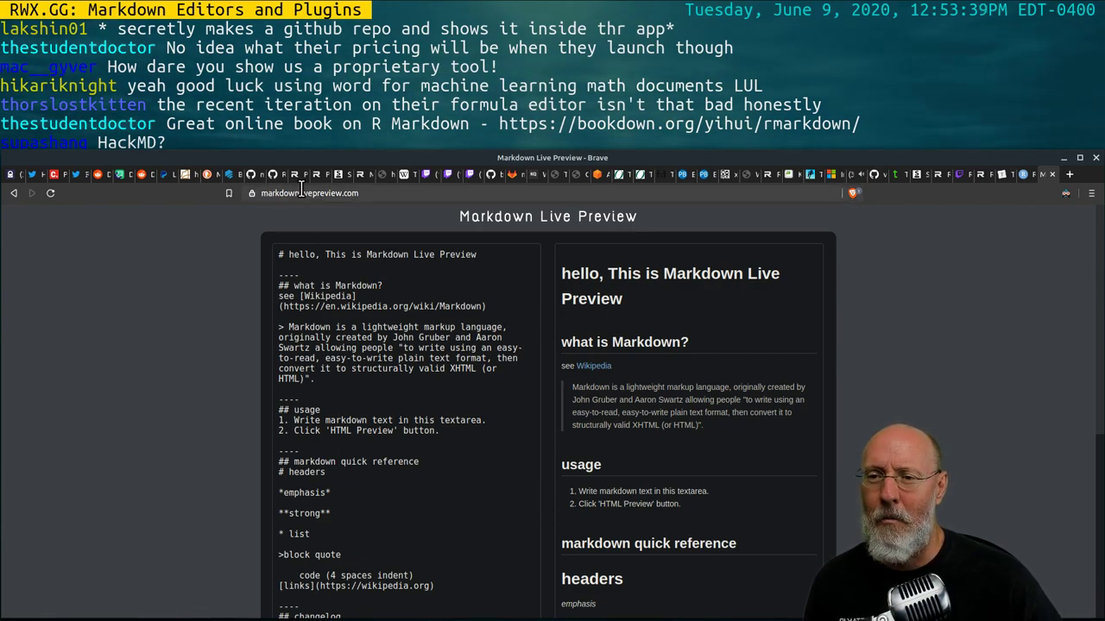
click(309, 192)
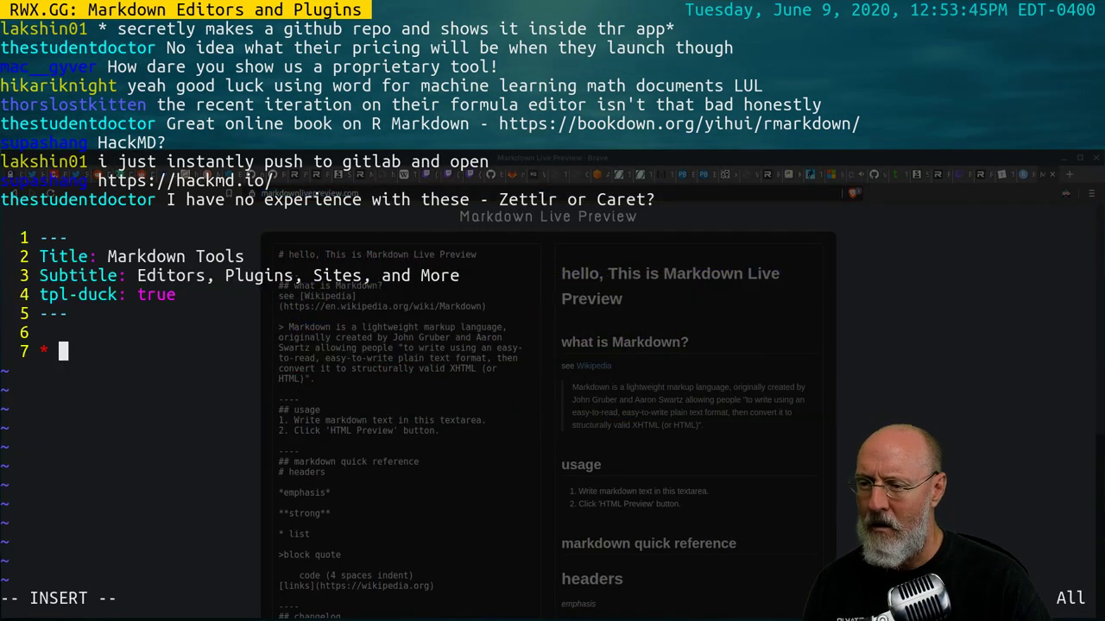
Step: Paste markdownlivepreview.com and add VSCode with Default and Pandoc Markdown Plugin(s) sub-items
text(https://markdownlivepreview.com/)
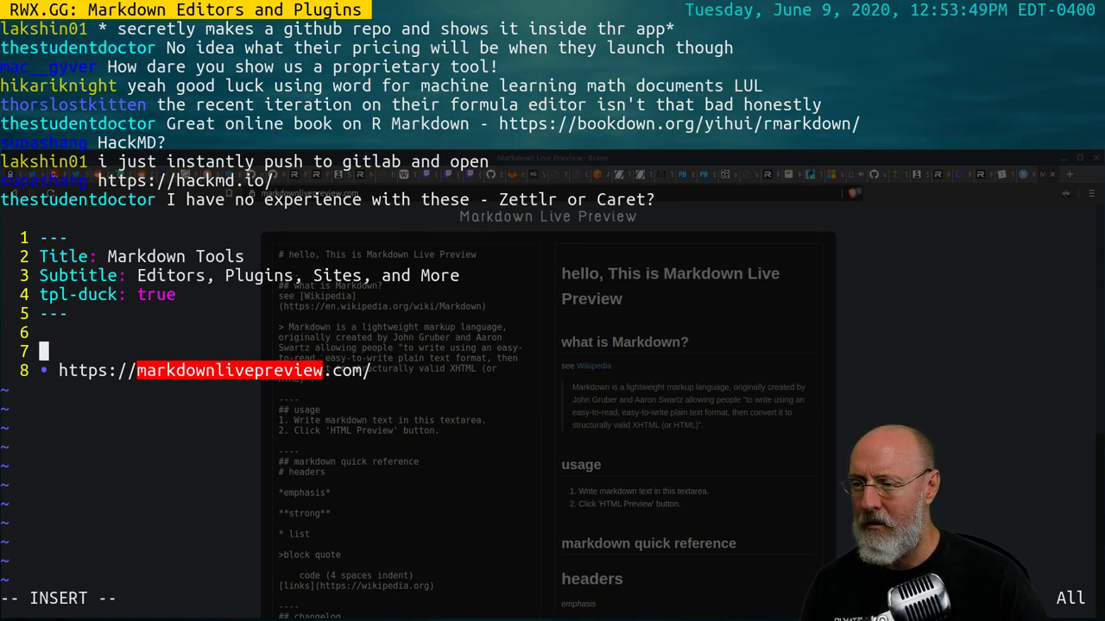
text(#)
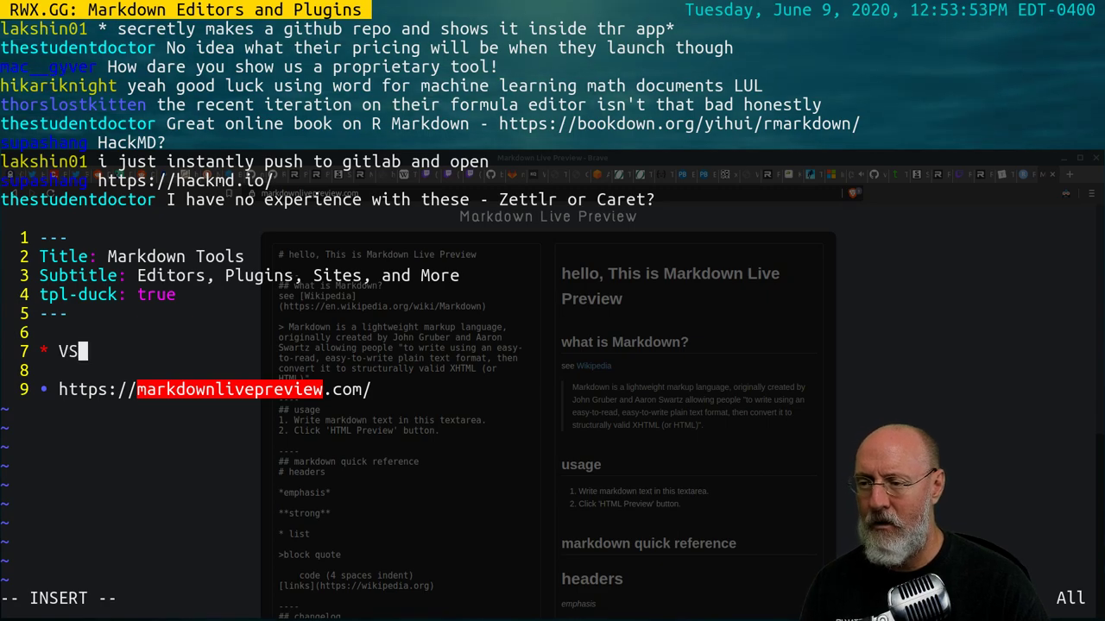
text(Code)
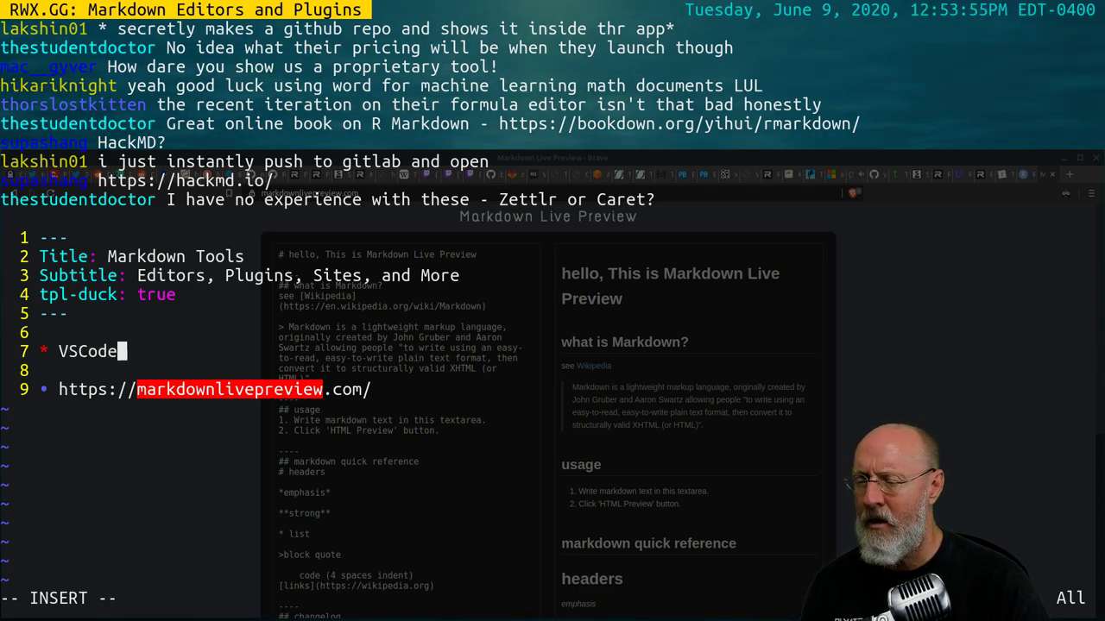
text(Markdown)
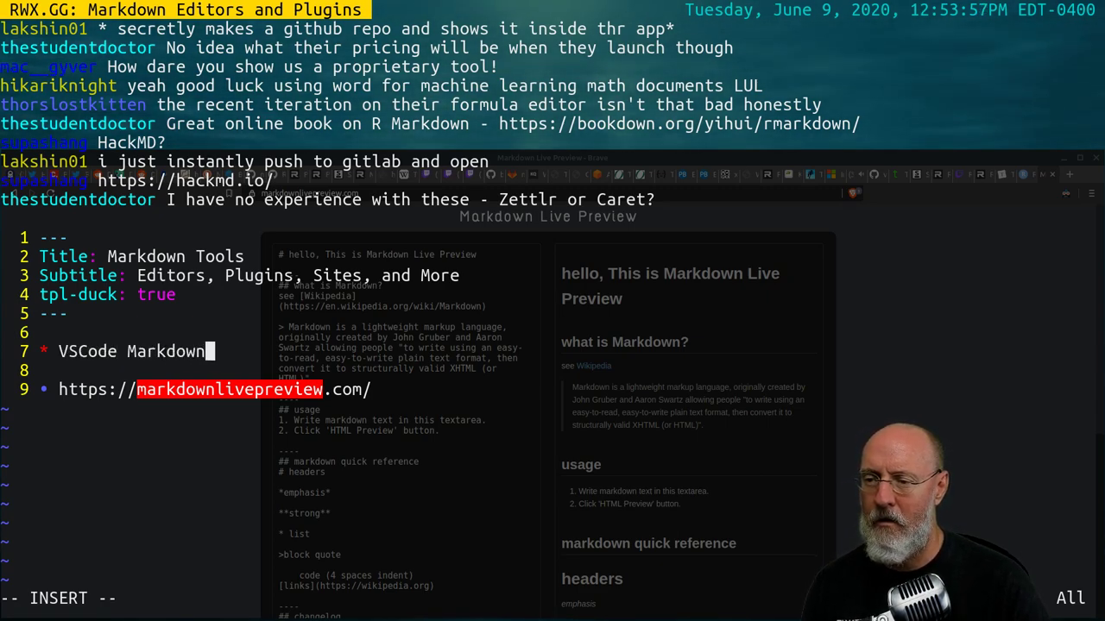
text(Plugin)
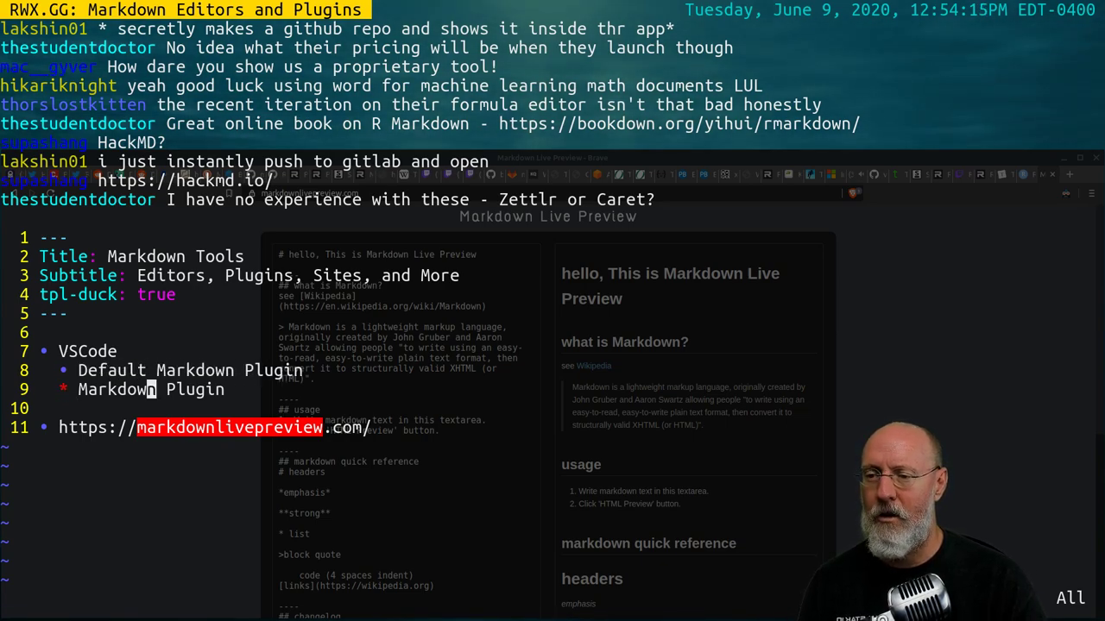
text(Pandoc)
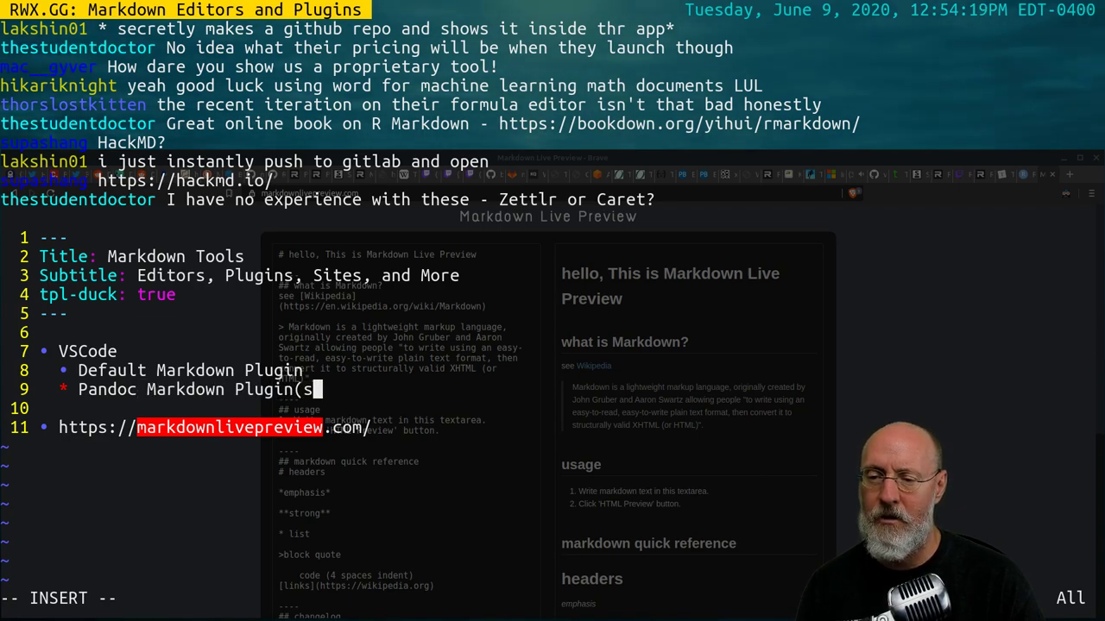
Step: Add a Typora entry and correct the Carat entry to 'Caret.io' in the tool list
text())
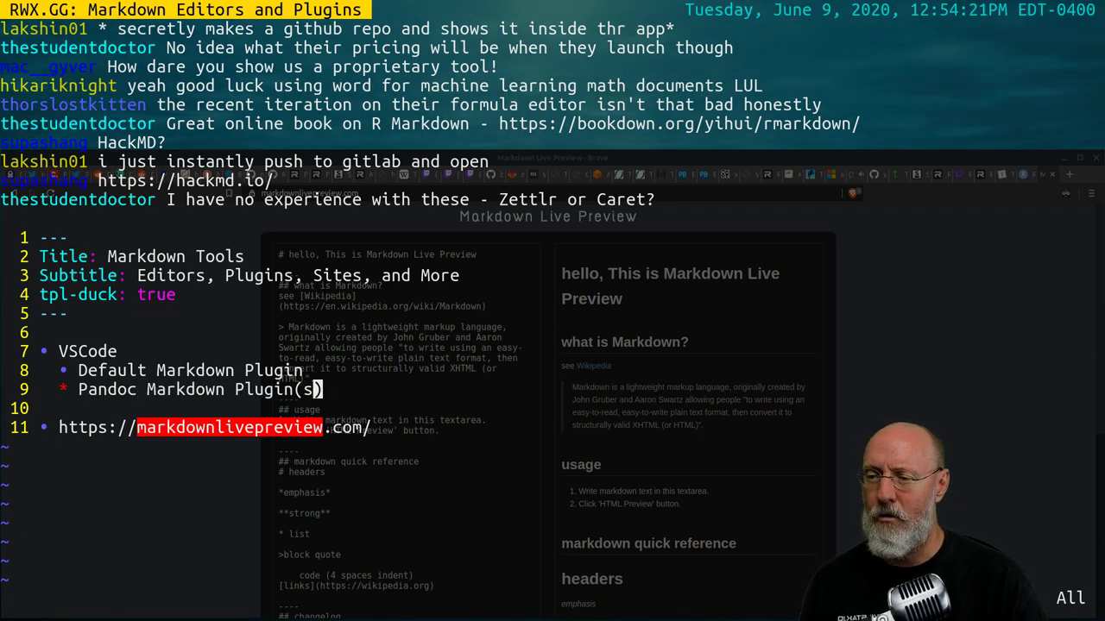
text(Typ)
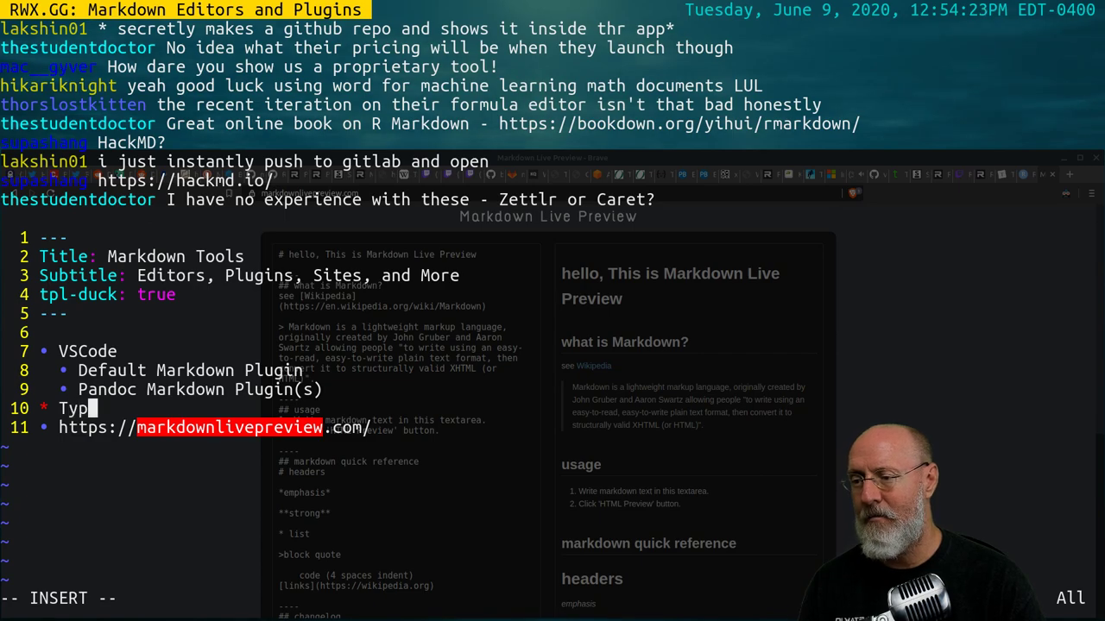
text(ora)
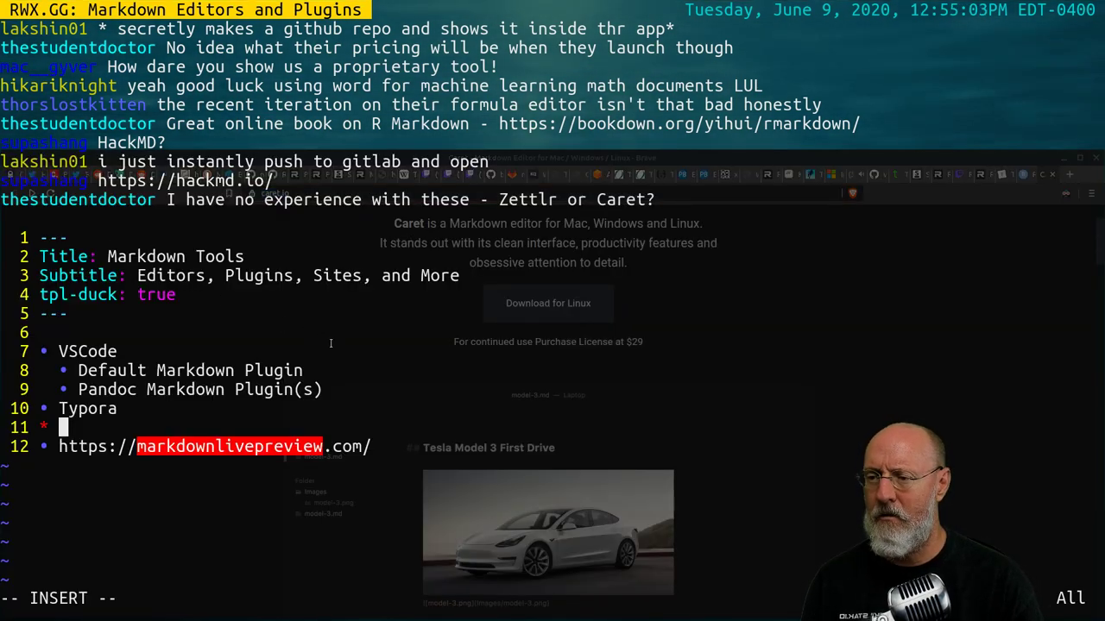
text(Cret)
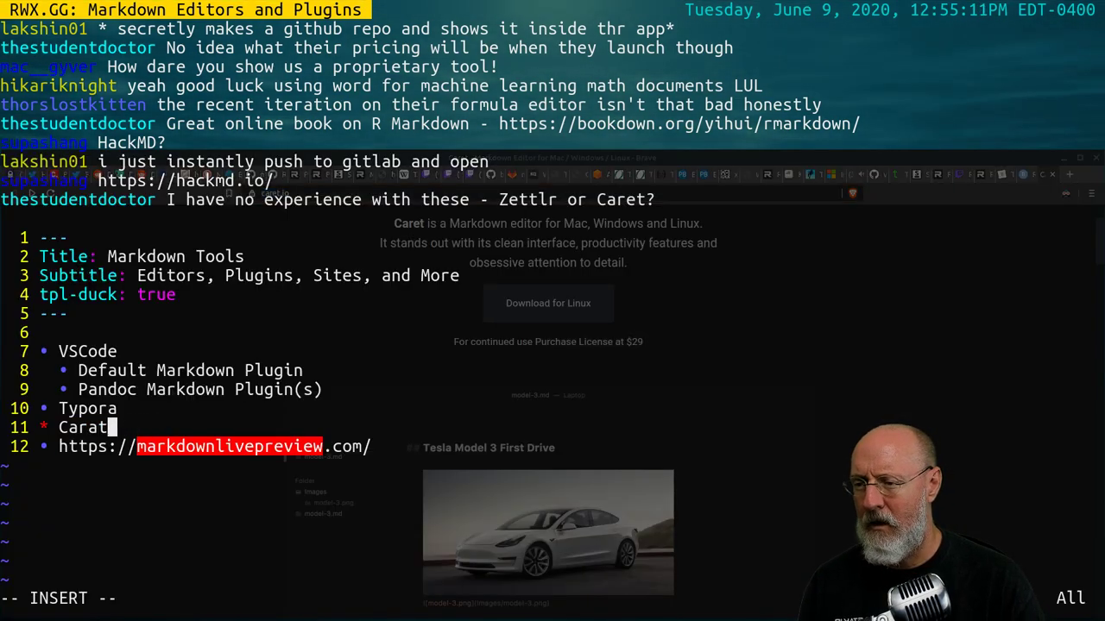
text(.io)
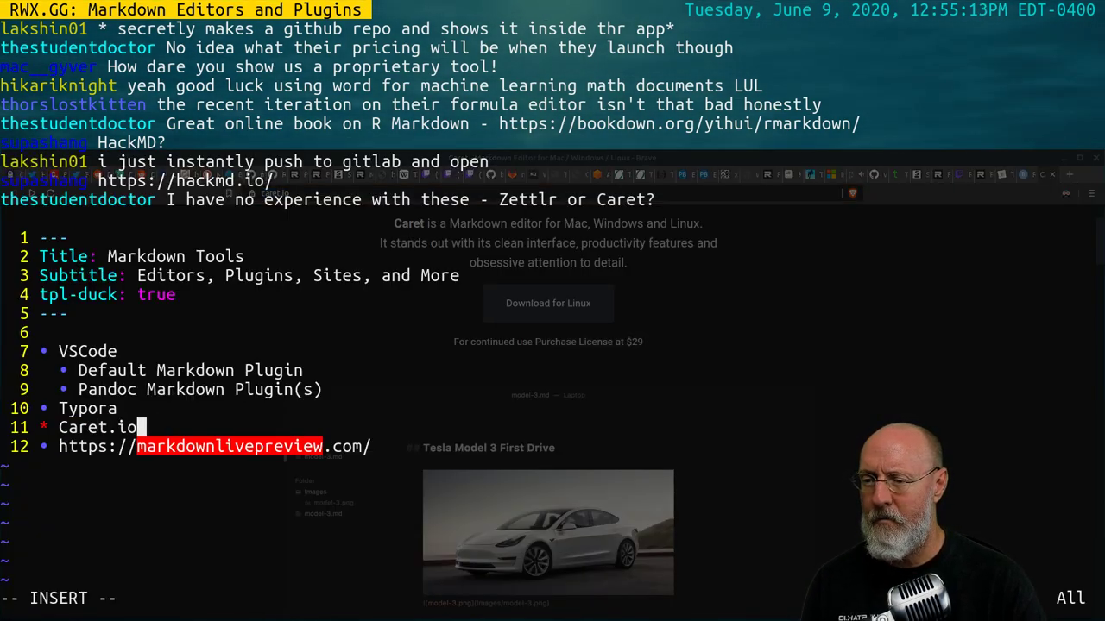
key(enter)
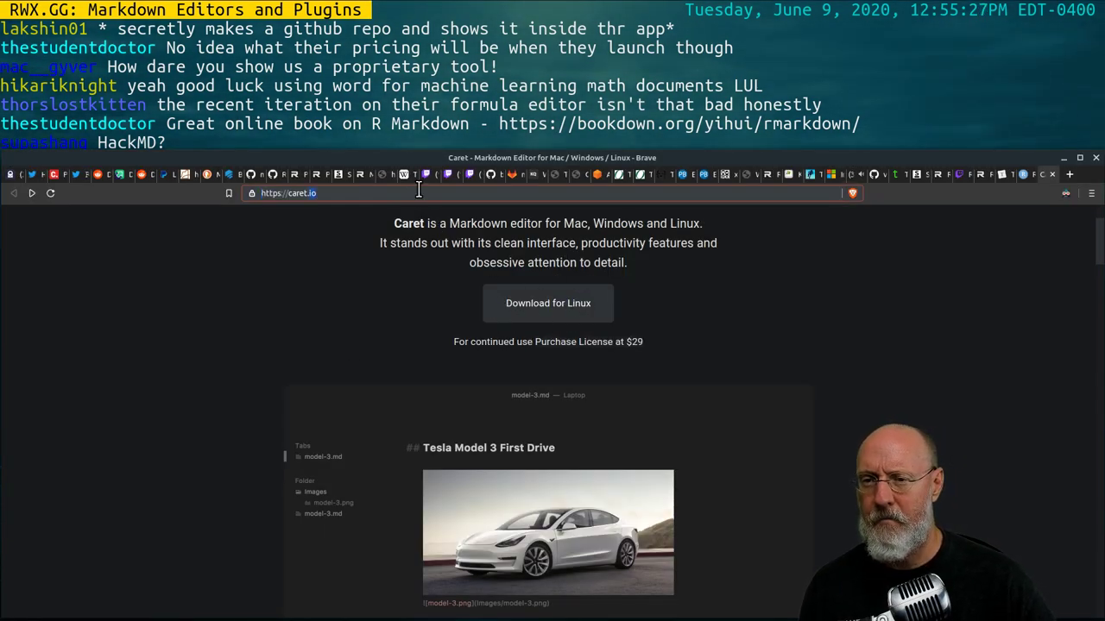
Step: Visit hackmd.io in Brave and scroll through its team collaboration features
text(hackmd.io)
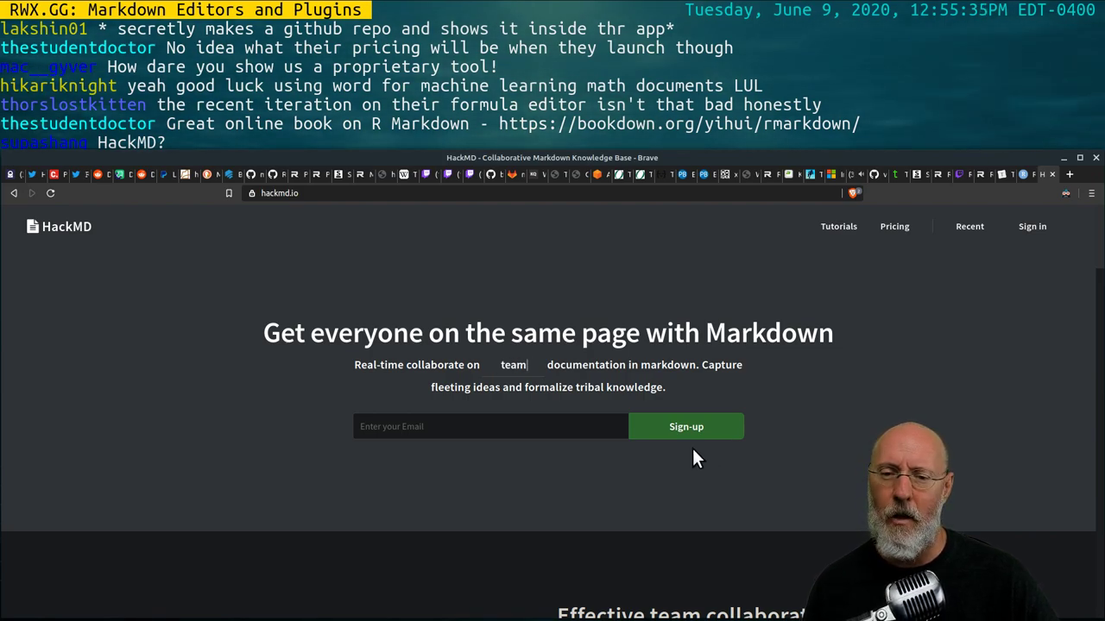
mouse_move(675, 464)
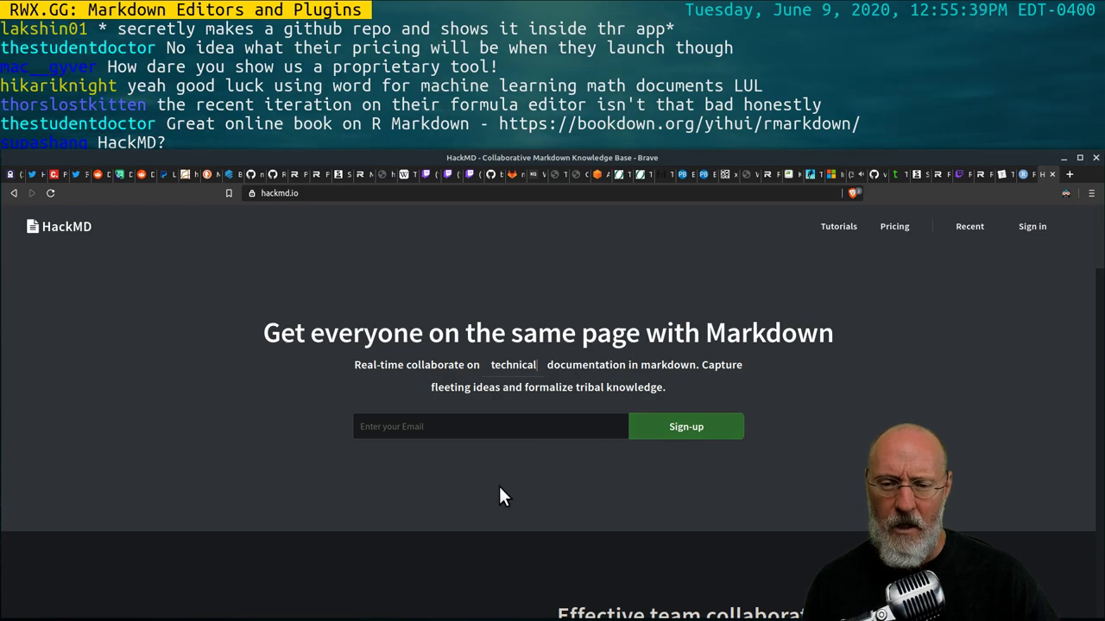
scroll(down, 3)
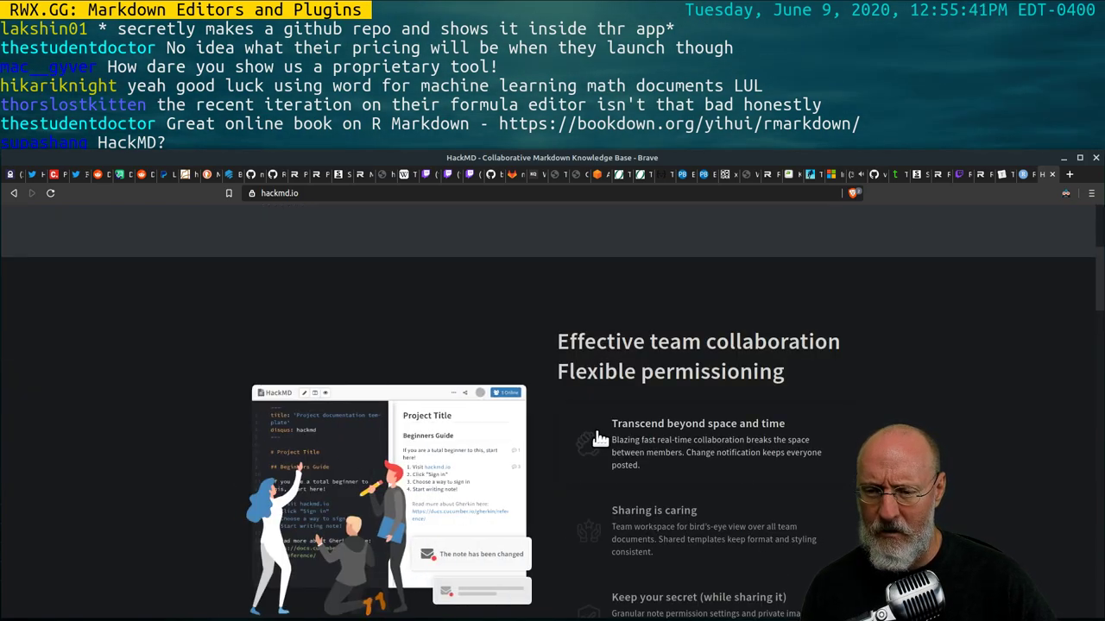
scroll(down, 3)
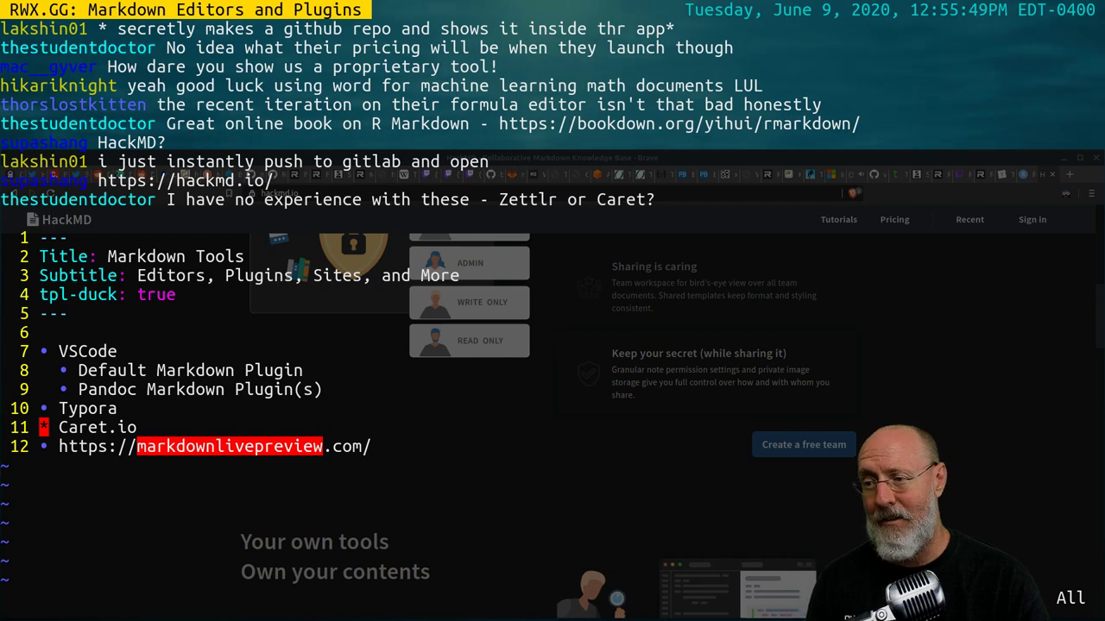
text(https://hackmd.io/>)
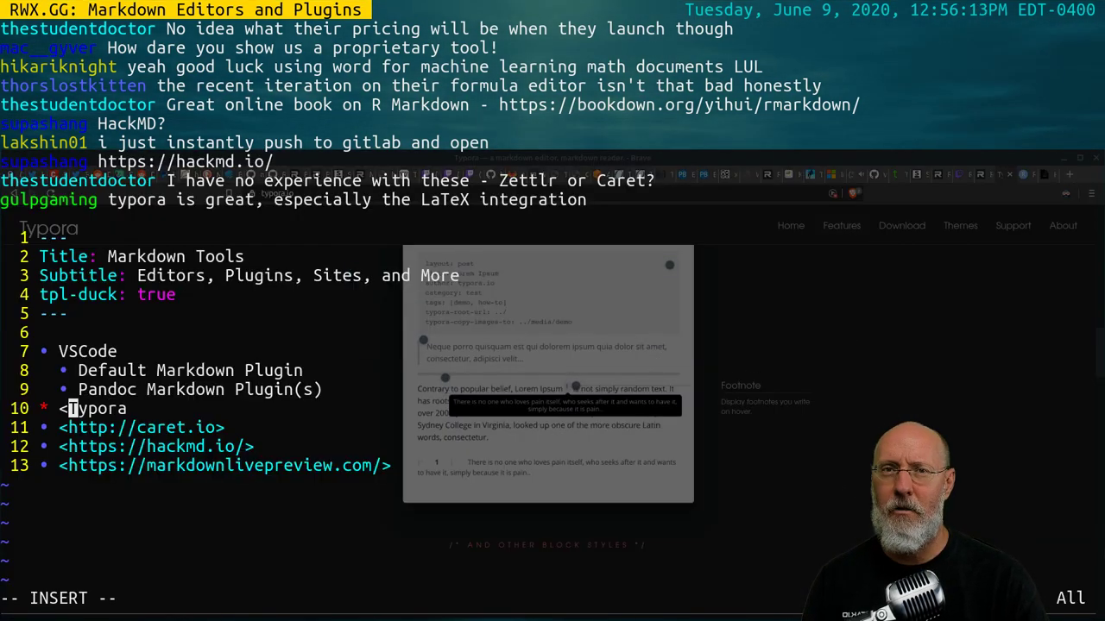
text(https://)
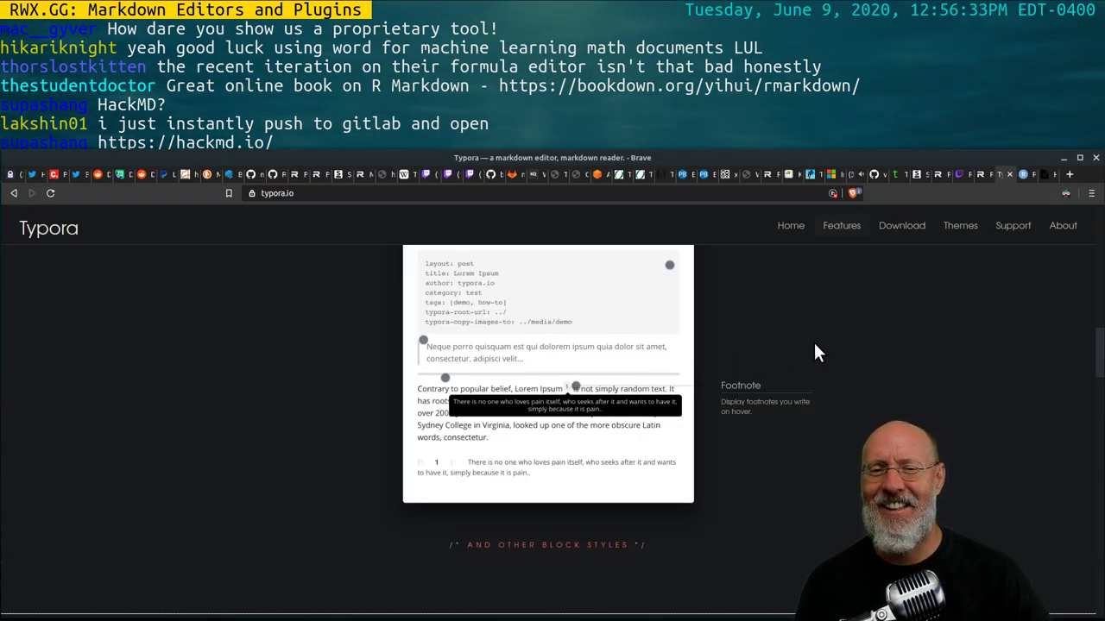
mouse_move(943, 355)
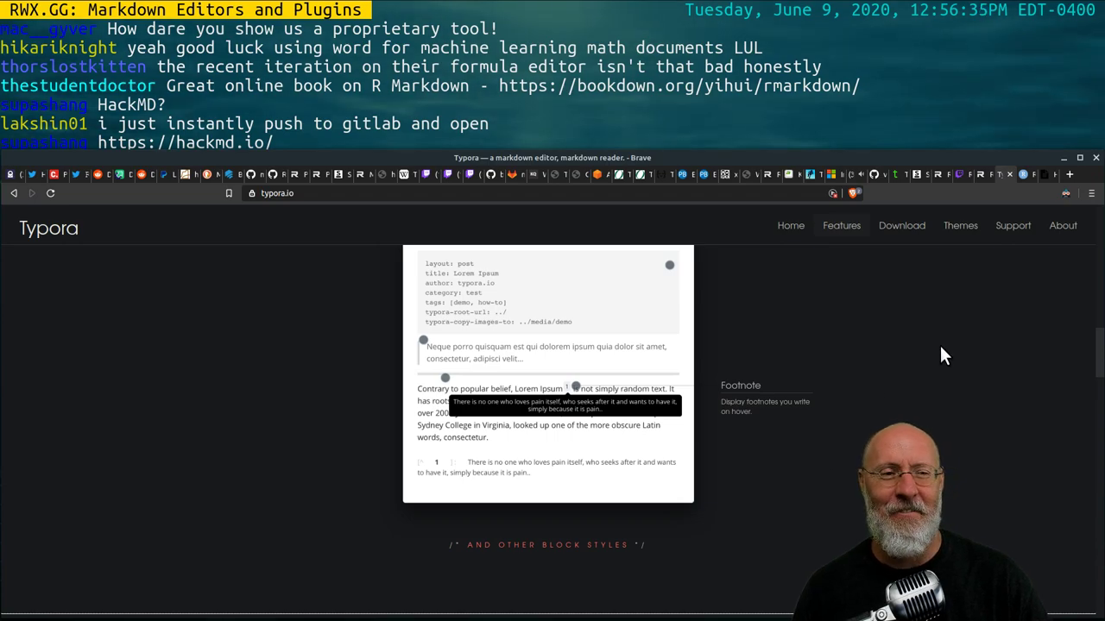
mouse_move(1009, 175)
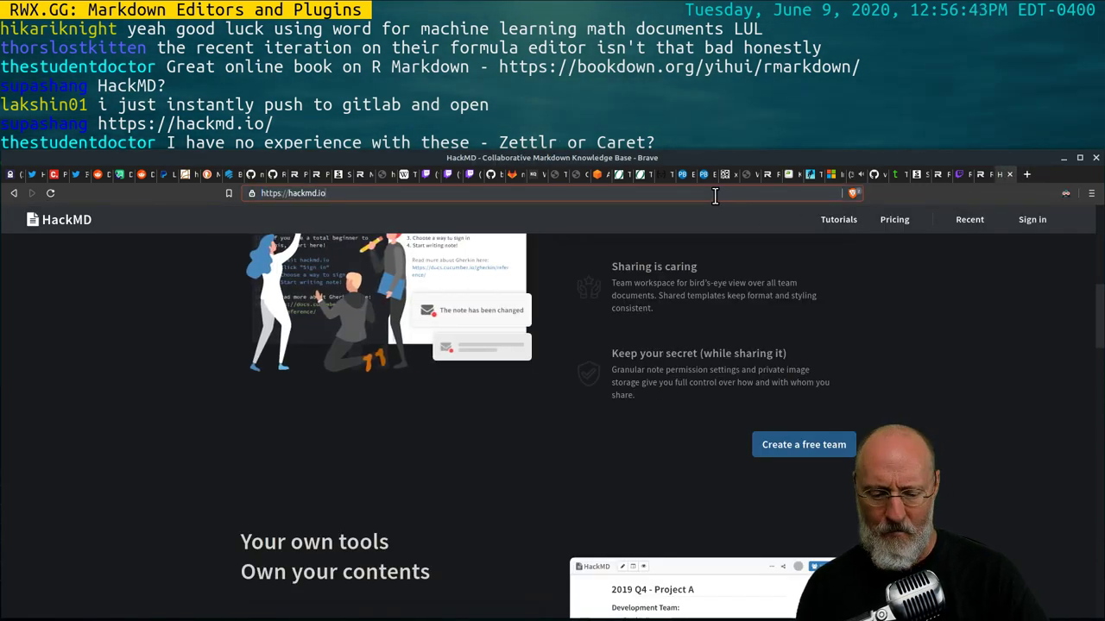
Step: Try zettlr.io, then search 'zettlr' on DuckDuckGo after the site fails
text(zettlr.io)
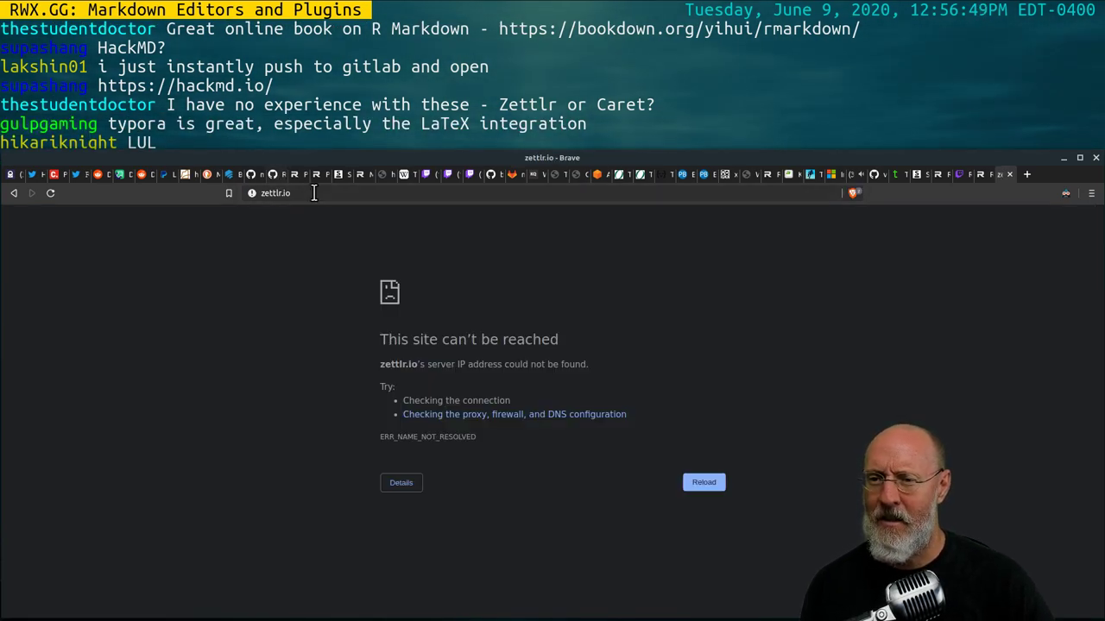
text(ze)
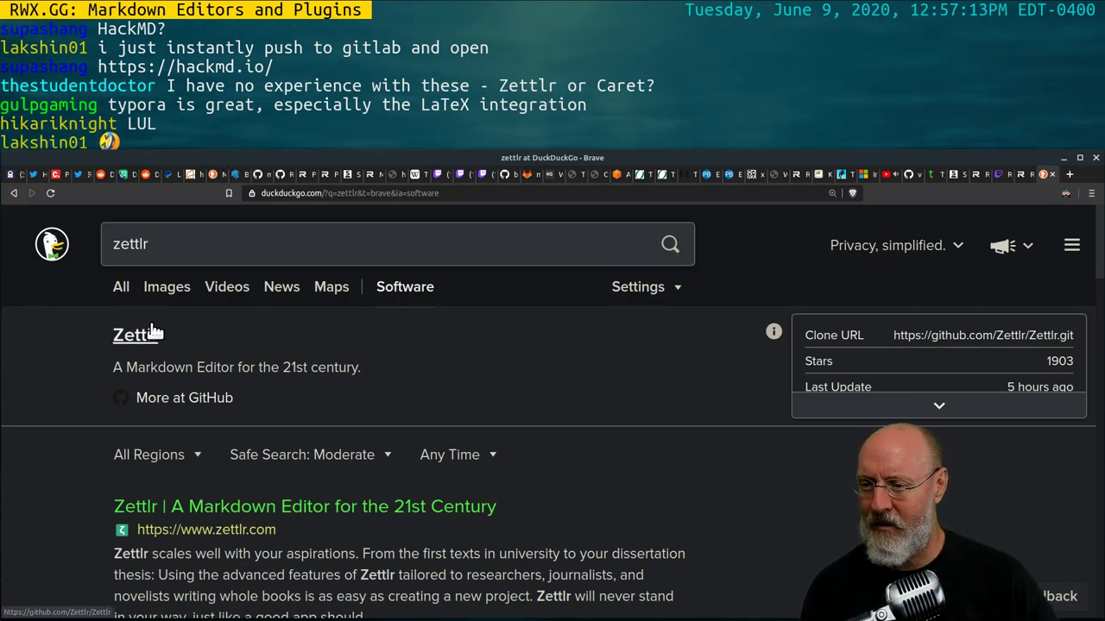
click(133, 335)
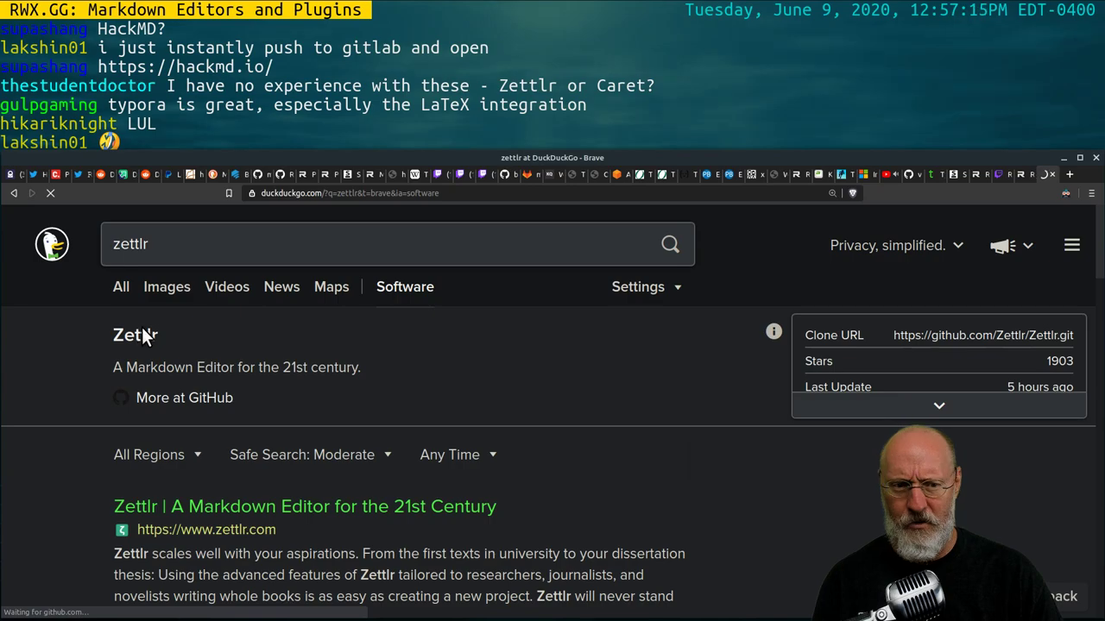
click(184, 398)
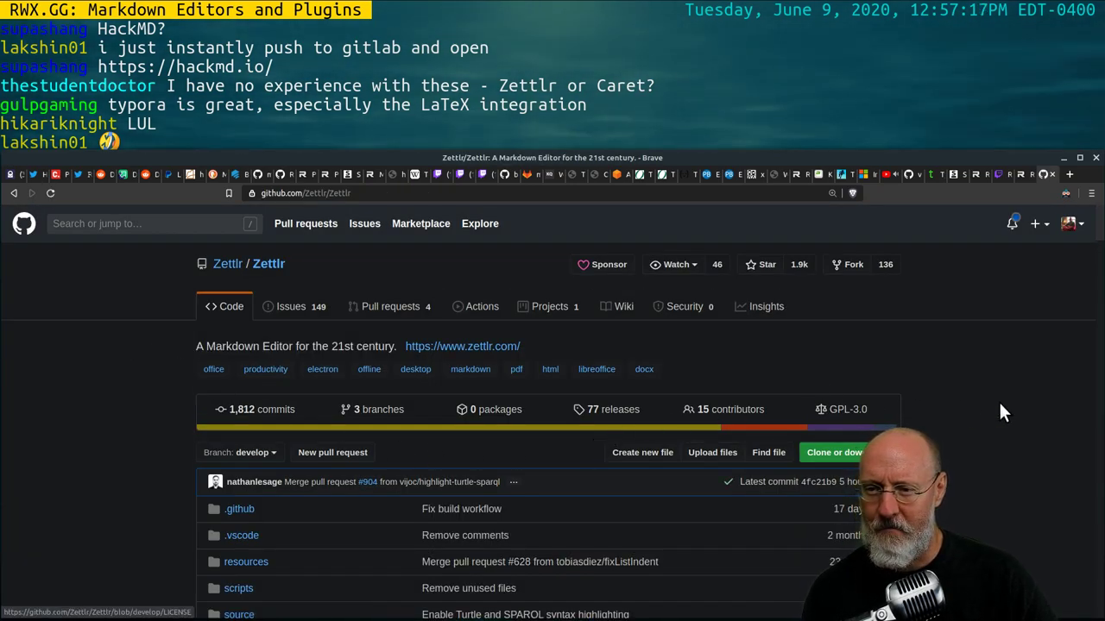
click(461, 346)
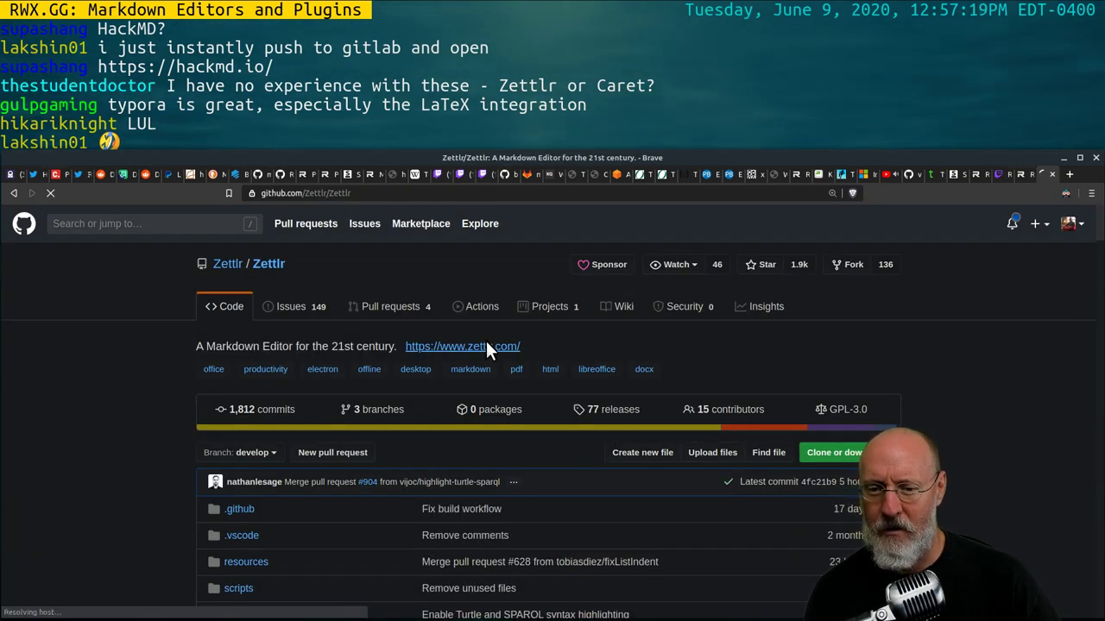
click(462, 346)
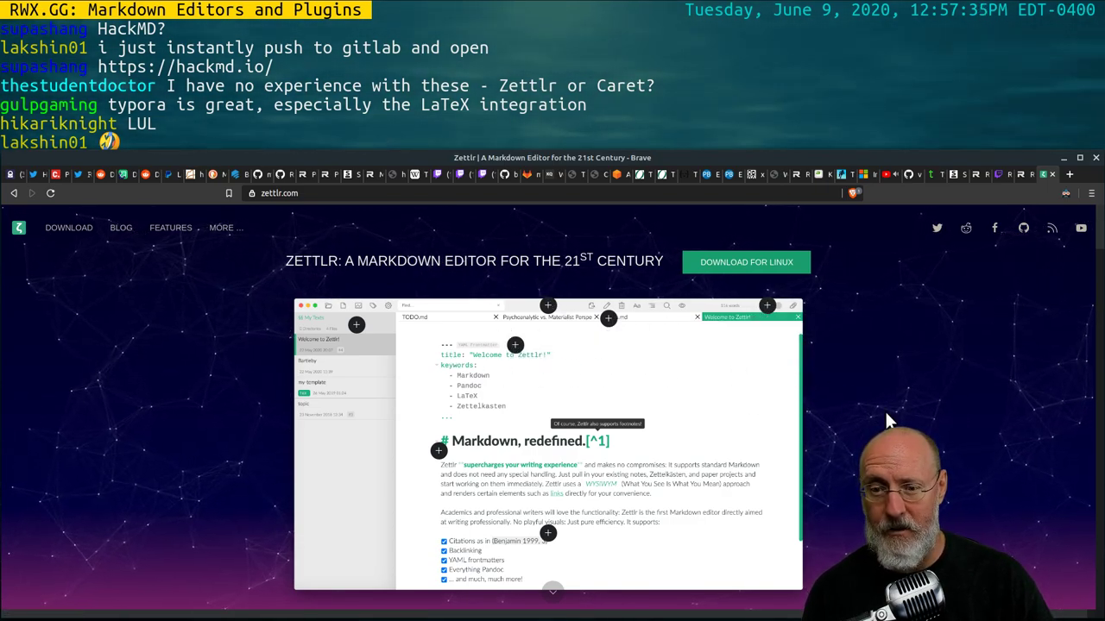
mouse_move(884, 398)
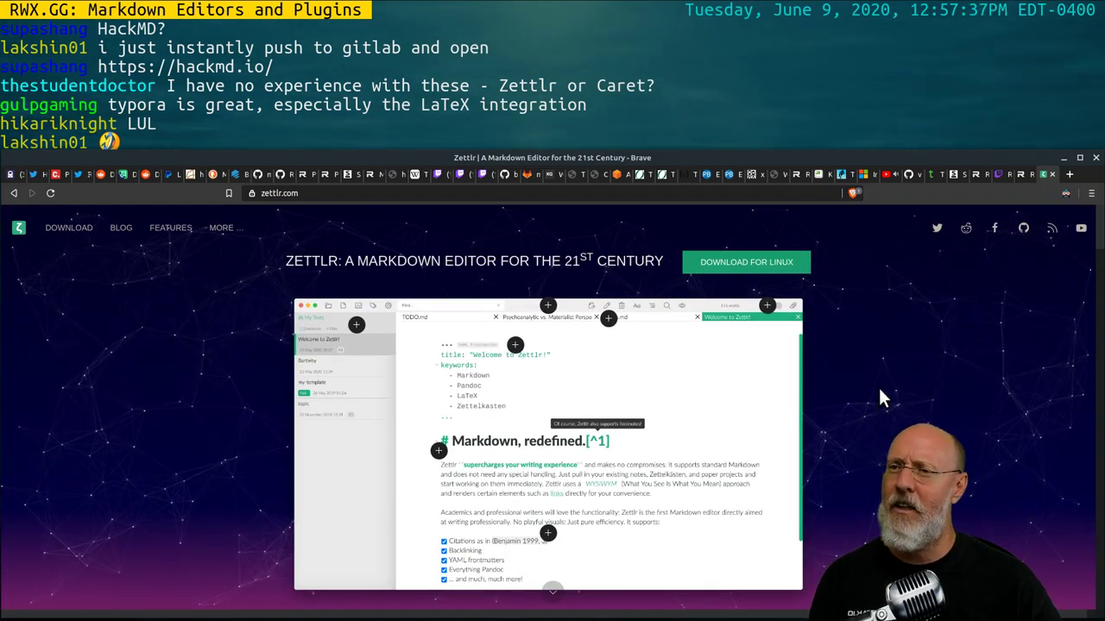
mouse_move(924, 414)
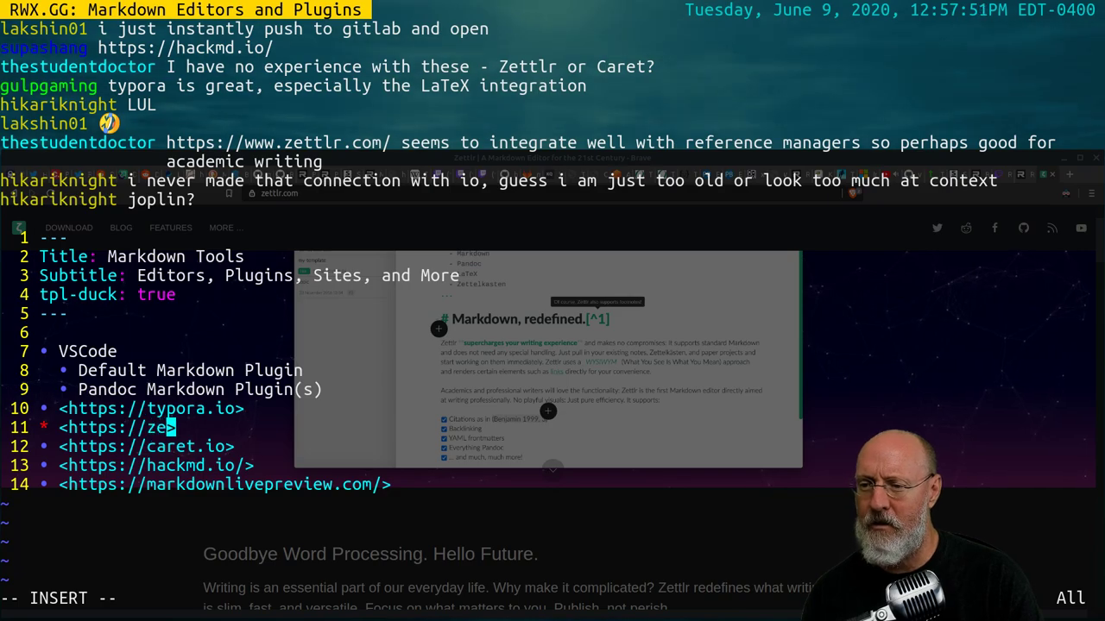
text(ttlr.)
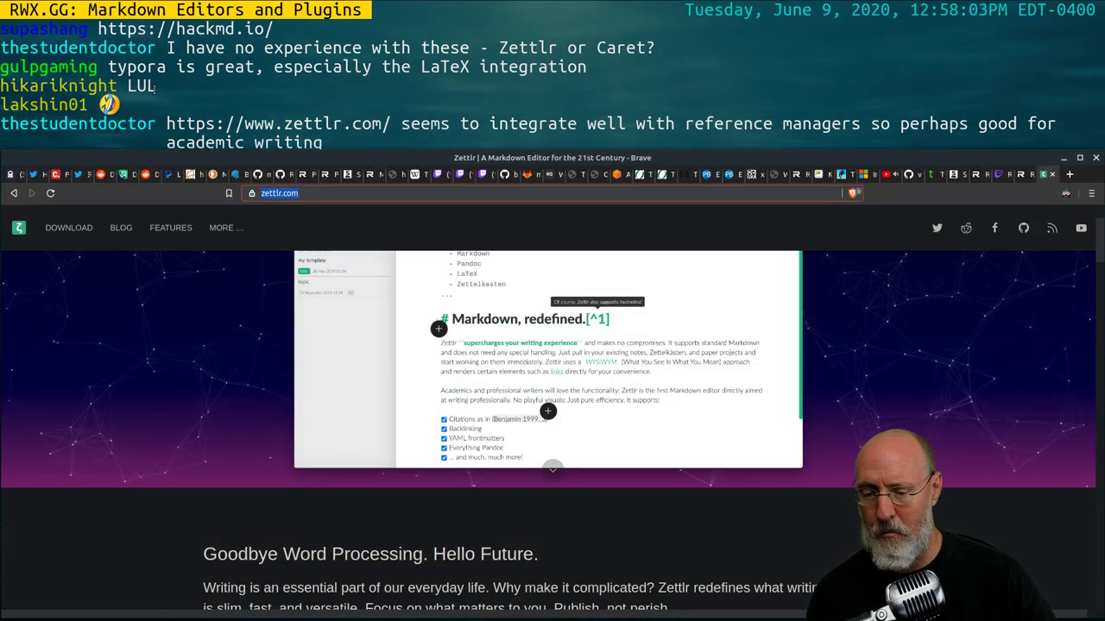
text(joplinapp.org)
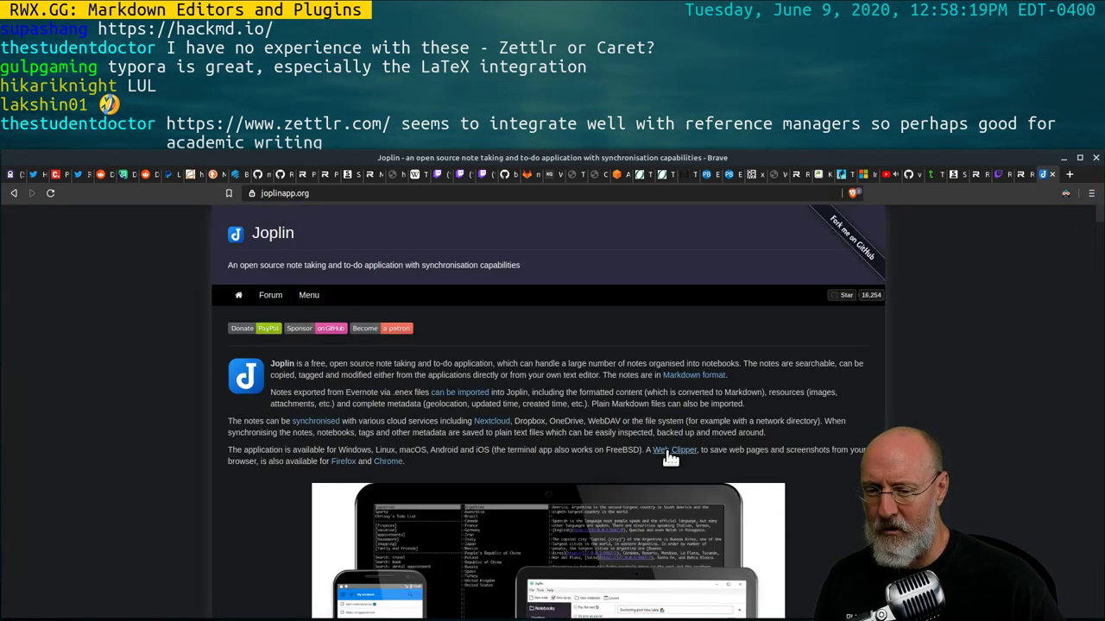
scroll(down, 3)
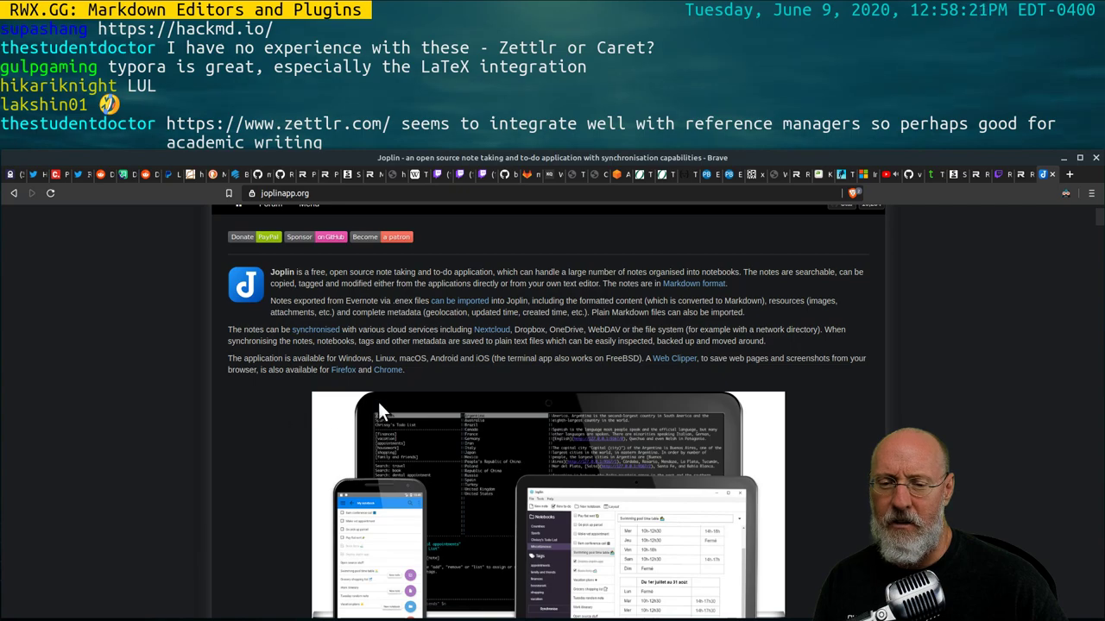
scroll(down, 3)
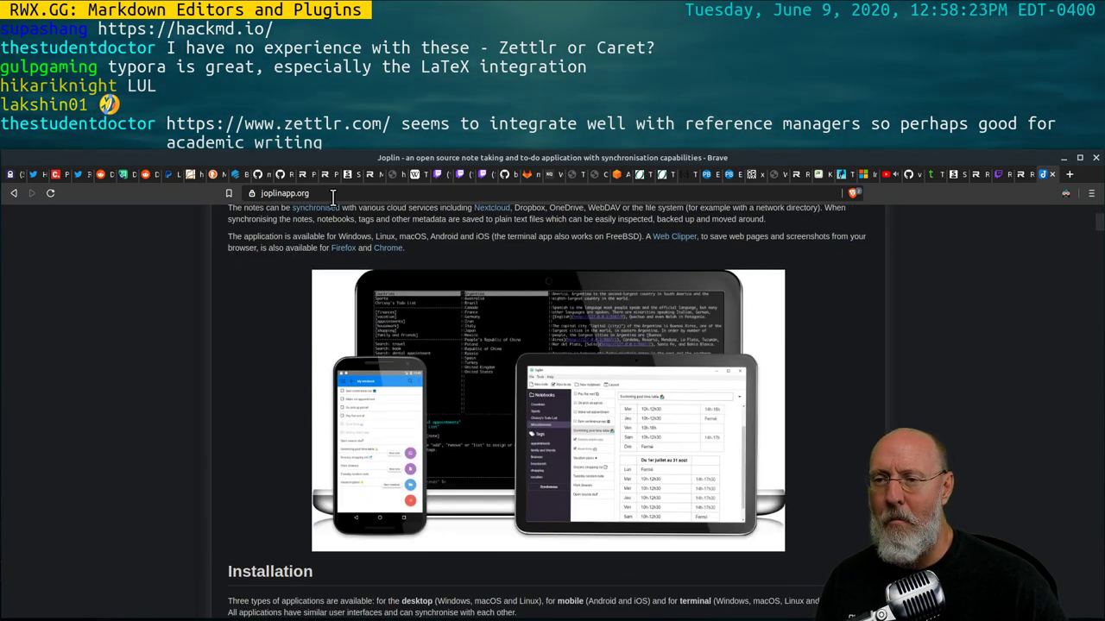
right_click(285, 193)
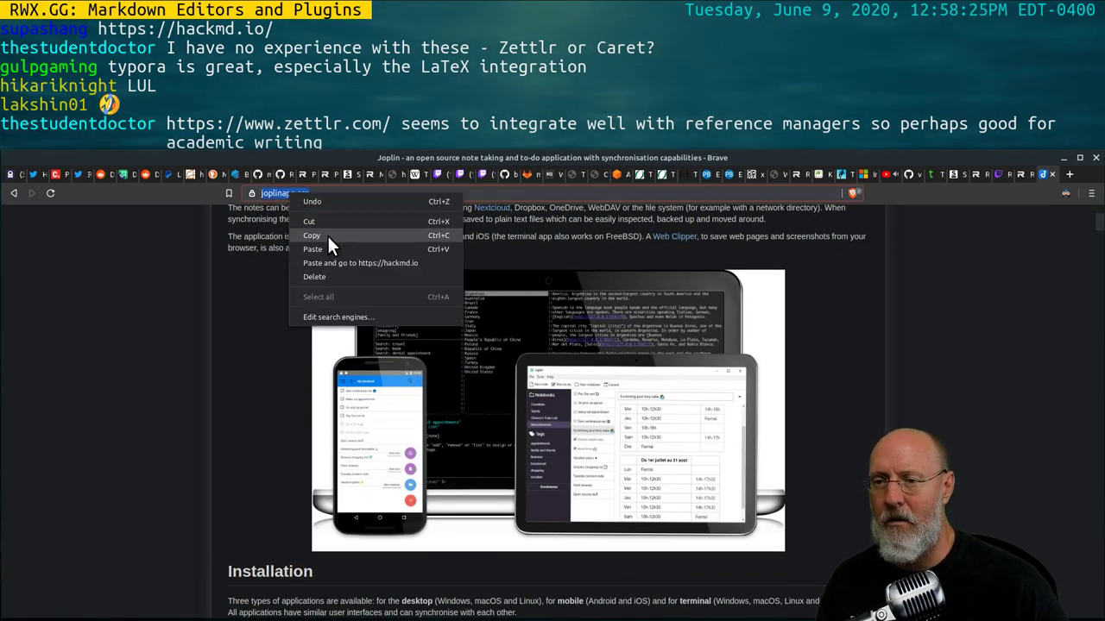
click(449, 248)
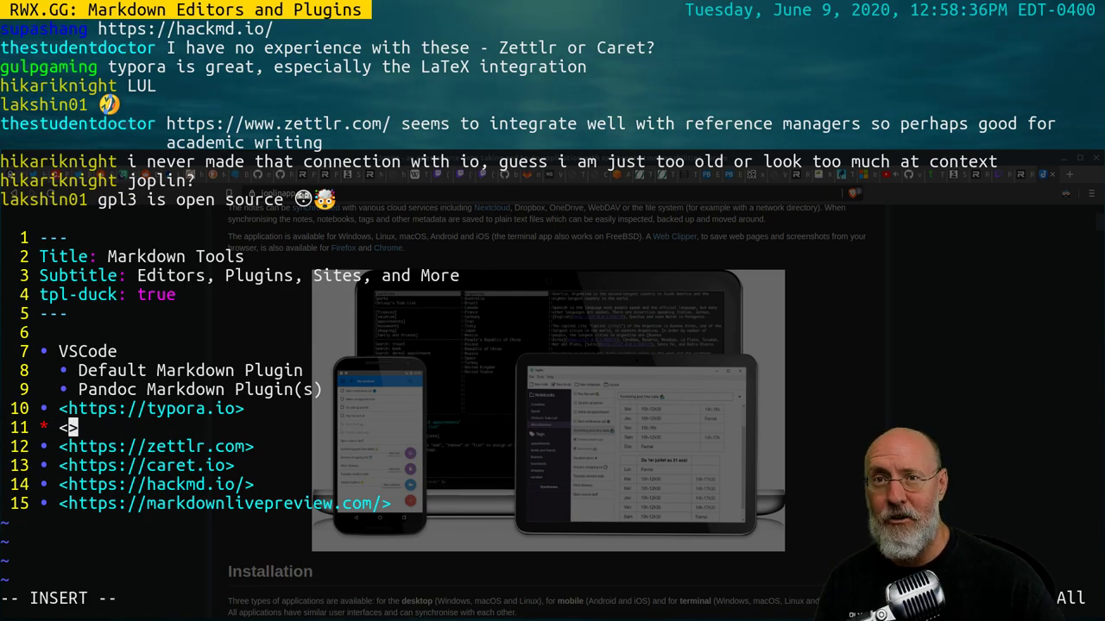
text(https://joplinapp.org/)
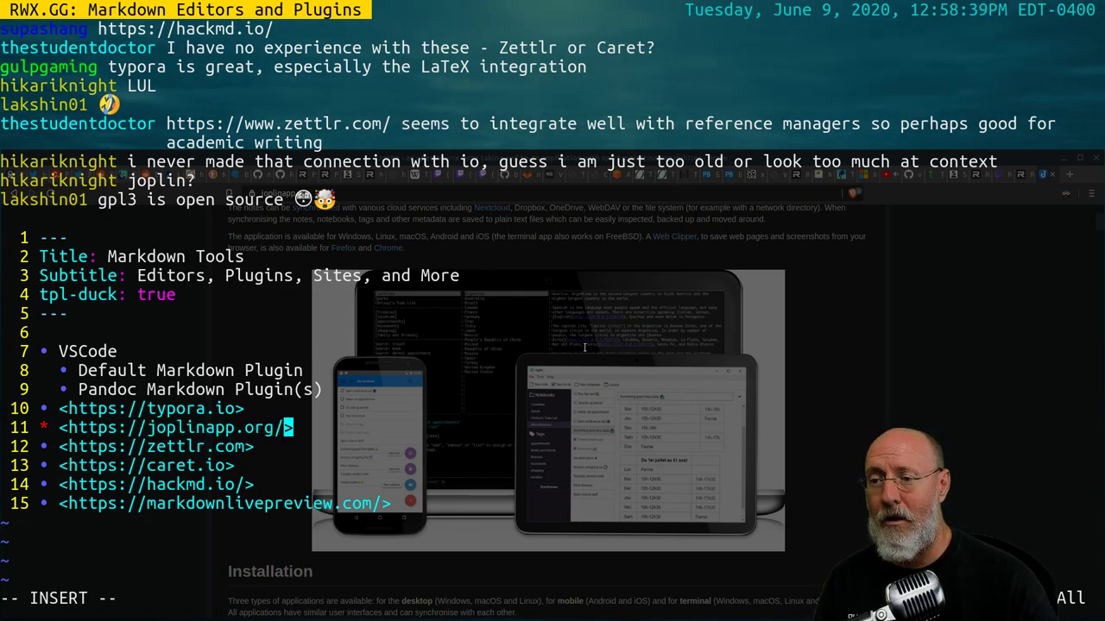
key(Escape)
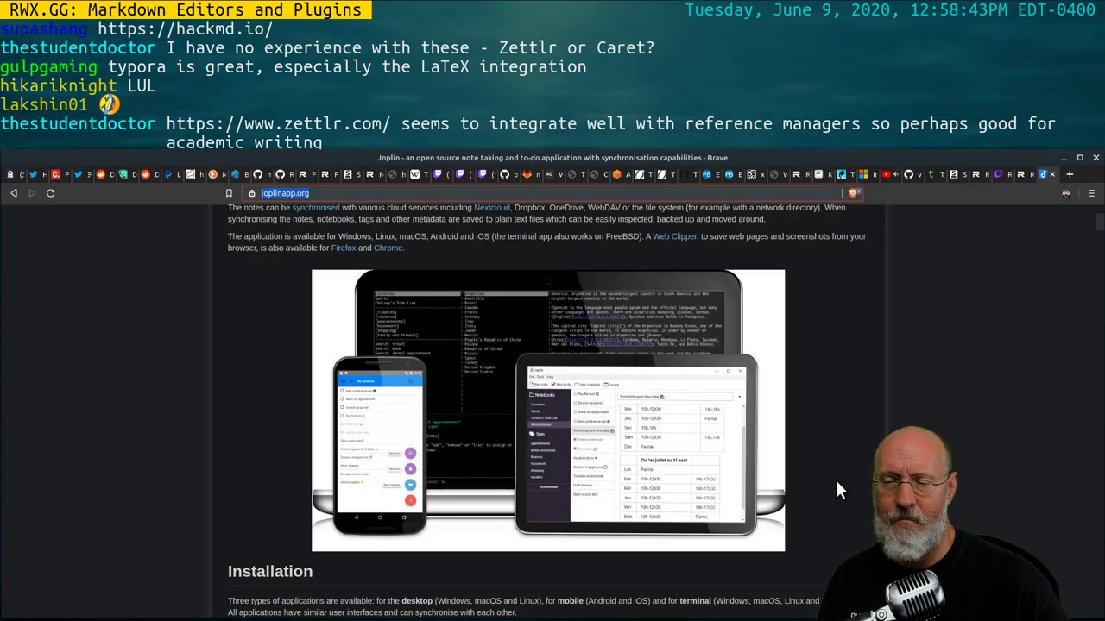
scroll(down, 3)
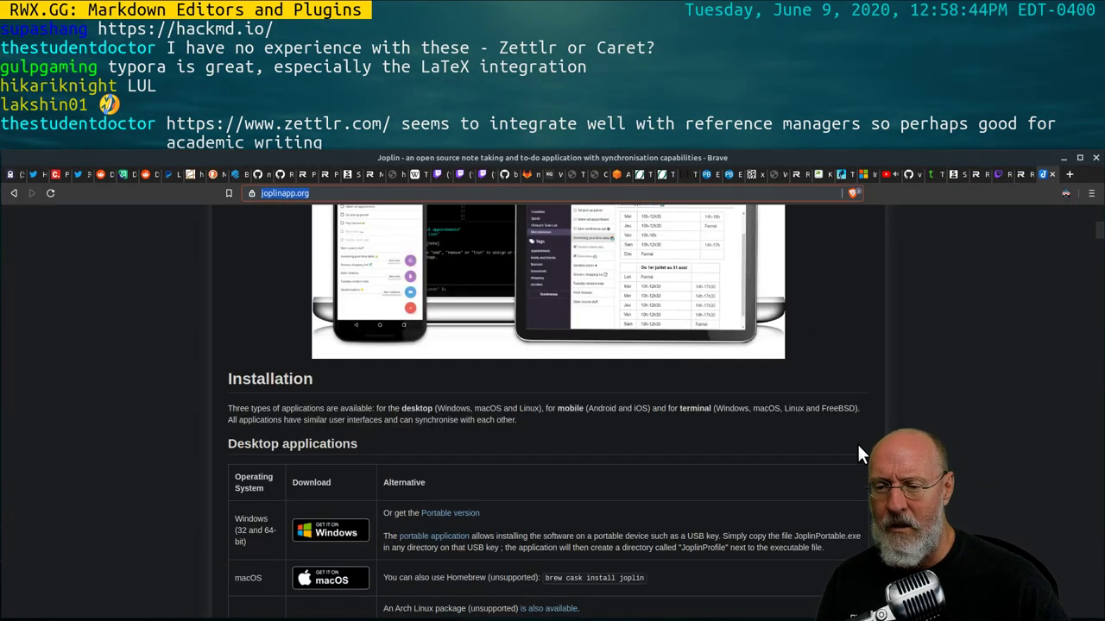
scroll(down, 3)
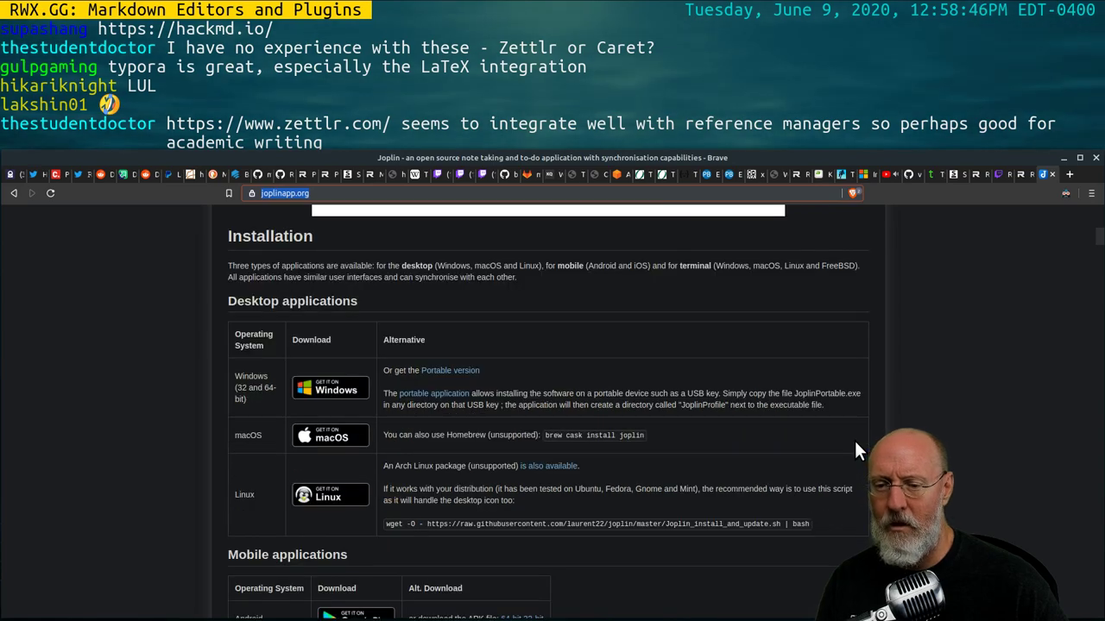
mouse_move(877, 424)
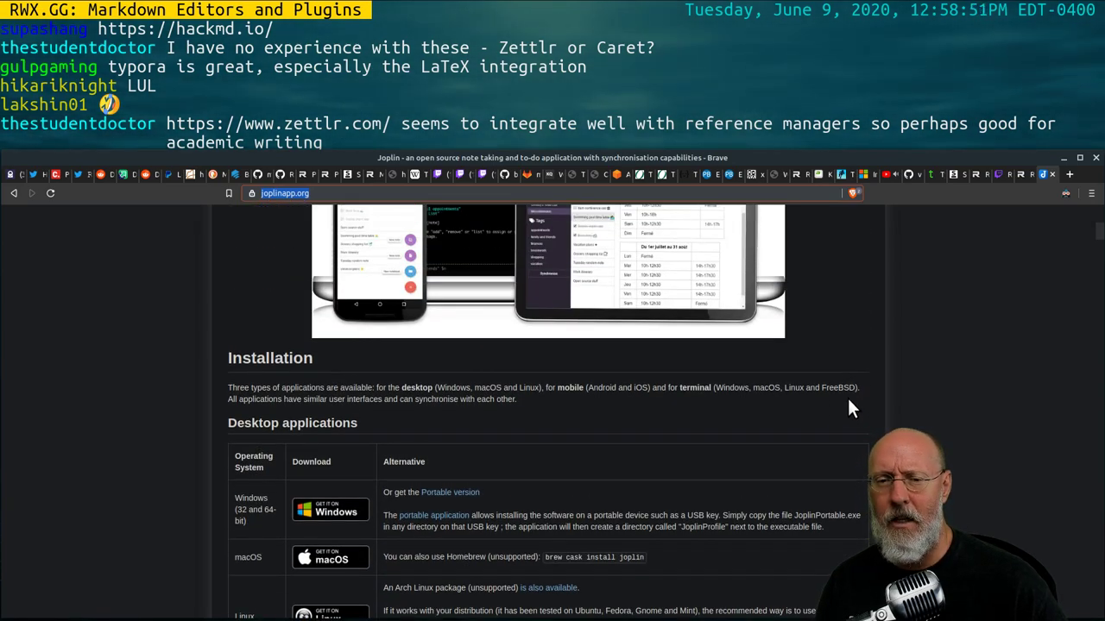
mouse_move(747, 268)
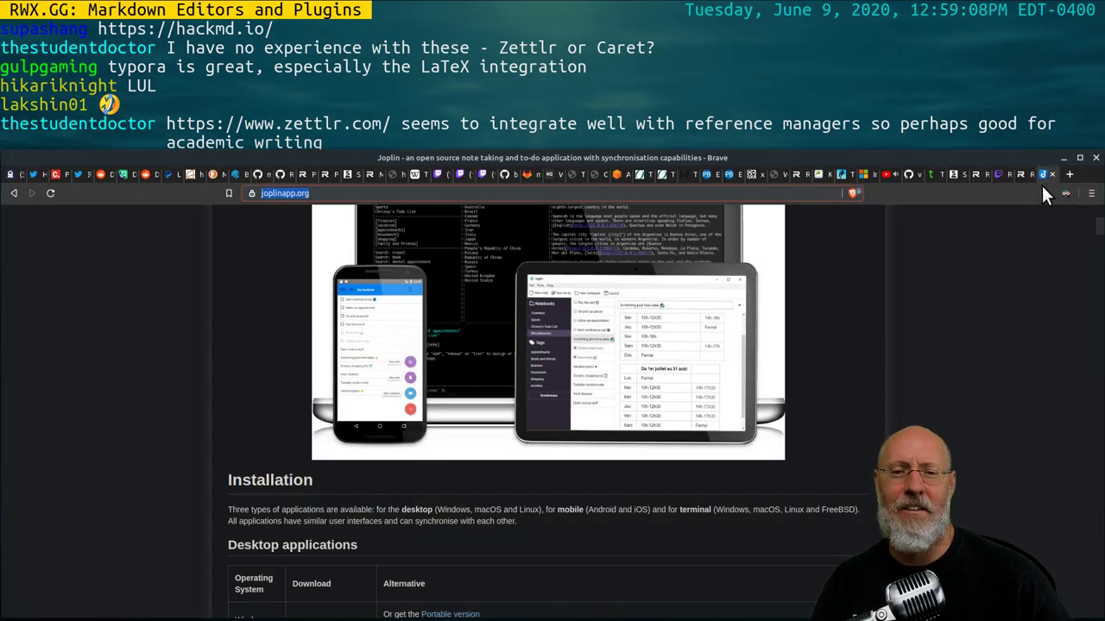
mouse_move(759, 193)
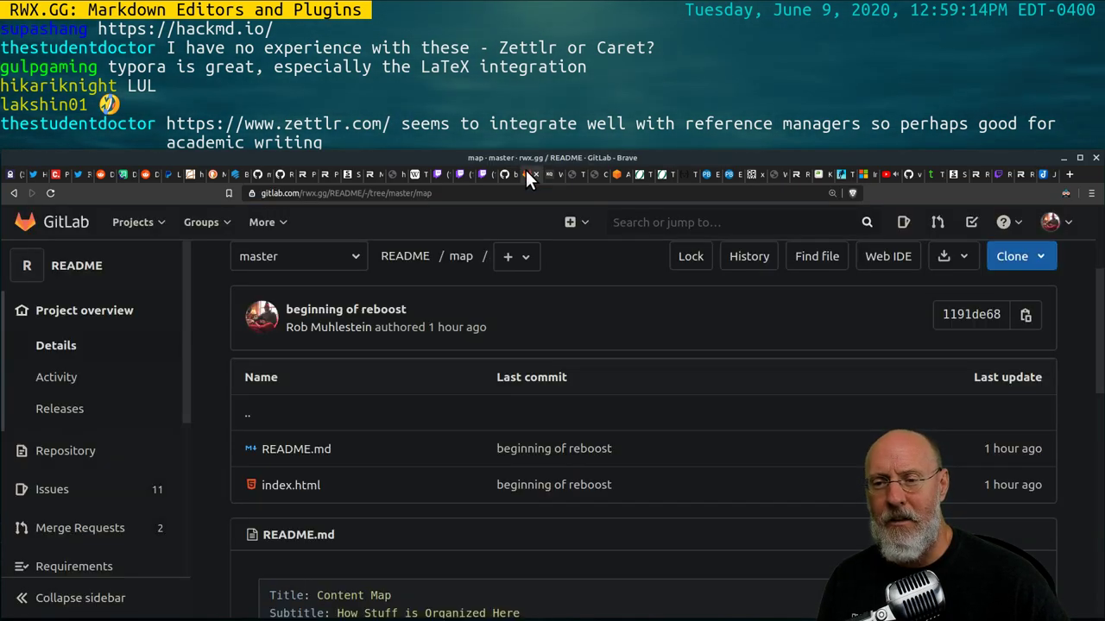
mouse_move(320, 344)
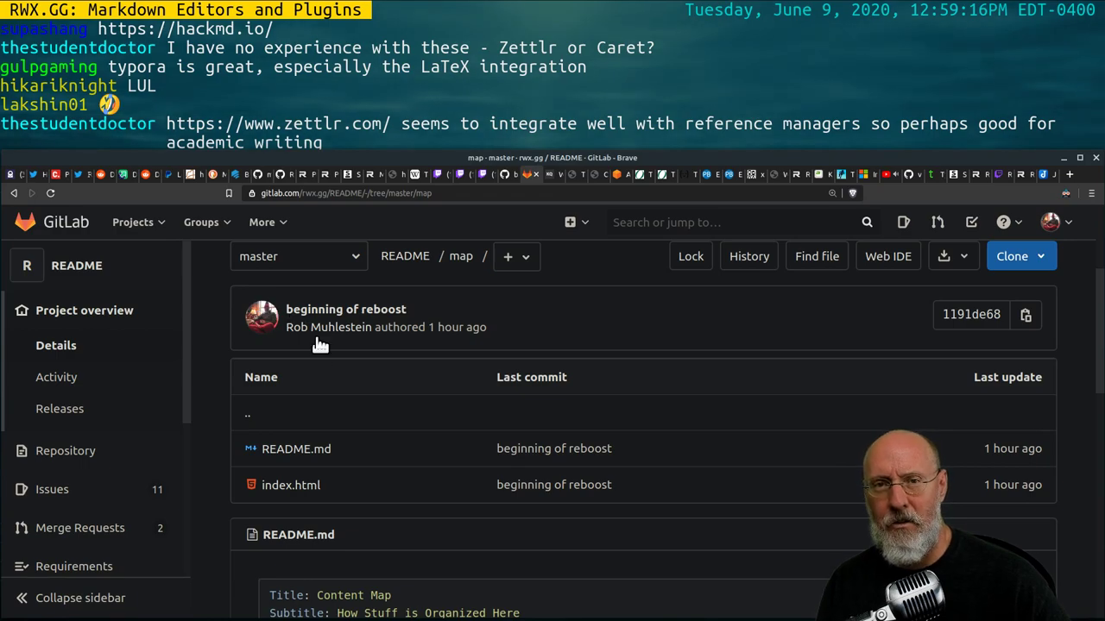
Step: Open map/README.md, the Content Map page, in the rwx.gg README repository
click(296, 449)
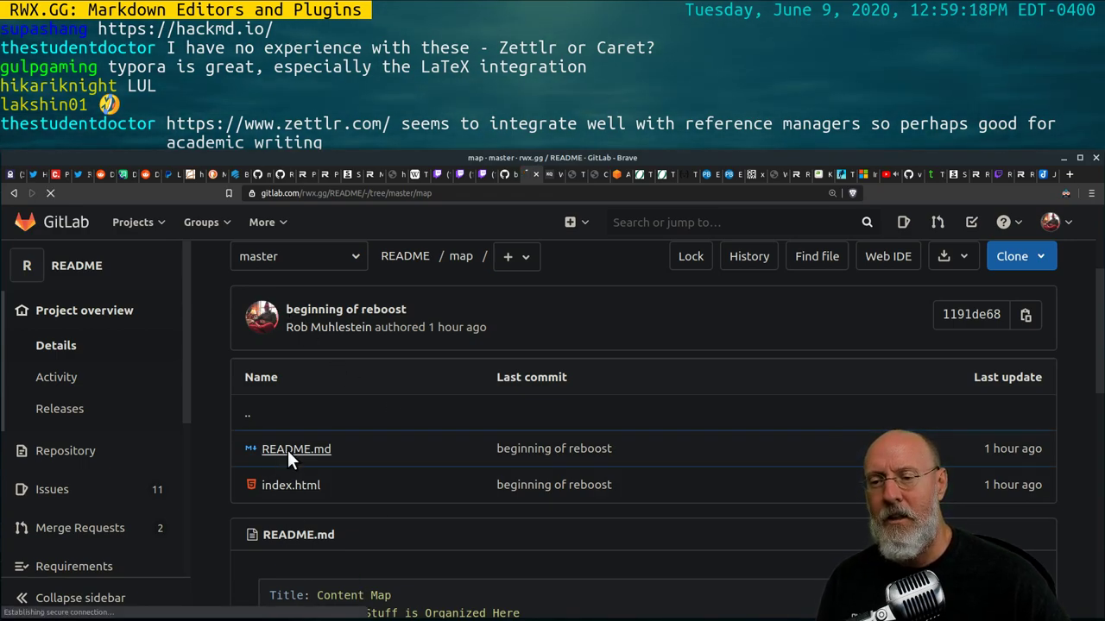
click(296, 449)
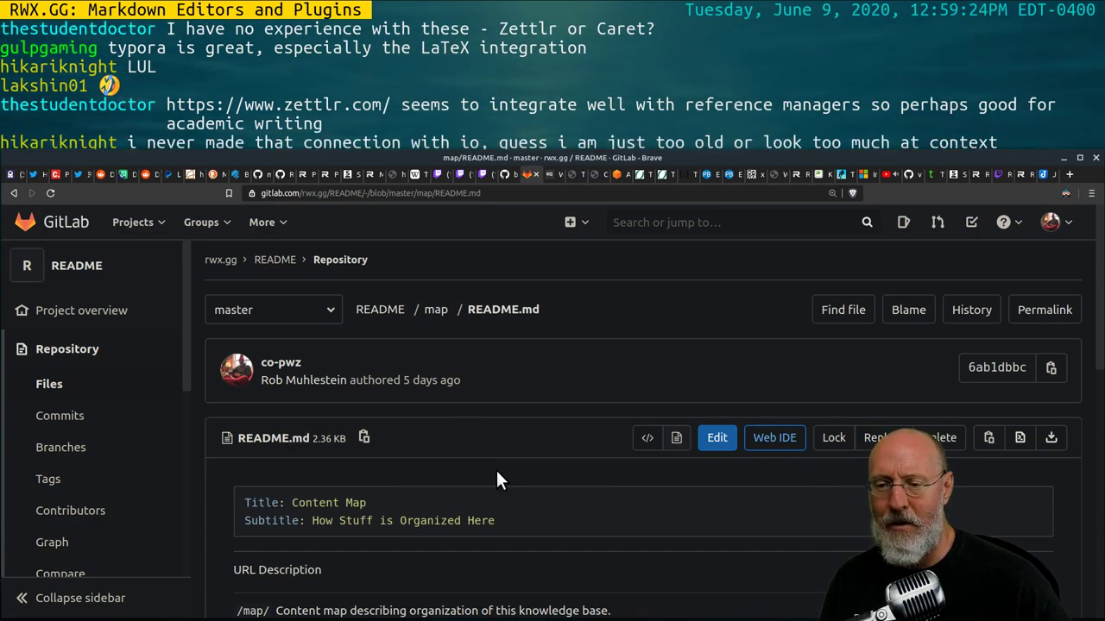
scroll(down, 3)
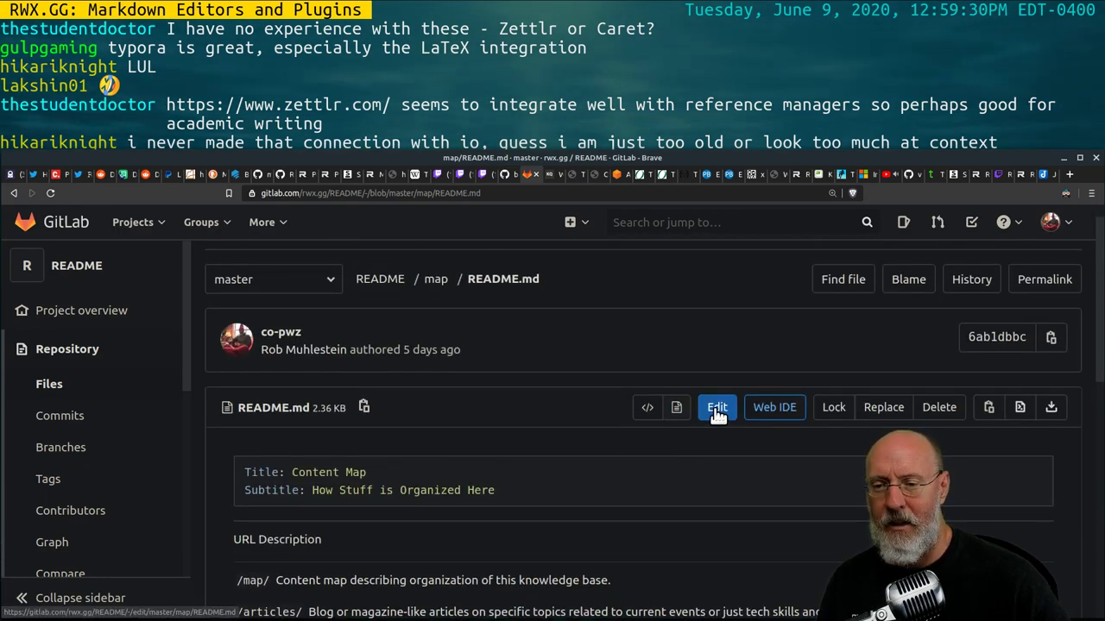
Step: Edit map/README.md and compare the Write source against the Preview rendering
click(717, 406)
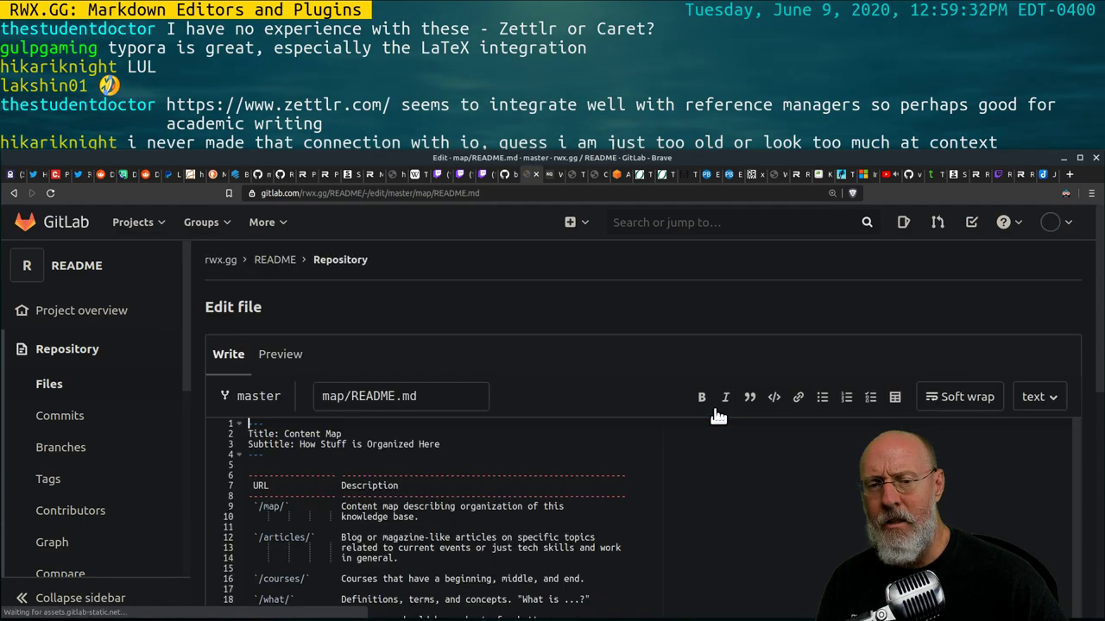
click(280, 354)
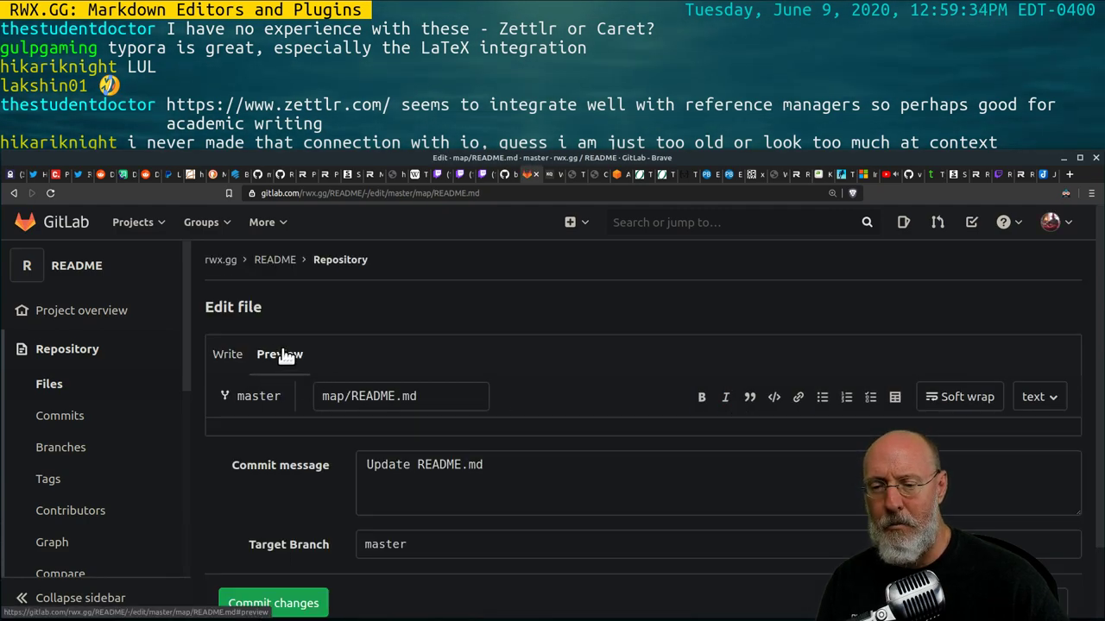
click(228, 354)
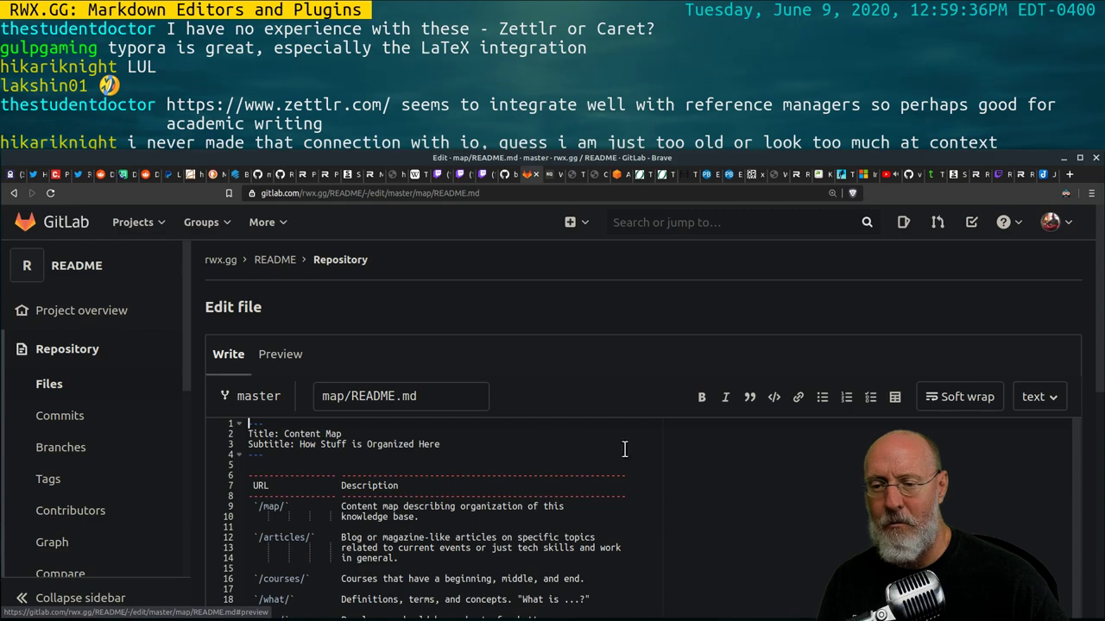
scroll(down, 3)
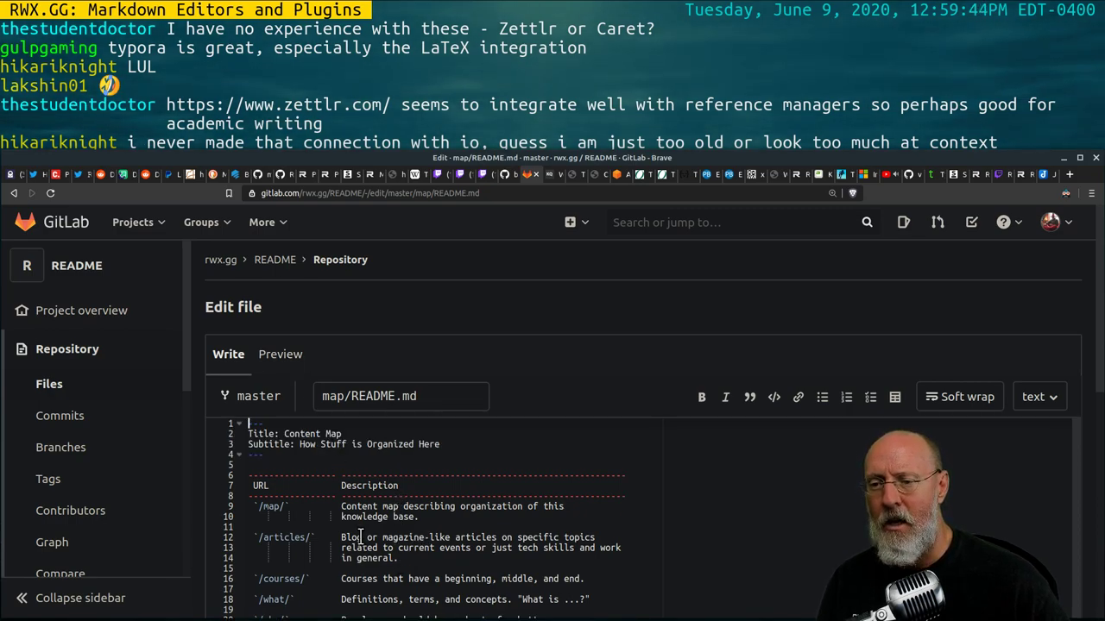
scroll(down, 3)
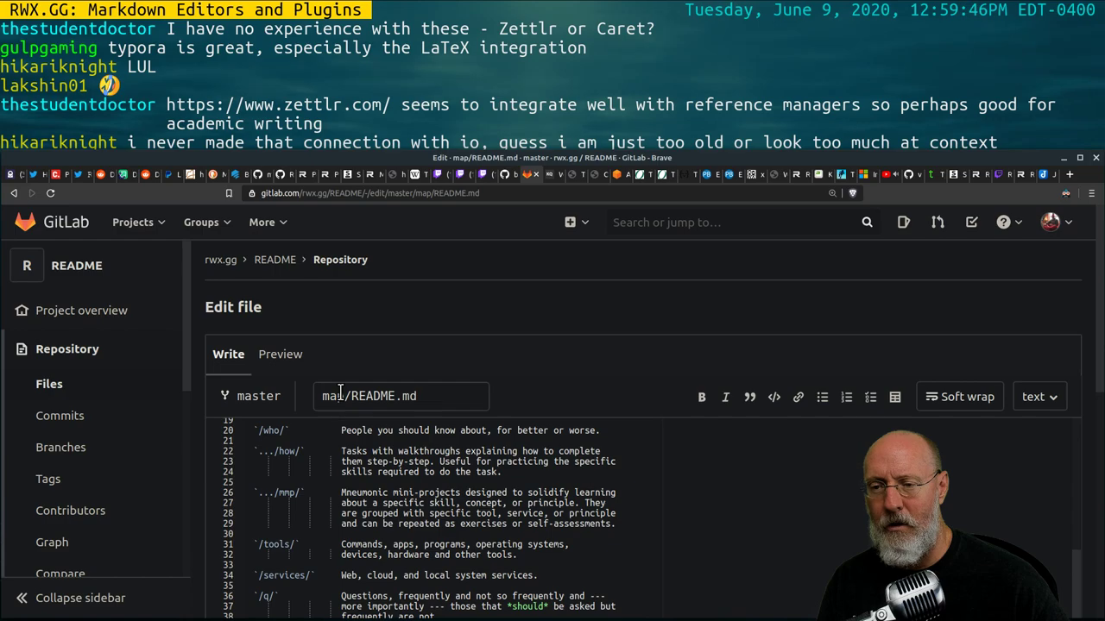
click(279, 354)
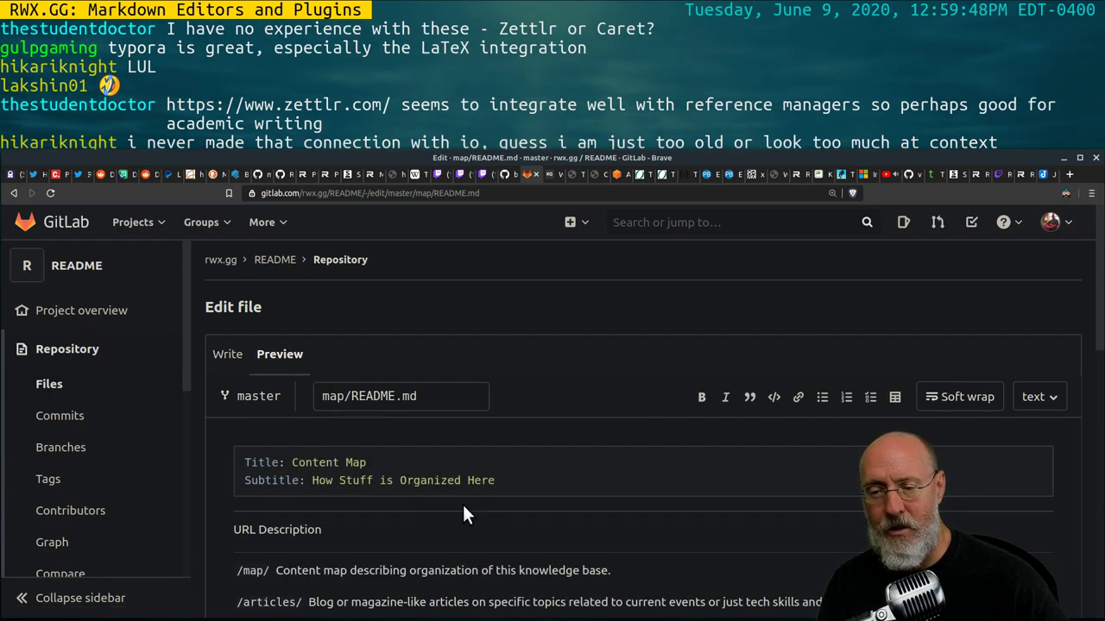
scroll(down, 3)
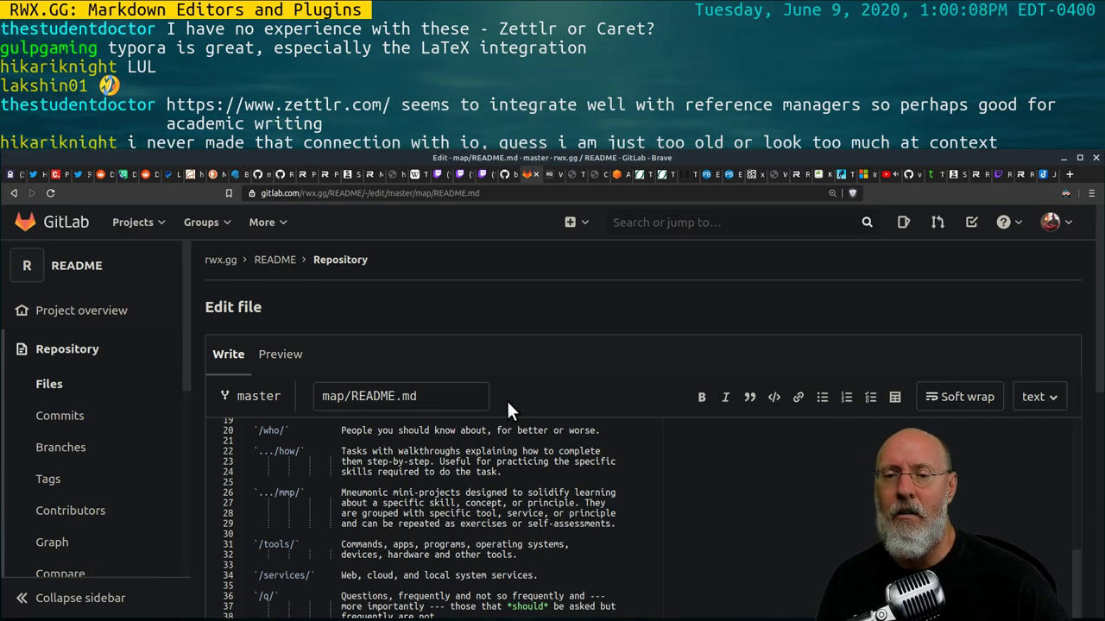
mouse_move(647, 448)
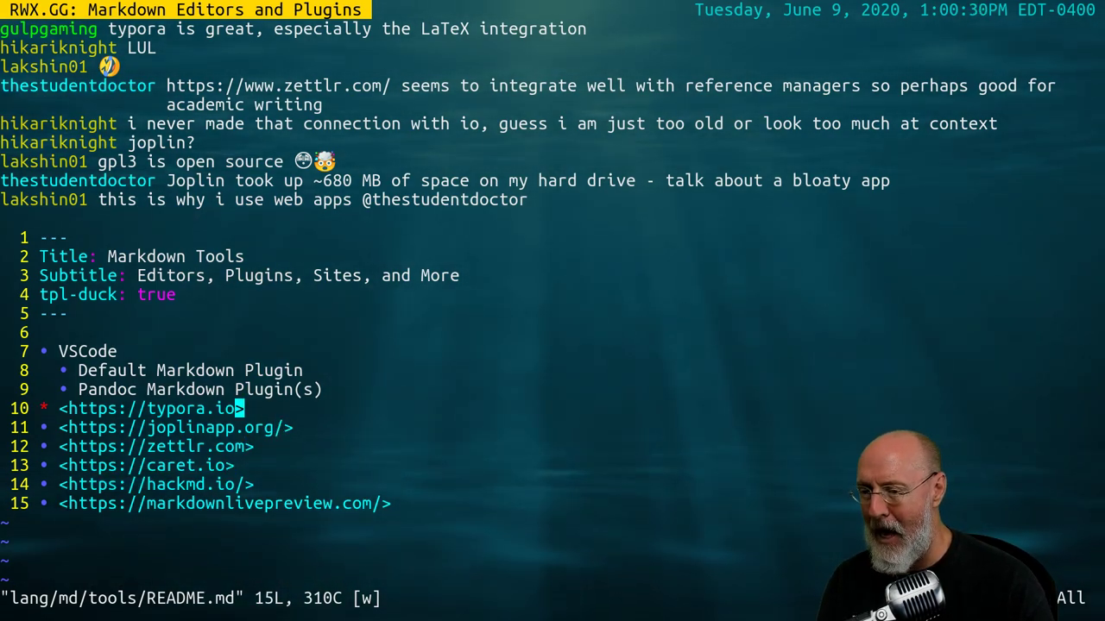
Step: Type a GitLab bullet on a new line above the typora.io link
text(GitLab and H)
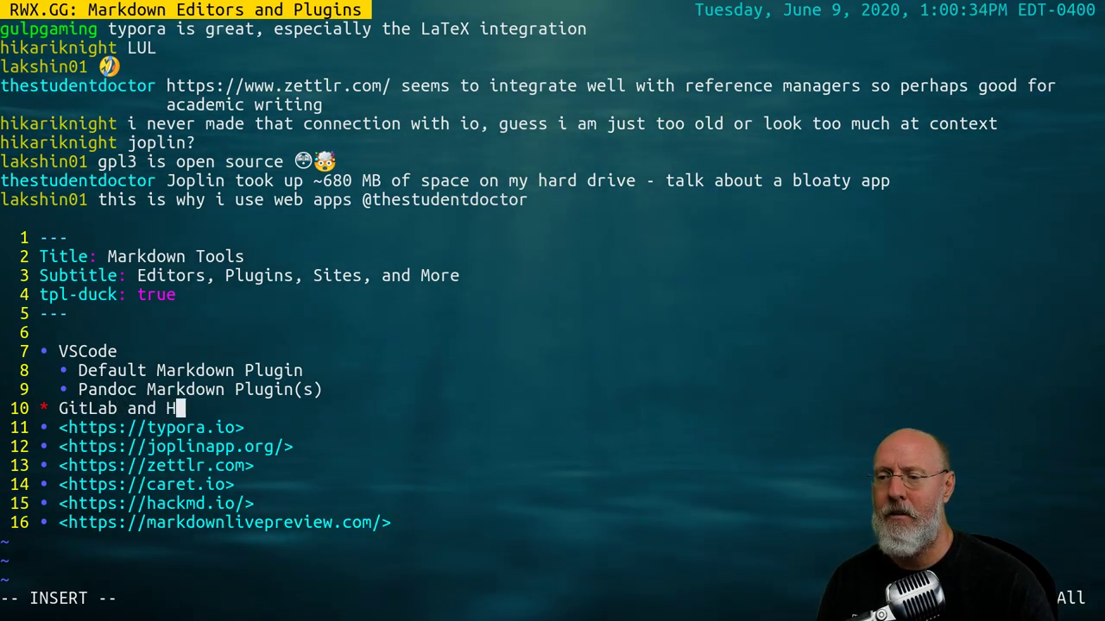
text(itH)
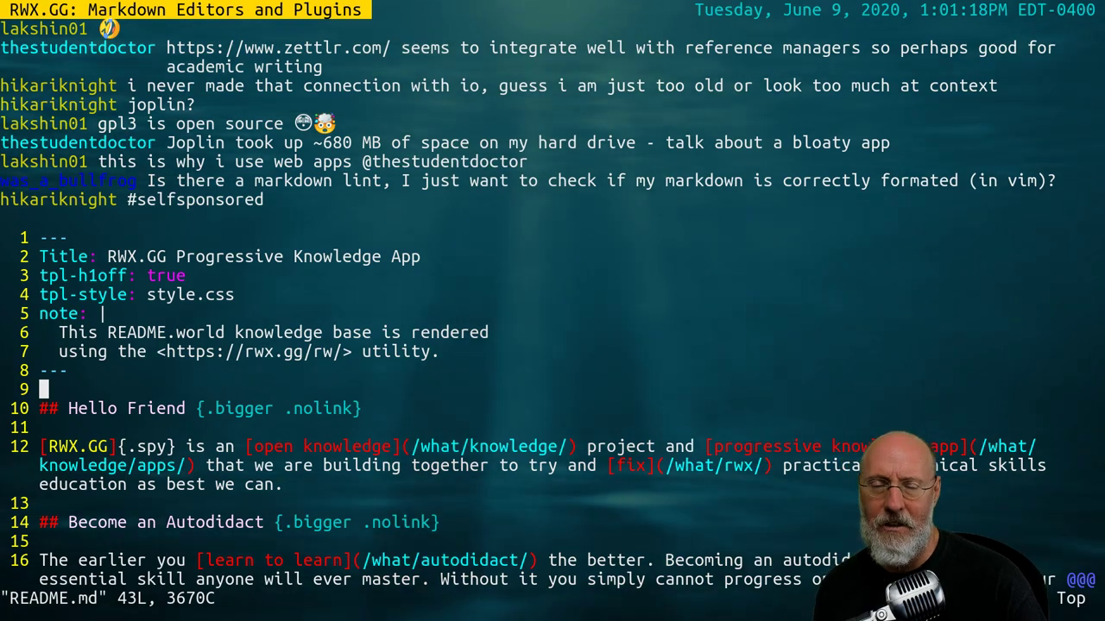
scroll(down, 3)
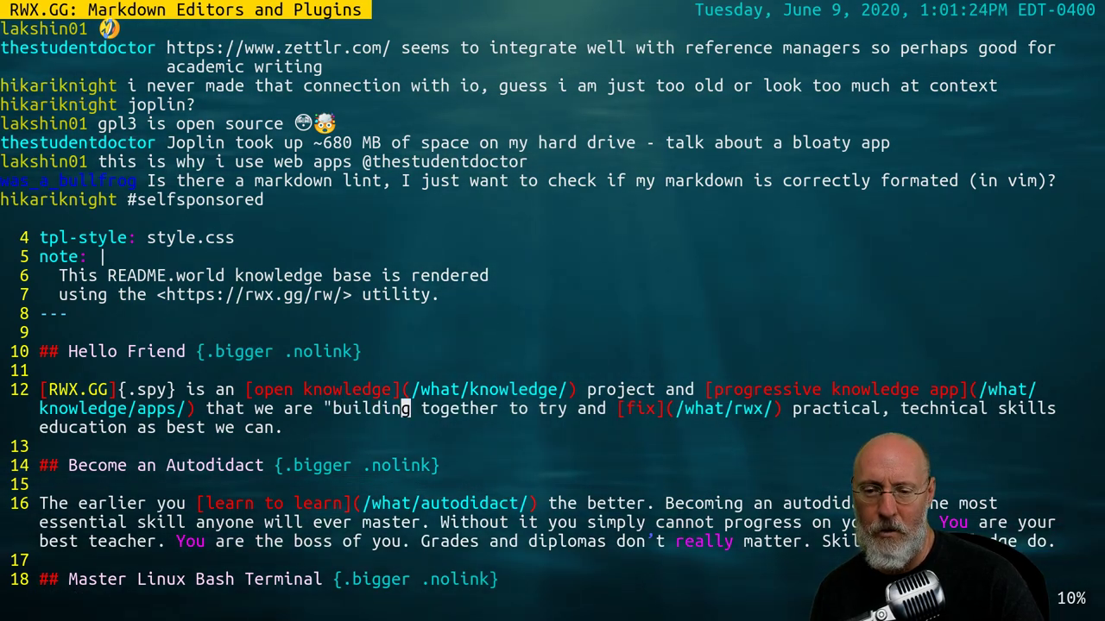
scroll(down, 3)
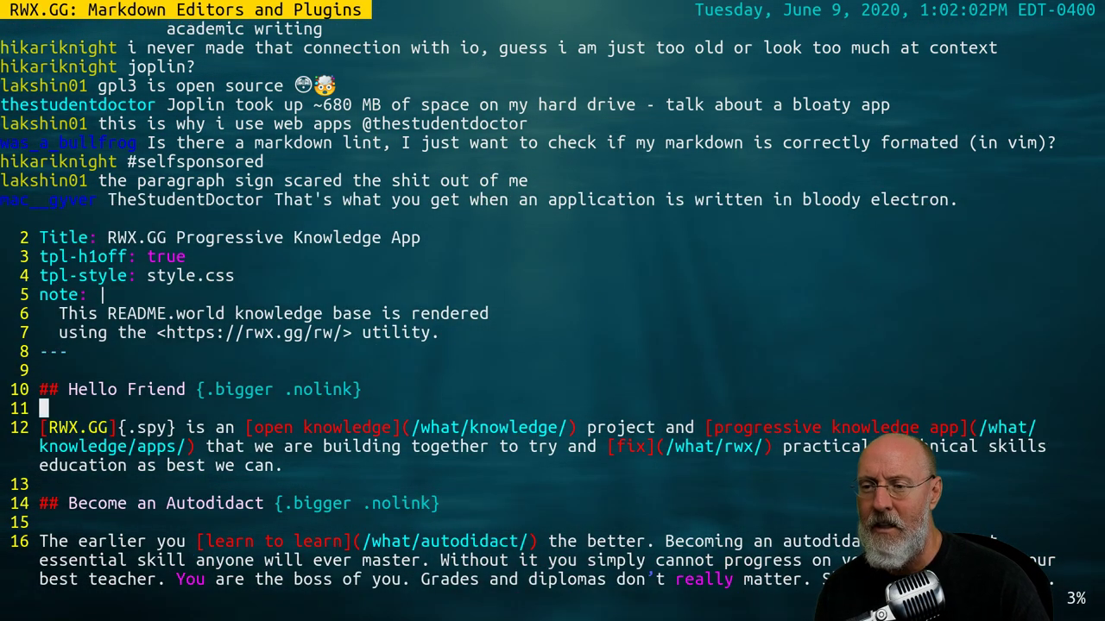
scroll(down, 3)
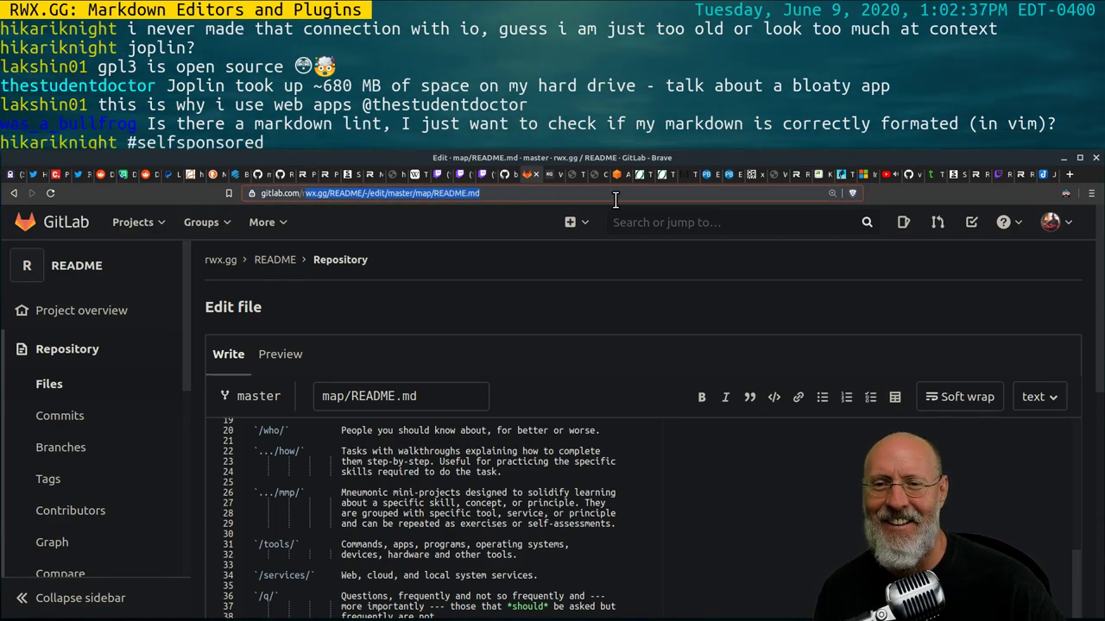
Step: Search GitLab for 'vim', leave the unsaved edit page, and scroll the results
click(388, 192)
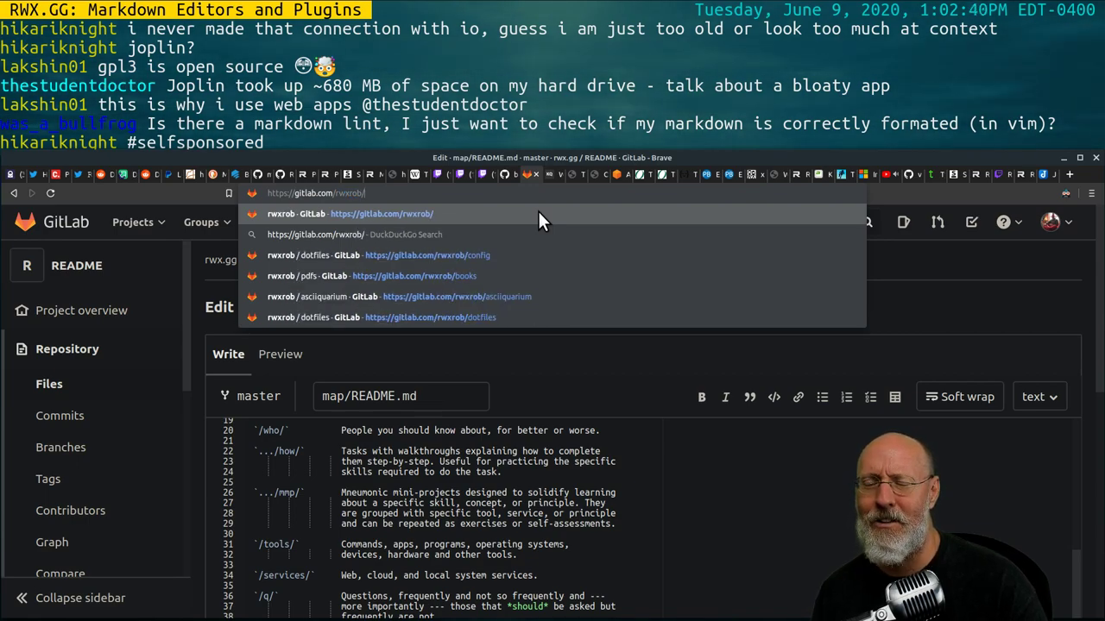
text(vim)
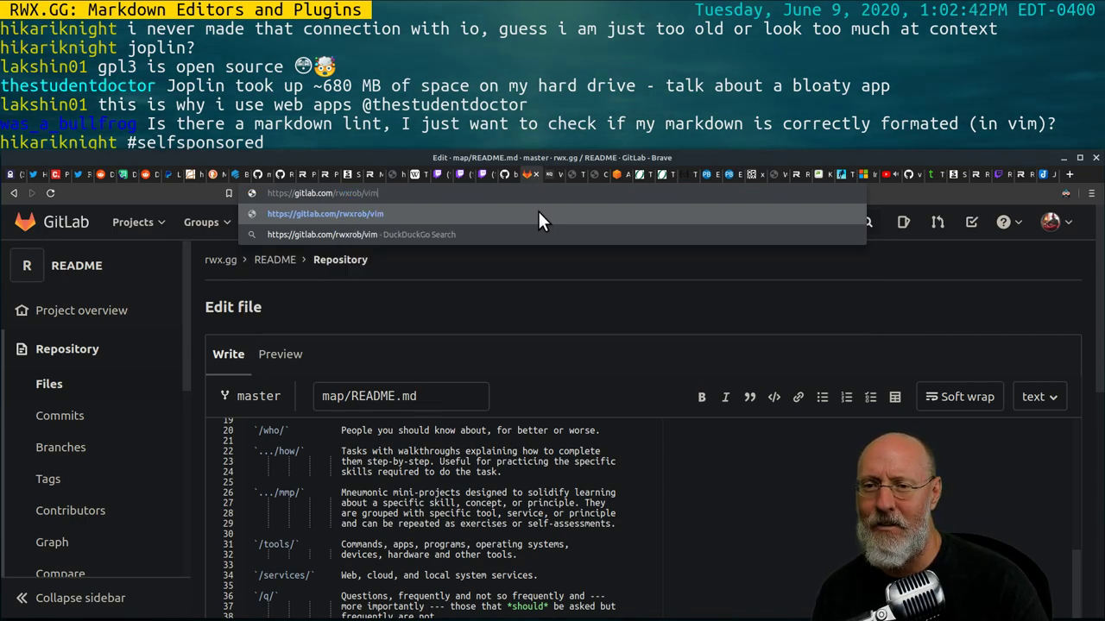
key(Enter)
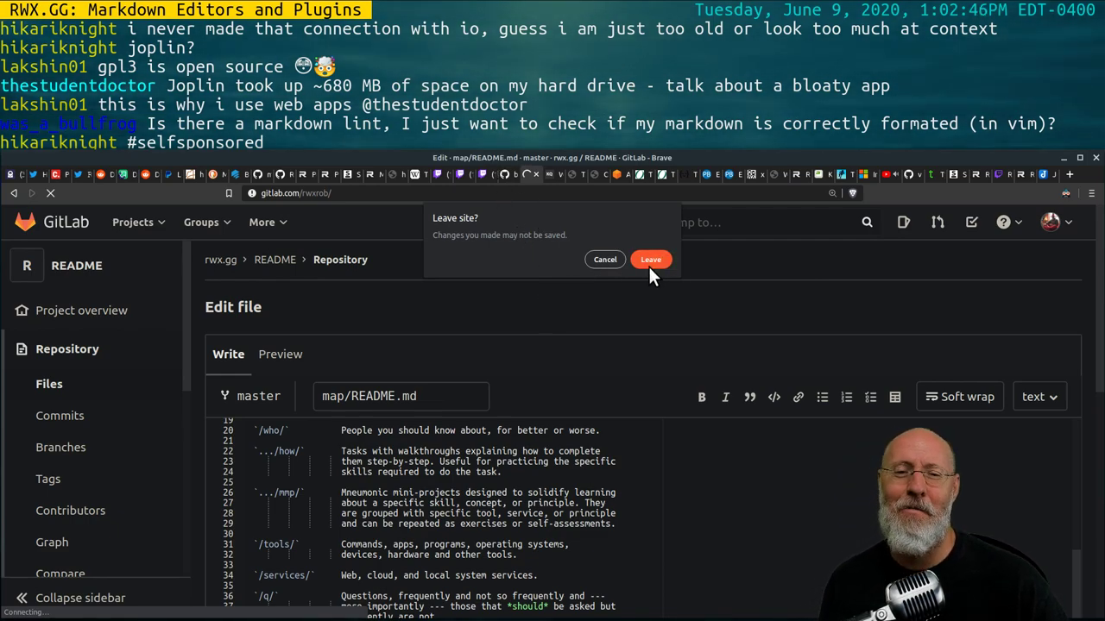
click(651, 258)
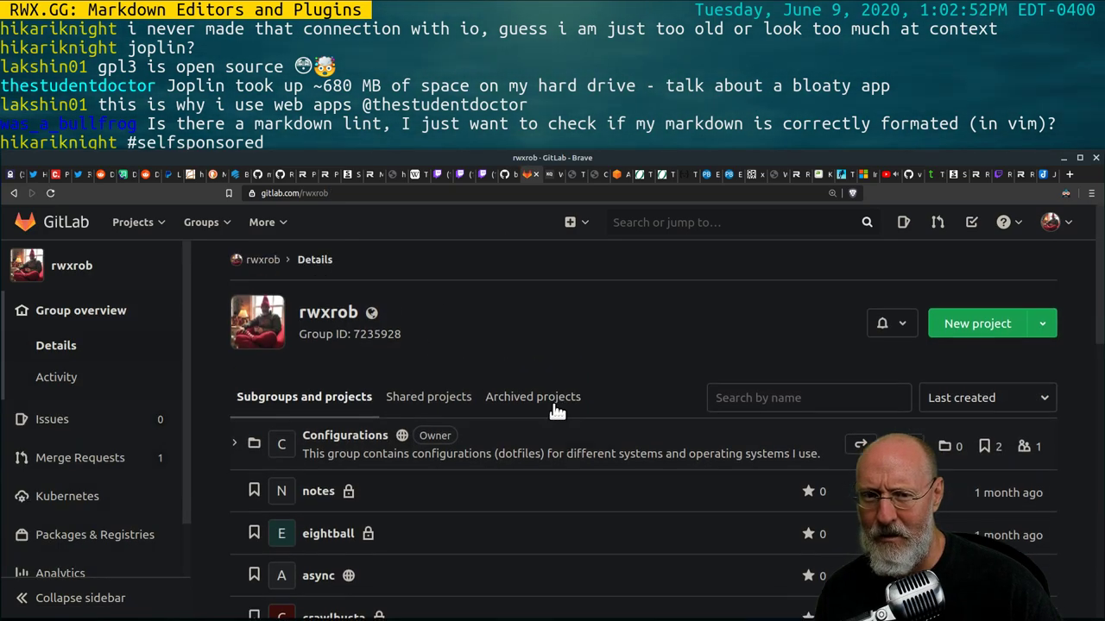
scroll(down, 3)
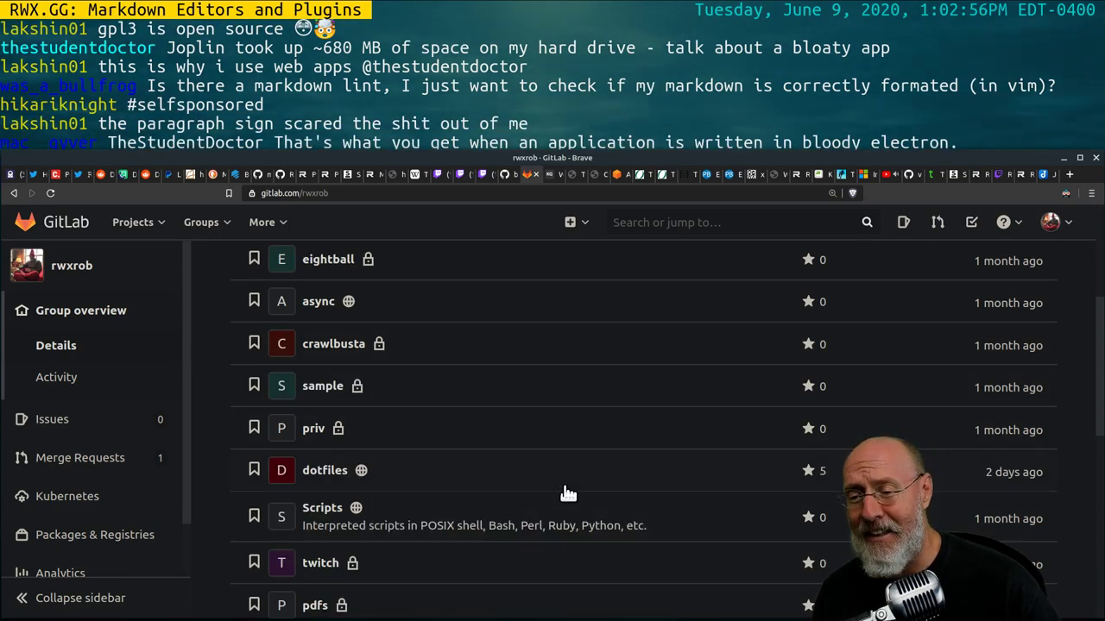
scroll(down, 3)
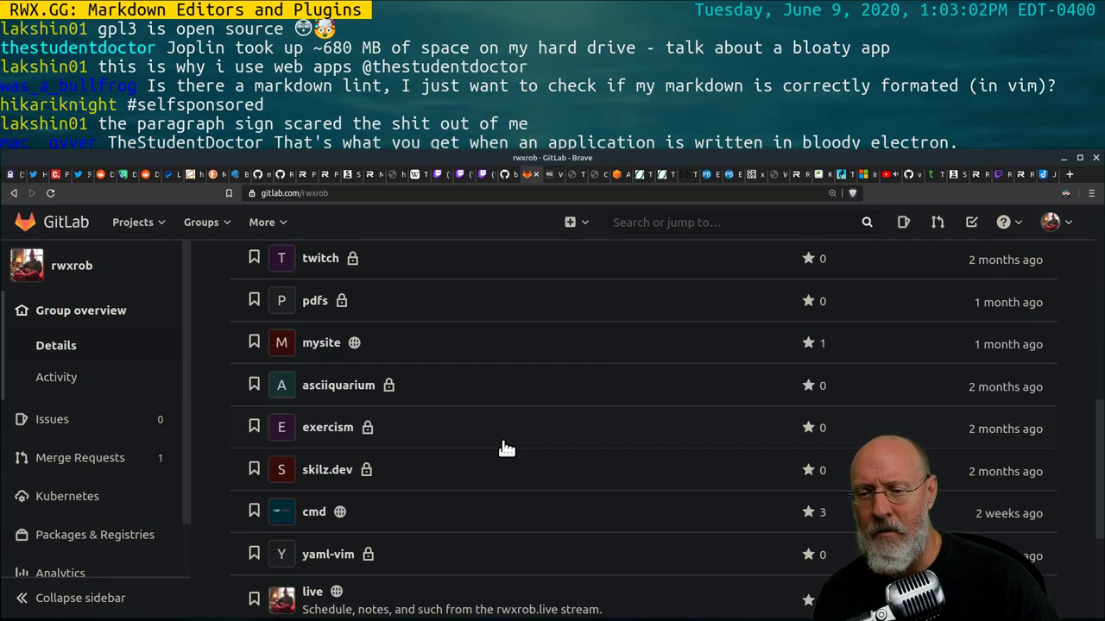
scroll(down, 3)
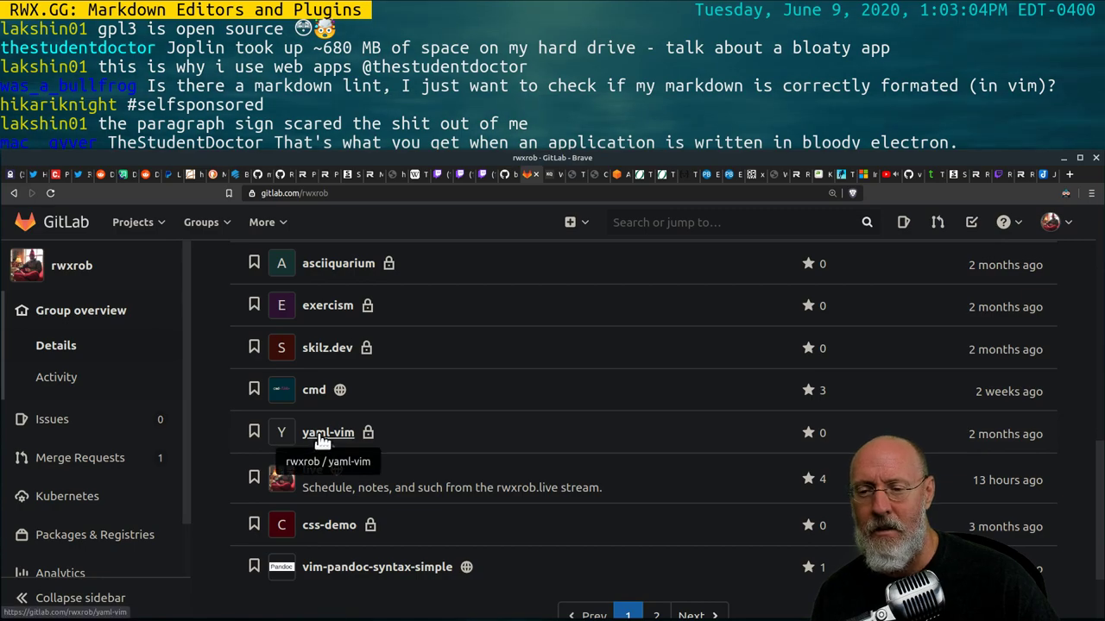
mouse_move(327, 437)
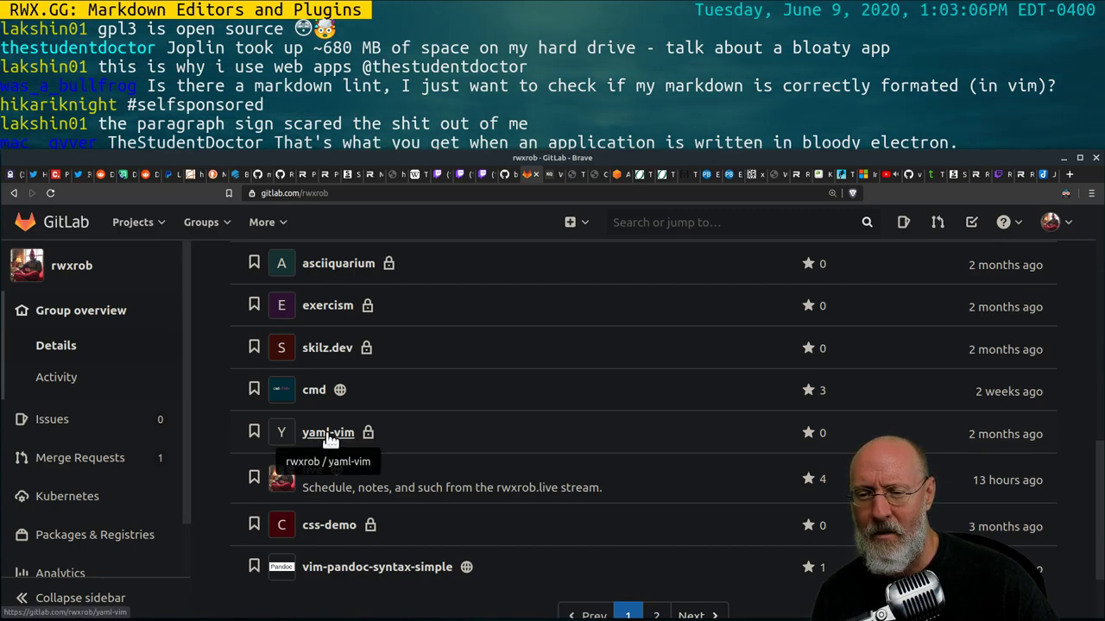
Step: Open the yaml-vim project and scroll through its page
click(327, 432)
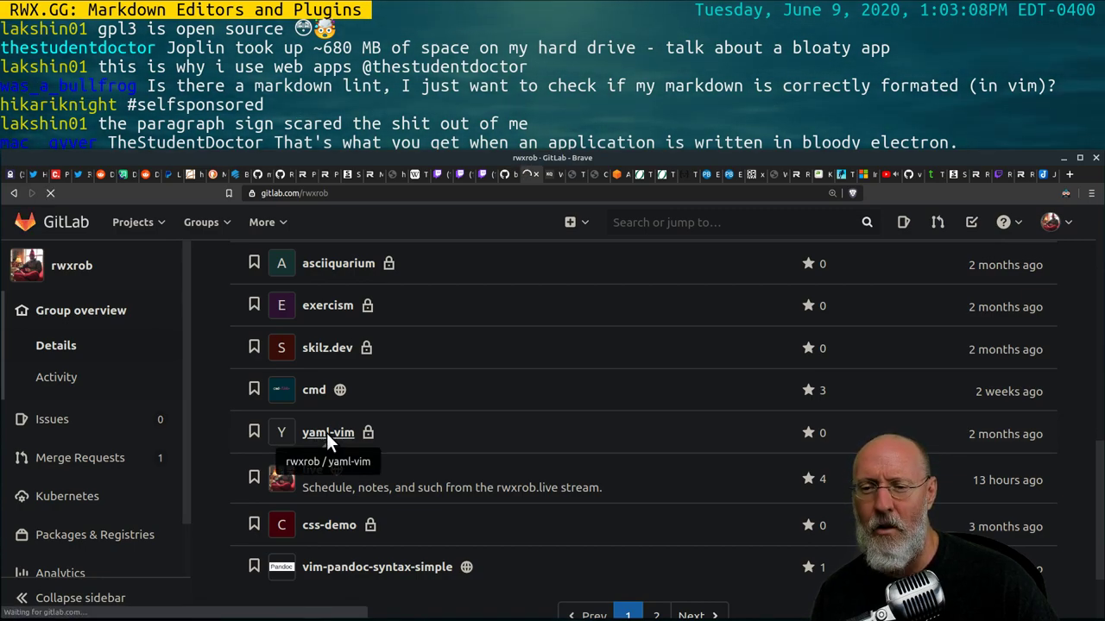
click(327, 433)
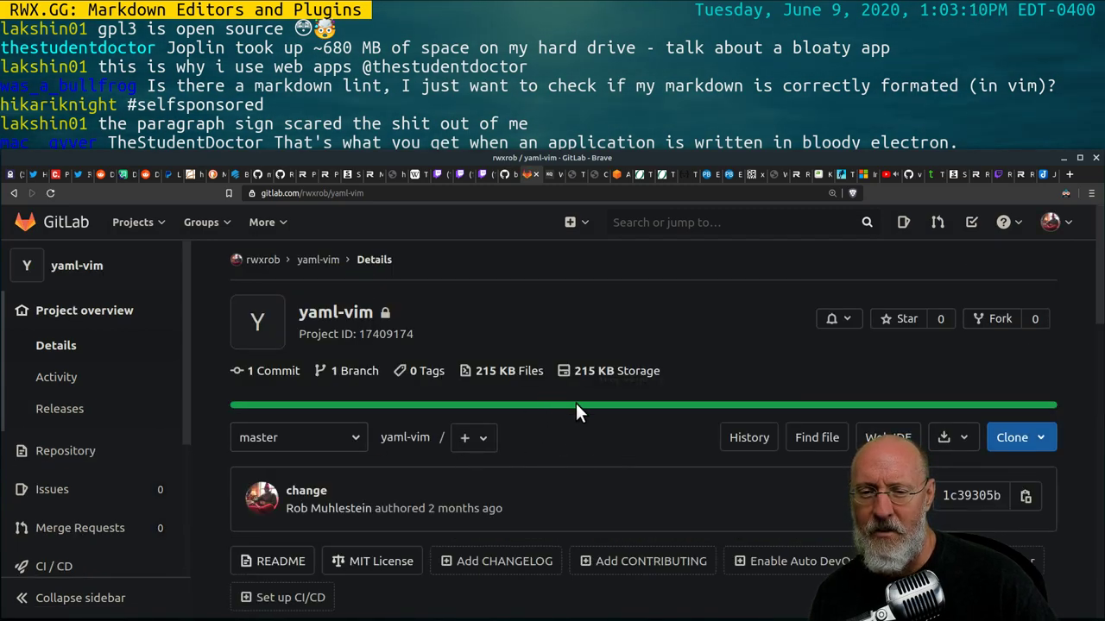
scroll(down, 3)
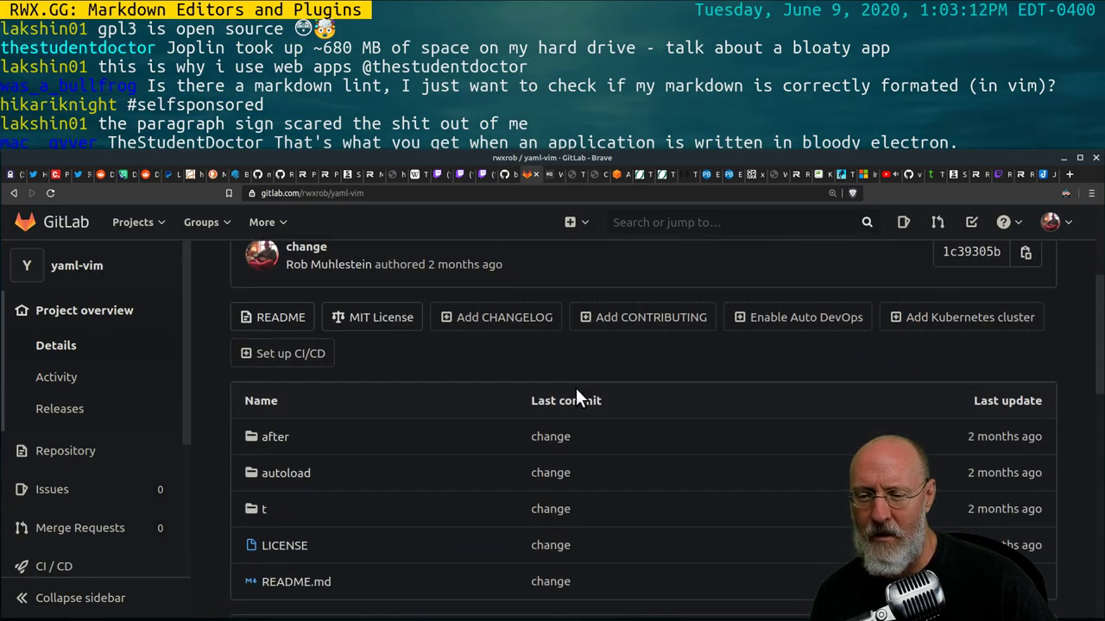
scroll(down, 3)
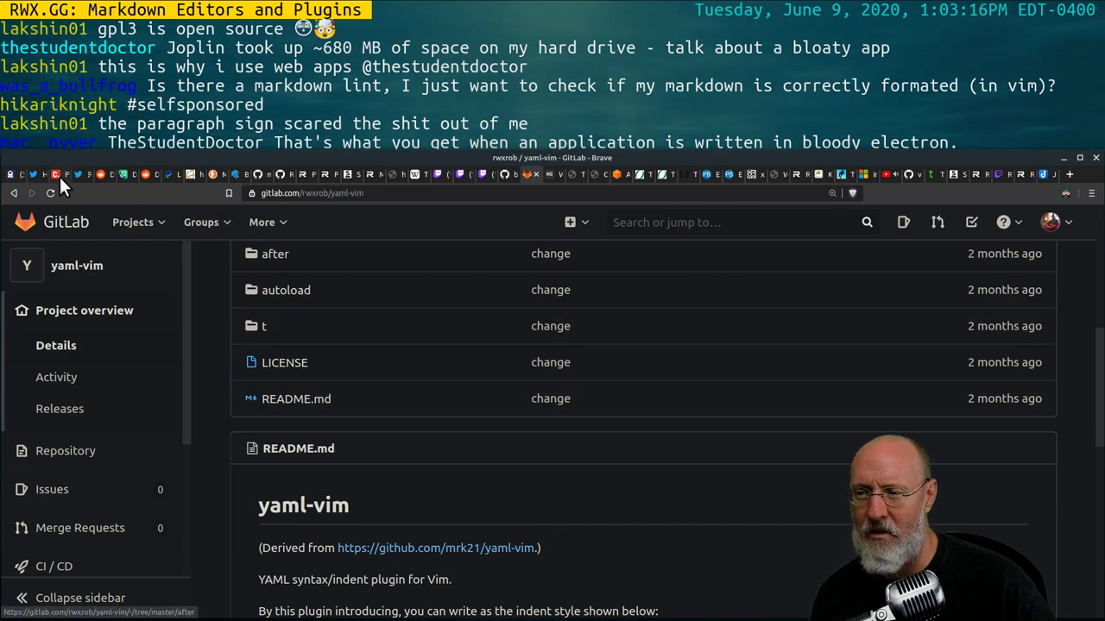
Step: Return to the rwxrob group, jump to the rwx.gg group, and scroll its projects
click(14, 193)
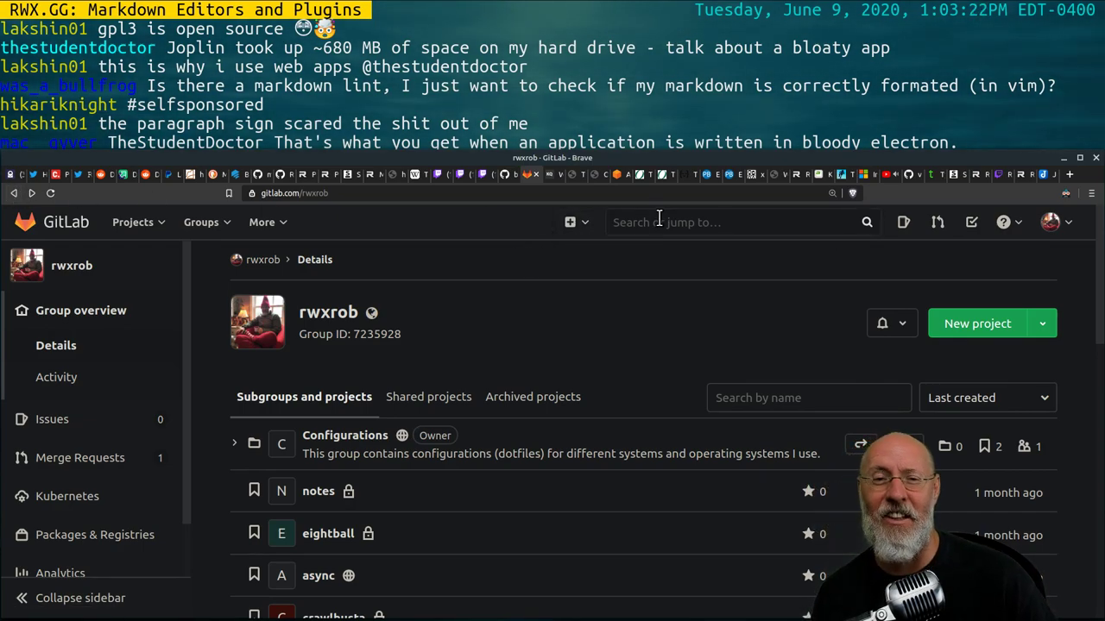
click(734, 221)
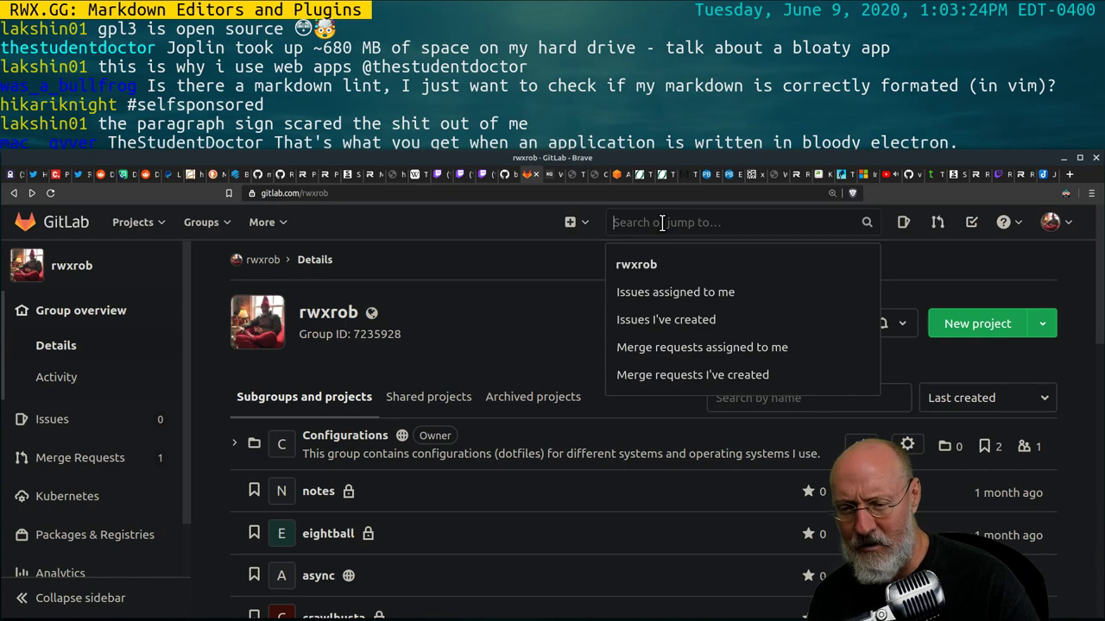
mouse_move(433, 373)
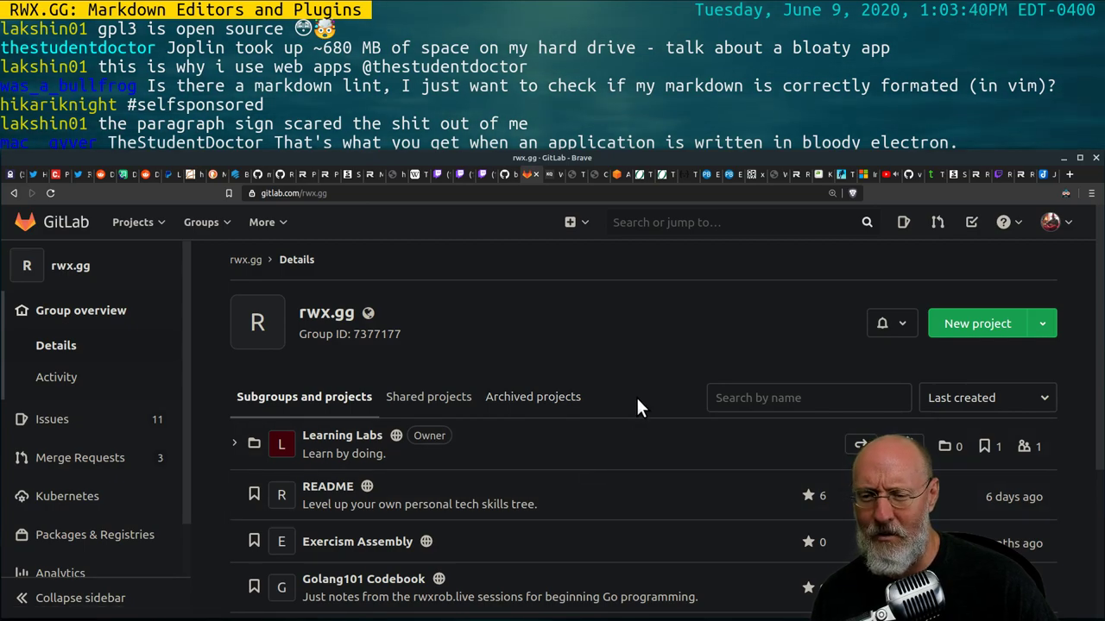
scroll(down, 3)
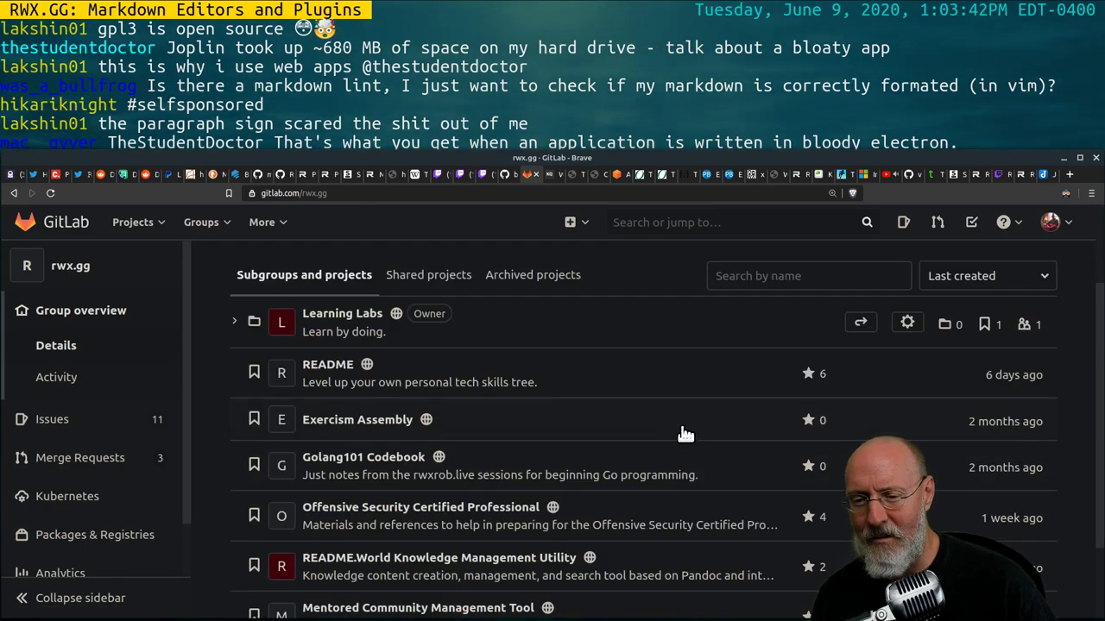
scroll(down, 3)
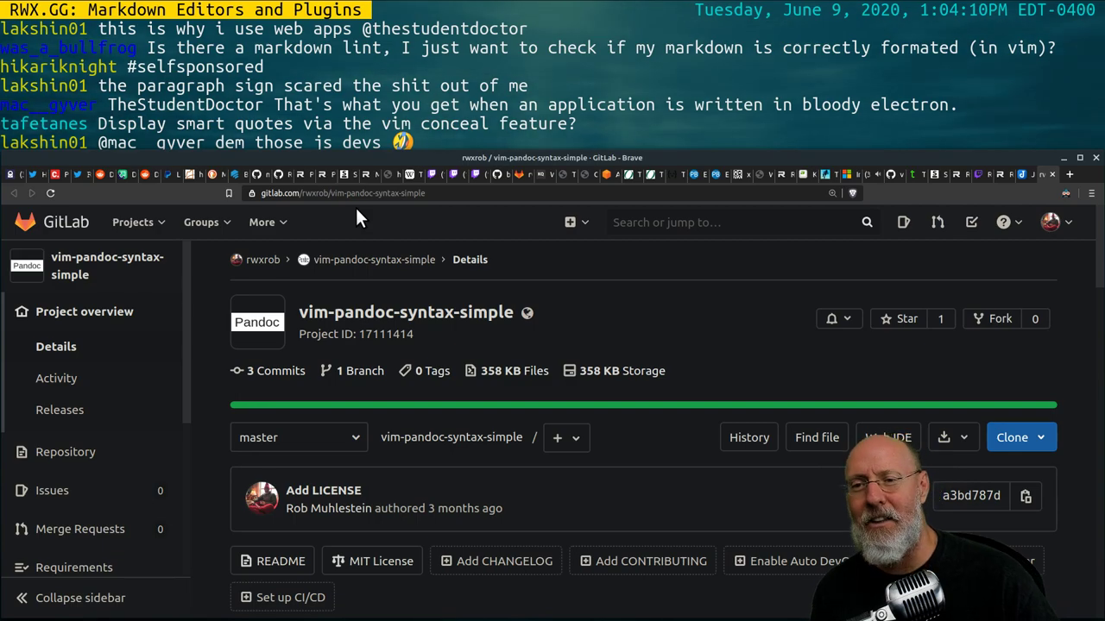
mouse_move(509, 210)
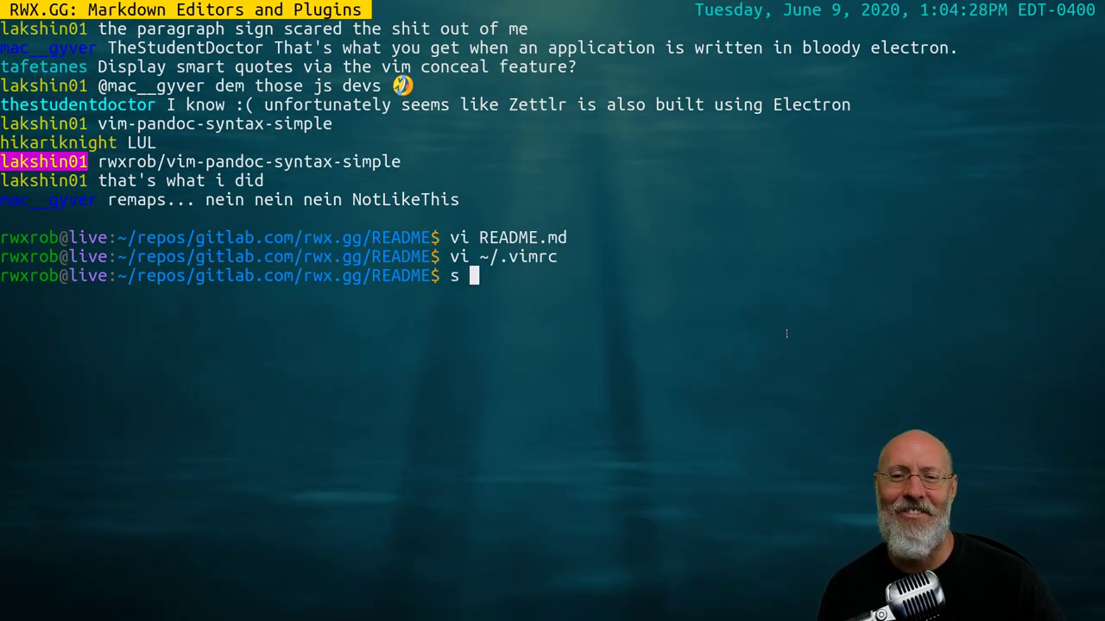
text(https://gitlab.com/rwxrob/vim-pandoc-syntax-simple)
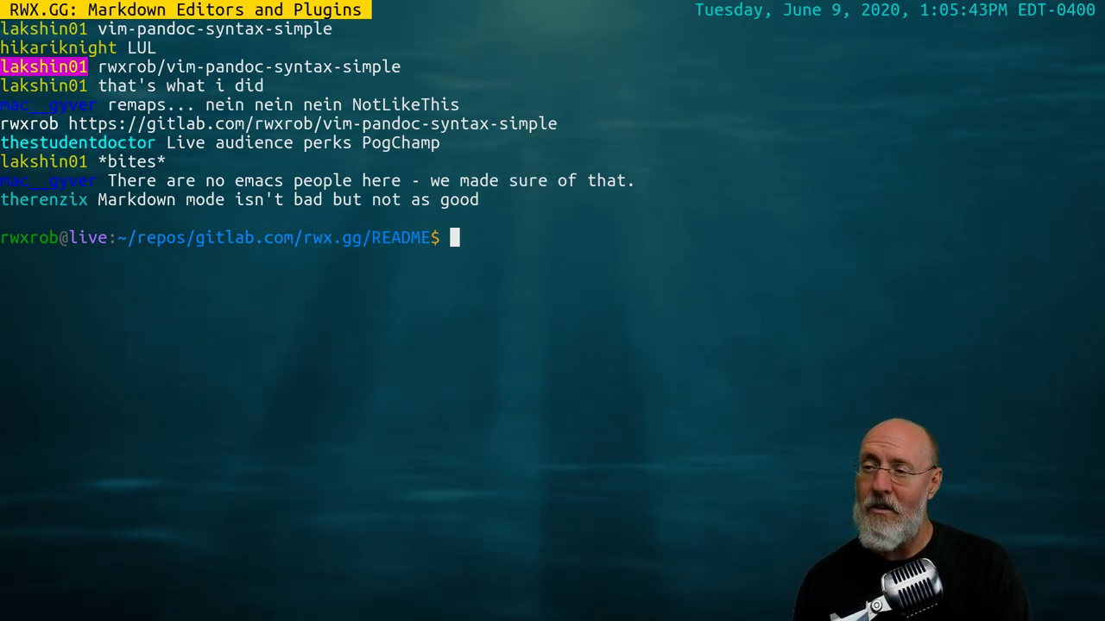
Step: Run the '?' web search for 'markdown mode for emacs'
text(?)
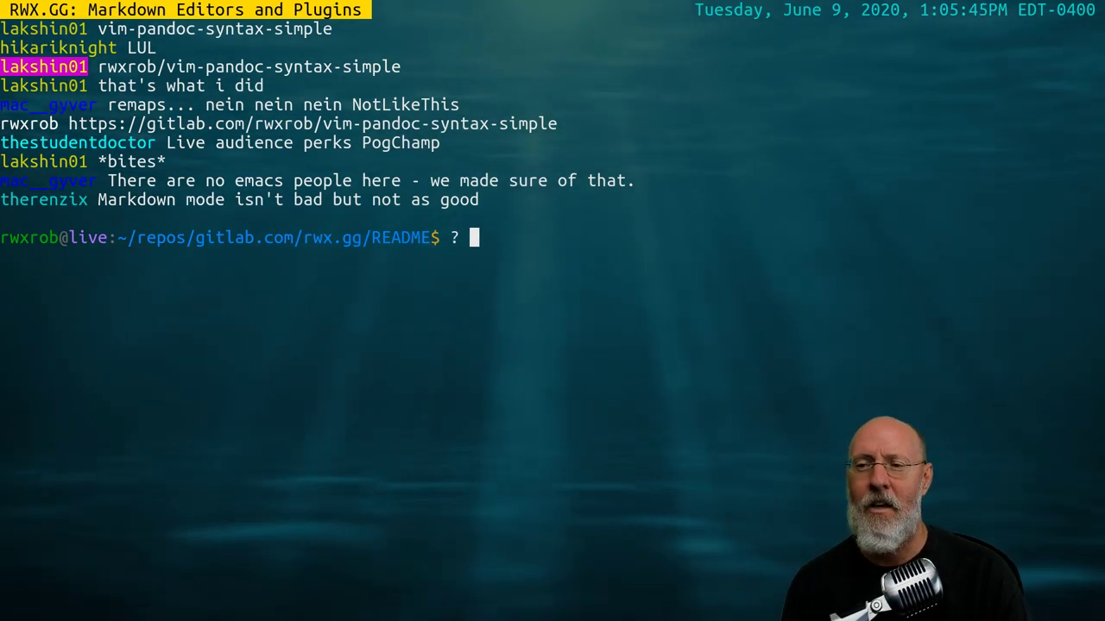
text(mar)
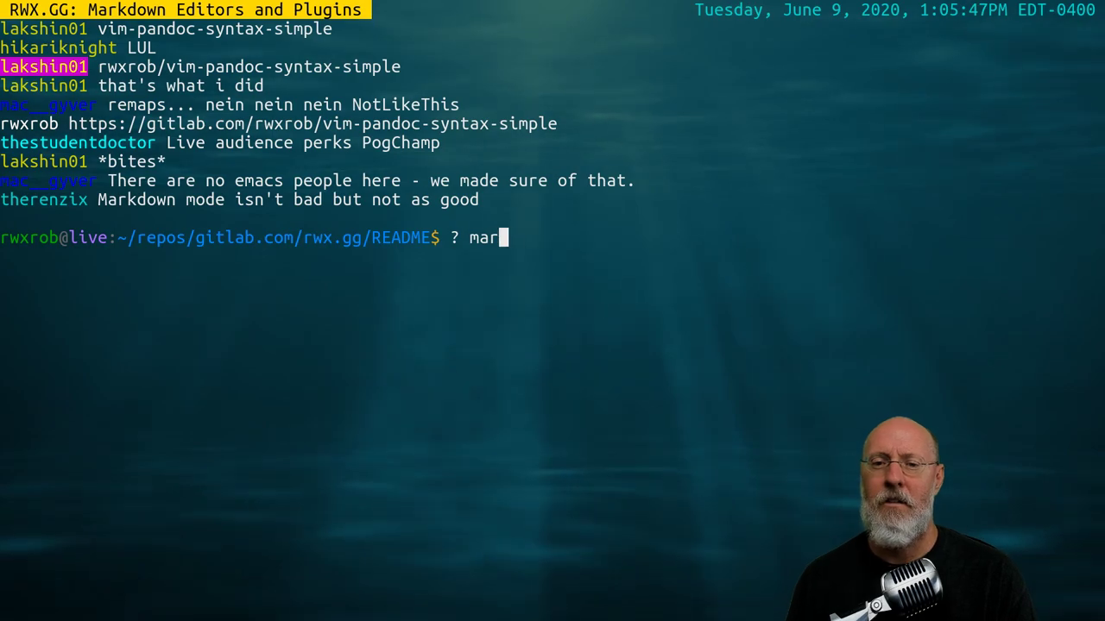
text(kdown)
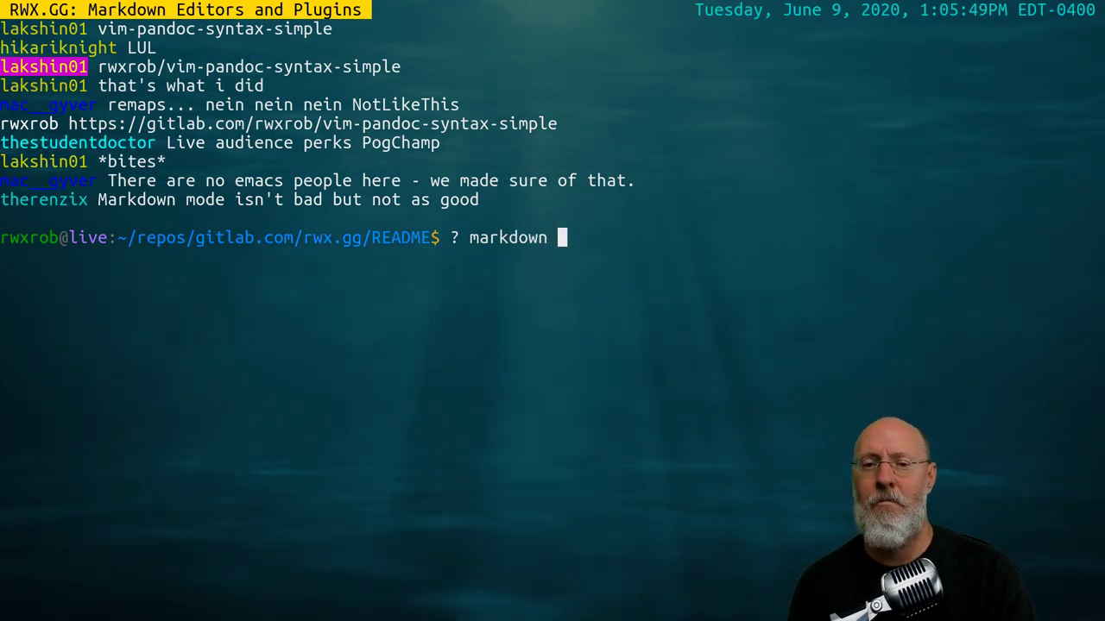
text(mode for emacs)
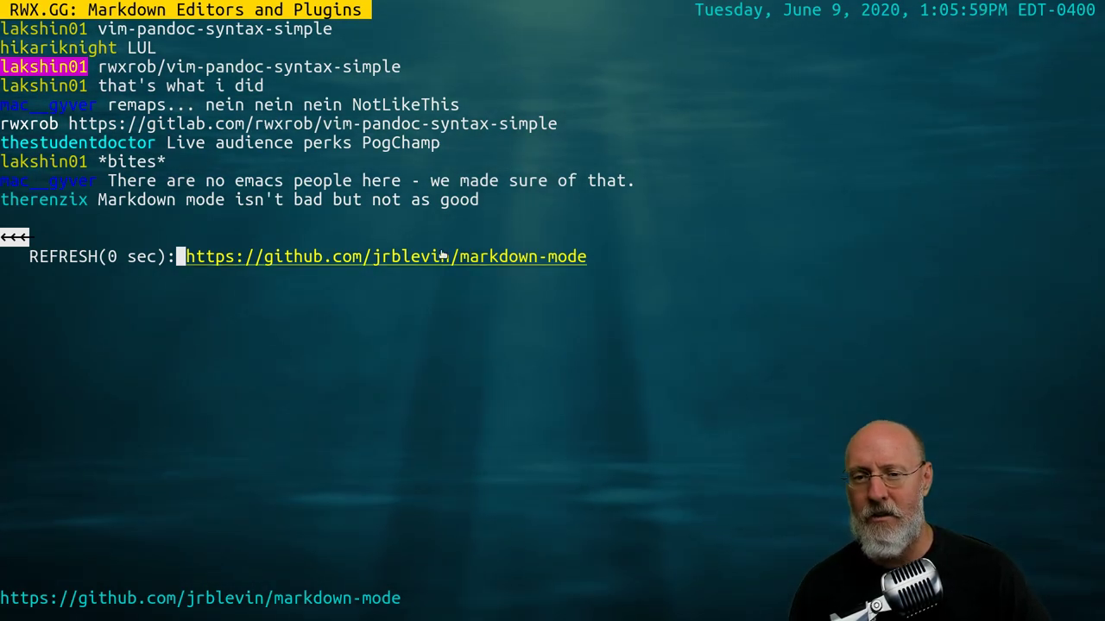
Step: Bring up the jrblevin/markdown-mode GitHub repository and scroll through its files
click(385, 257)
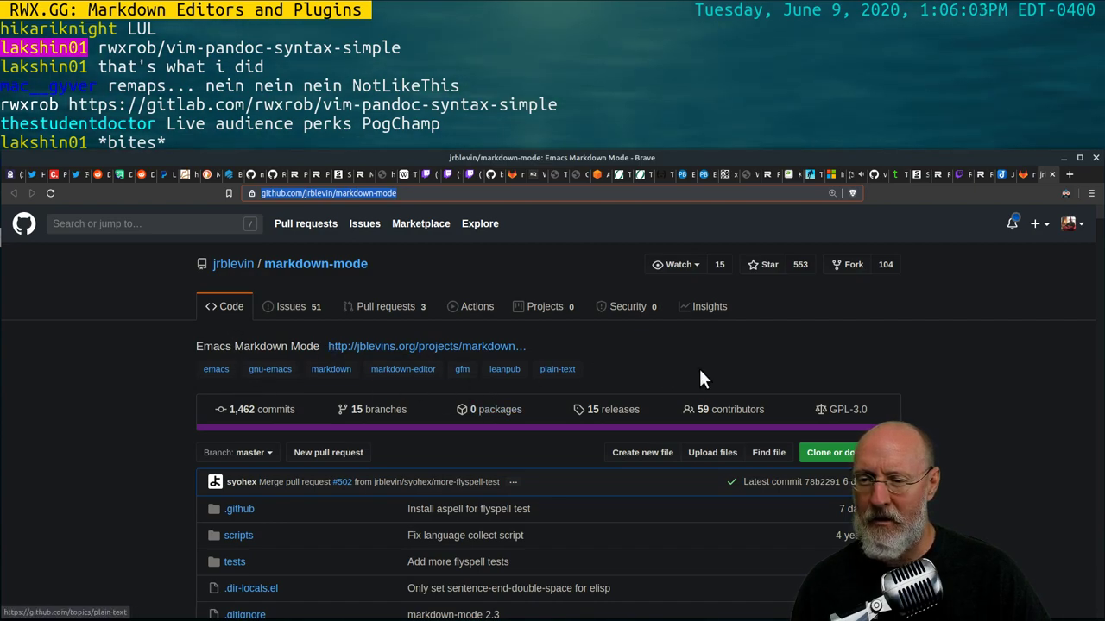
scroll(down, 3)
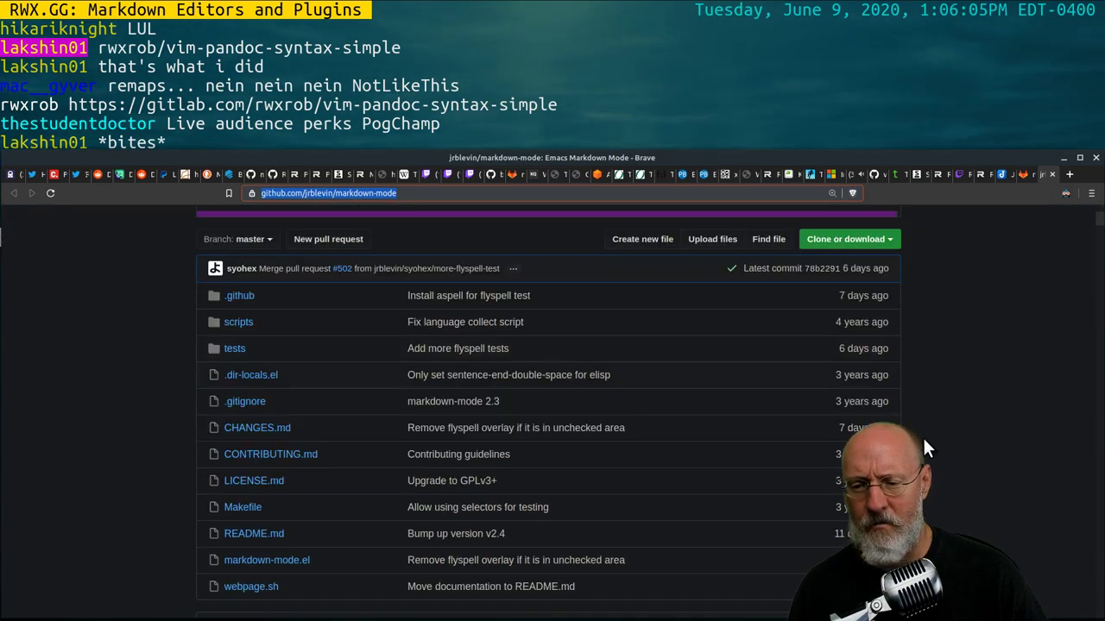
scroll(down, 3)
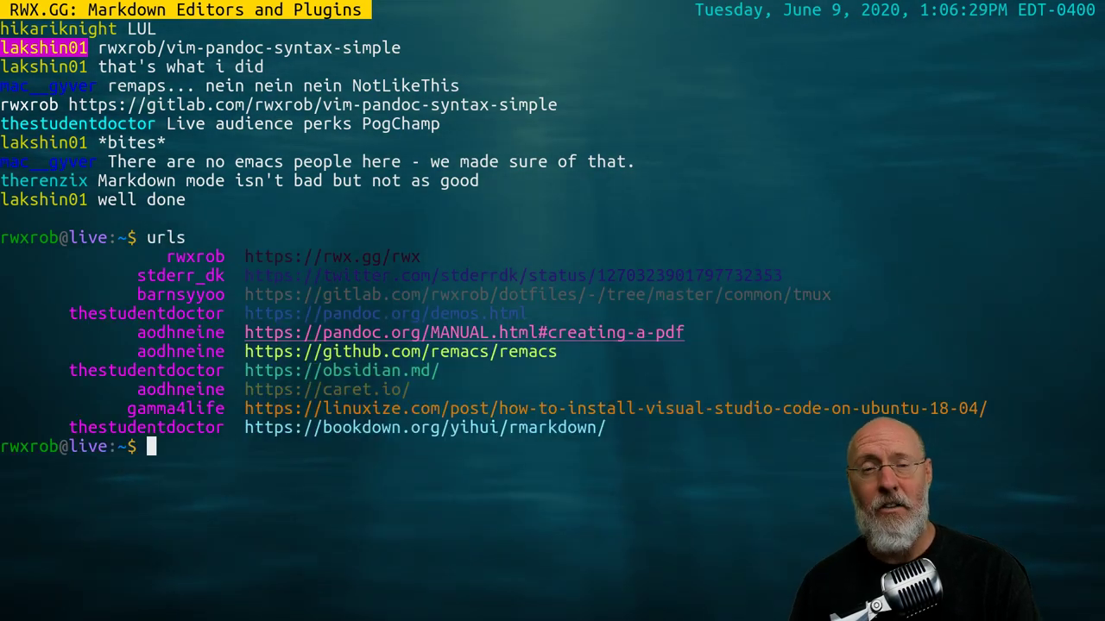
Step: Open lang/md/tools/README.md in vi, Tab-completing the path
text(j)
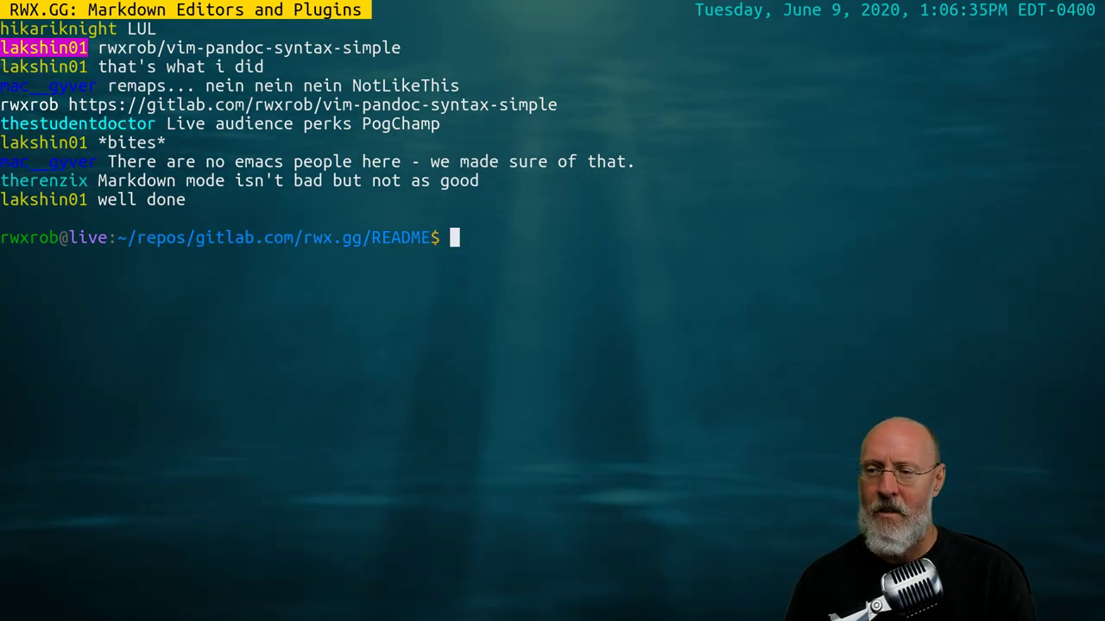
text(vi)
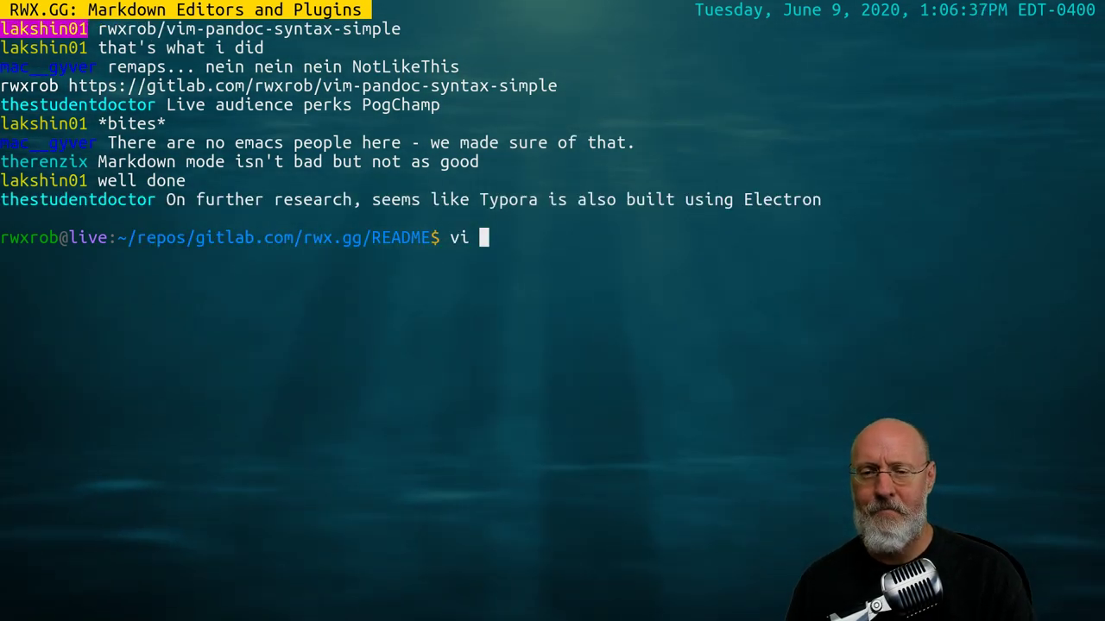
text(lang/md/)
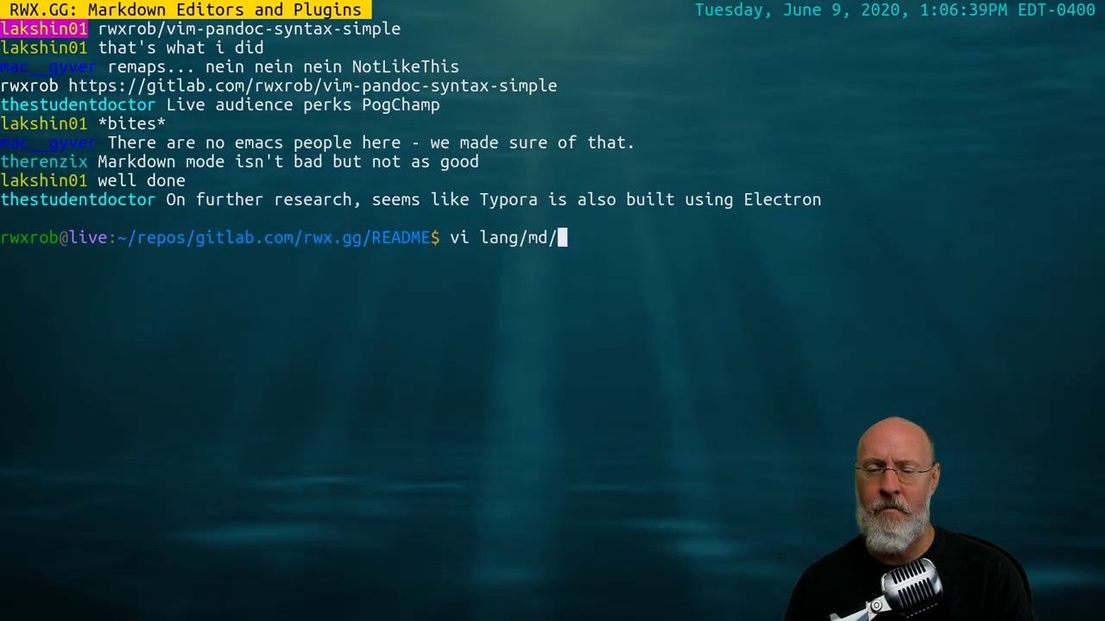
key(Tab)
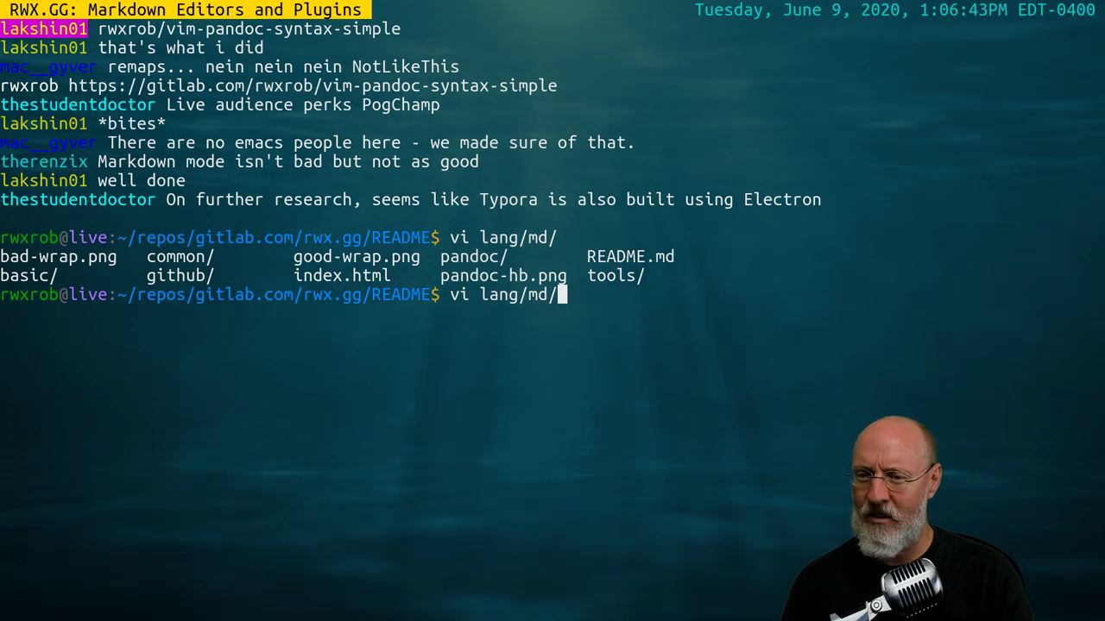
text(to)
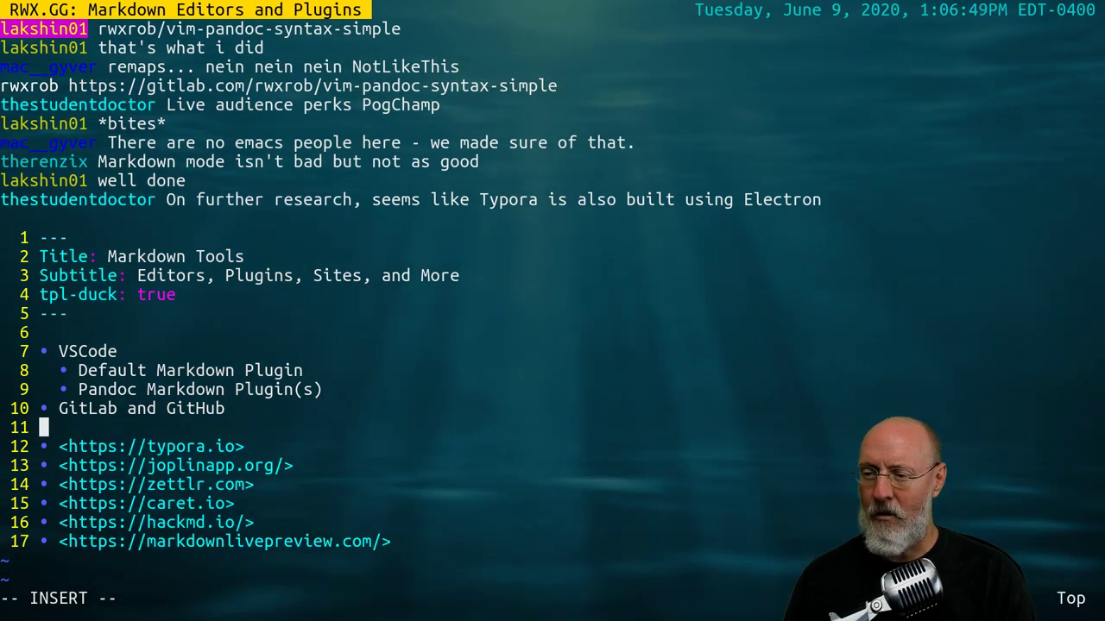
text(<)
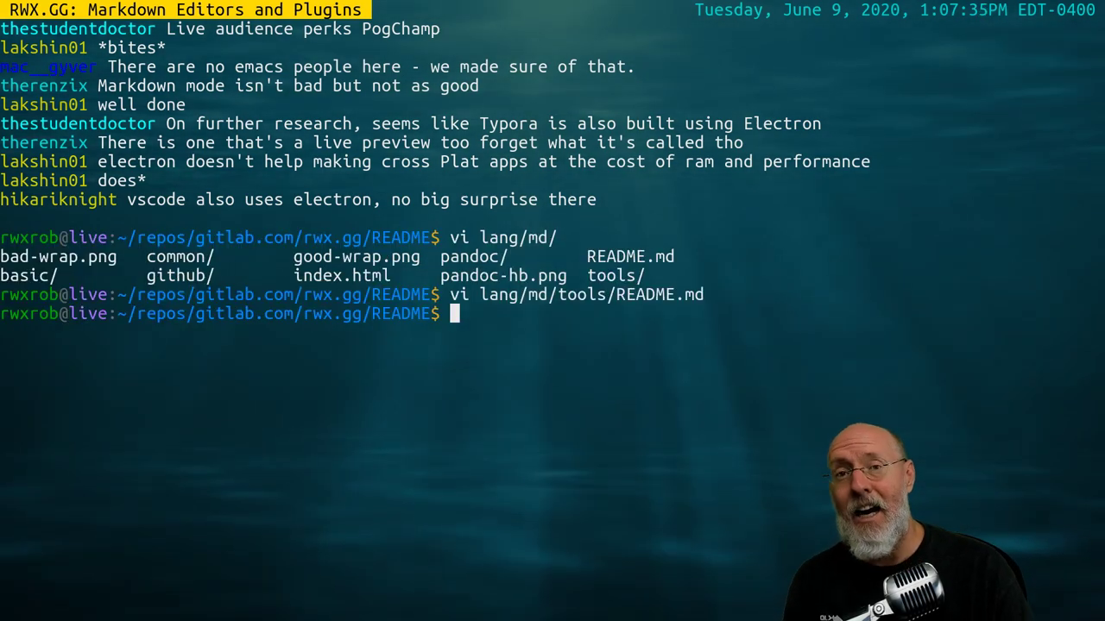
Step: List the repo root with ls and return to the terminal
text(ls)
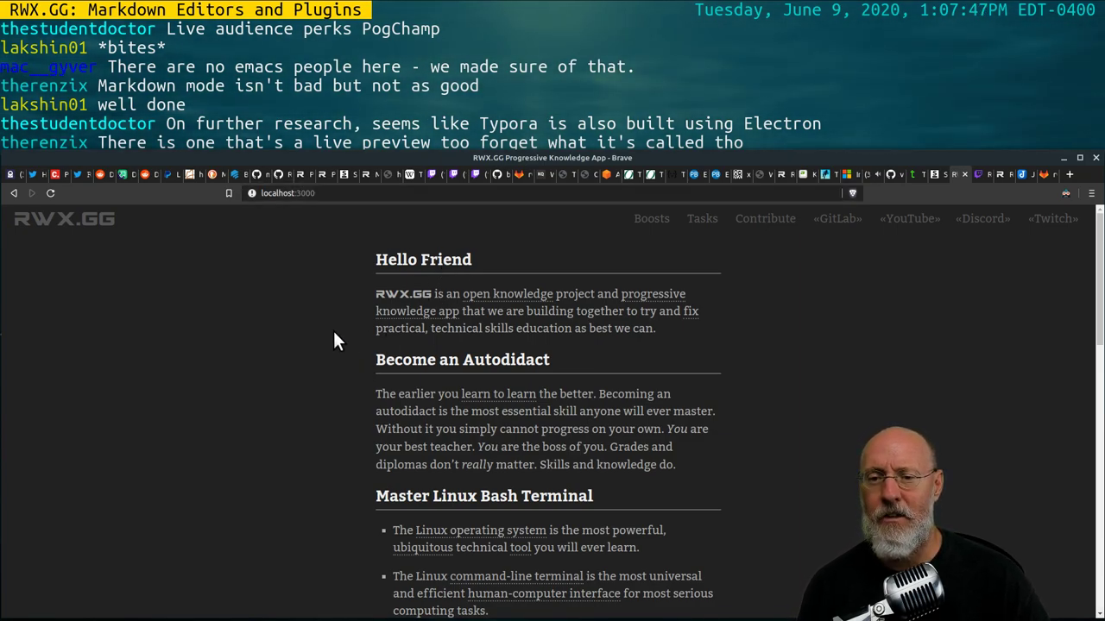
key(alt+Tab)
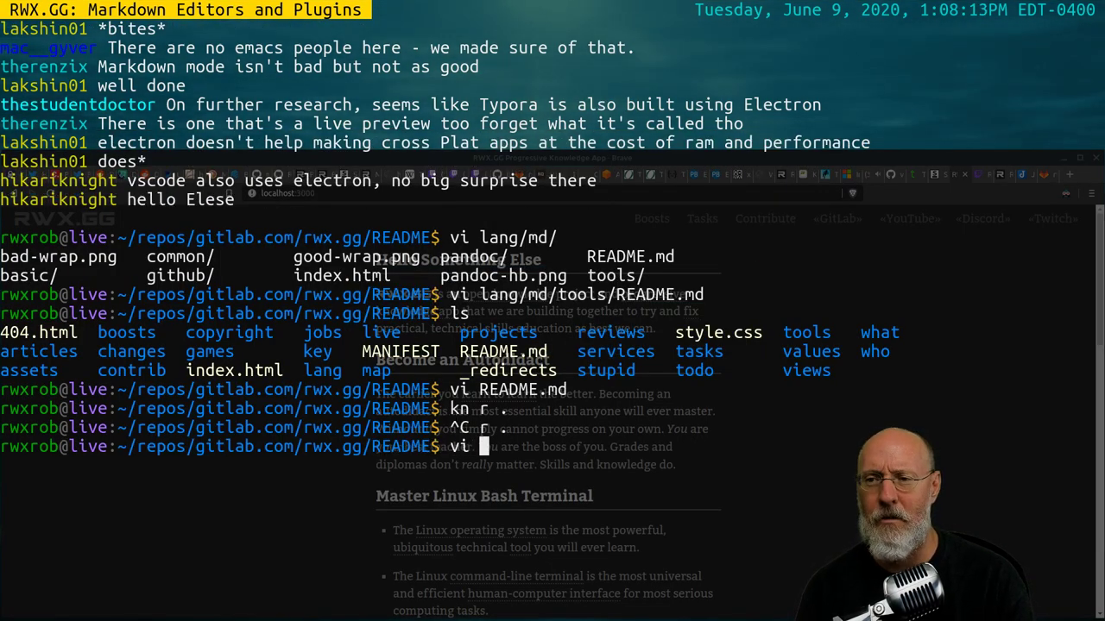
Step: Open assets/style.css, set --bgcolor to cyan, then restore it to #222
text(as)
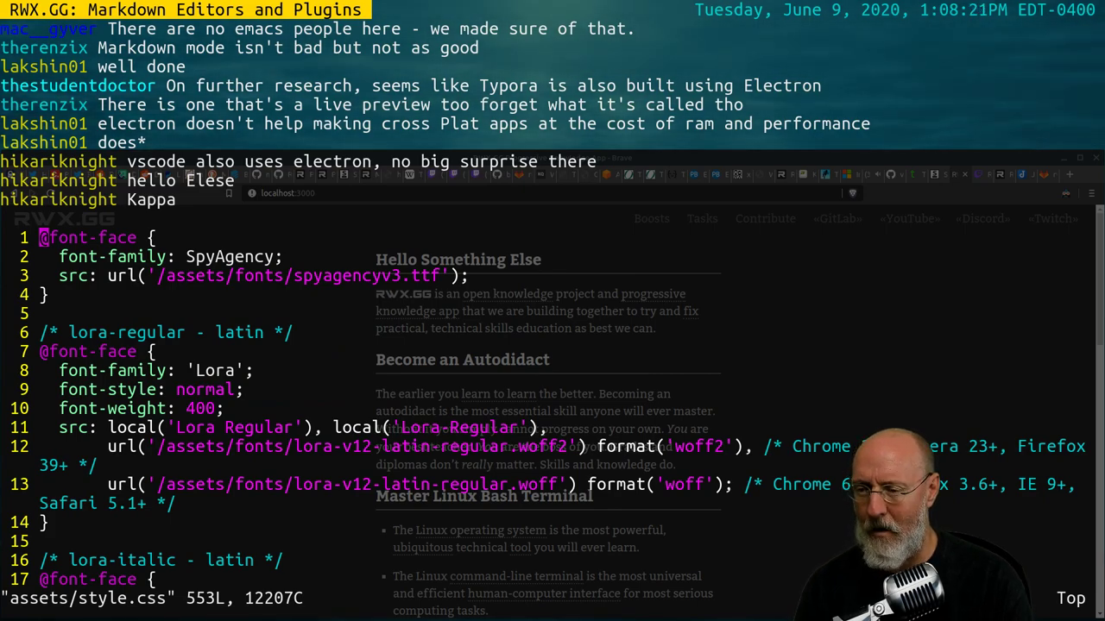
scroll(down, 3)
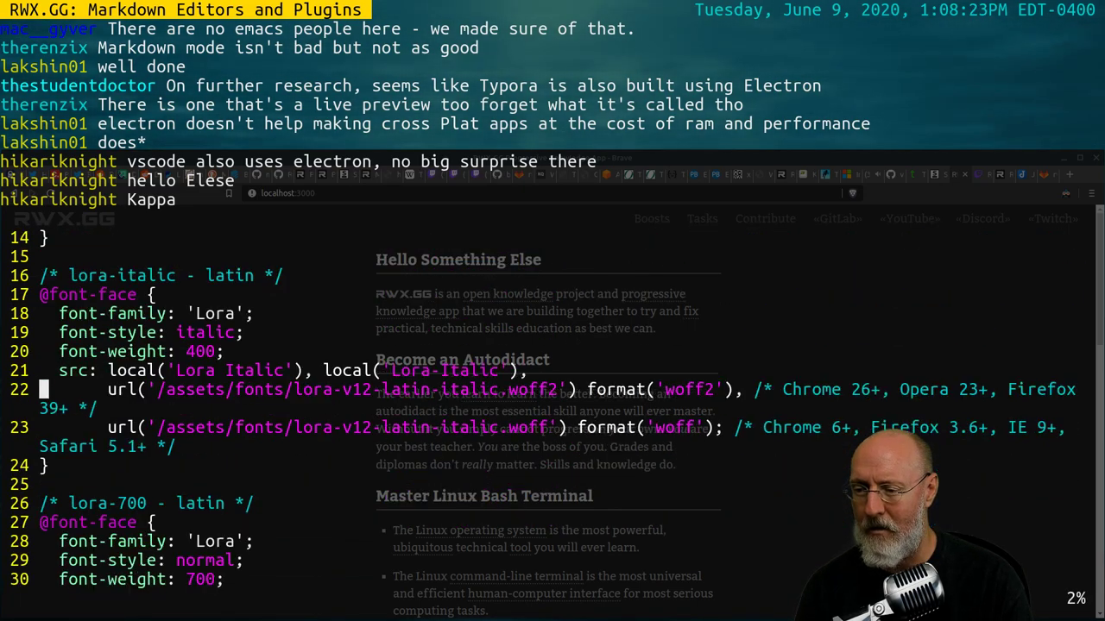
scroll(down, 3)
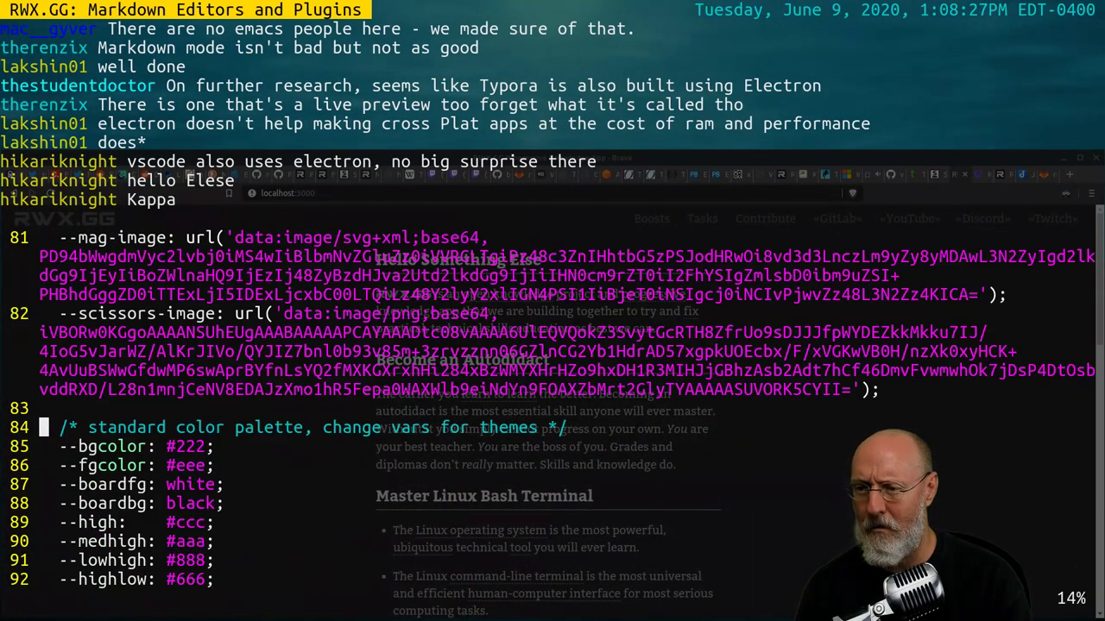
scroll(down, 3)
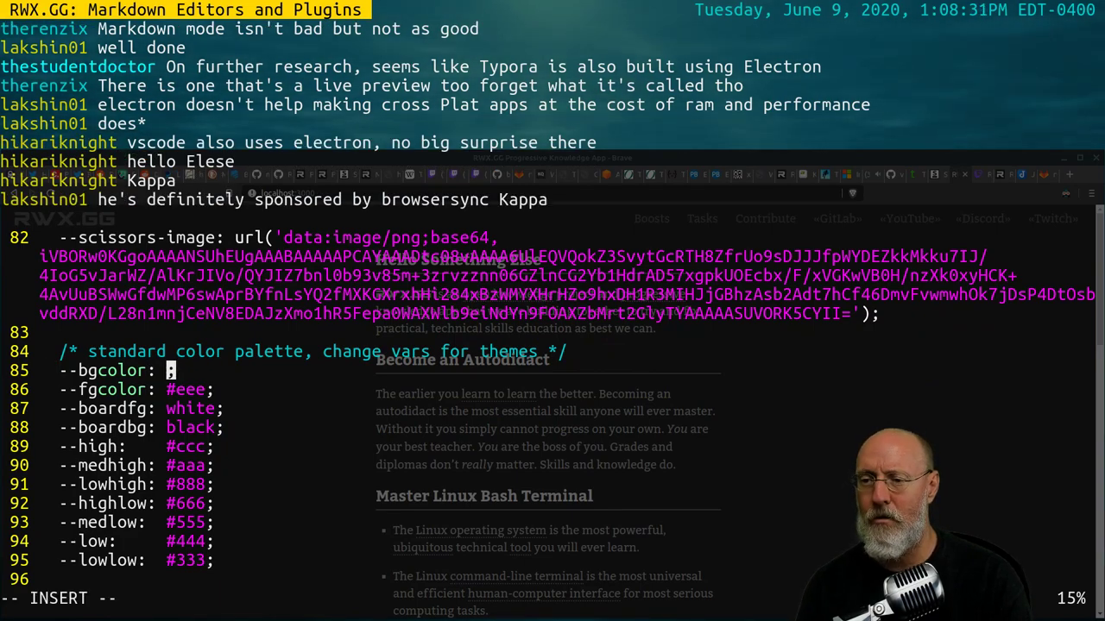
text(cyan)
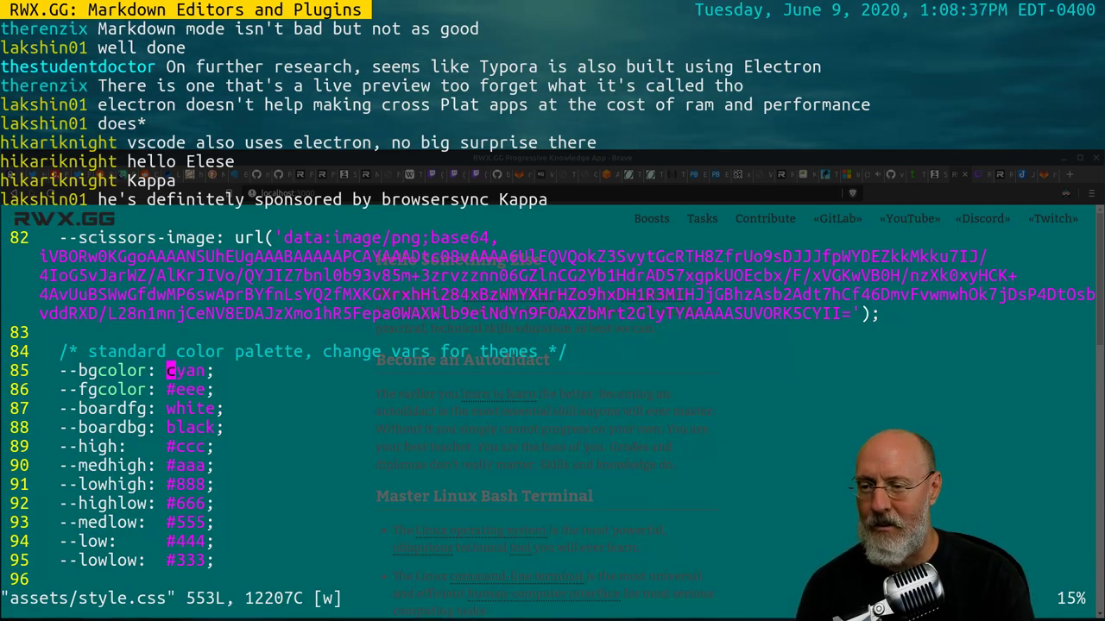
text(#222)
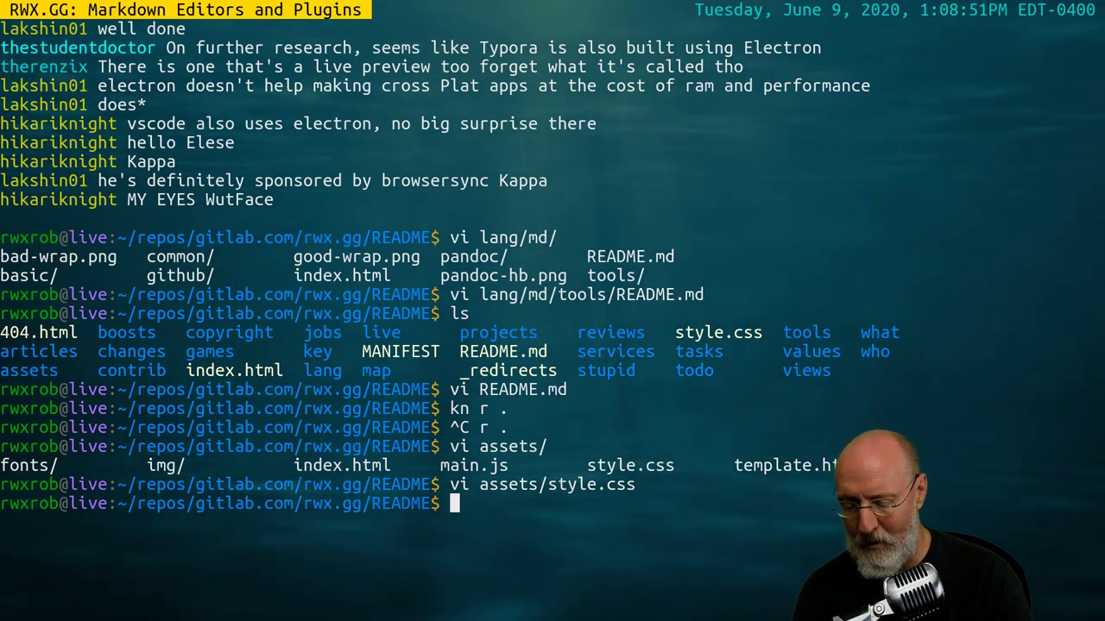
Step: Upload the kn script with 'give kn' for an ix.io link, then start typing 'fix'
text(give)
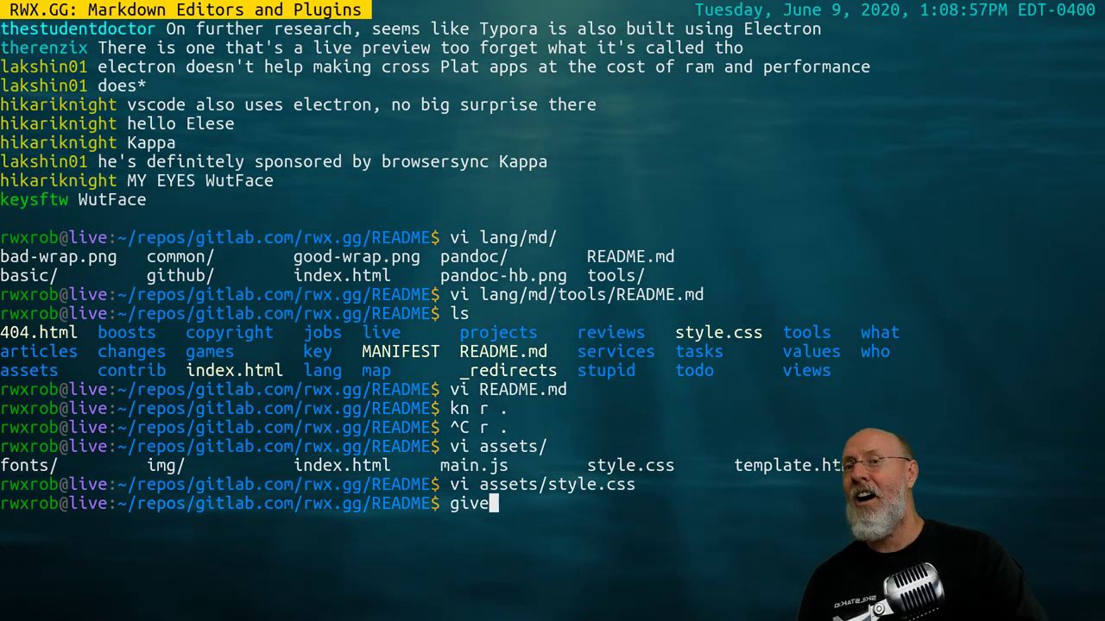
text(" ")
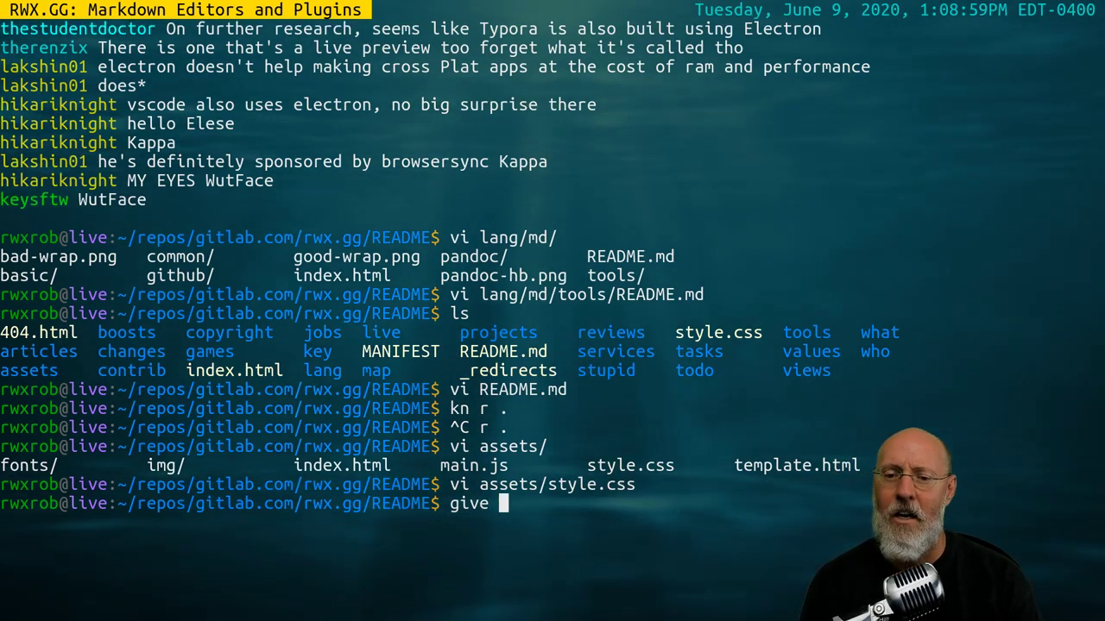
text(kn)
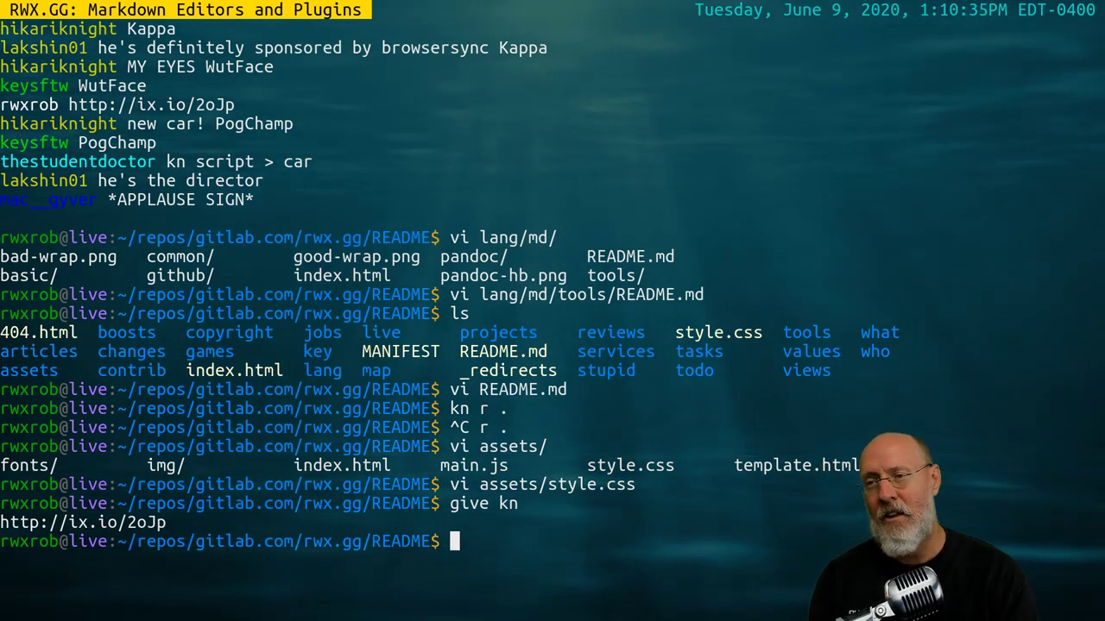
text(fix)
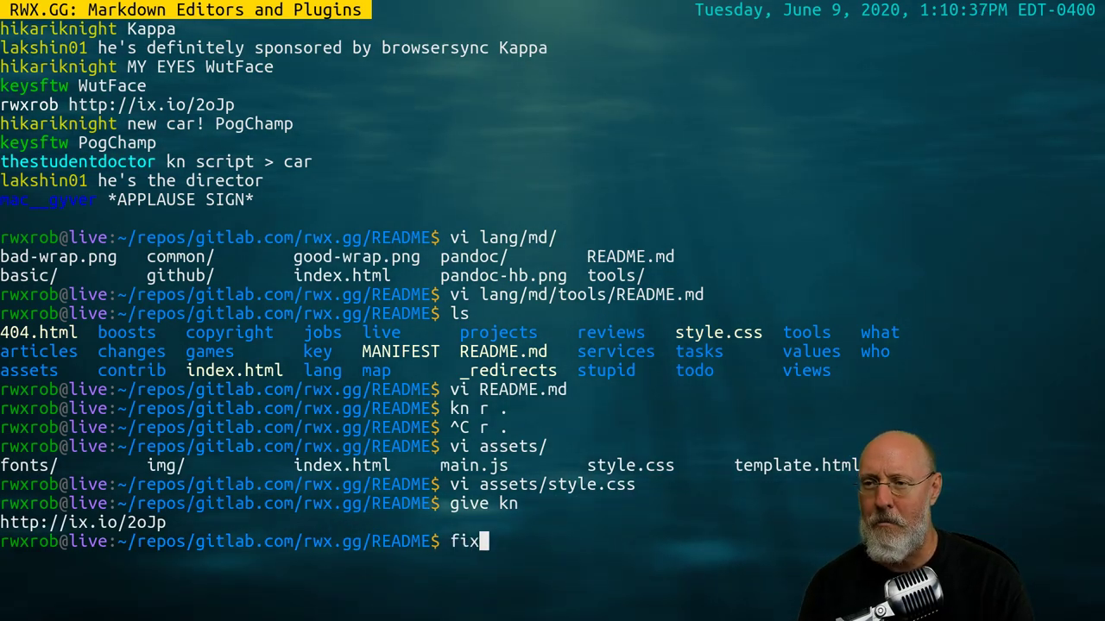